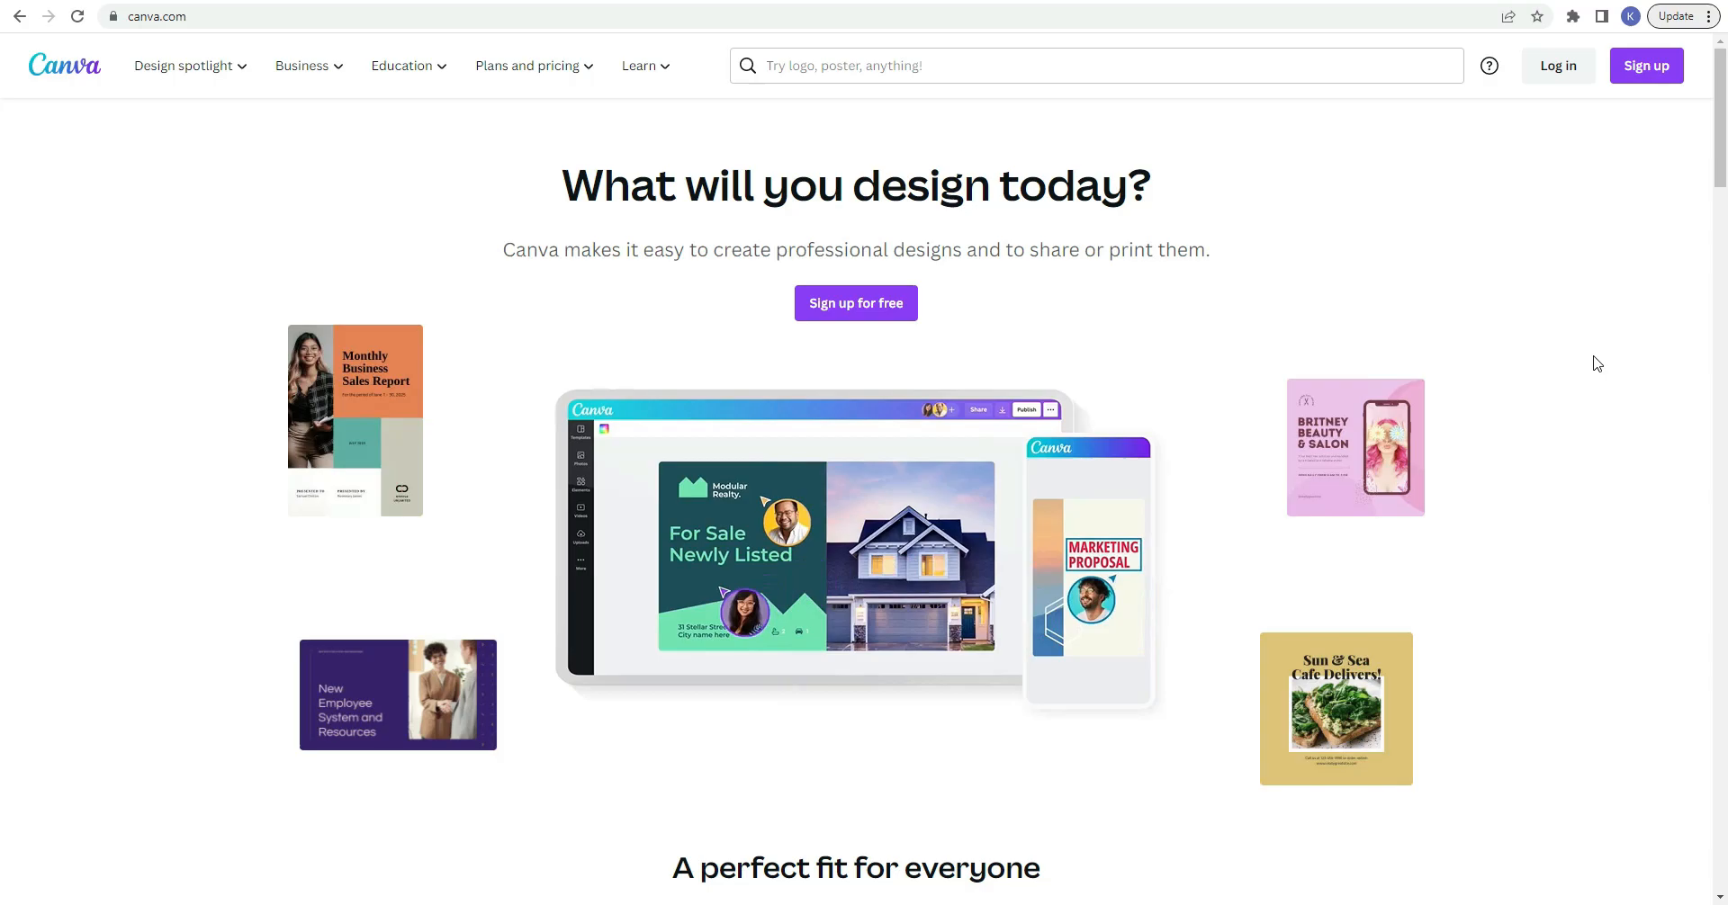
Step: Log in to the Canva account and browse the home page's design types
scroll("down", 3)
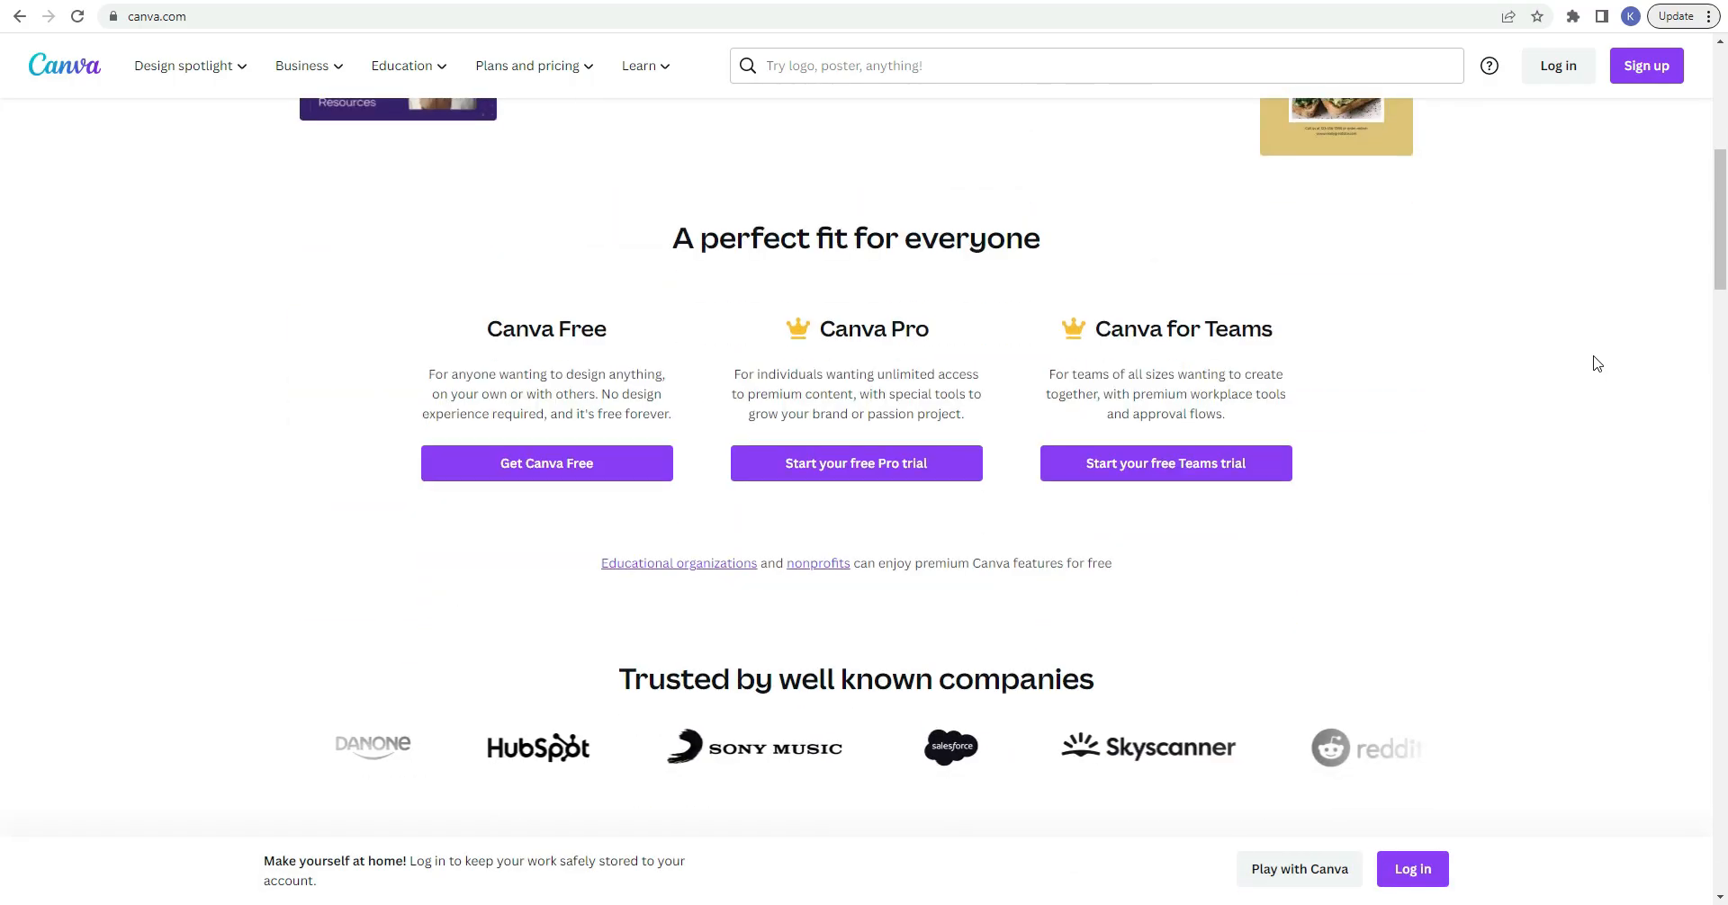
scroll("down", 3)
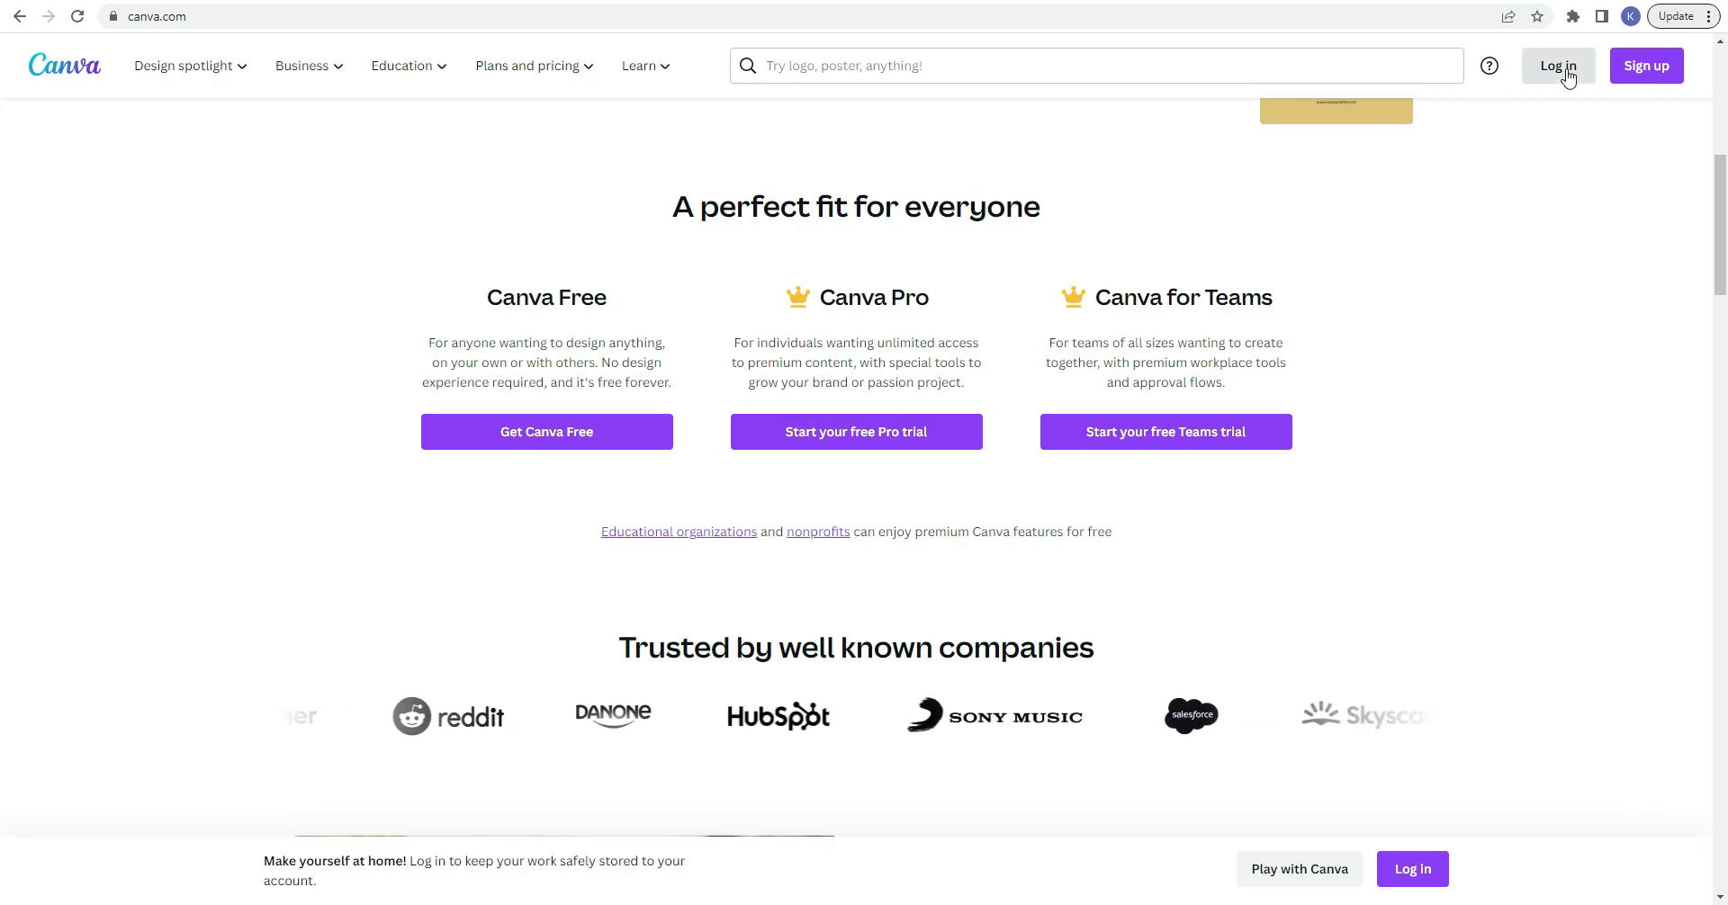
left_click(1557, 65)
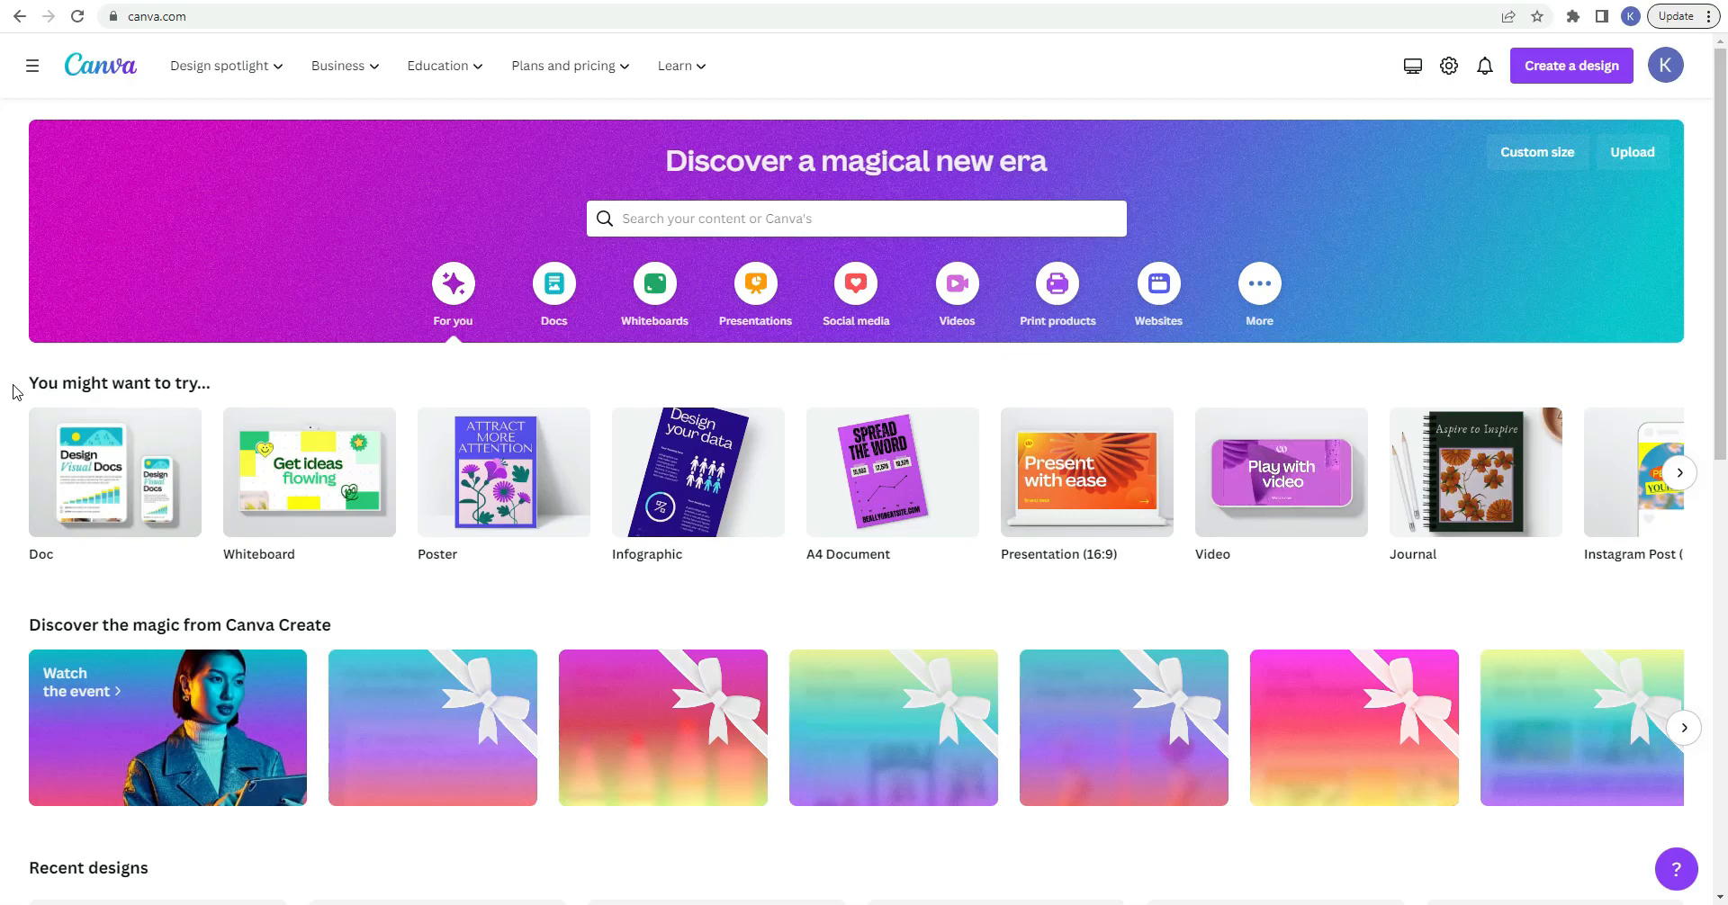
scroll("down", 3)
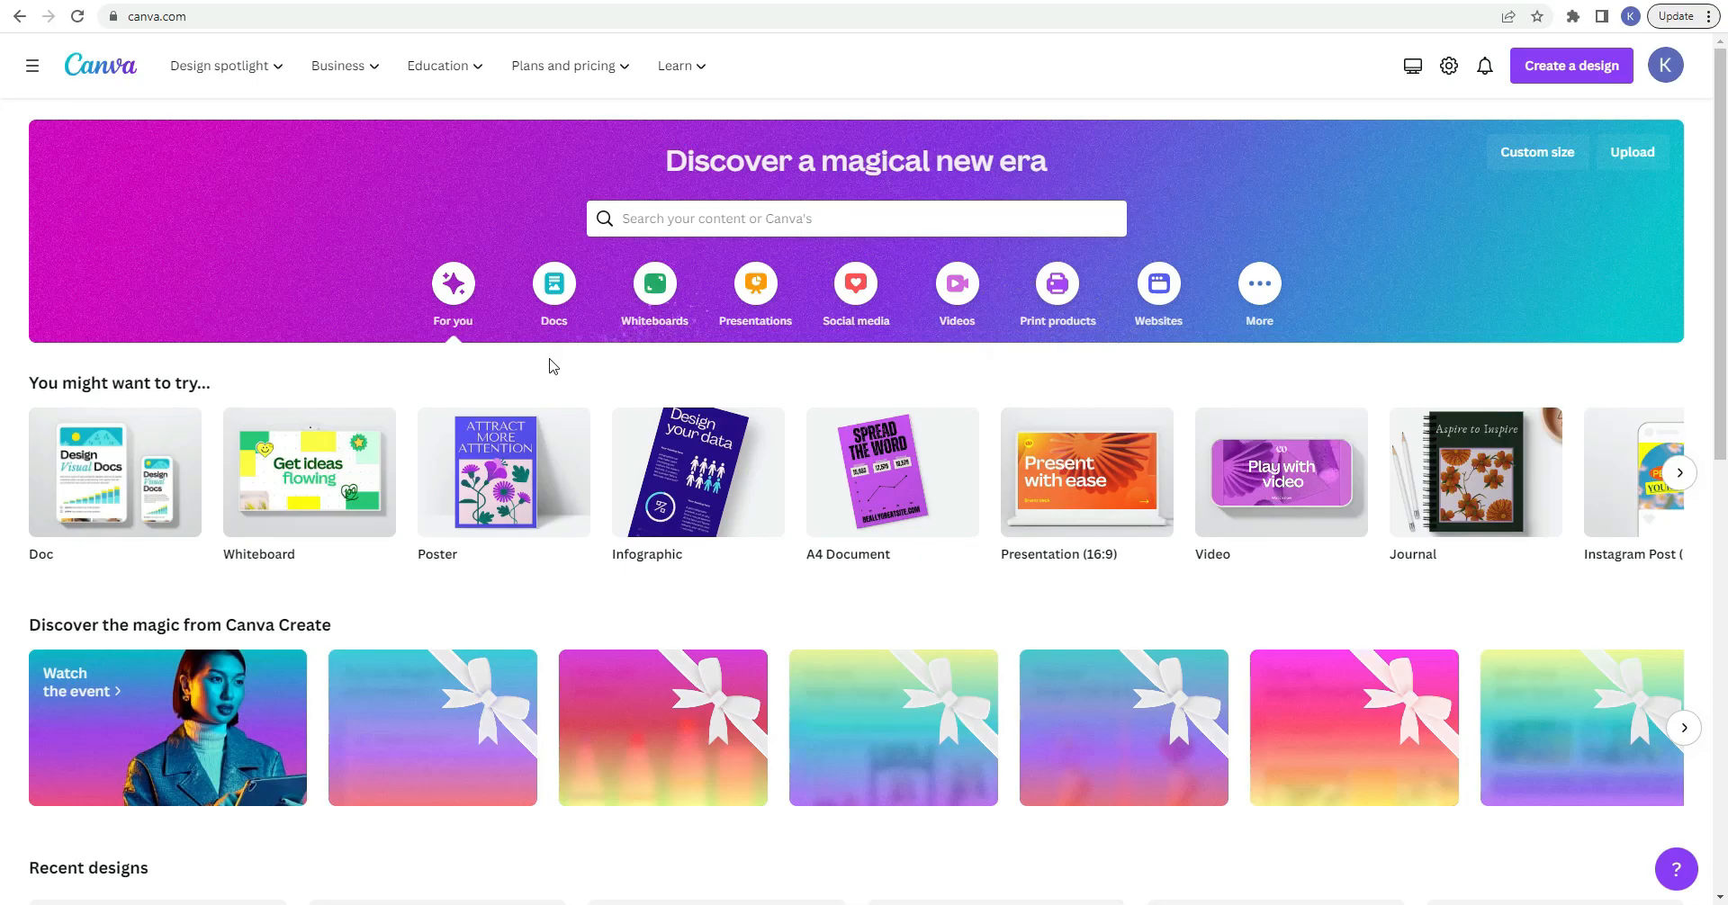
mouse_move(619, 364)
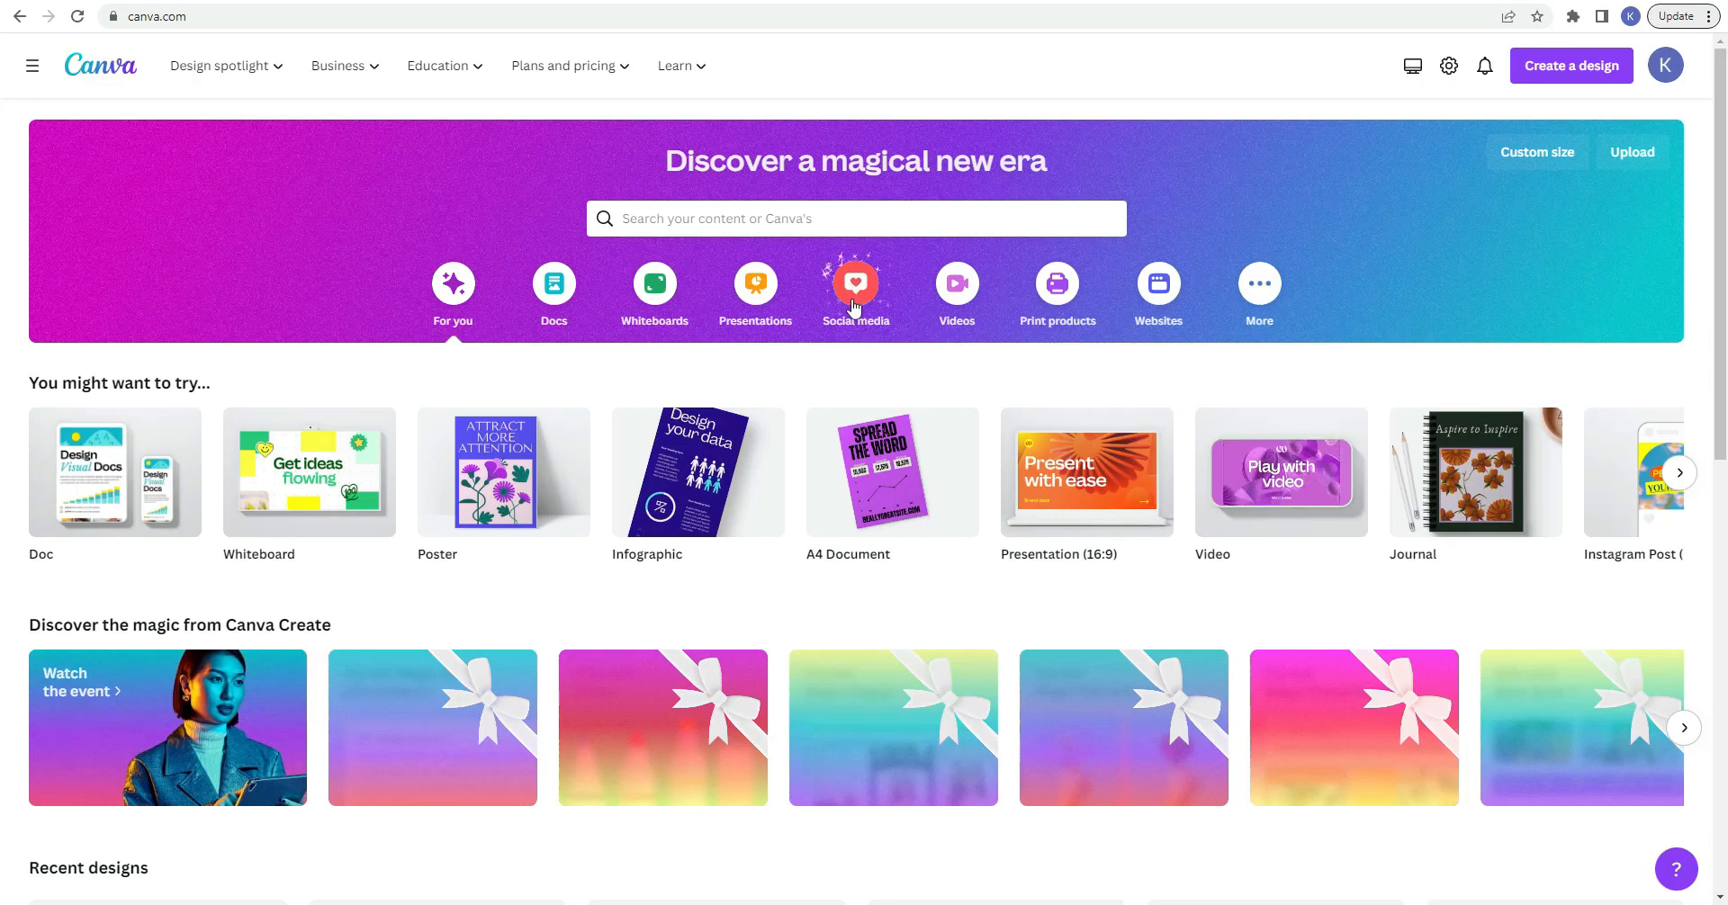
mouse_move(899, 382)
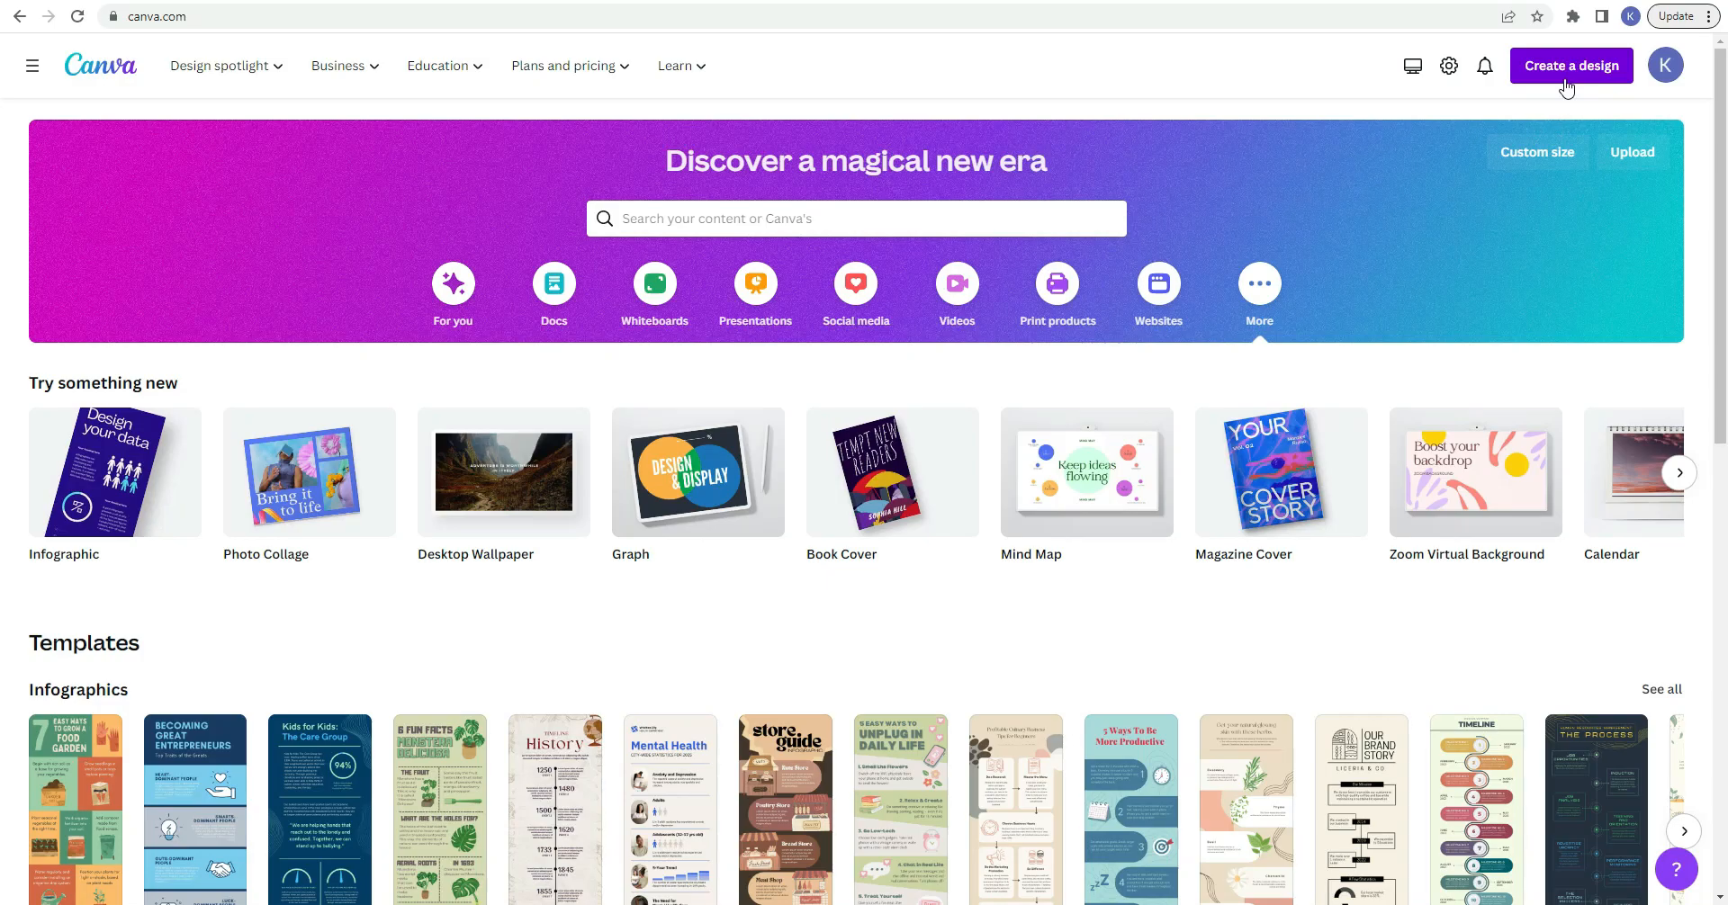
Step: Create a new design as a blank Presentation (16:9)
left_click(1569, 65)
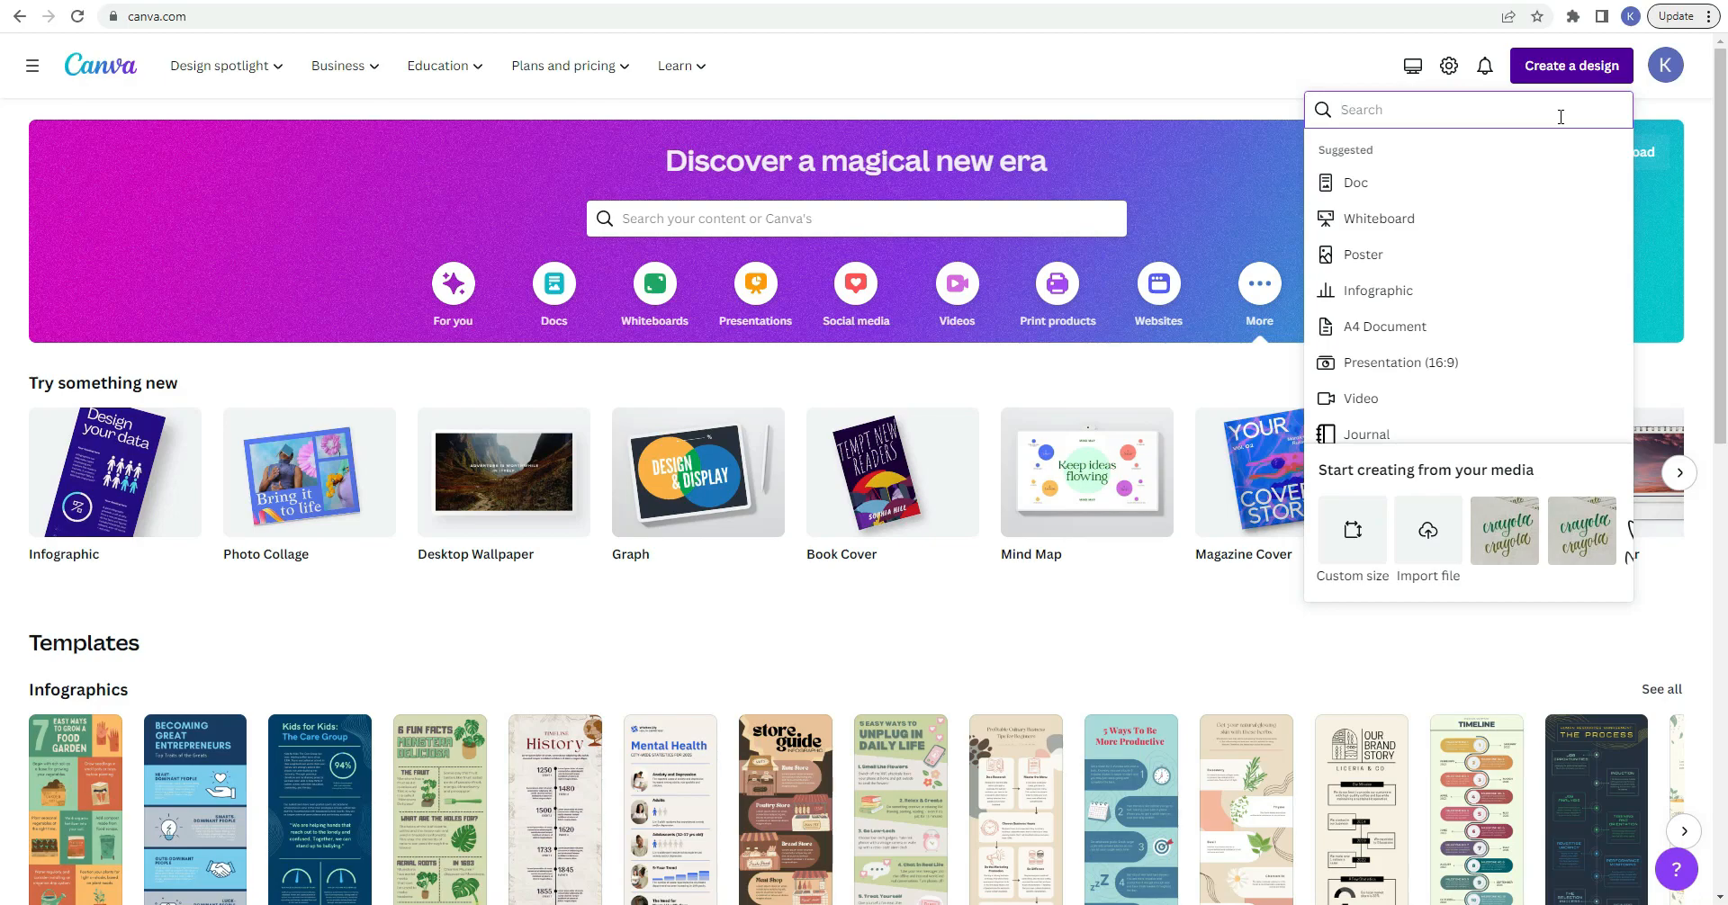
mouse_move(1539, 144)
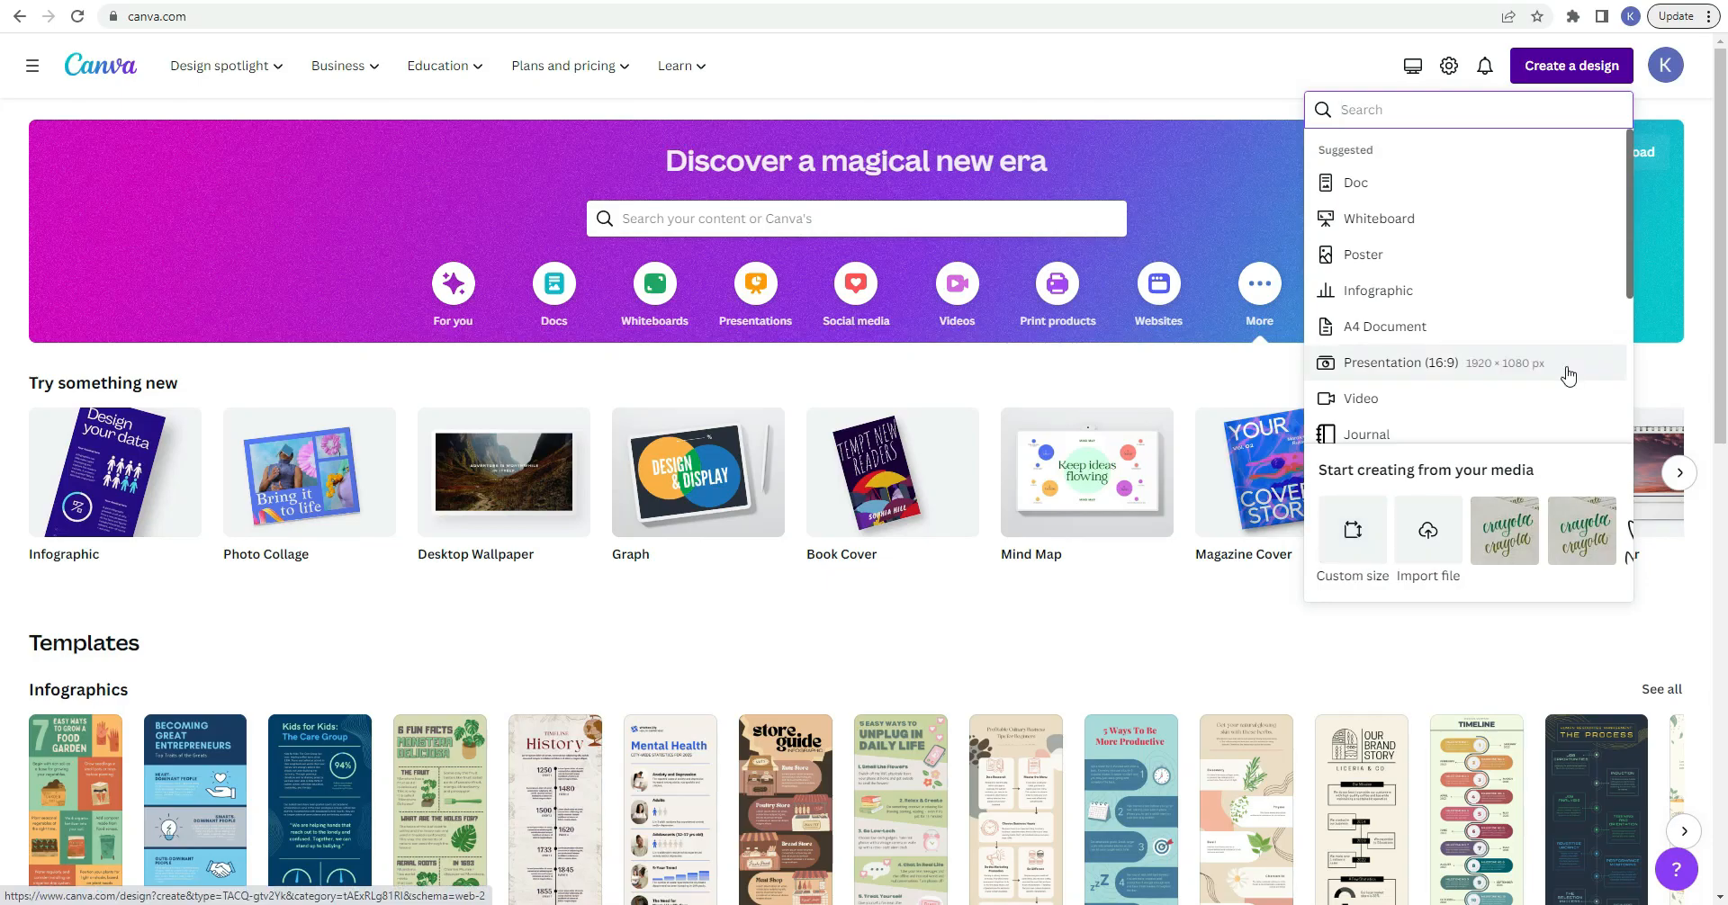
left_click(1400, 361)
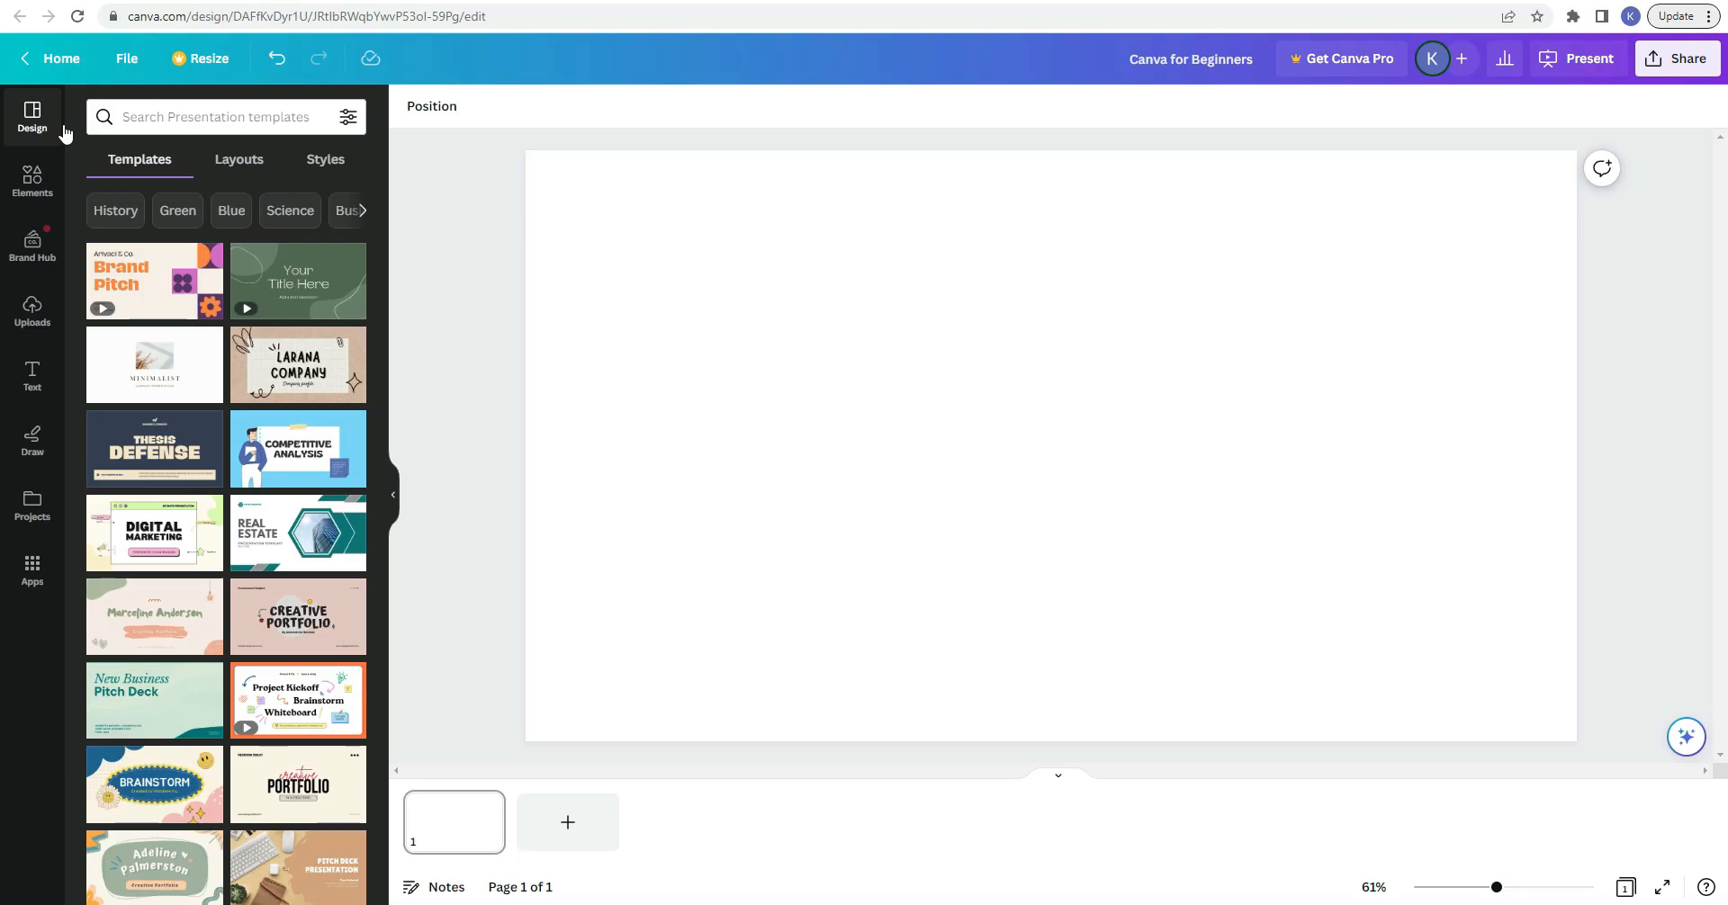
mouse_move(381, 151)
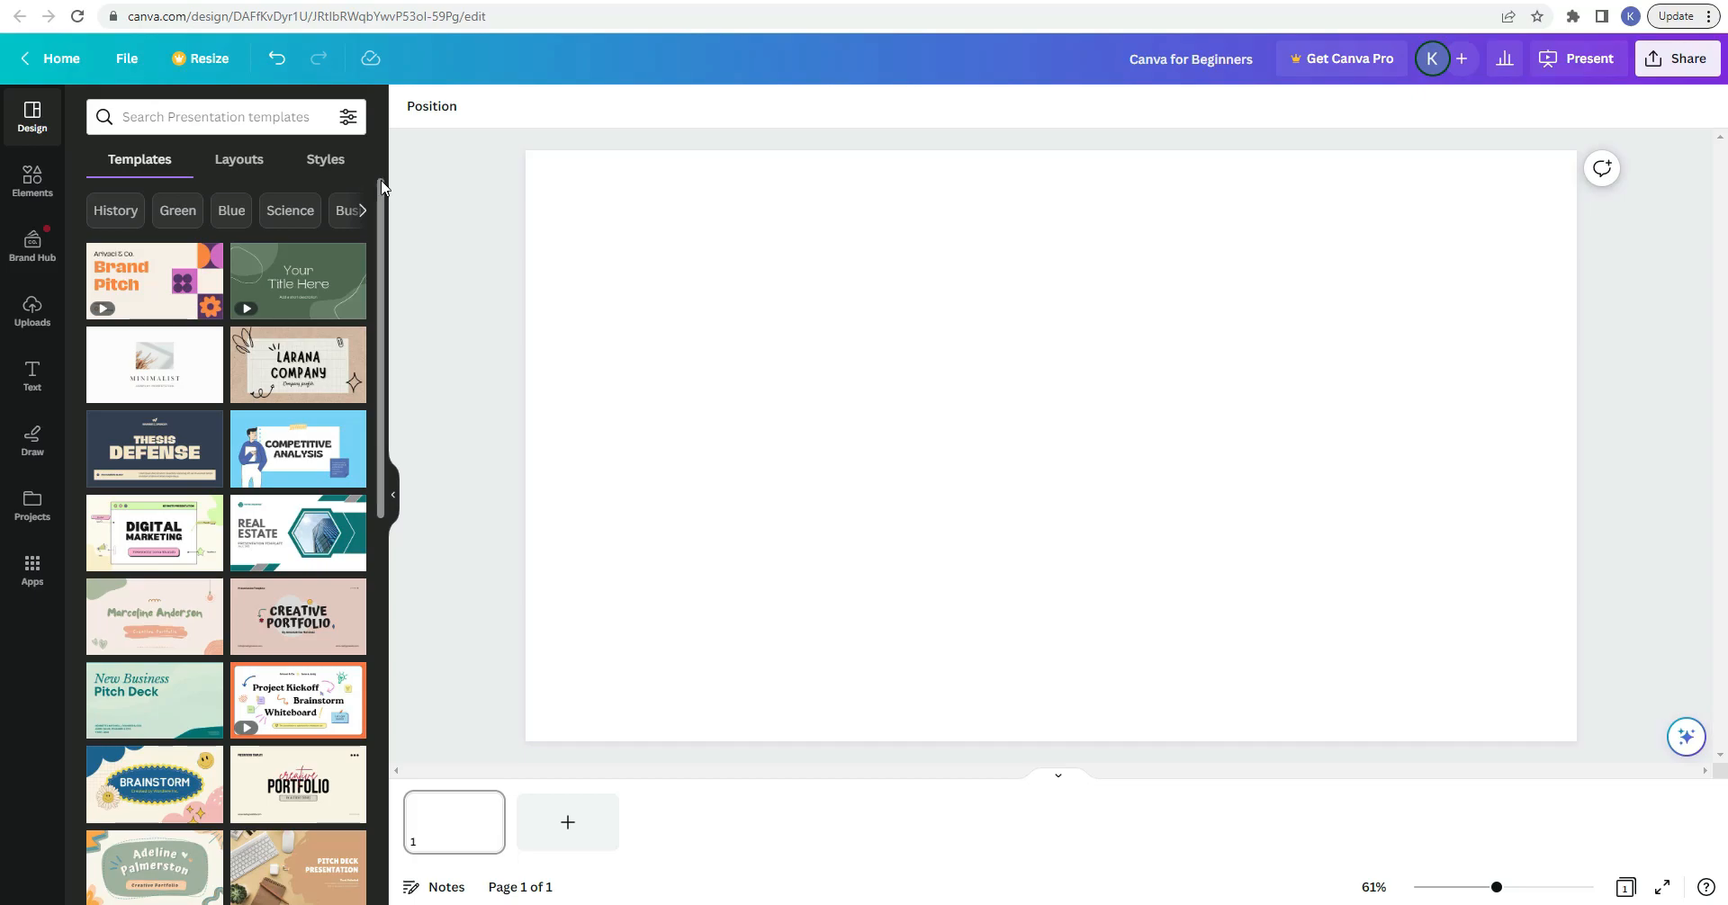
mouse_move(375, 239)
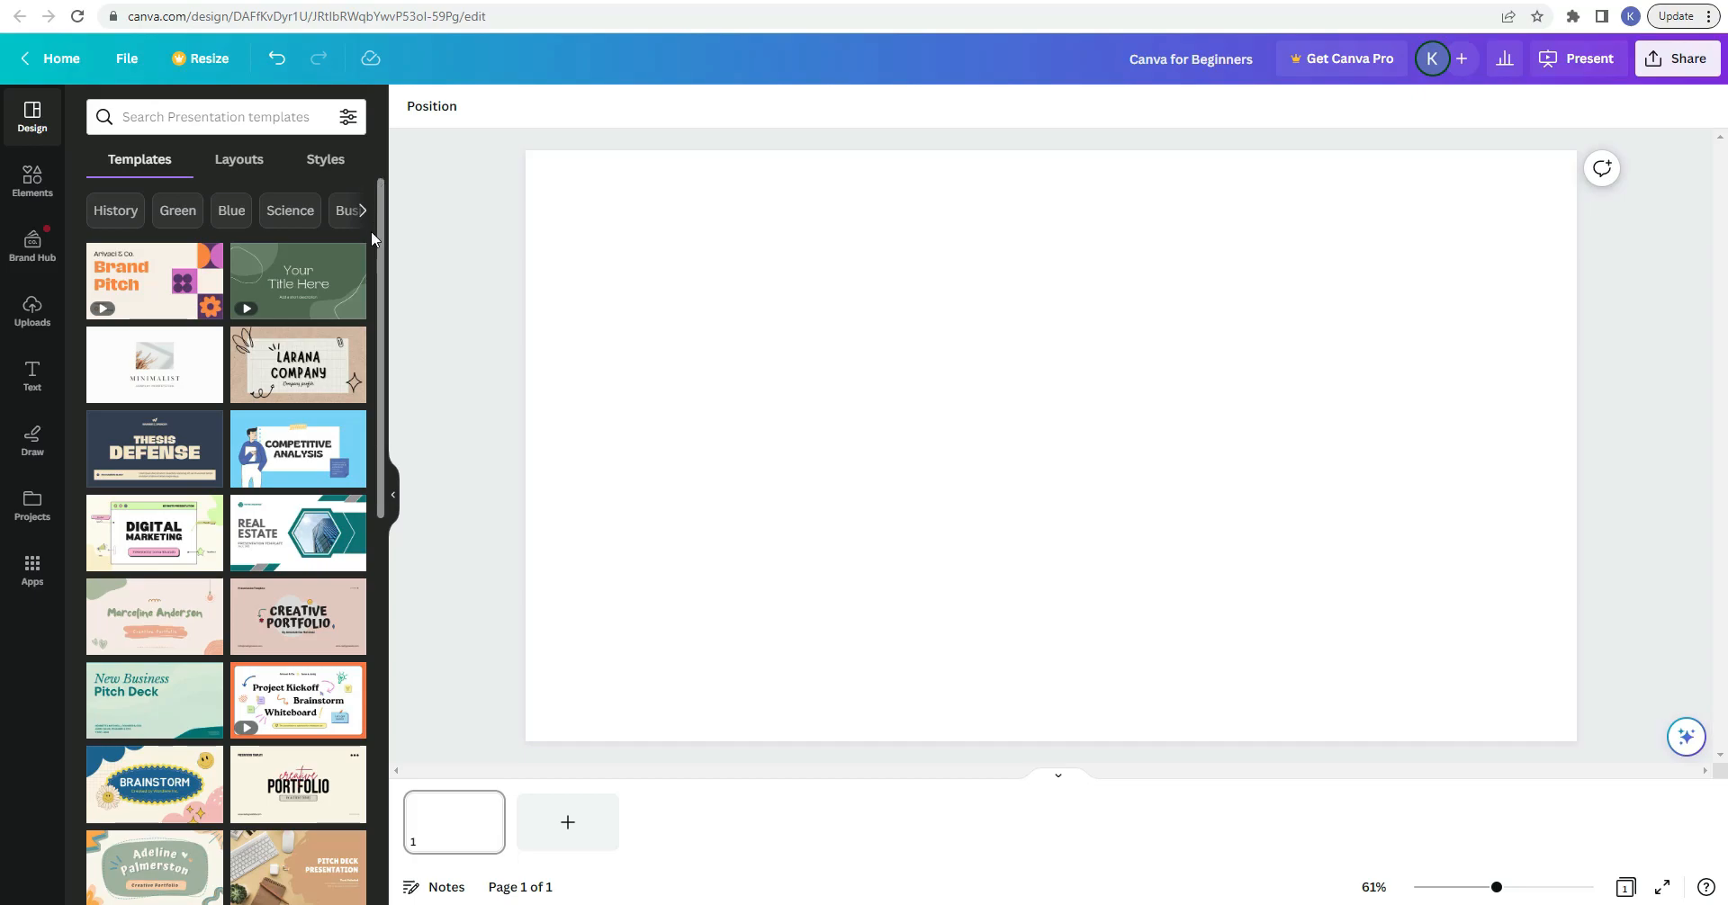
scroll("down", 3)
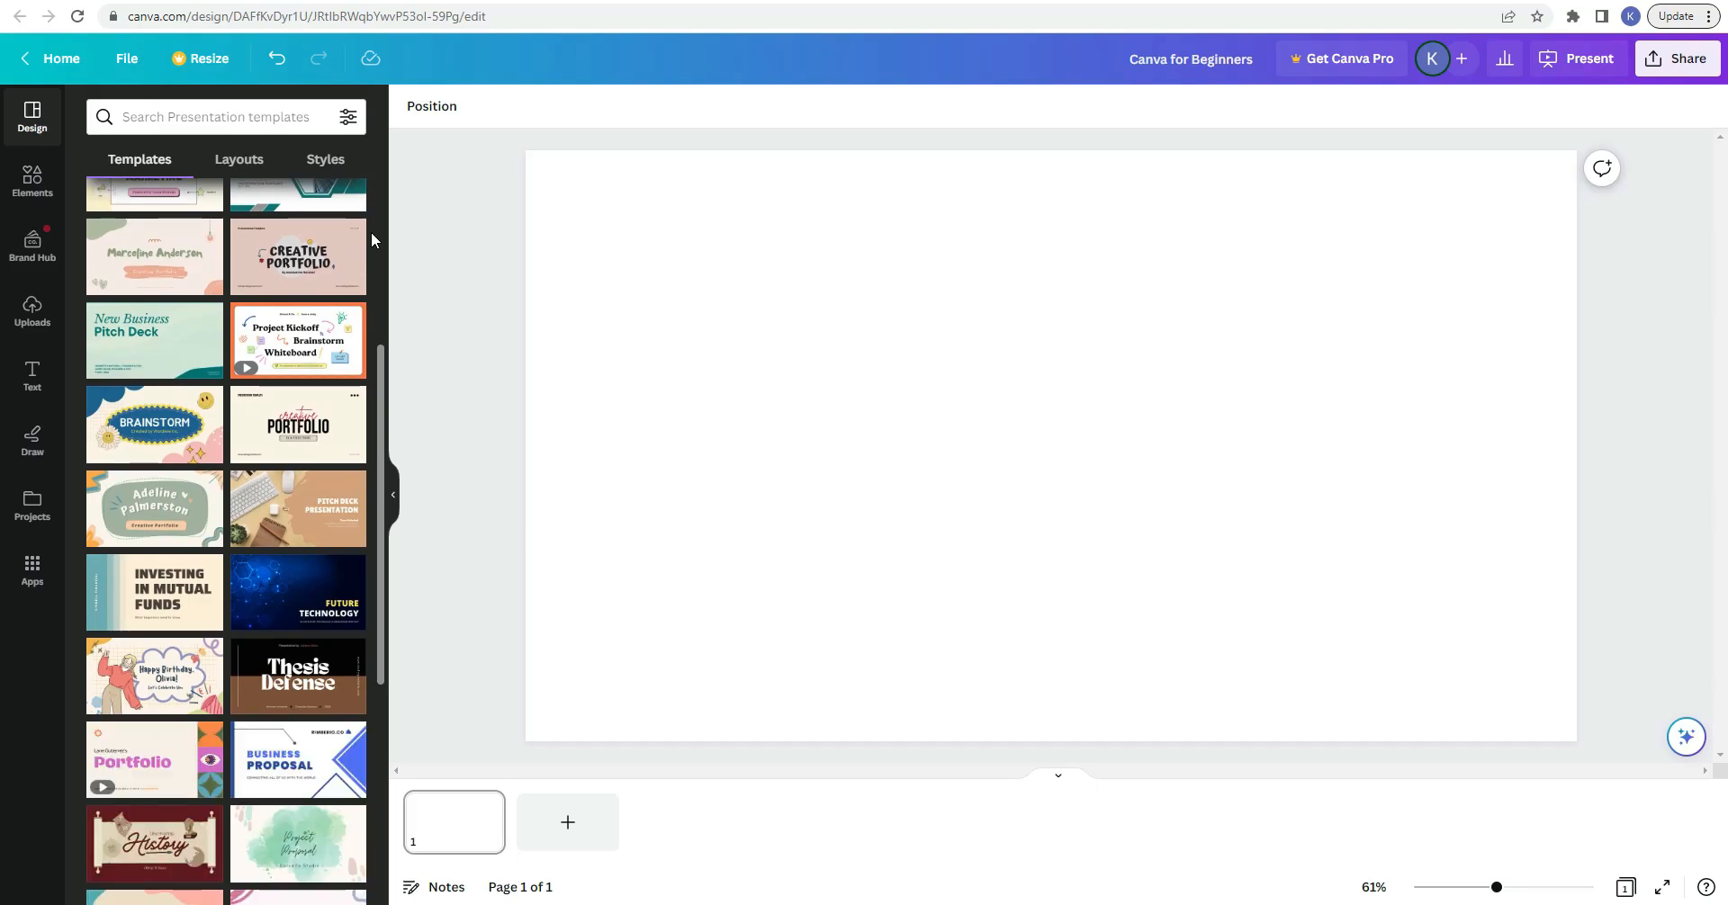
scroll("down", 3)
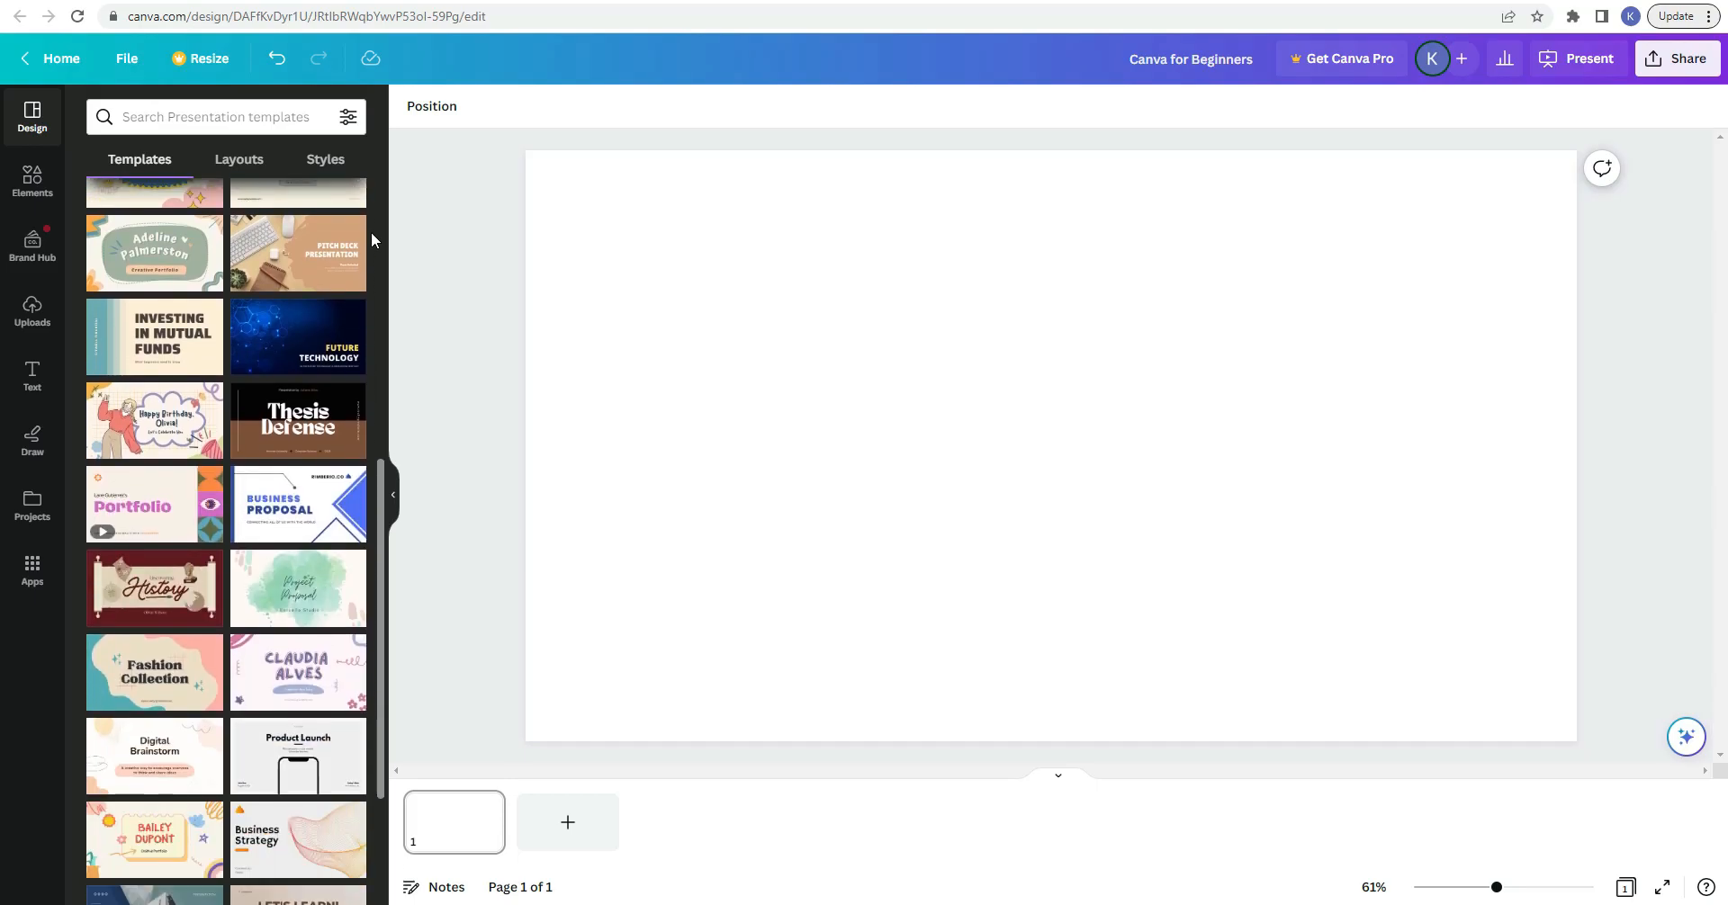
scroll("down", 3)
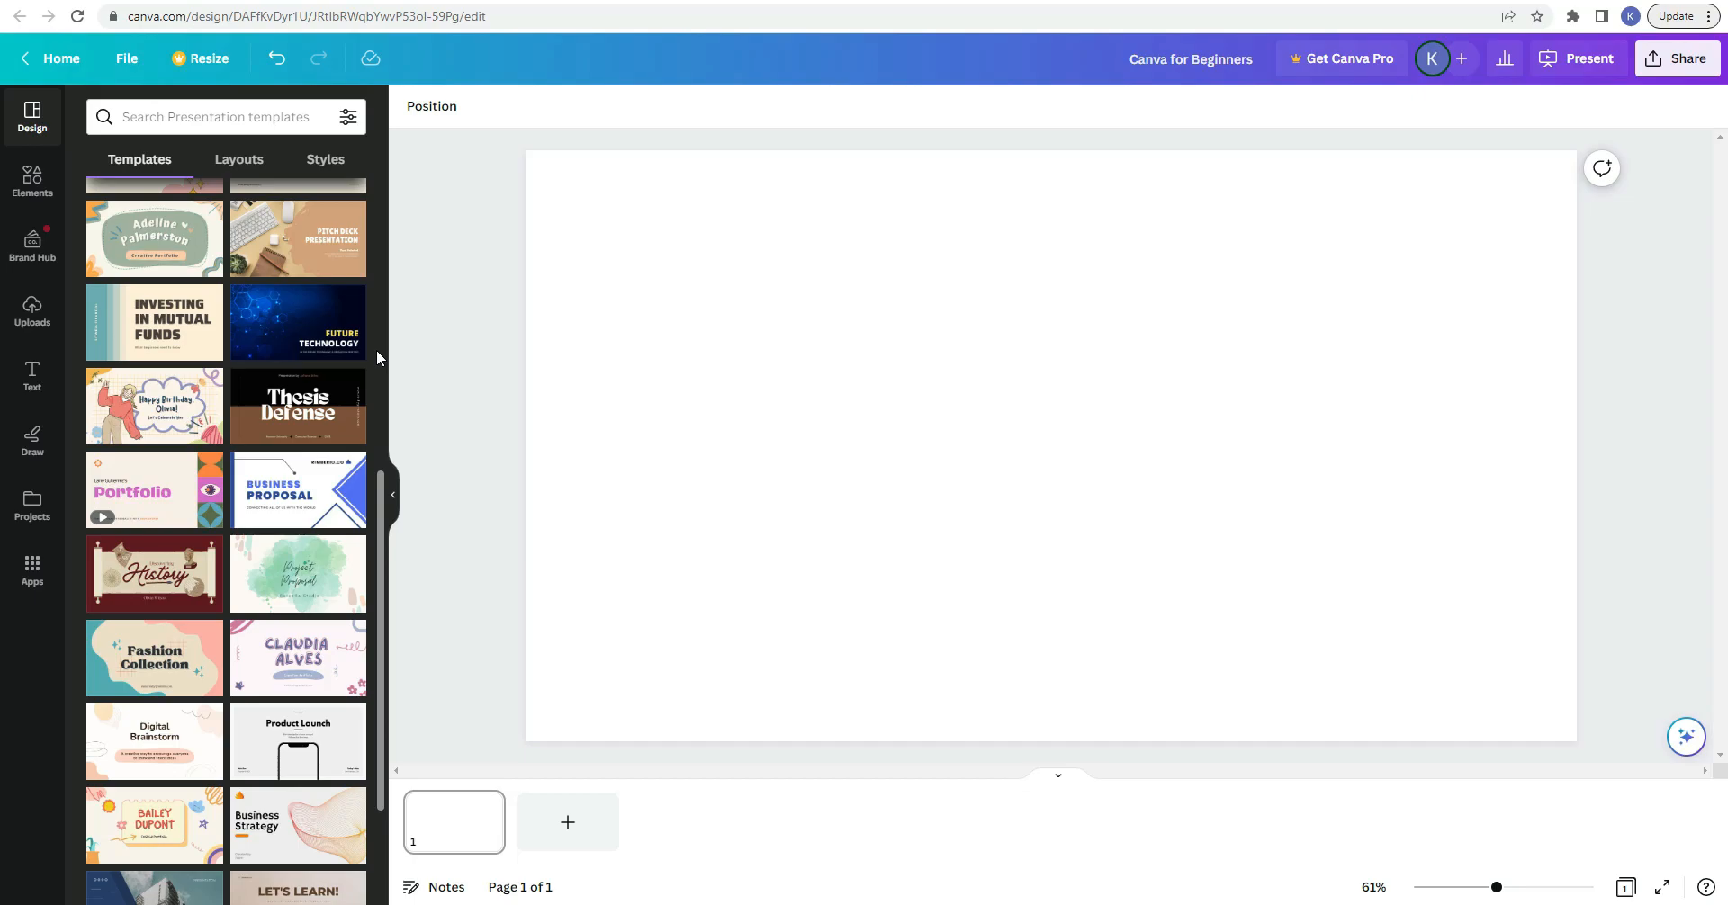
type("modern")
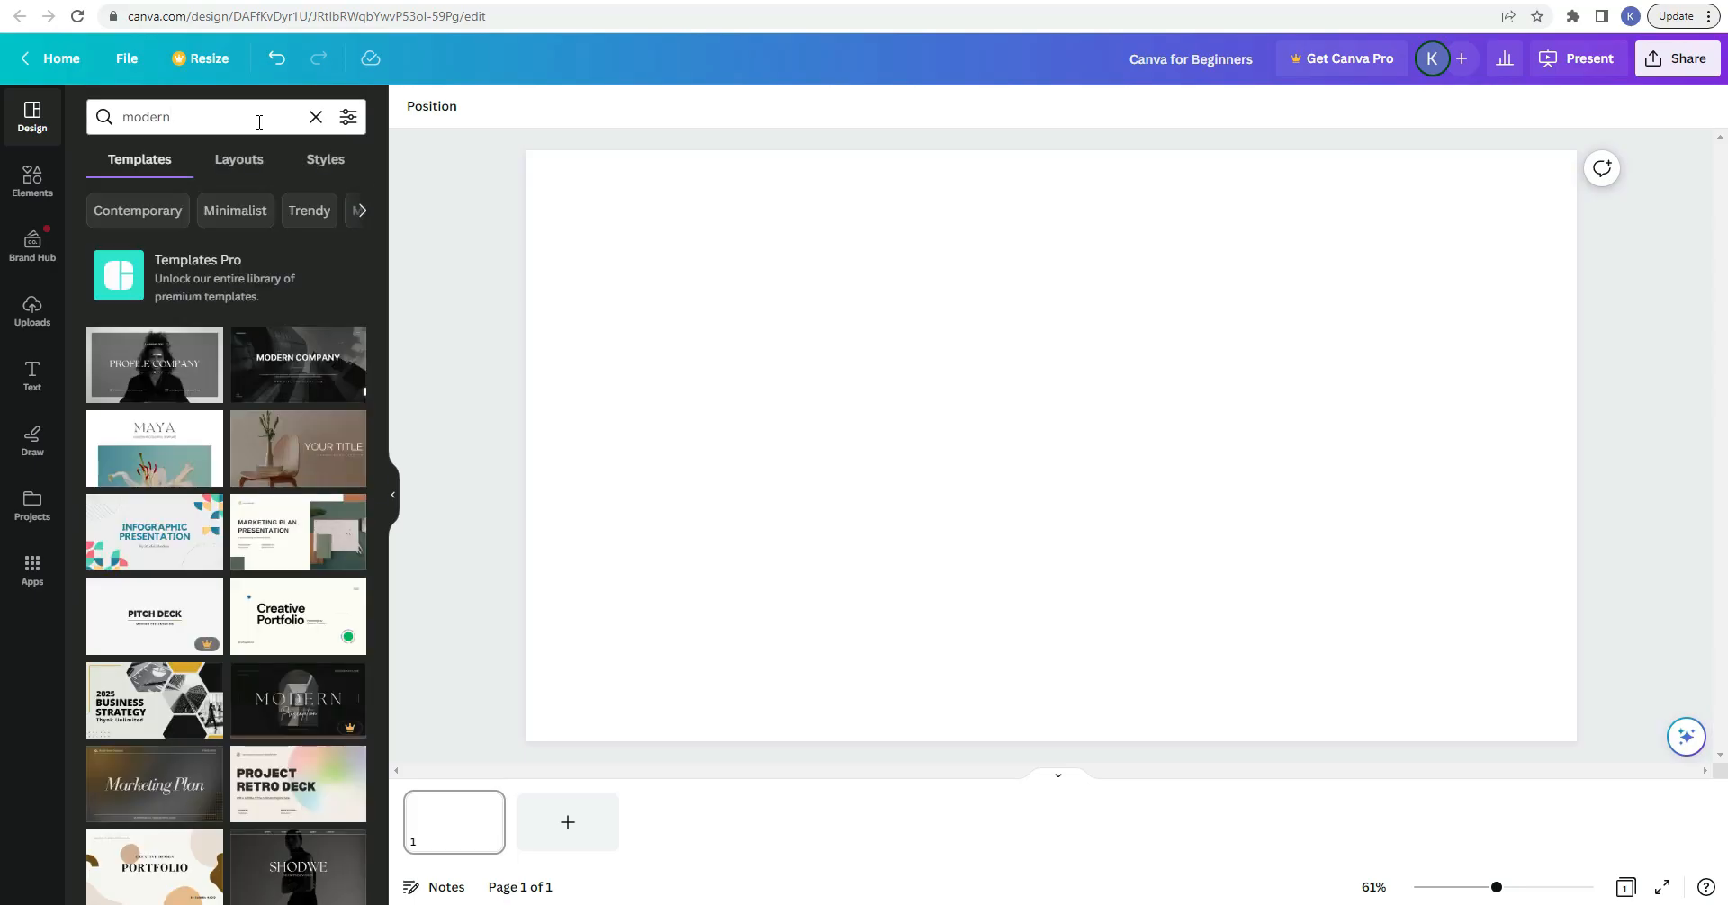
scroll("down", 3)
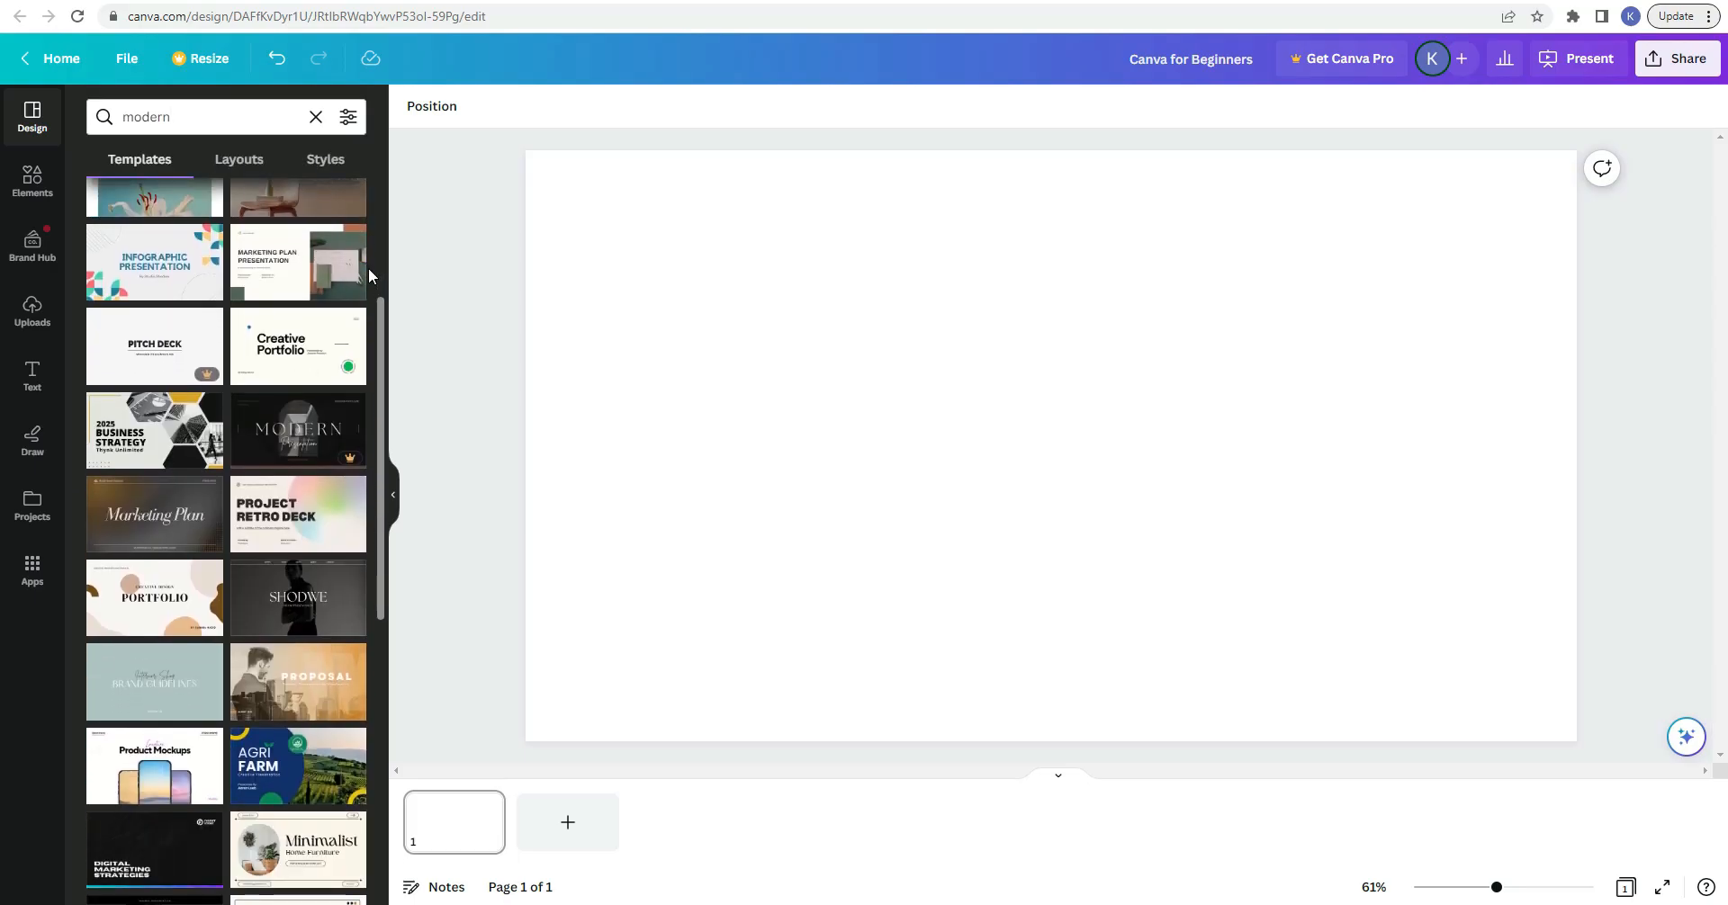
scroll("down", 3)
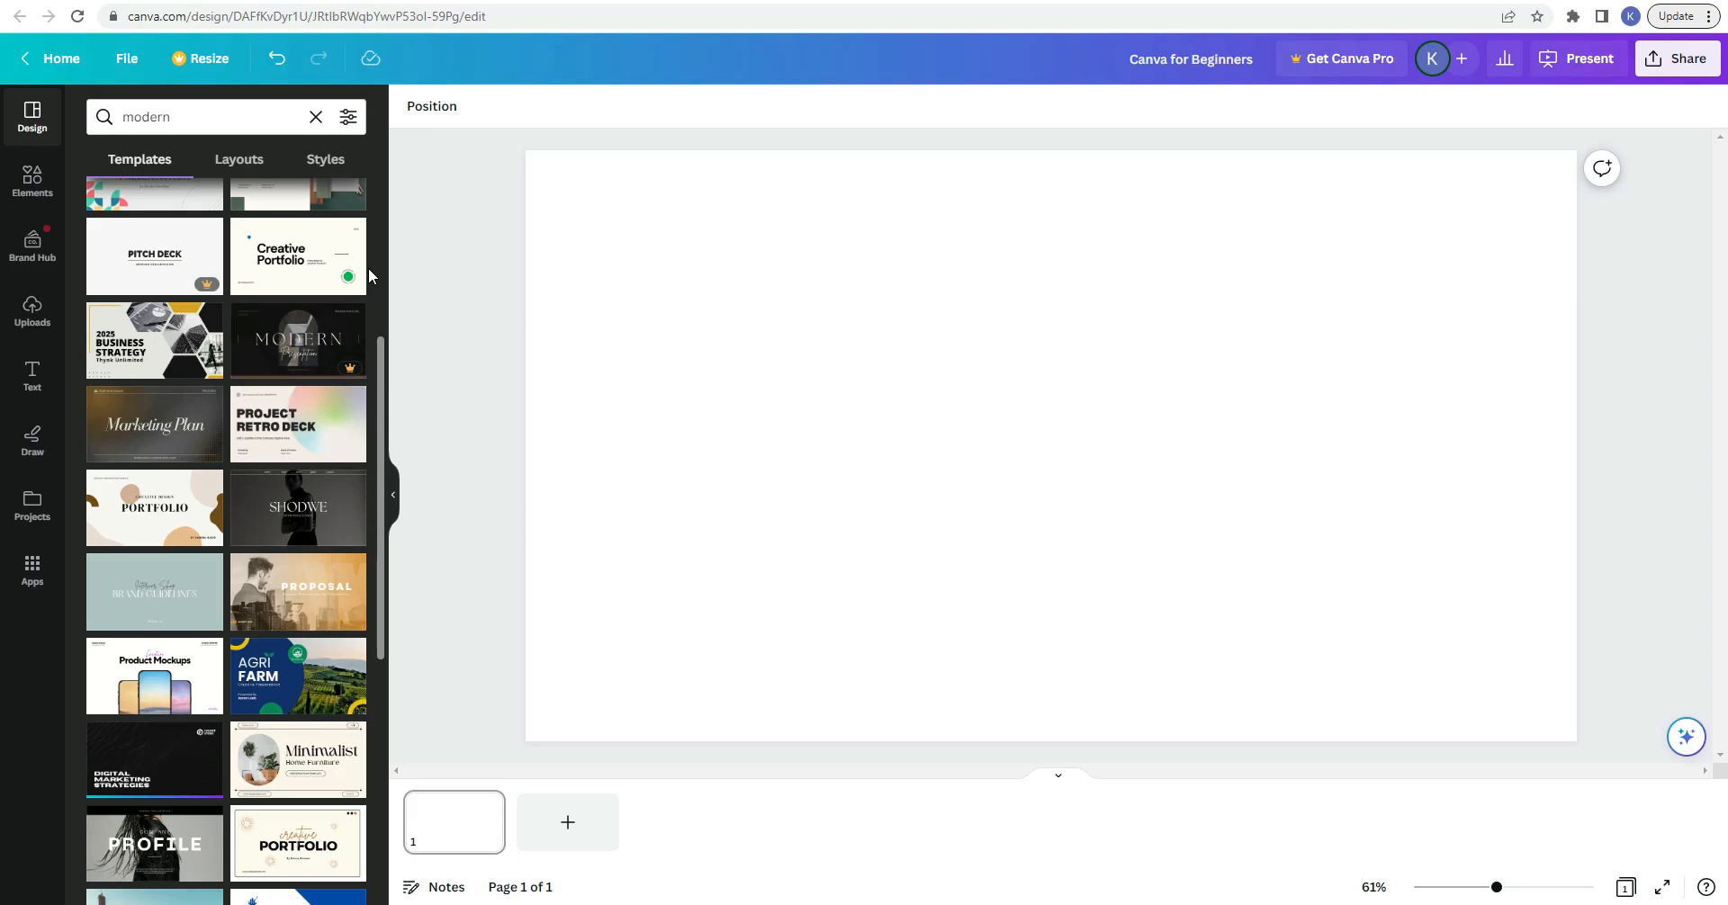
scroll("down", 3)
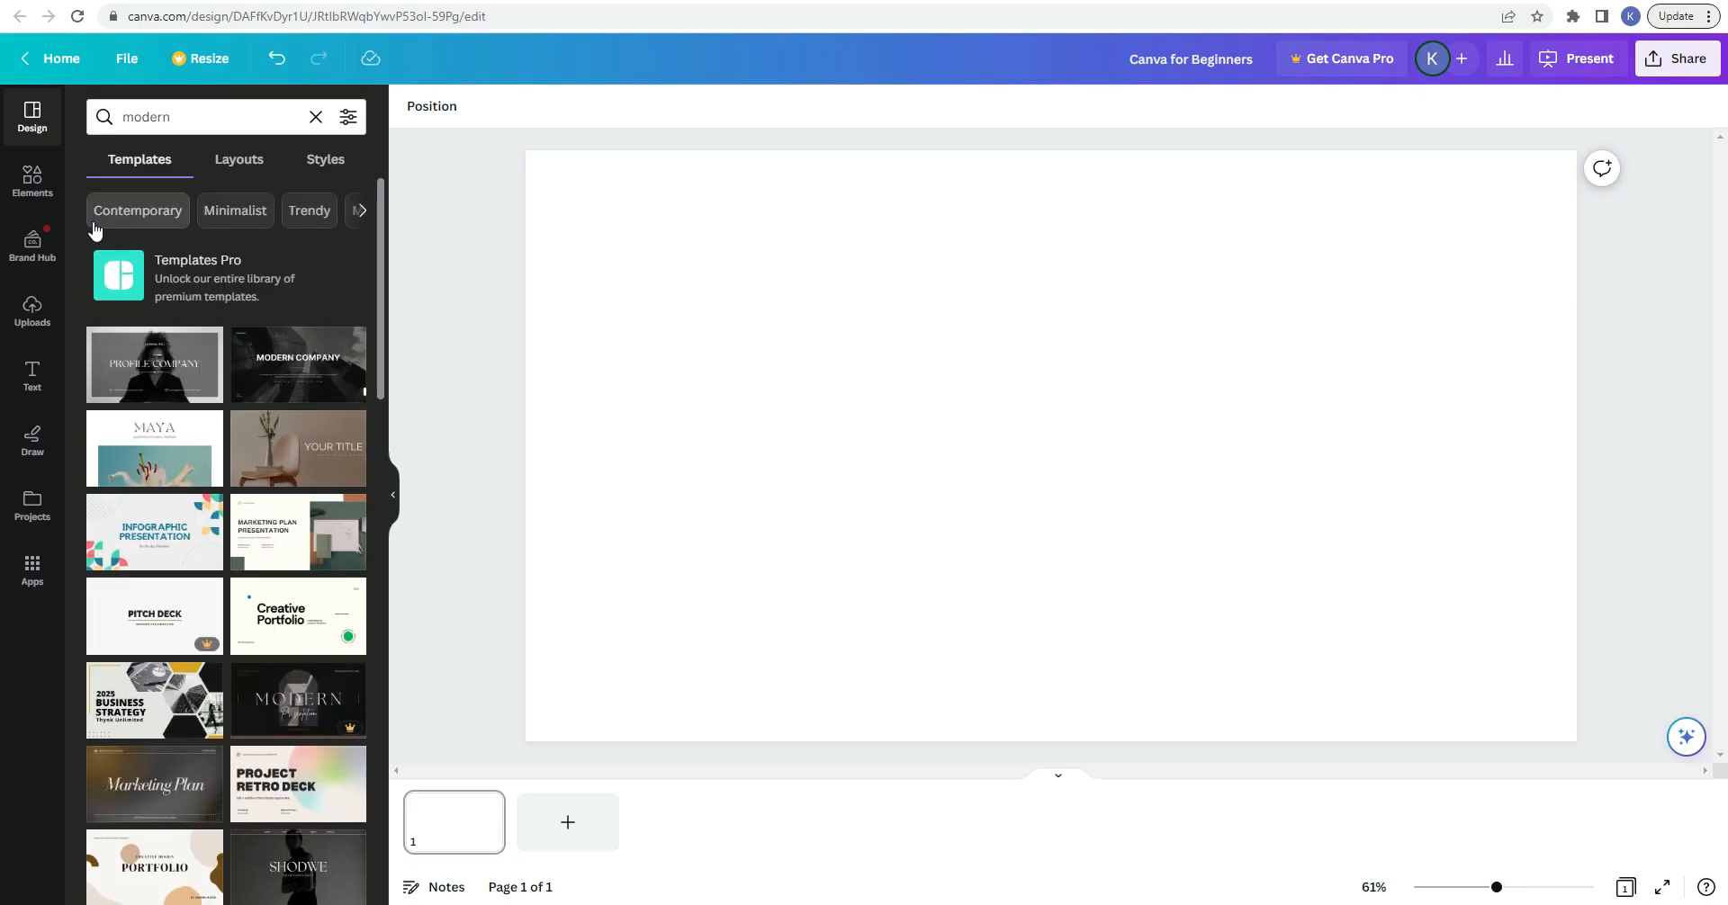
mouse_move(196, 223)
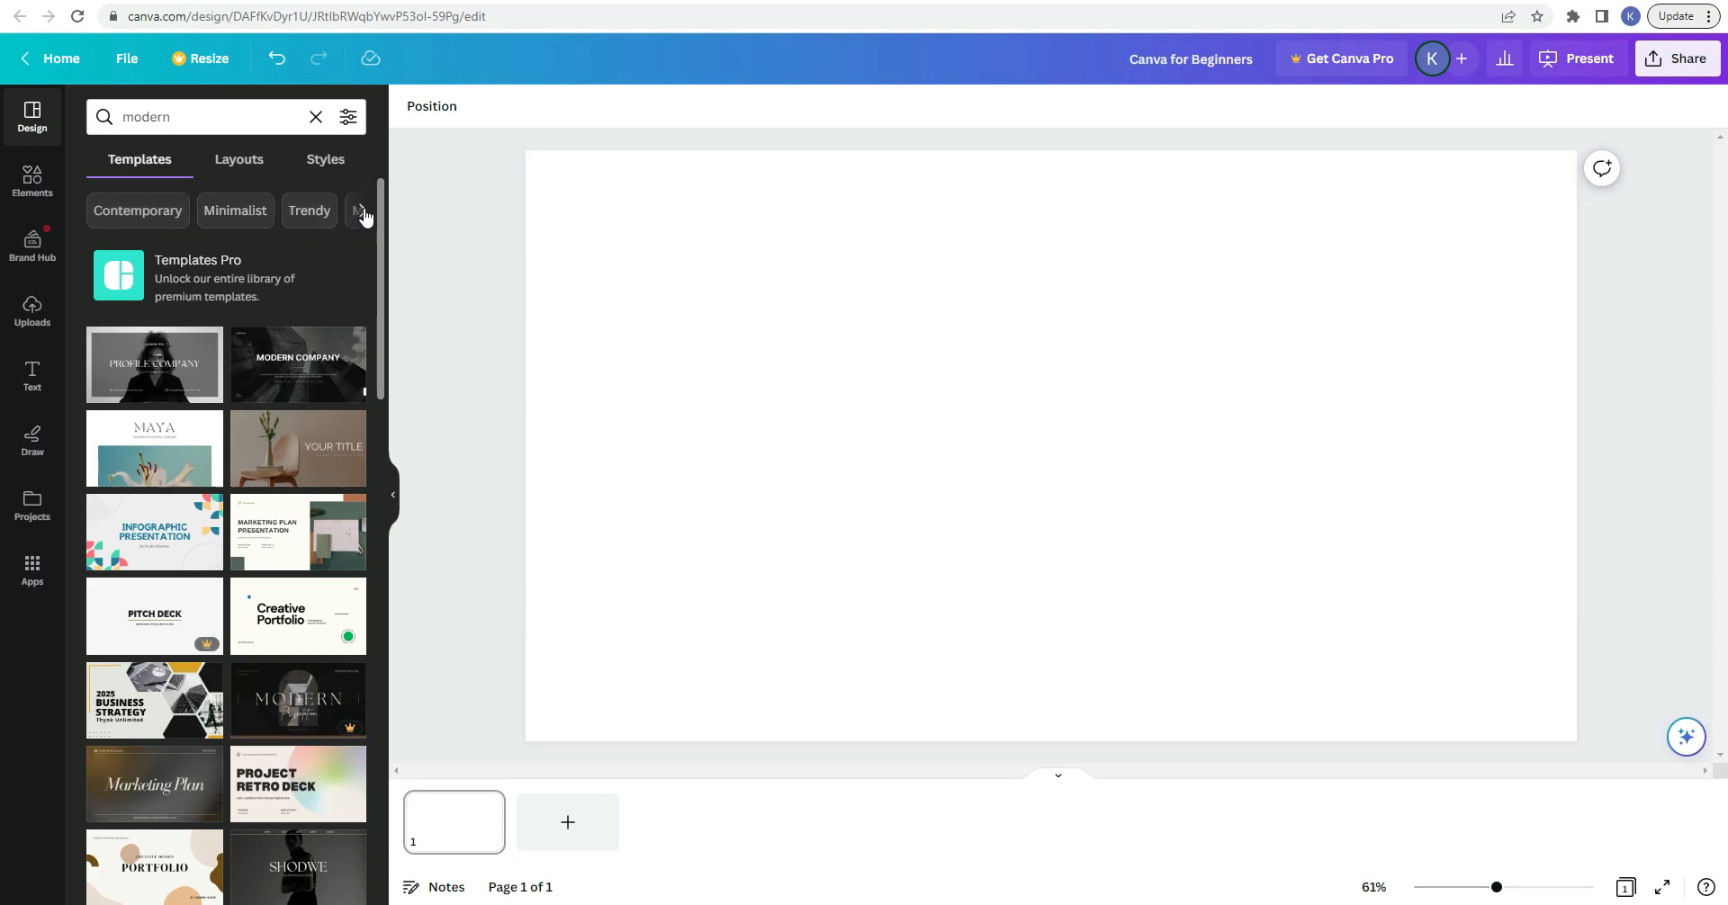
left_click(363, 211)
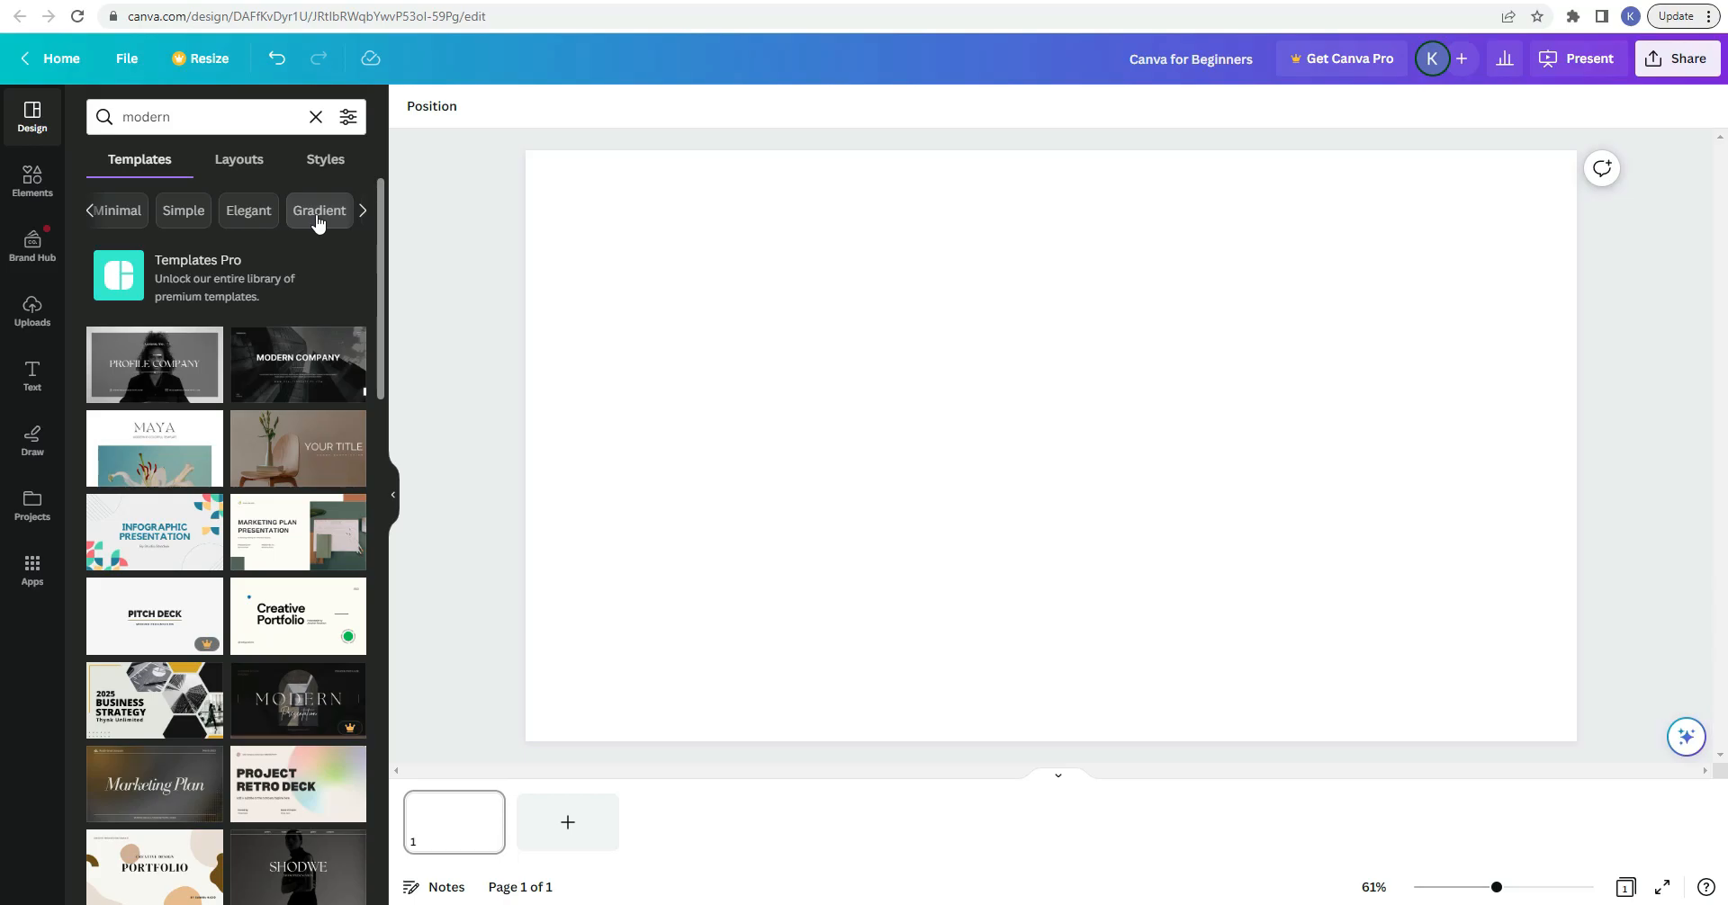
mouse_move(318, 229)
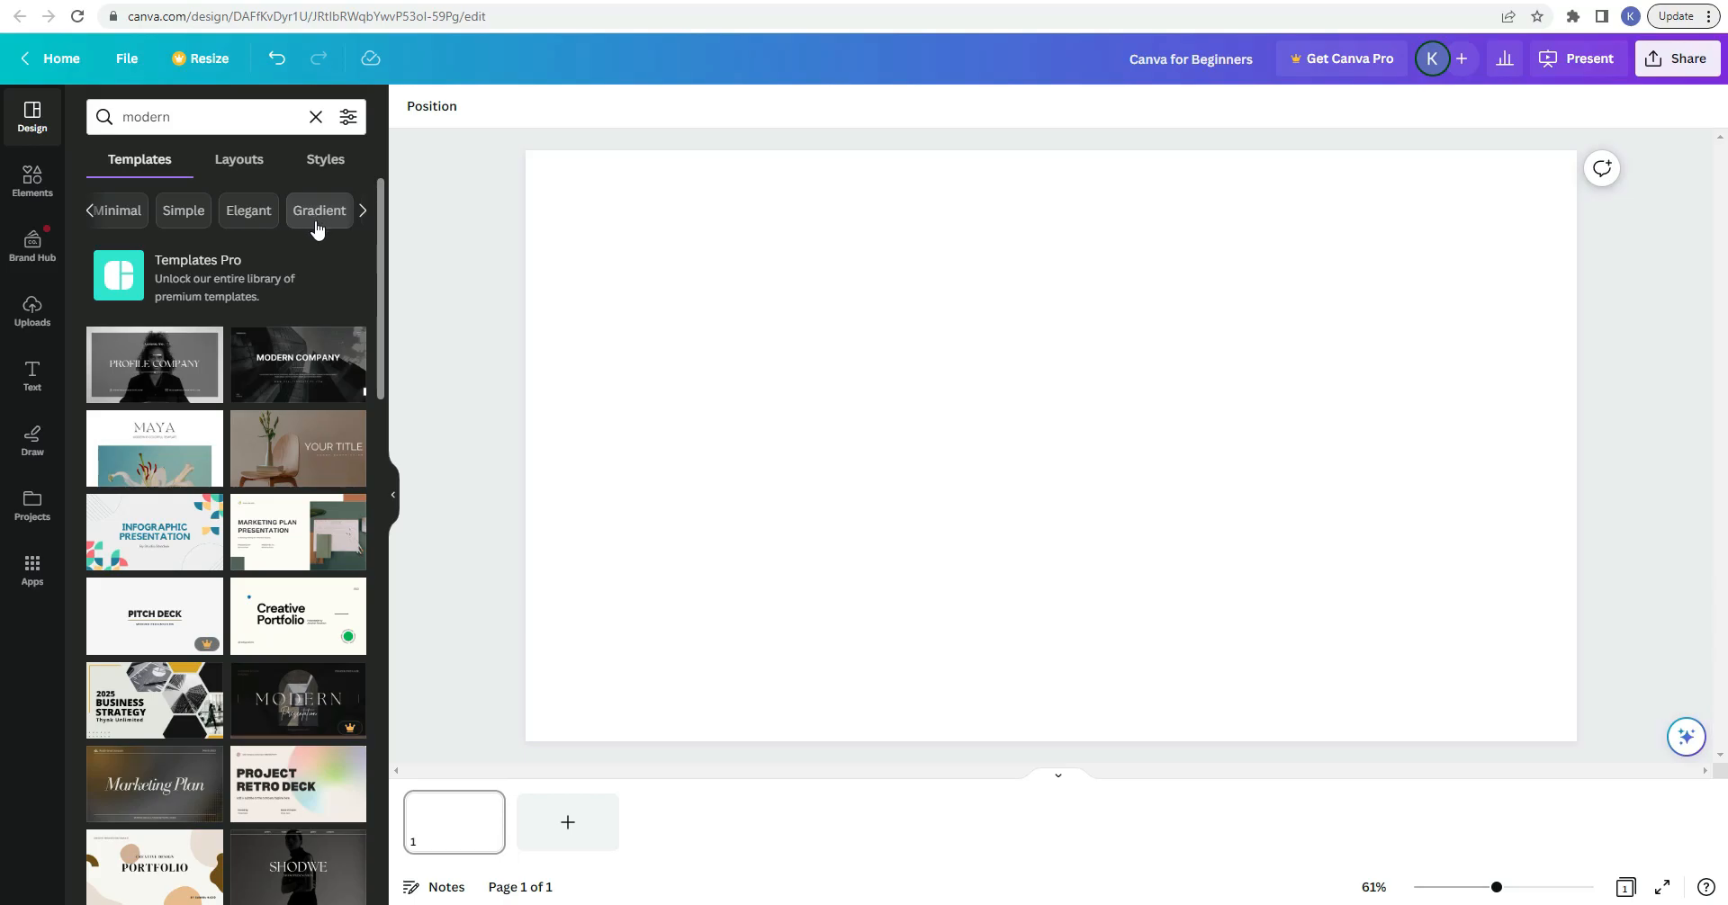
left_click(319, 211)
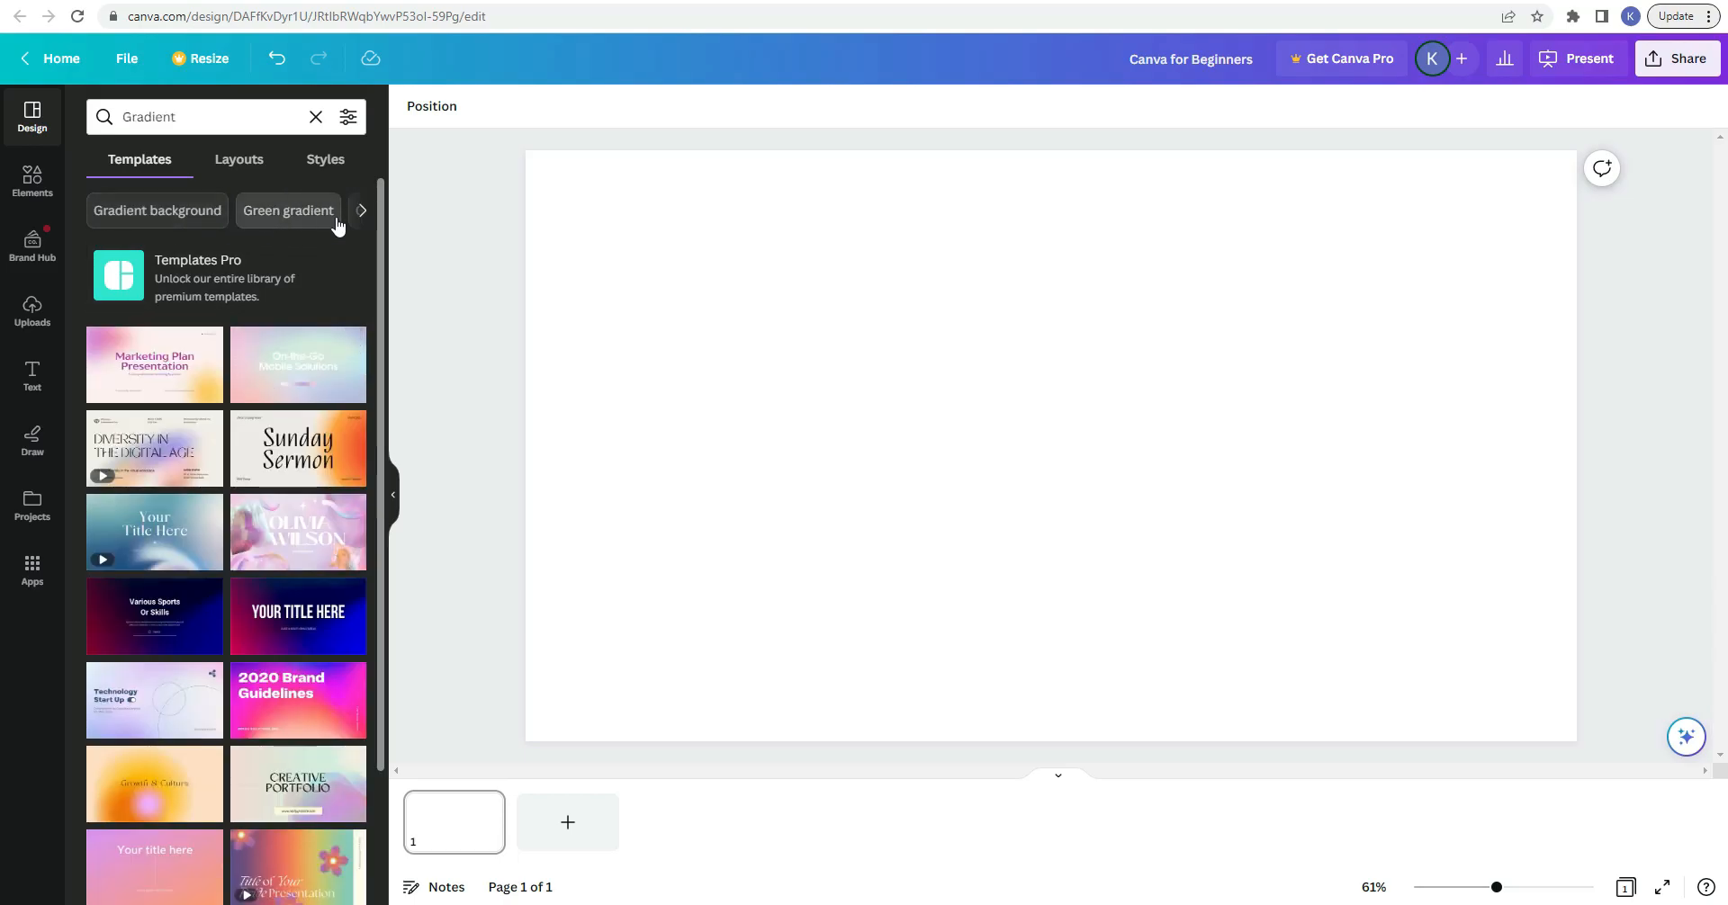
left_click(360, 211)
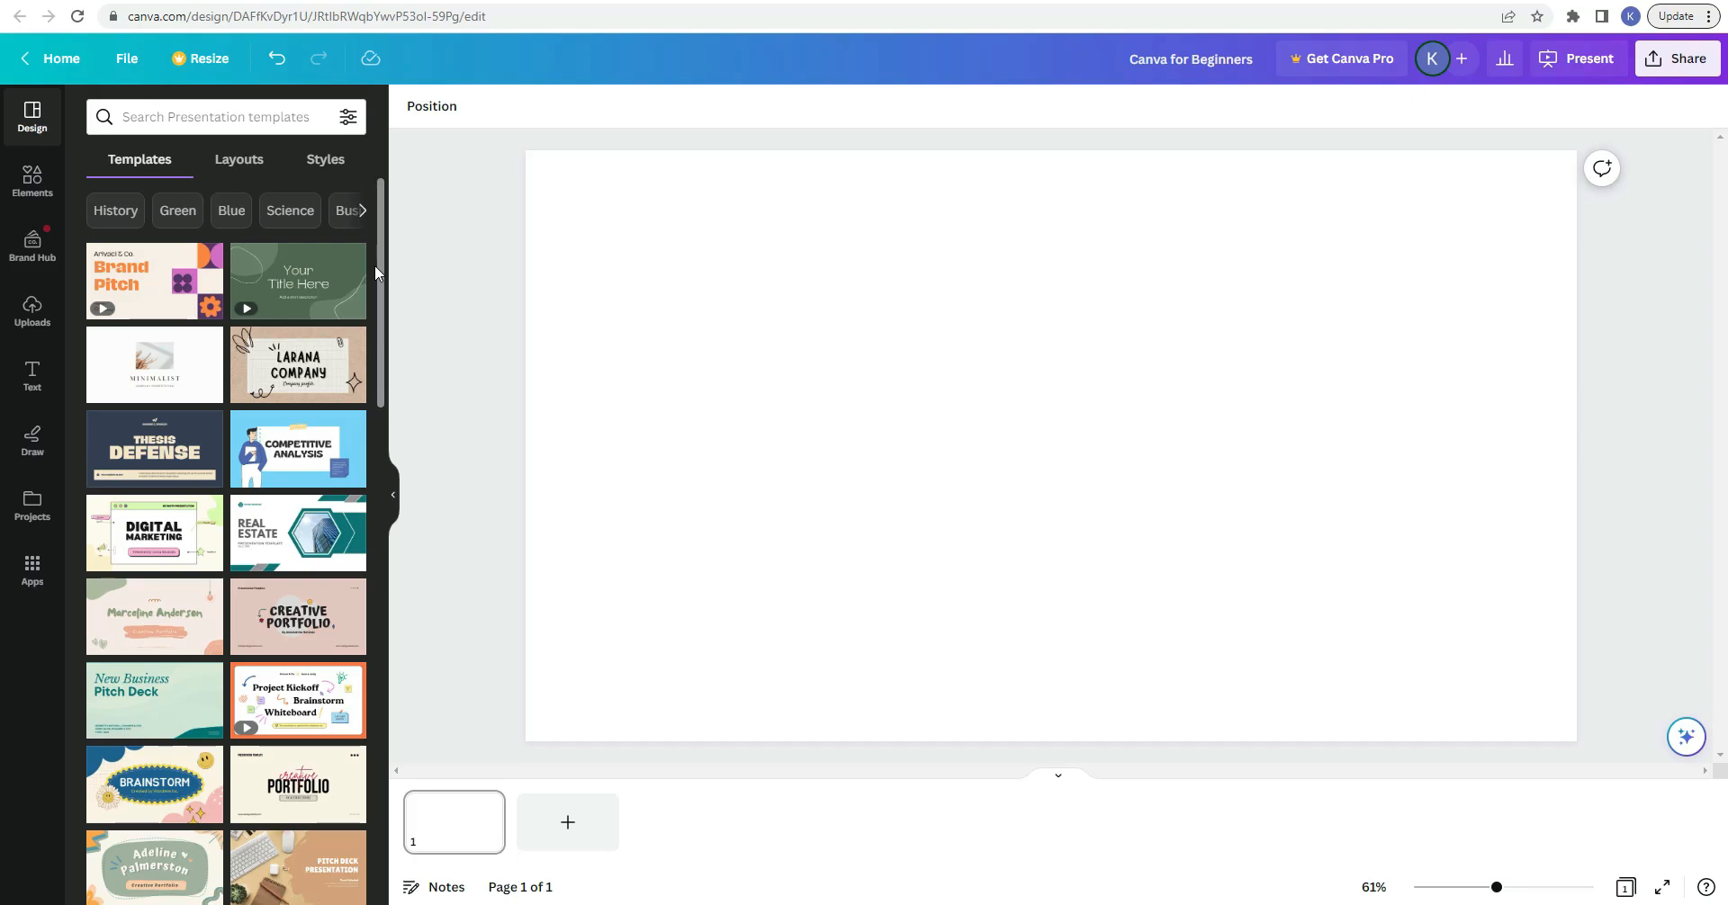
Step: Apply the Beige Minimal Creative Portfolio template's title page to the slide
scroll("down", 3)
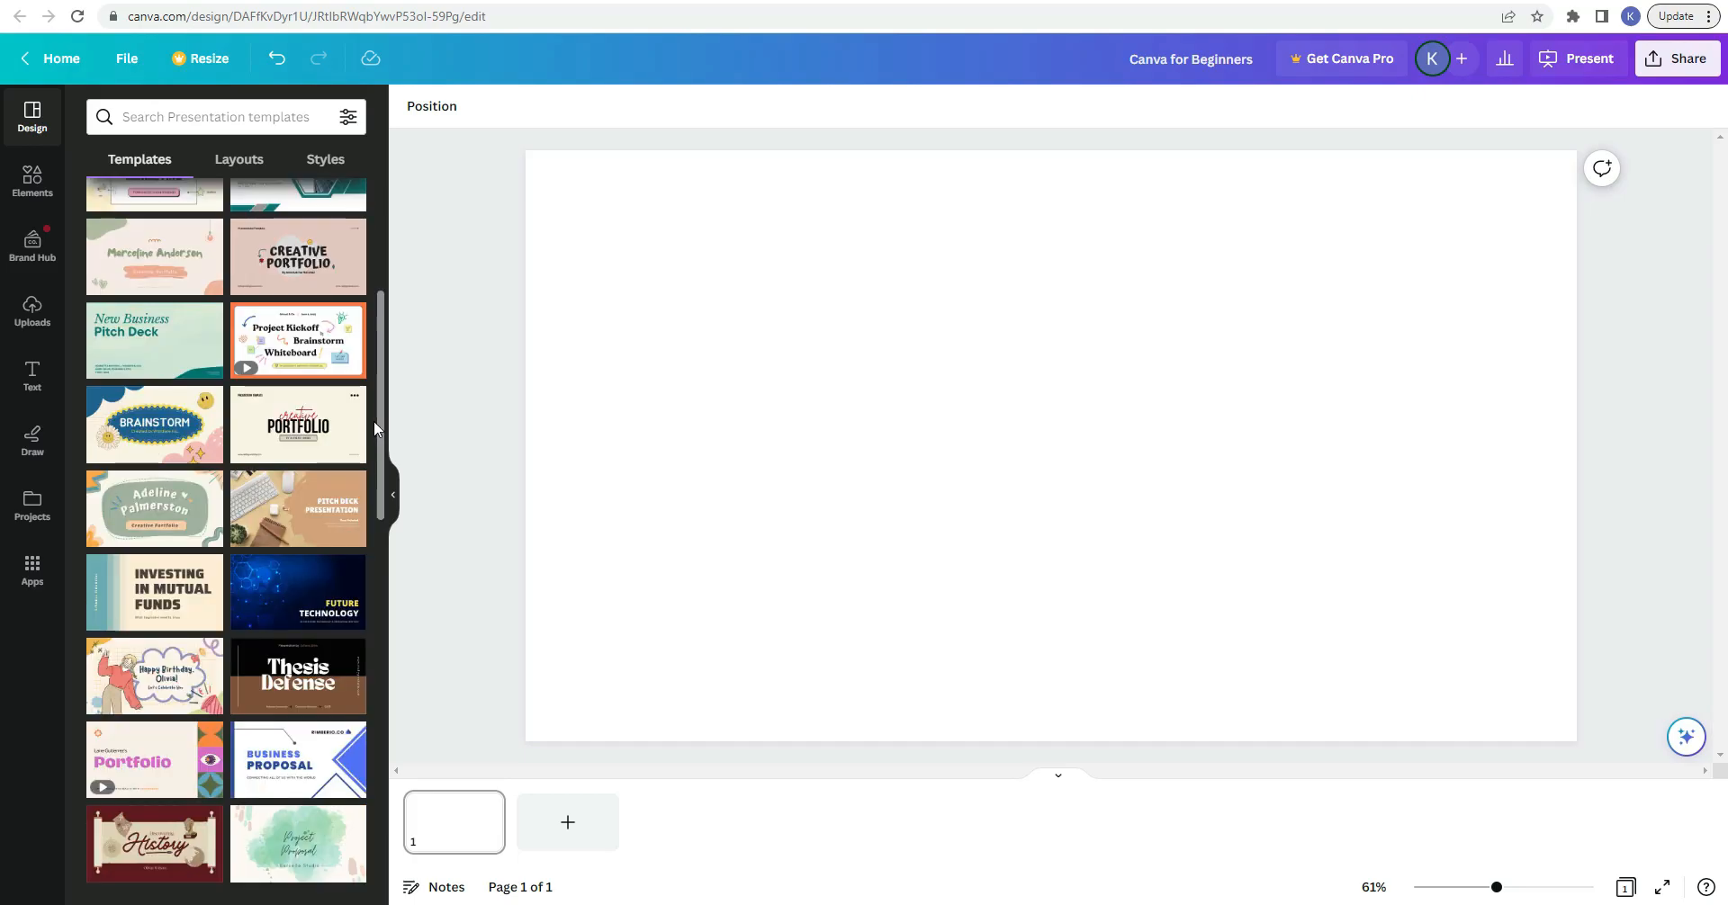
mouse_move(297, 427)
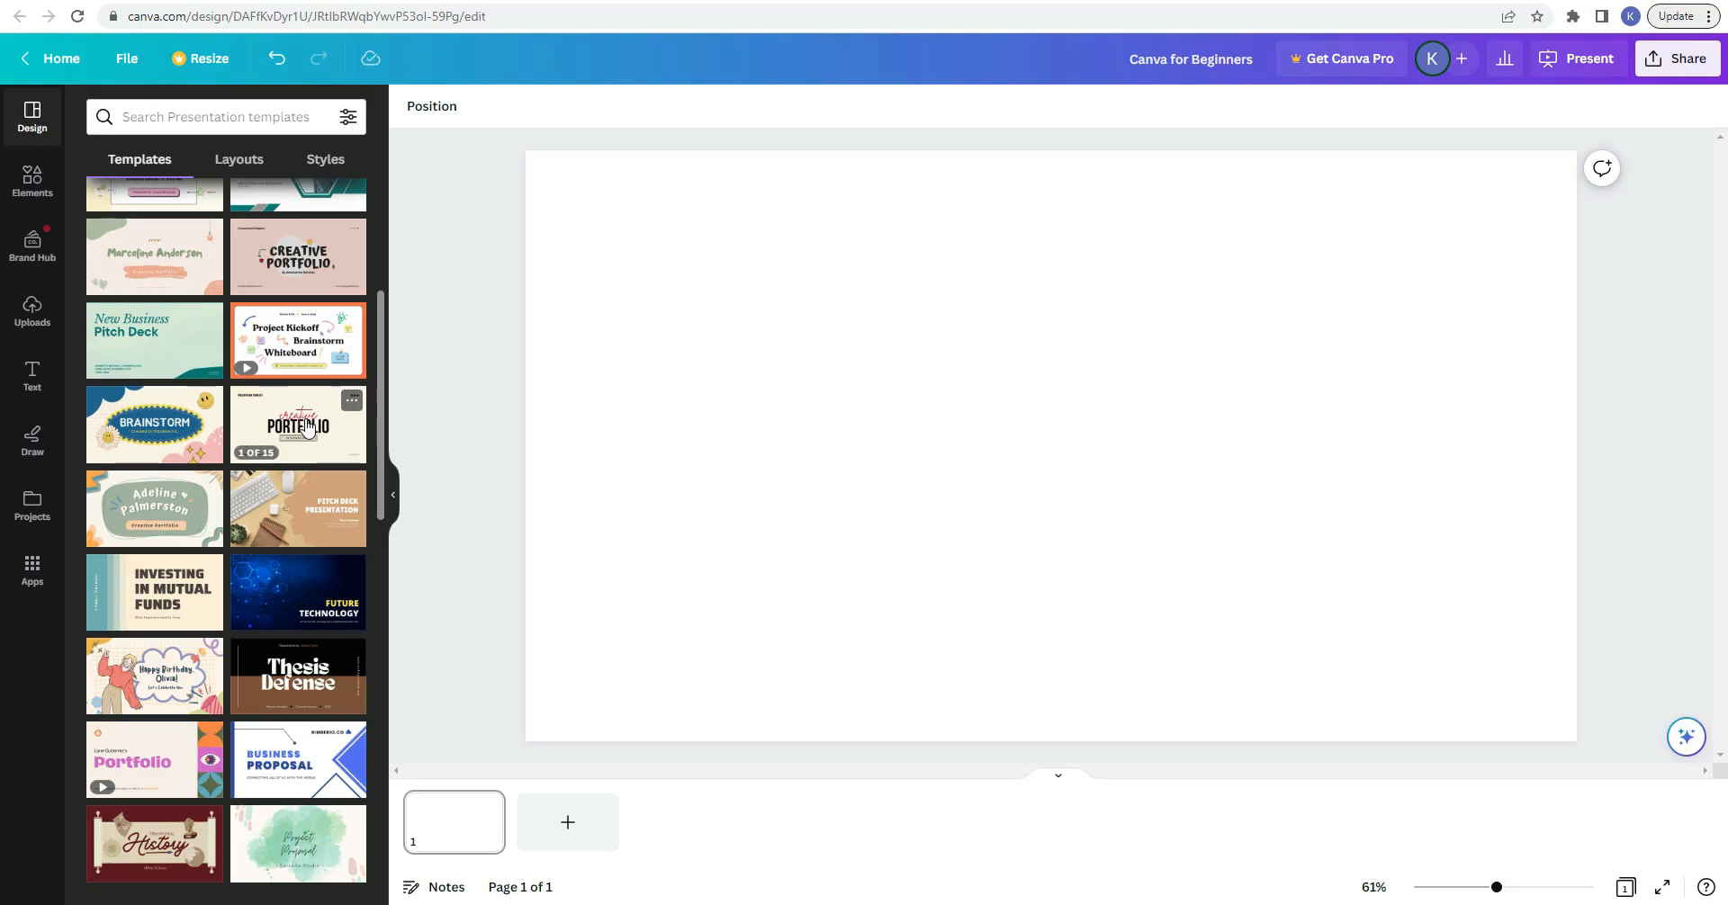
left_click(297, 425)
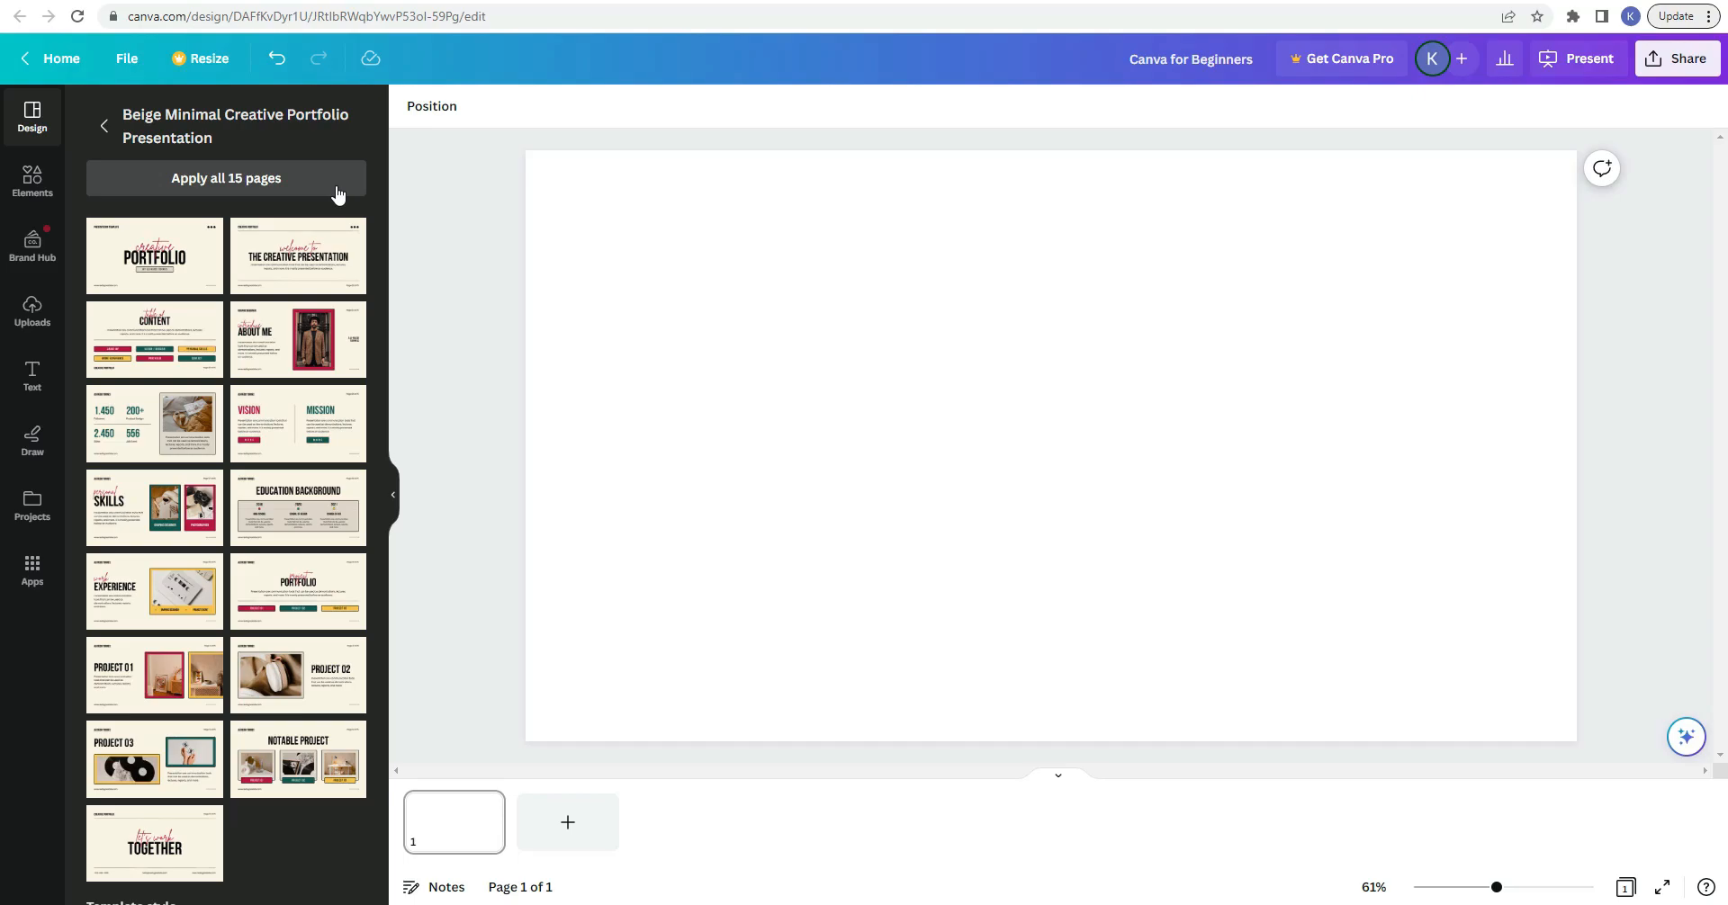
left_click(155, 253)
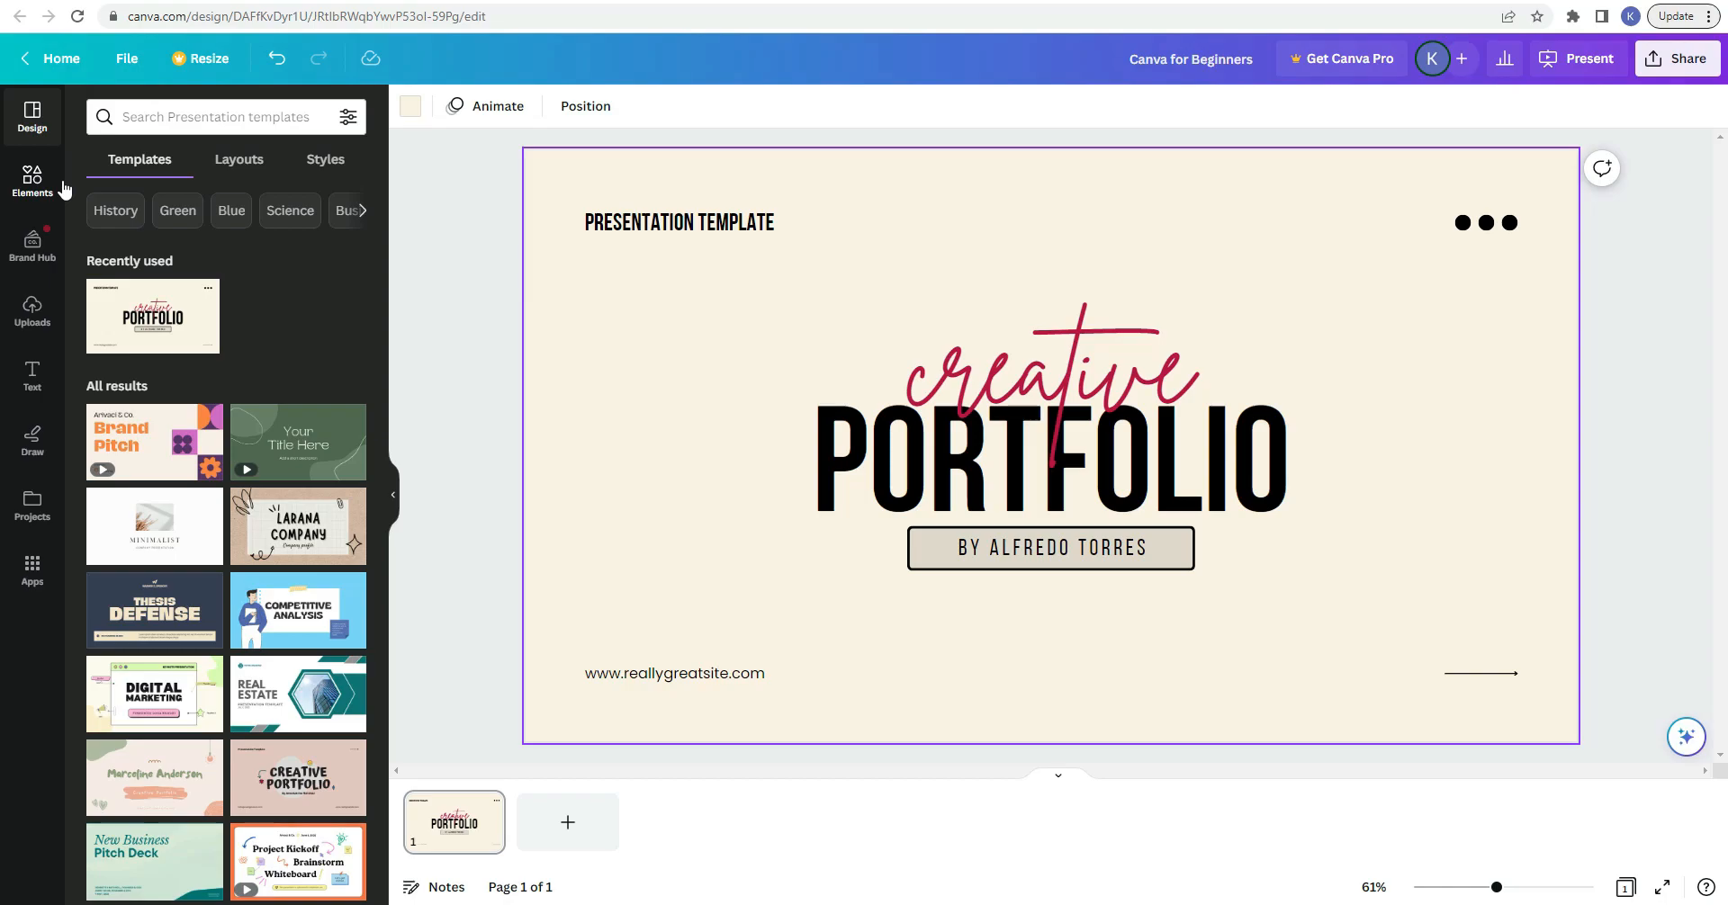
Step: Browse the Elements library, viewing all Lines & Shapes and returning to the full list
left_click(32, 180)
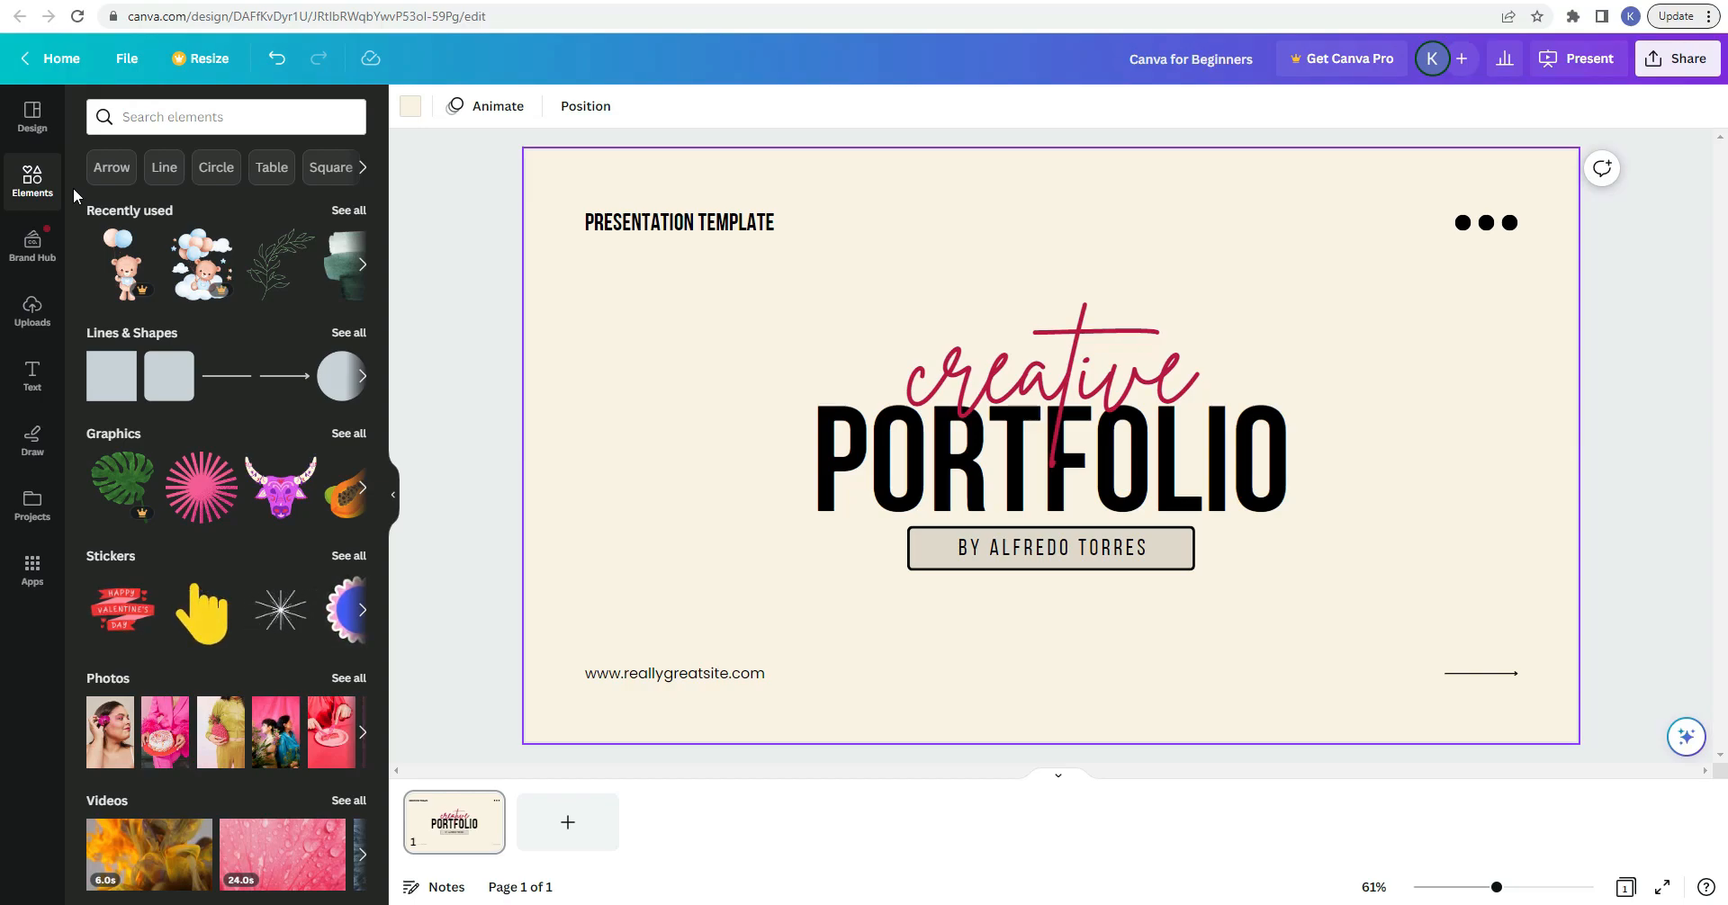
mouse_move(81, 319)
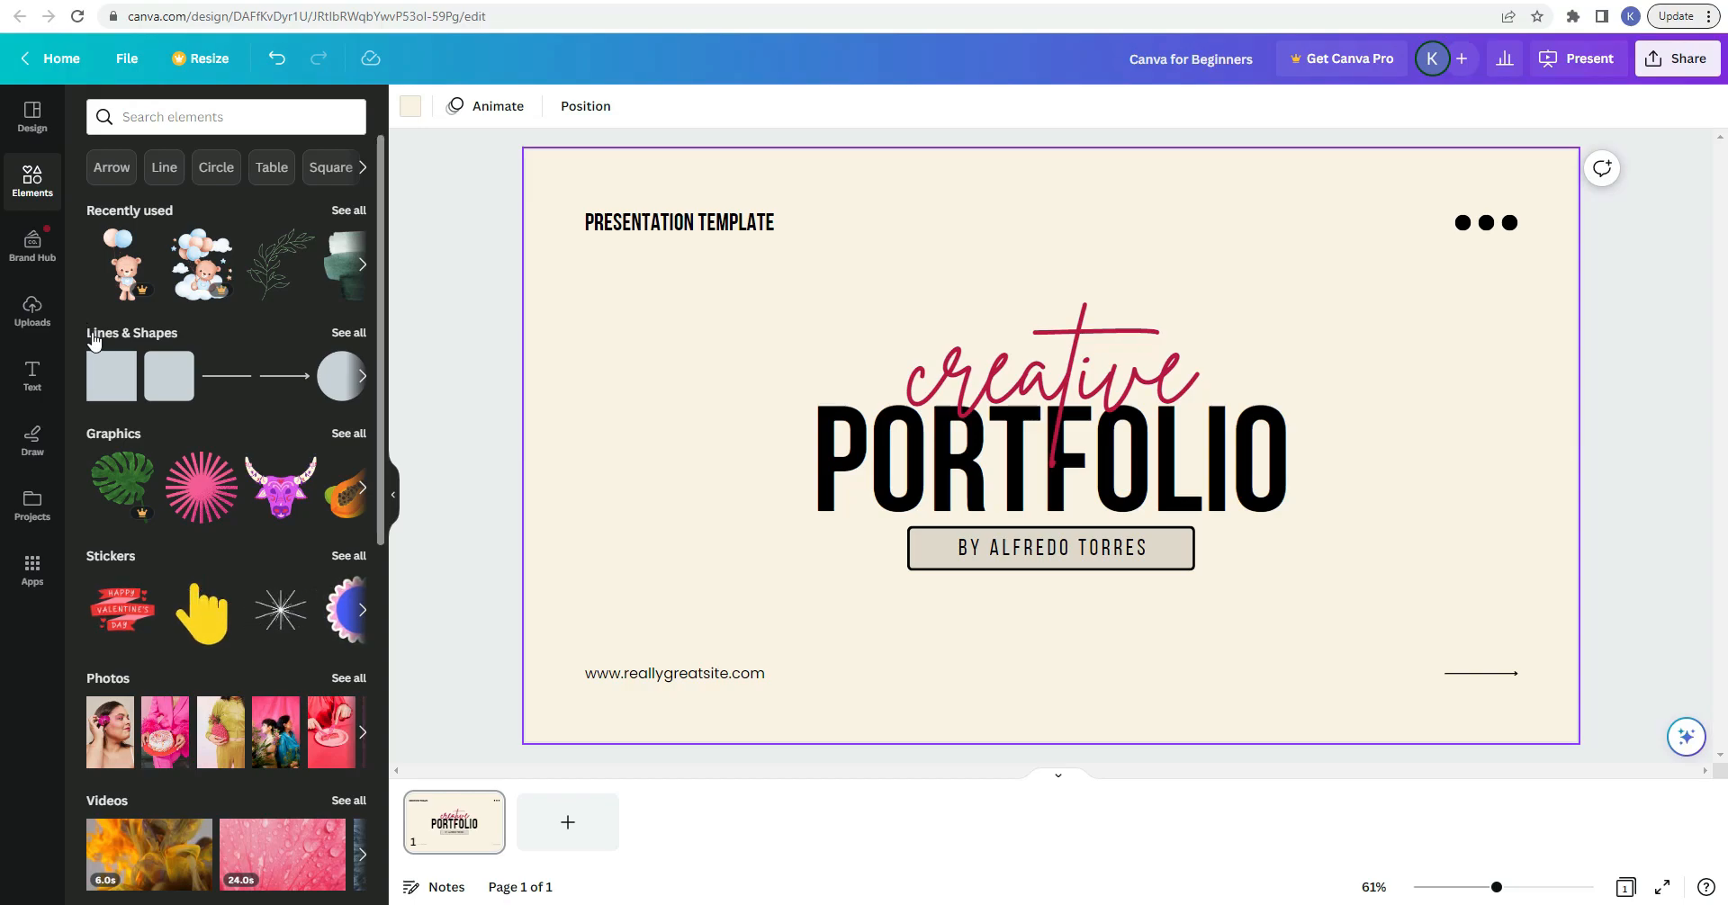
scroll("down", 3)
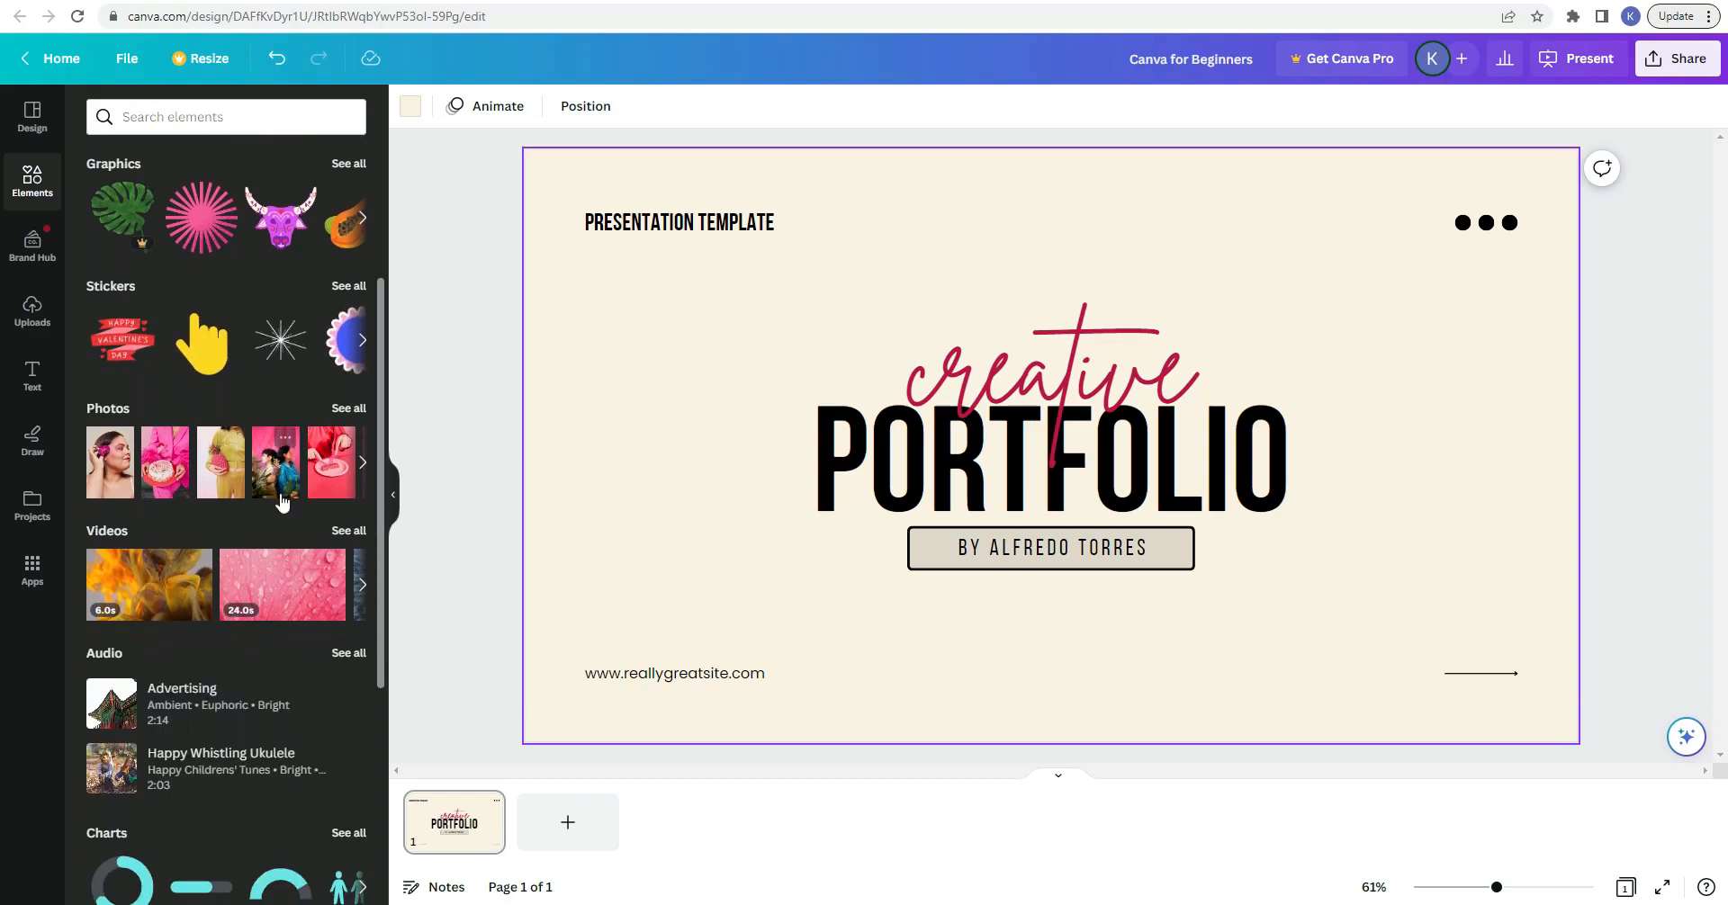
scroll("down", 3)
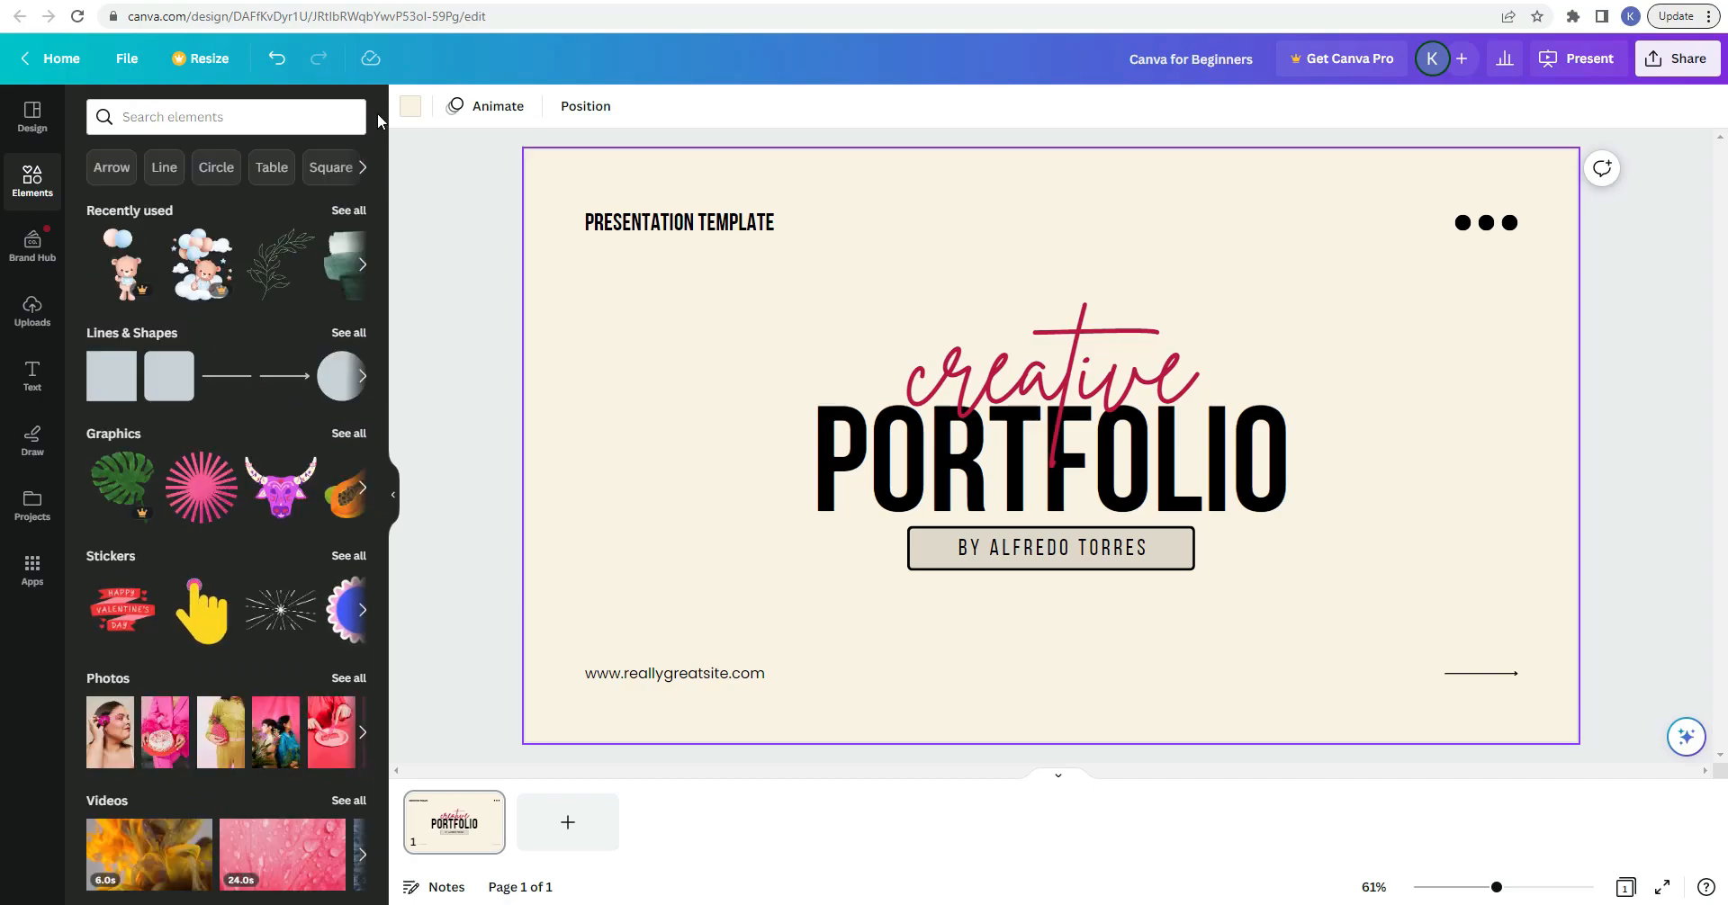
mouse_move(383, 151)
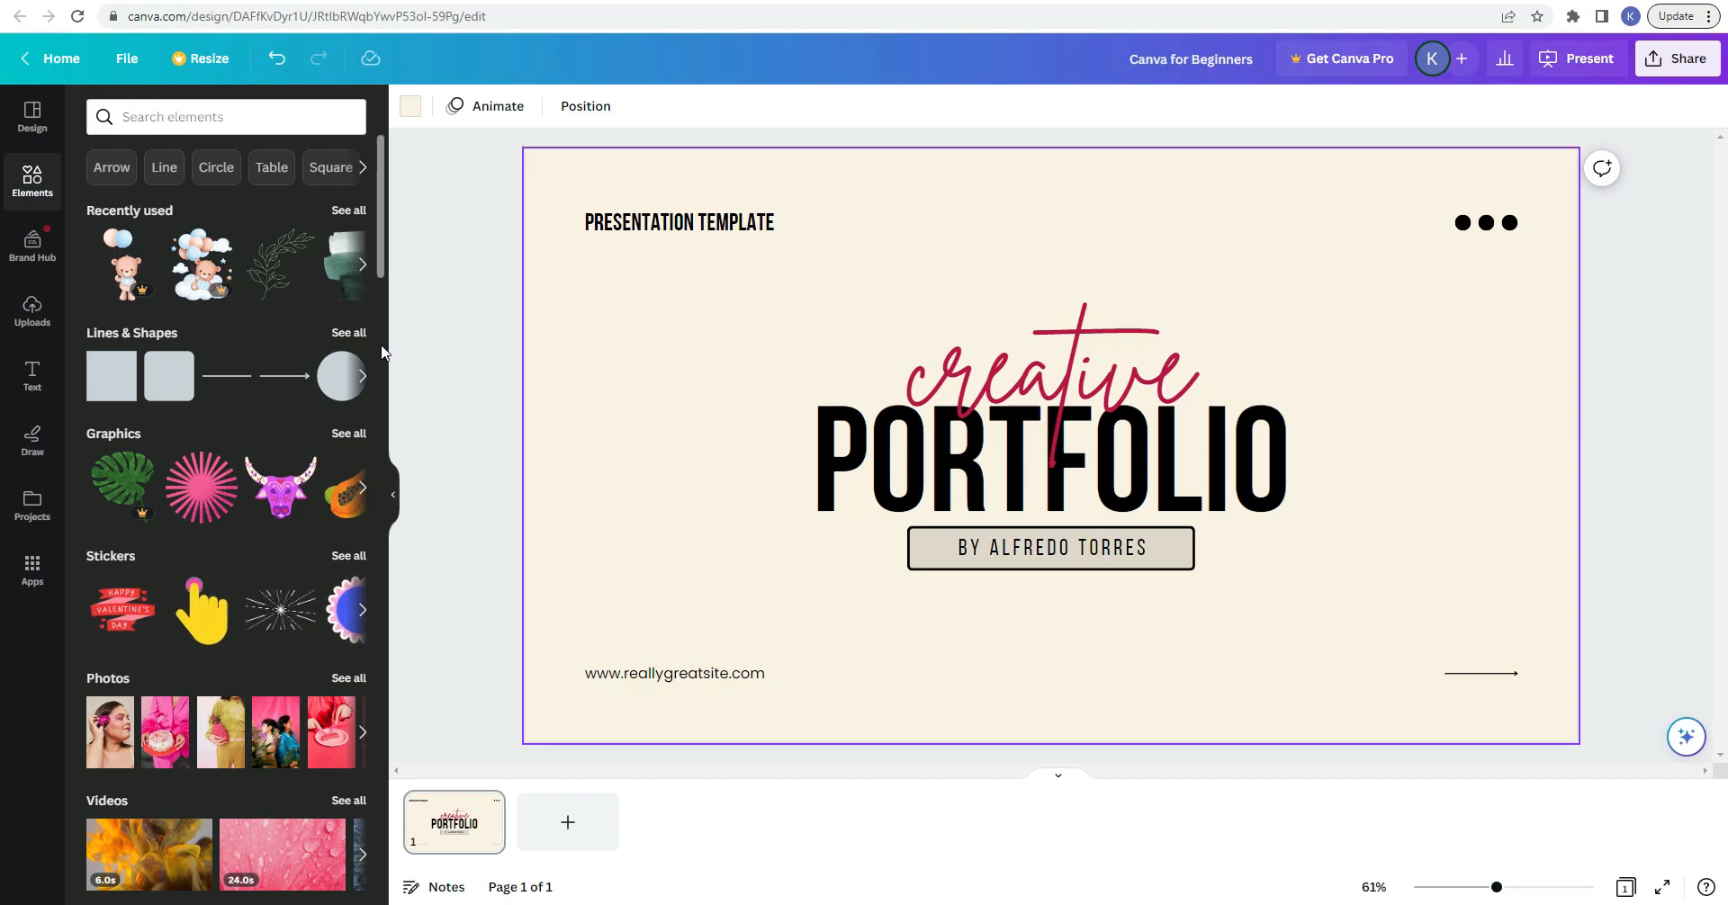
mouse_move(351, 351)
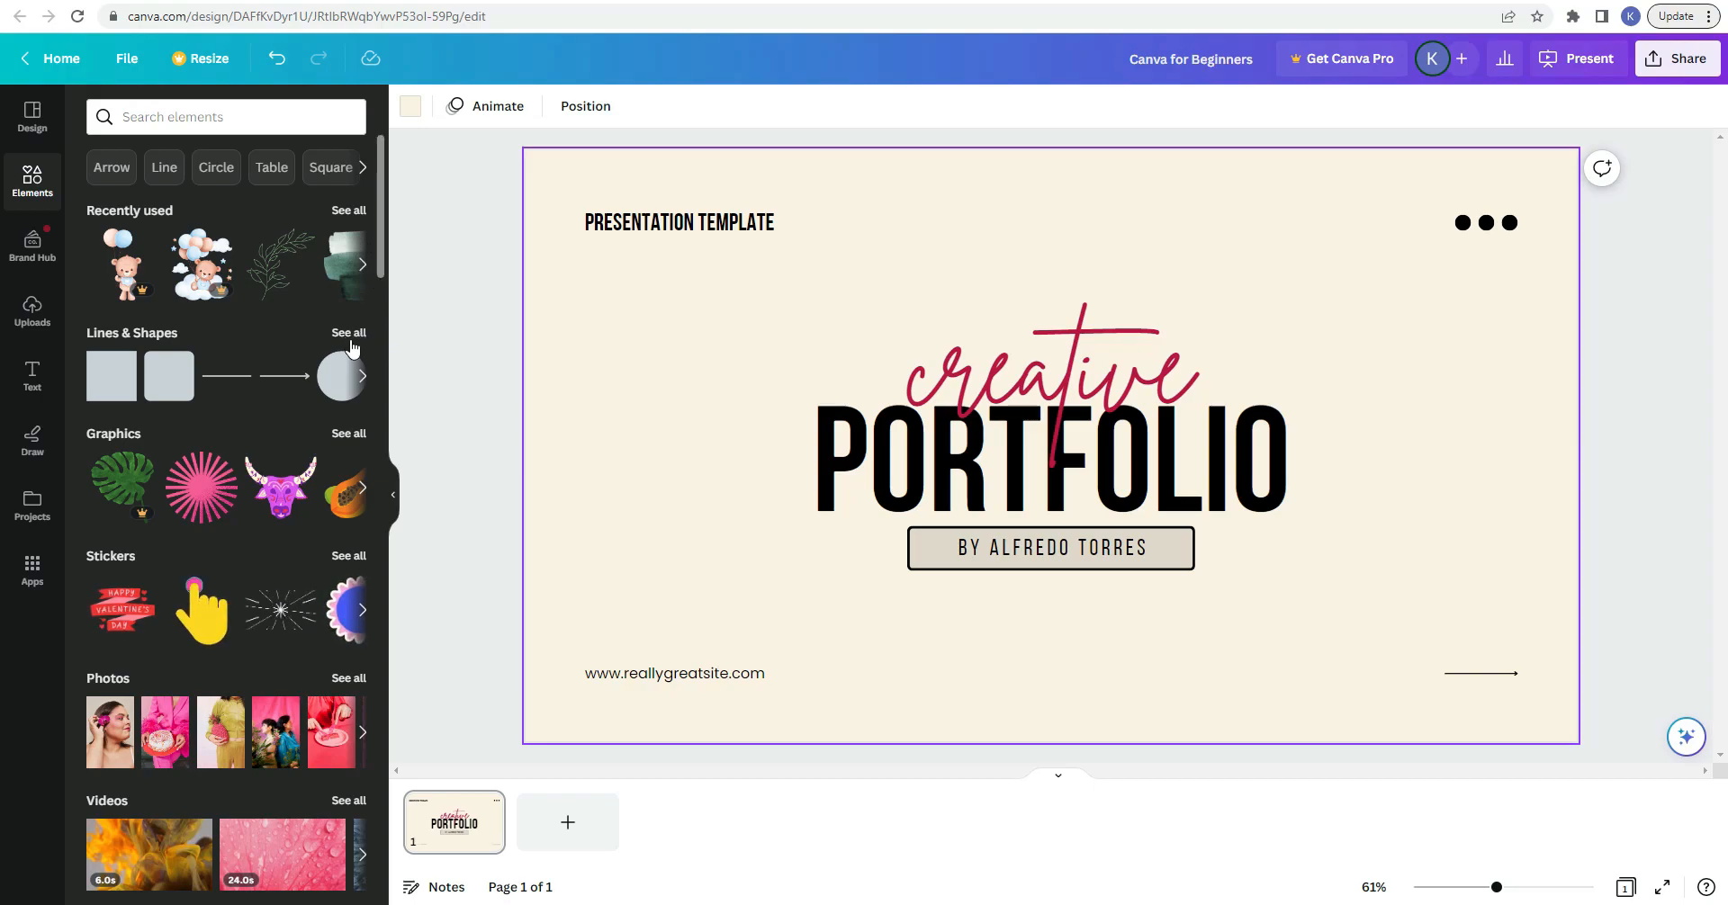
left_click(347, 331)
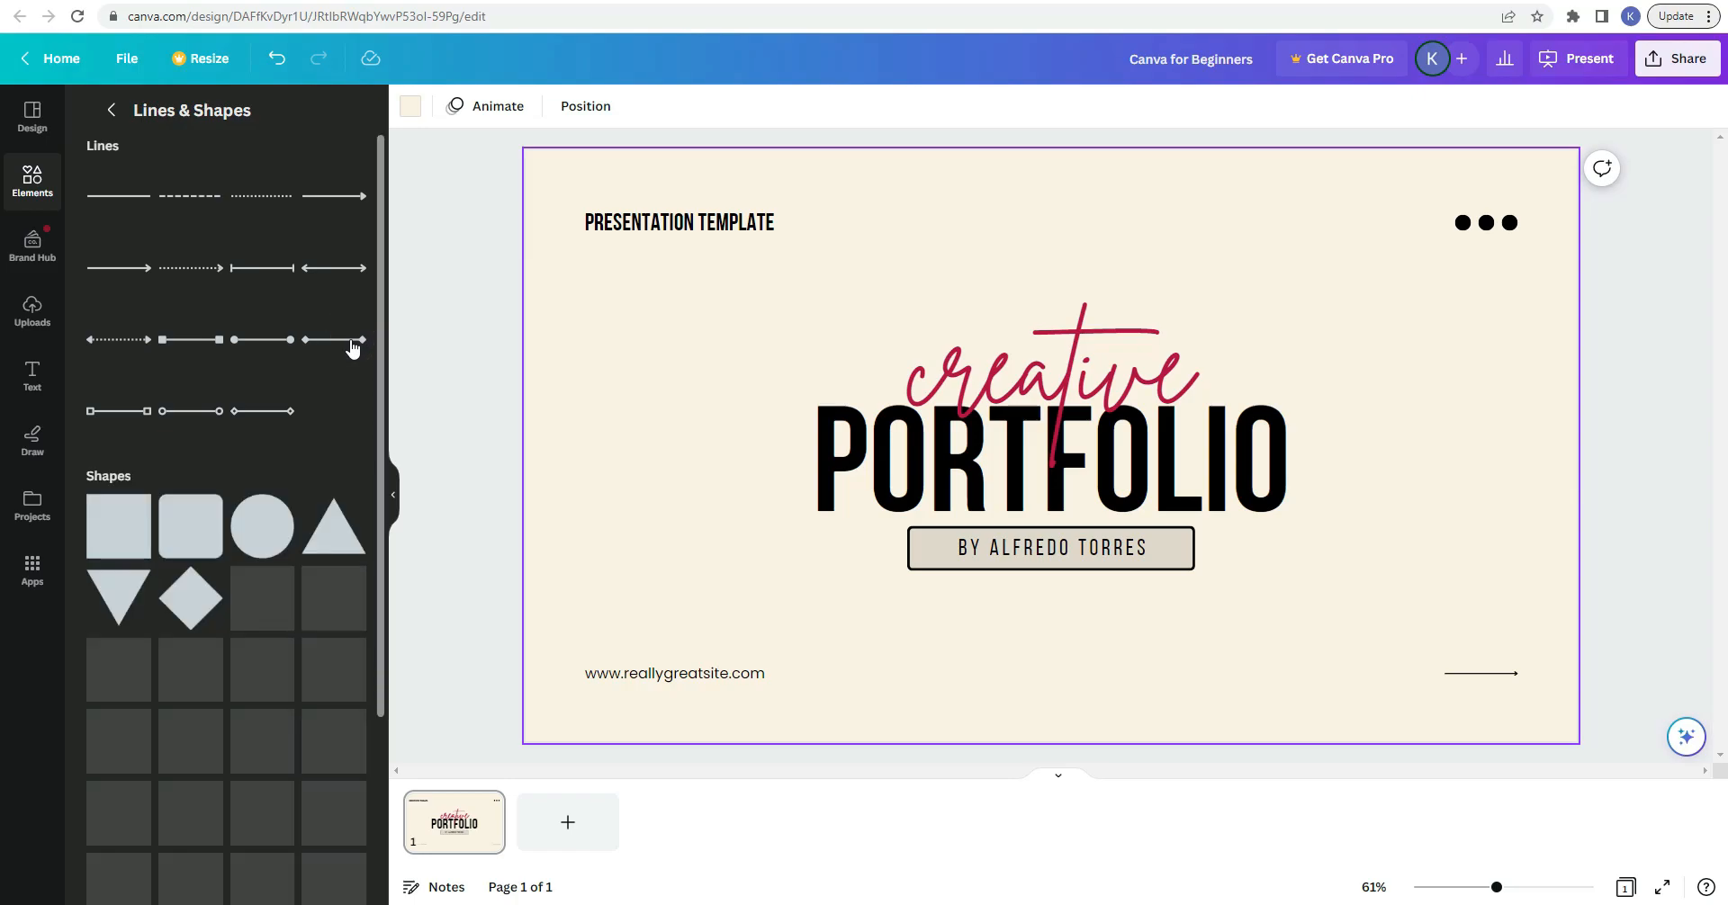
mouse_move(286, 294)
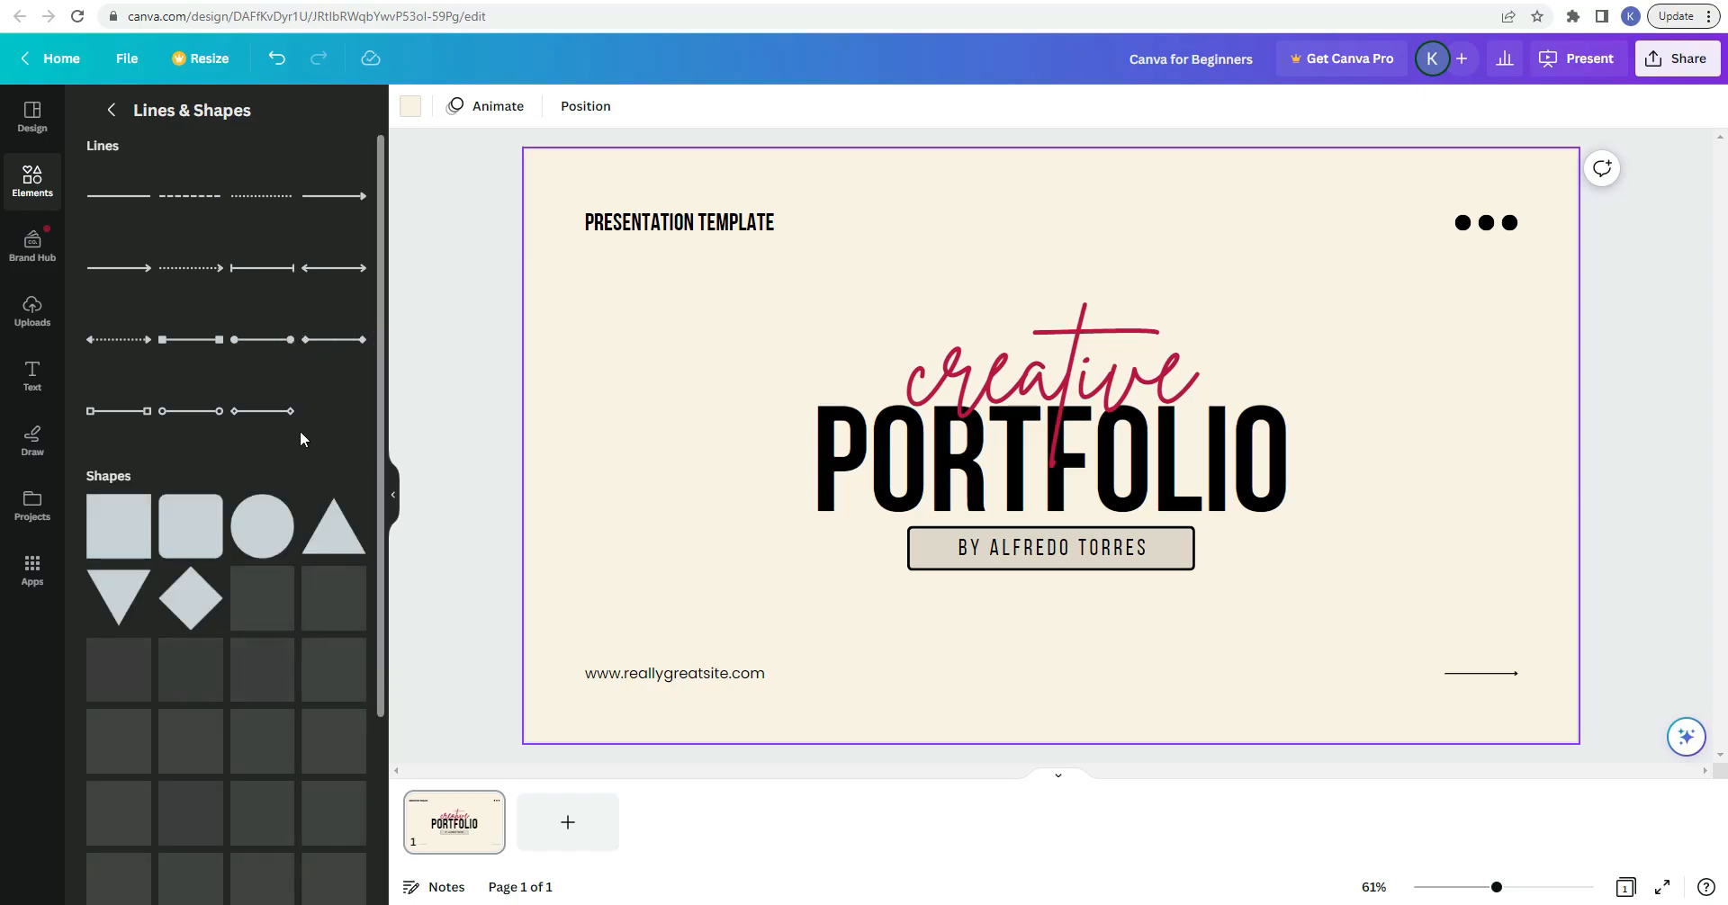
left_click(110, 110)
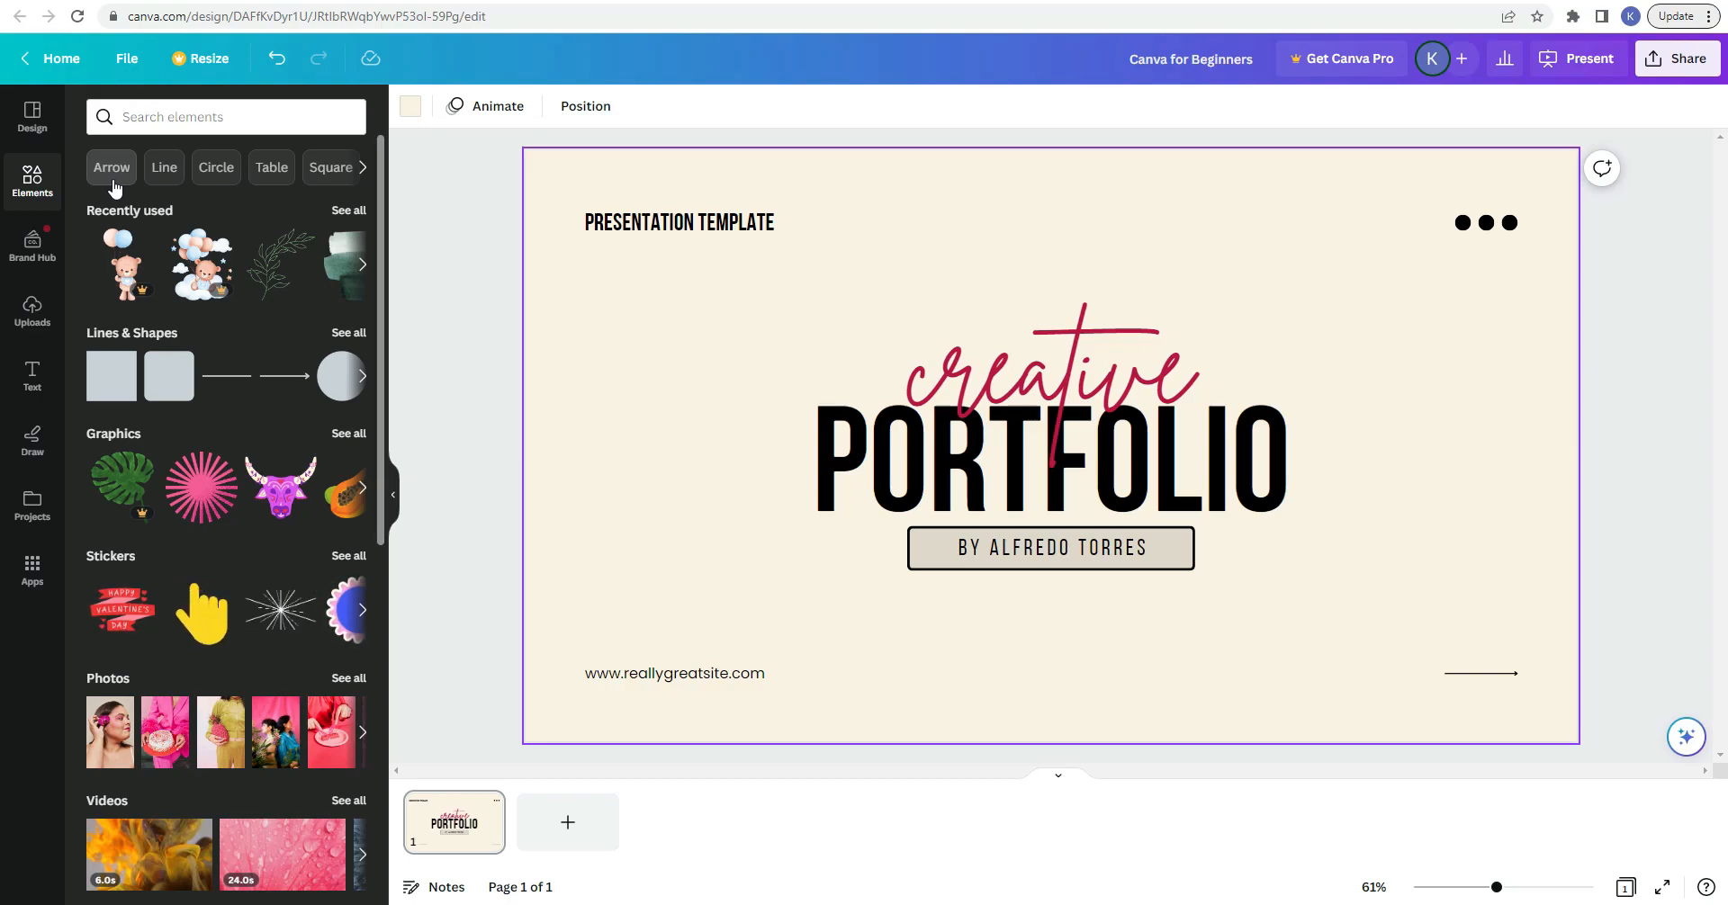
mouse_move(272, 181)
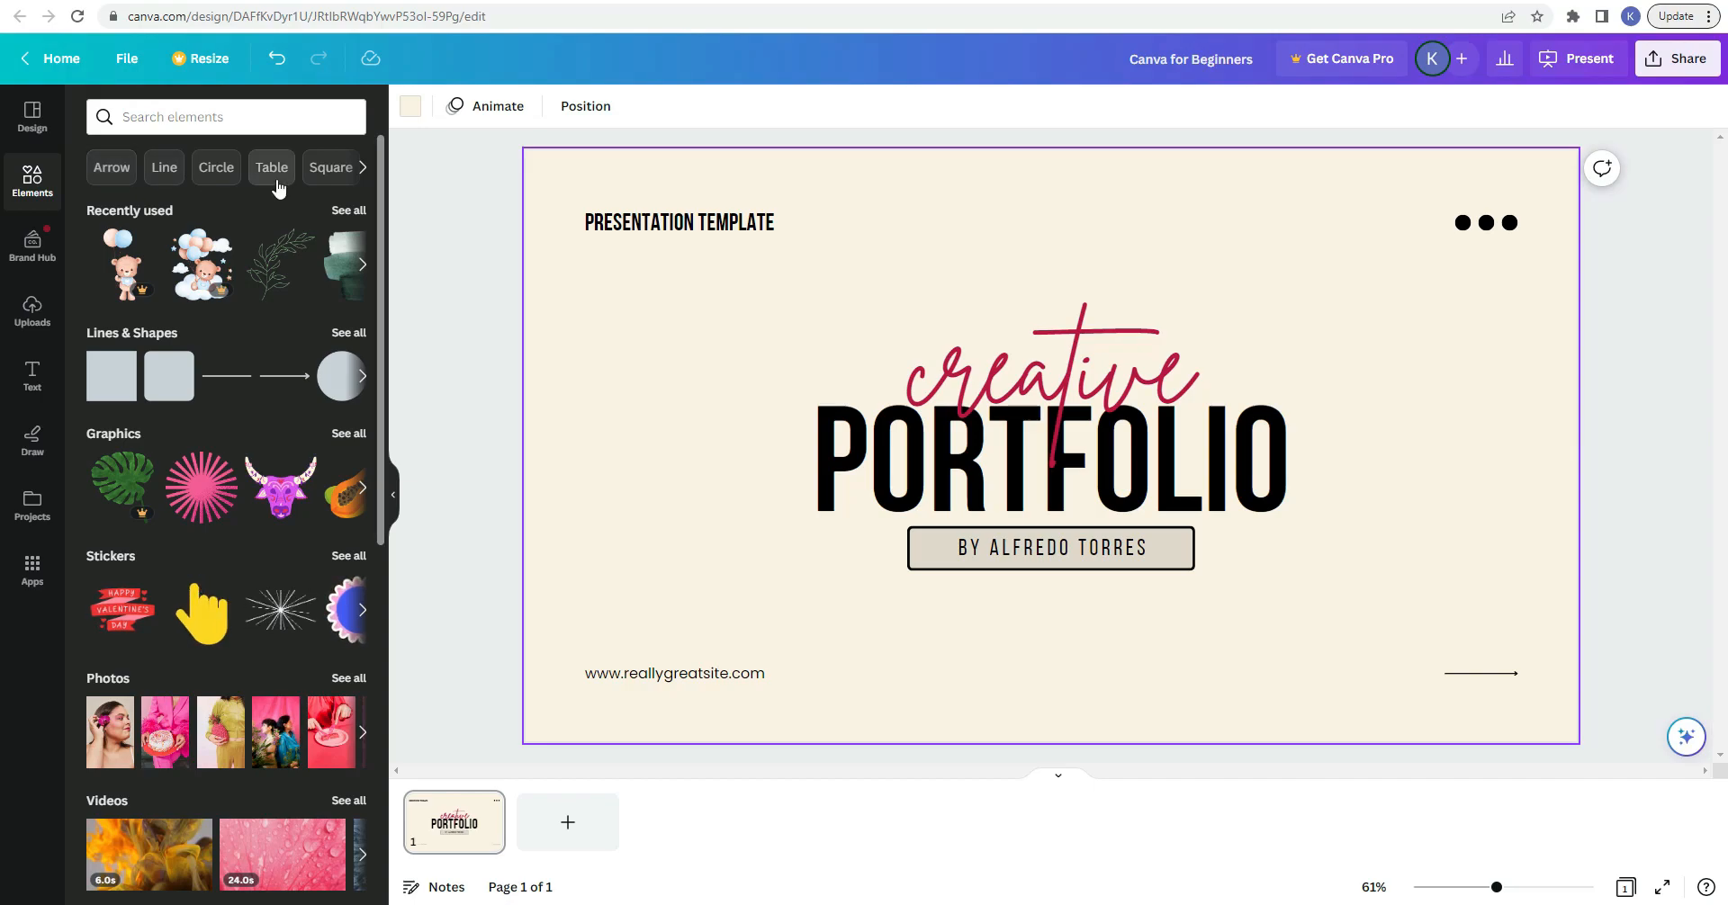
Step: Reveal more quick search suggestions, then bring up the Brand Hub panel
left_click(362, 166)
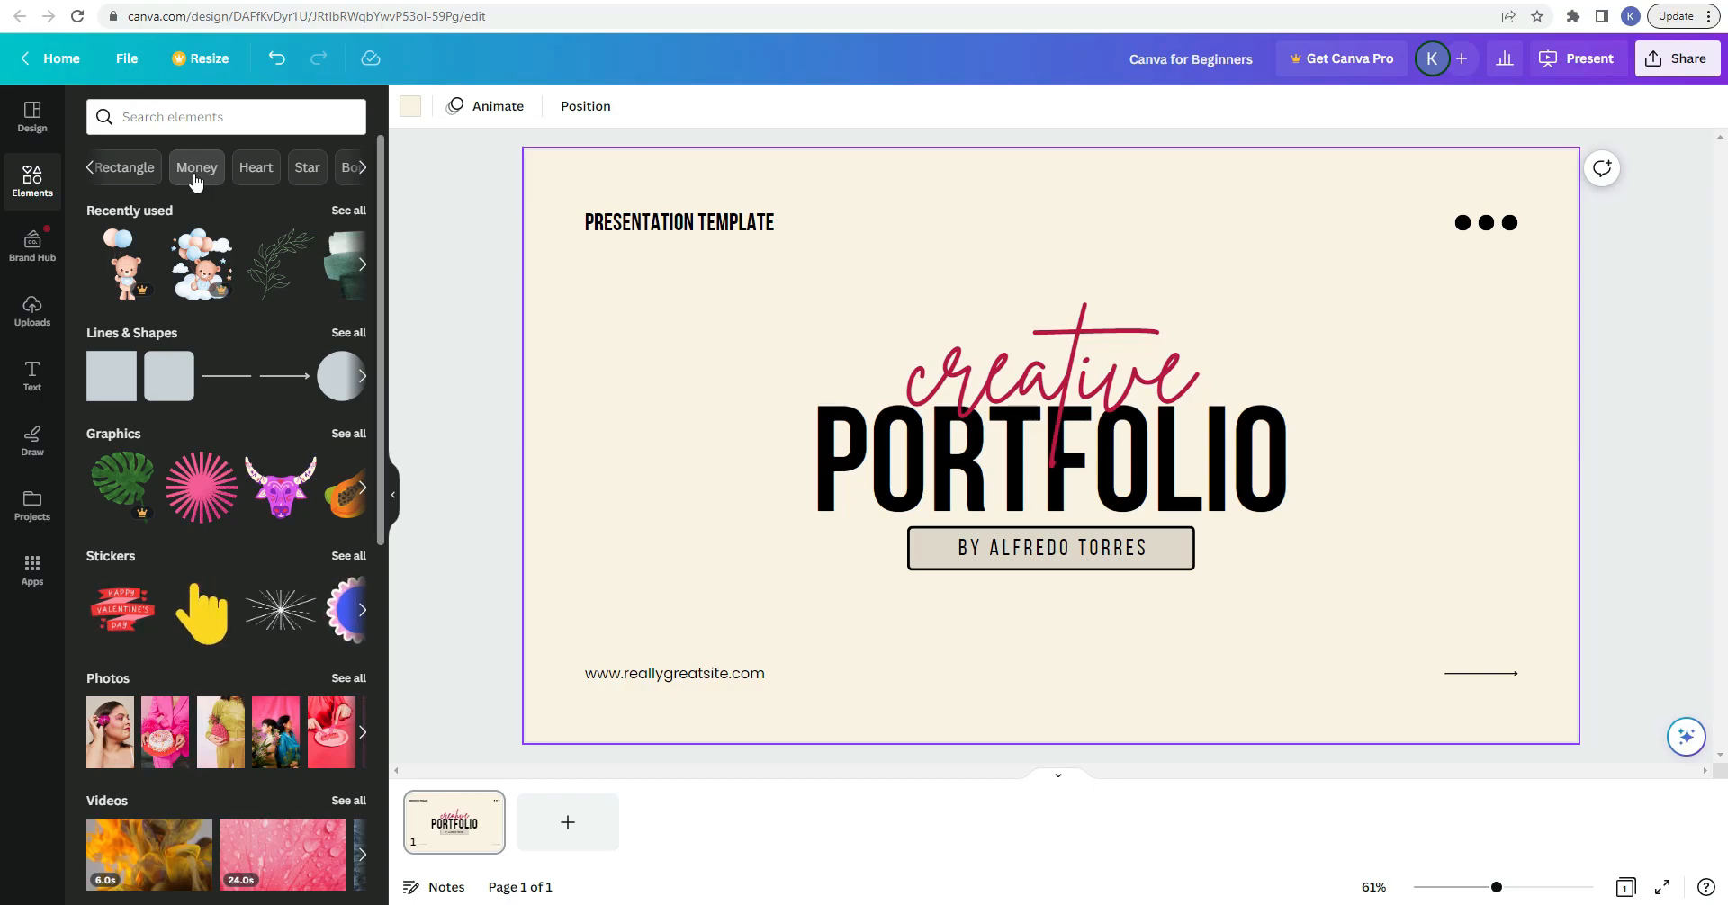
mouse_move(33, 243)
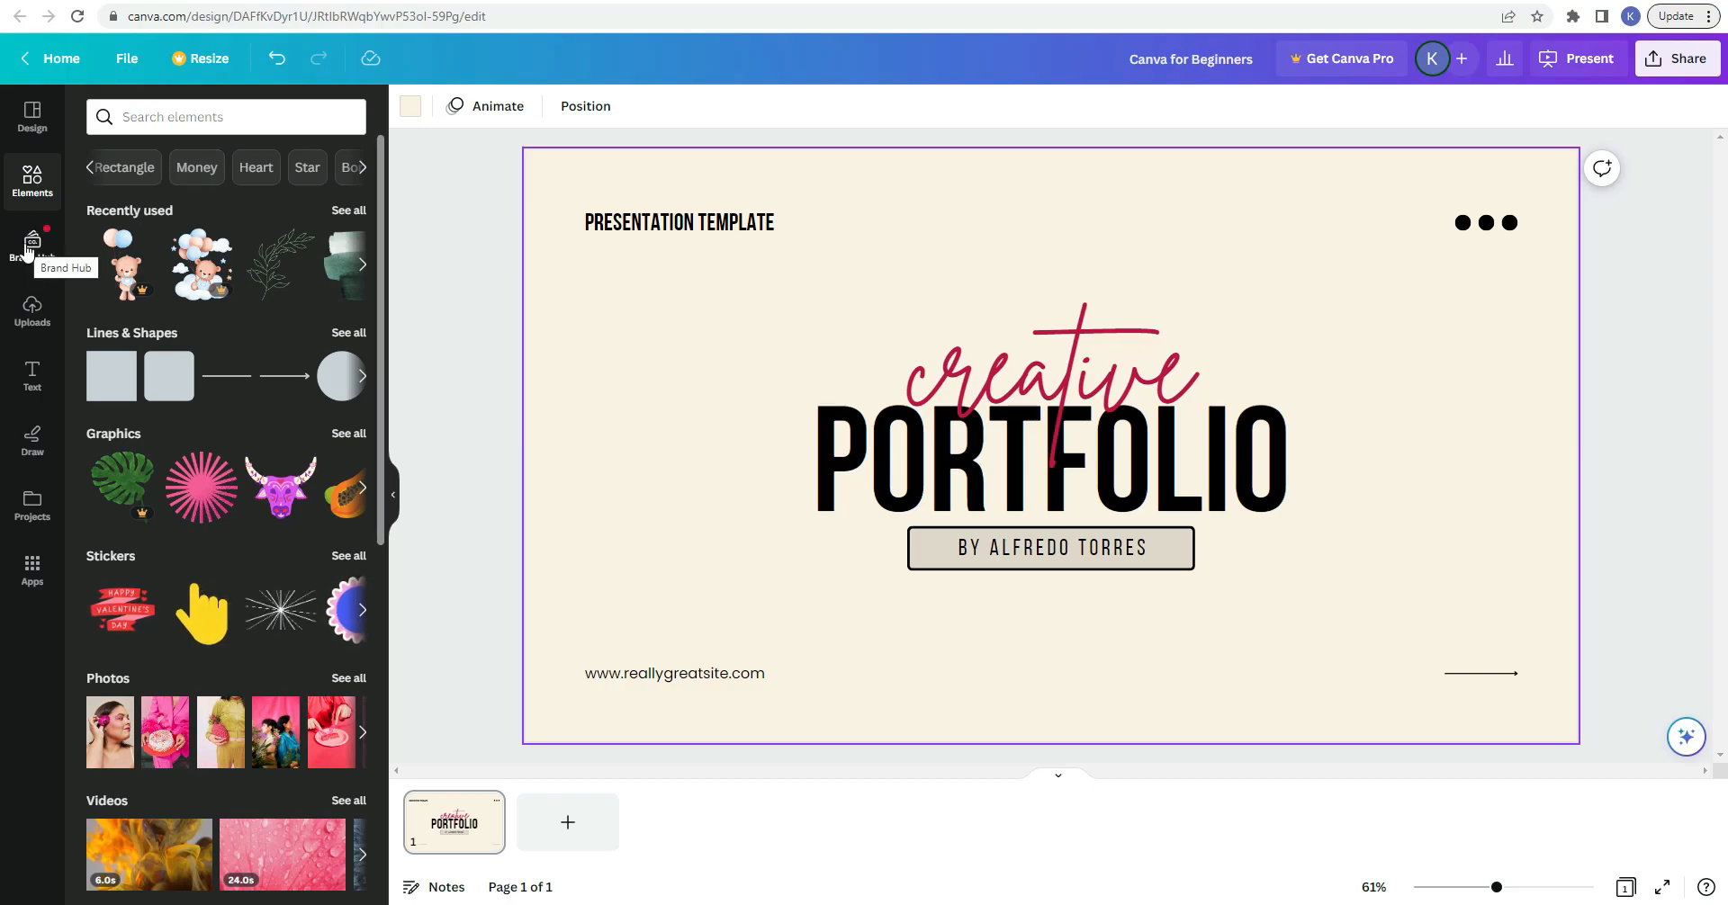
left_click(32, 247)
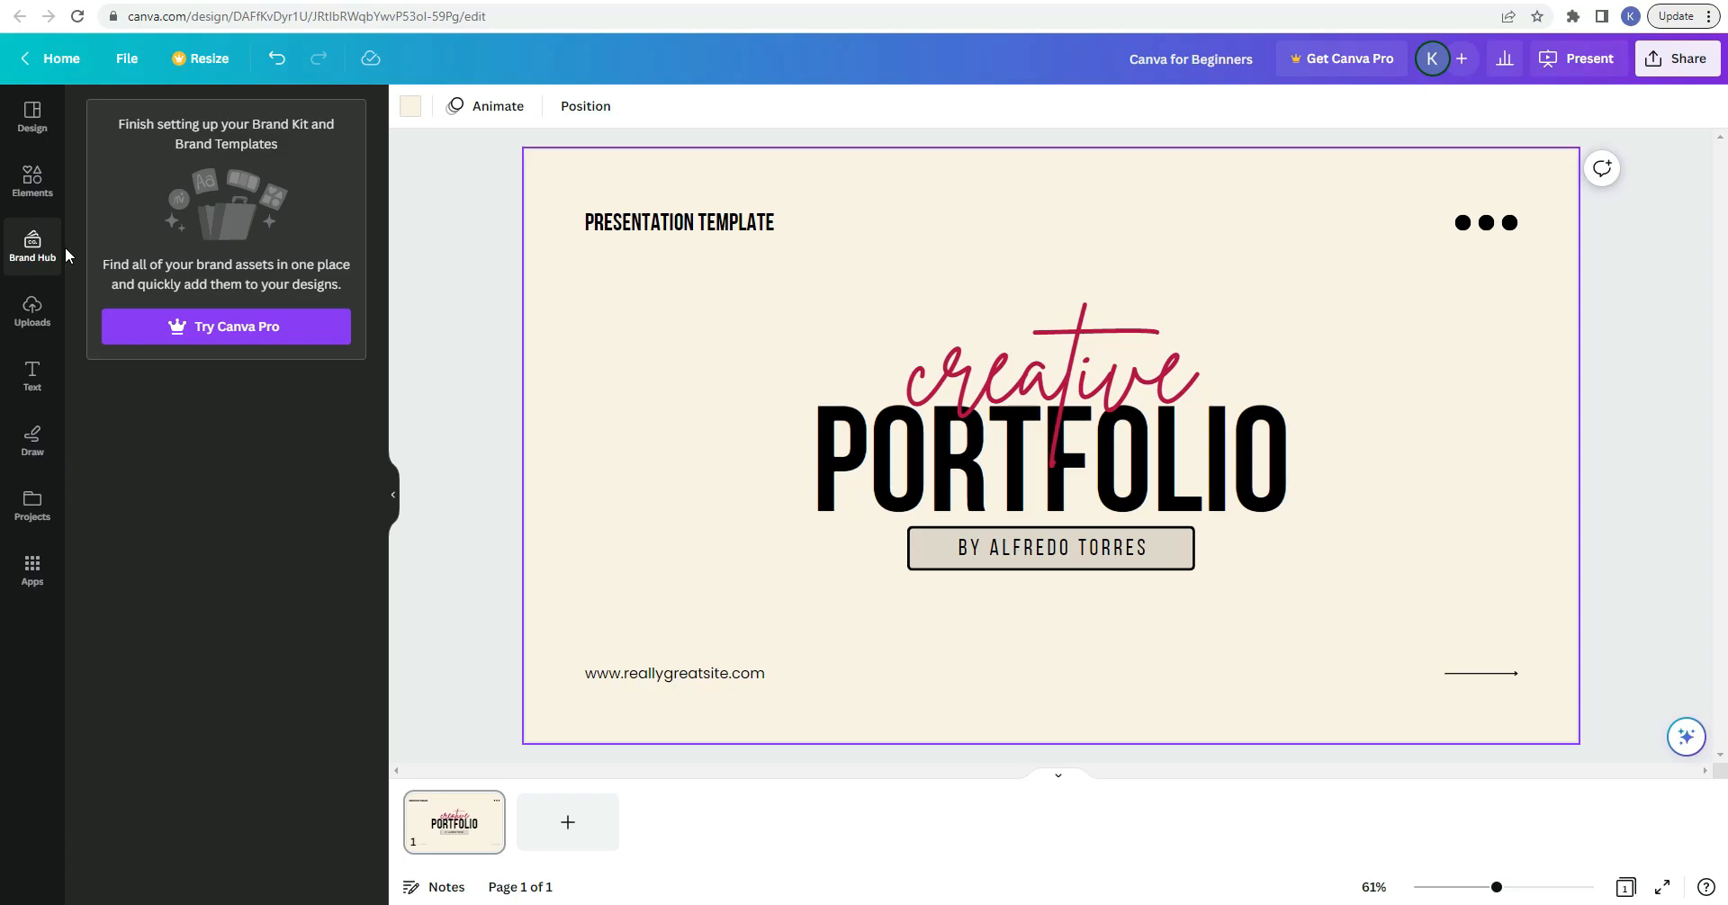
mouse_move(32, 313)
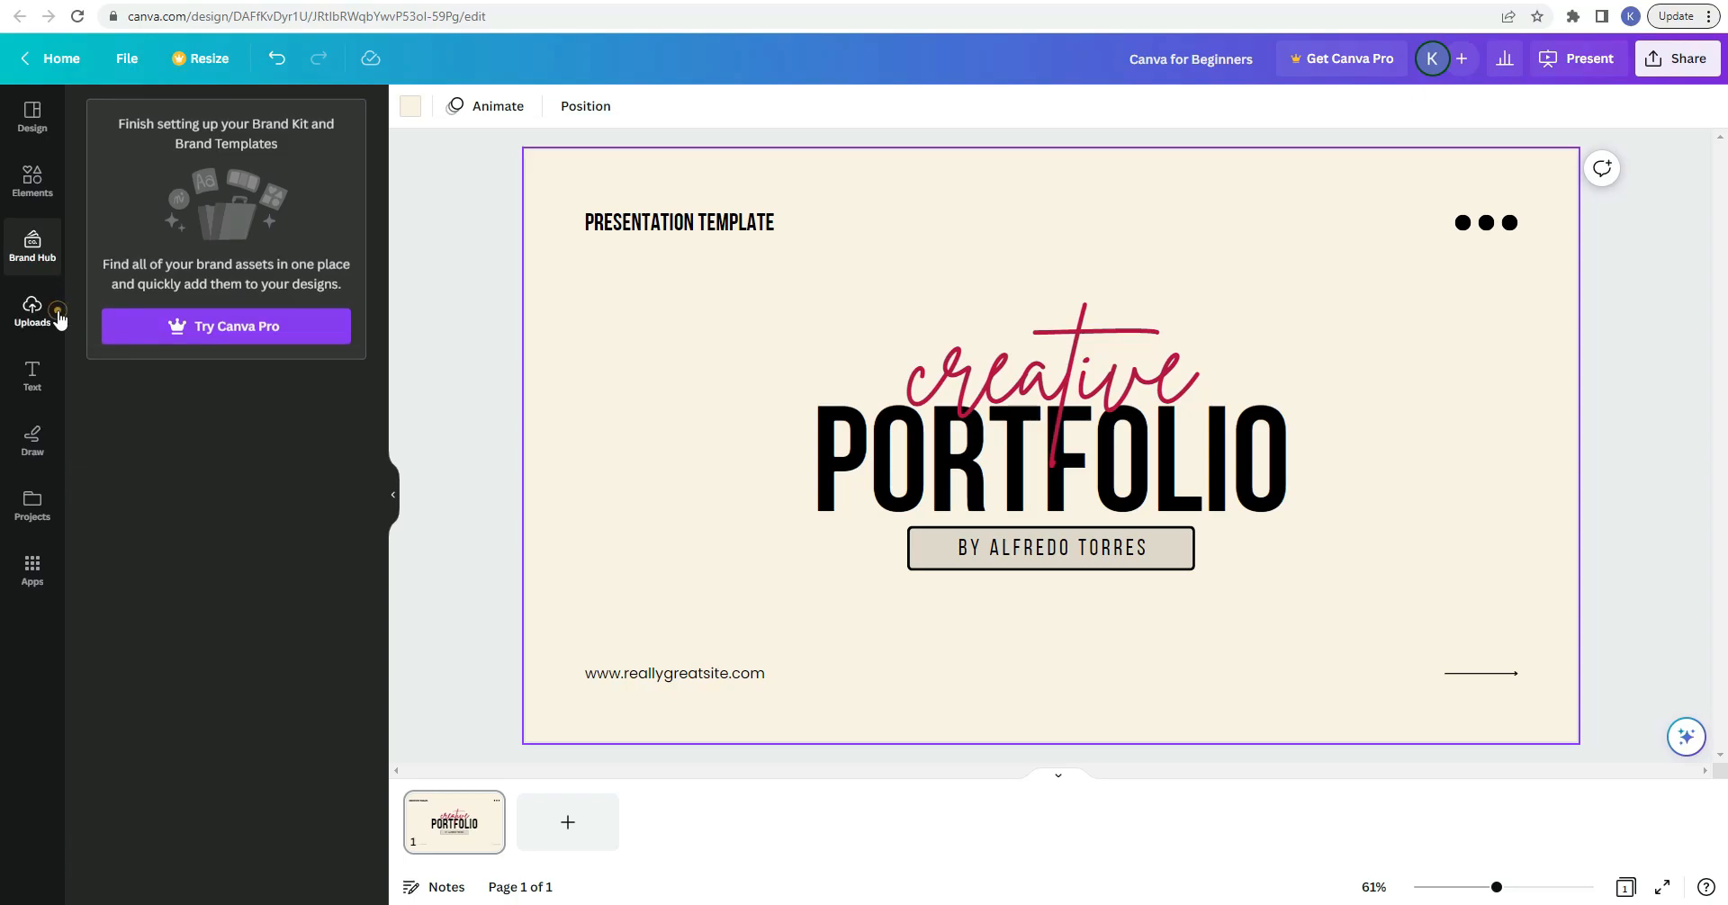
Step: Show the Uploads library of previously uploaded media
left_click(32, 311)
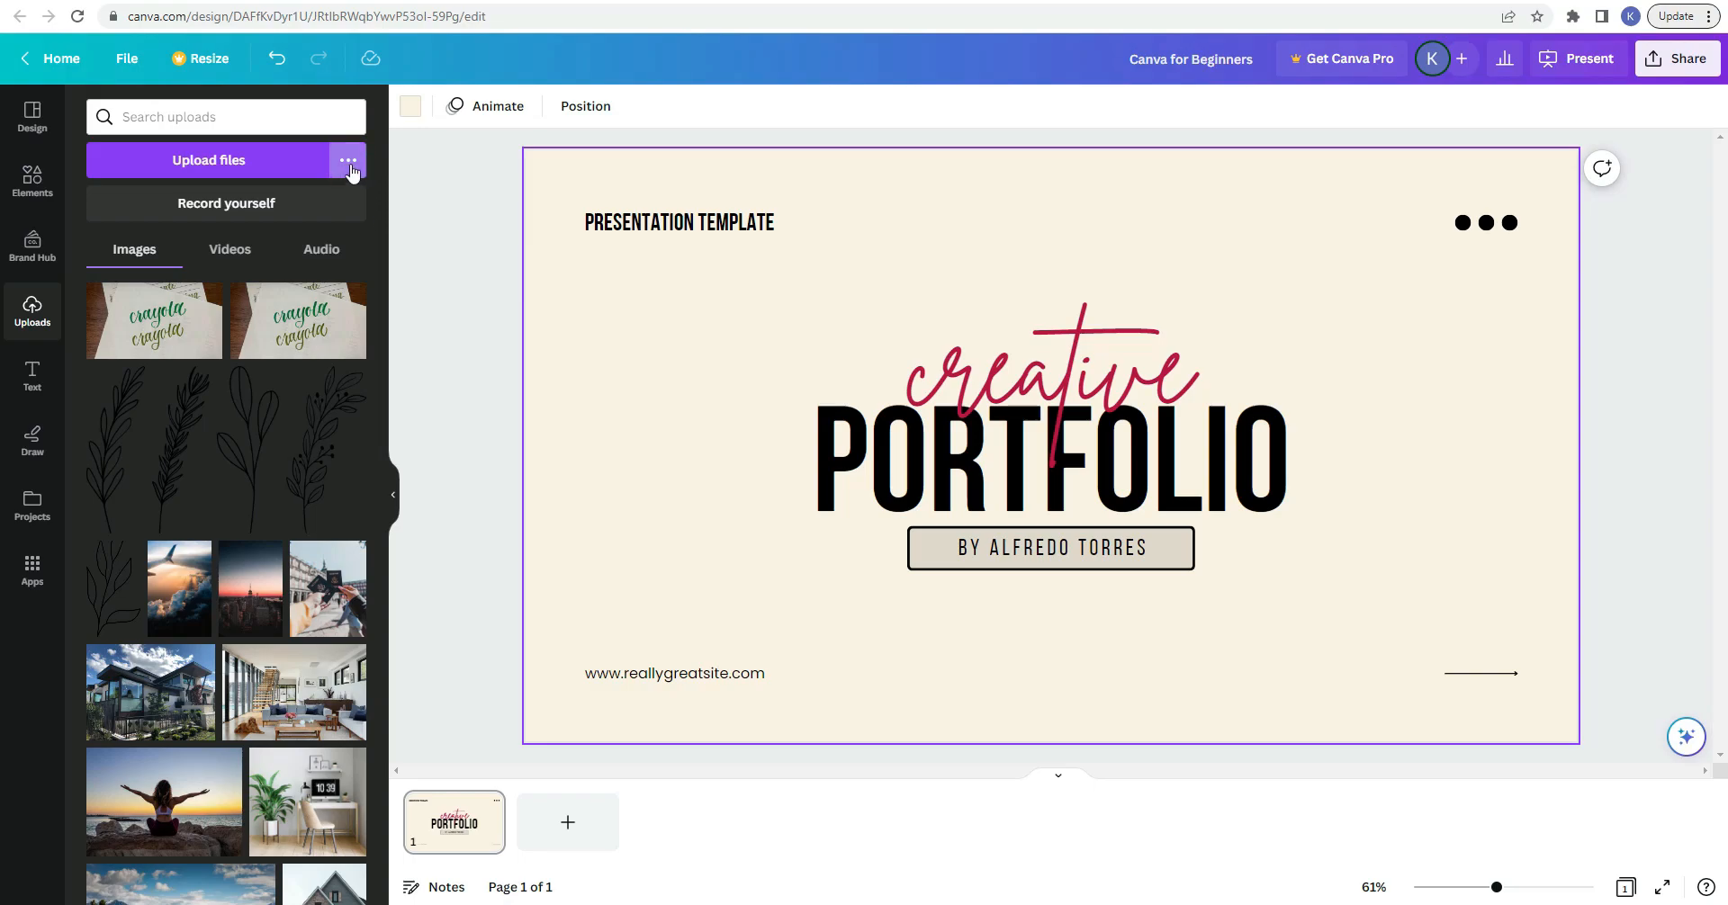
Step: Check the other upload sources, then bring up the Text panel's styles and font combinations
left_click(347, 160)
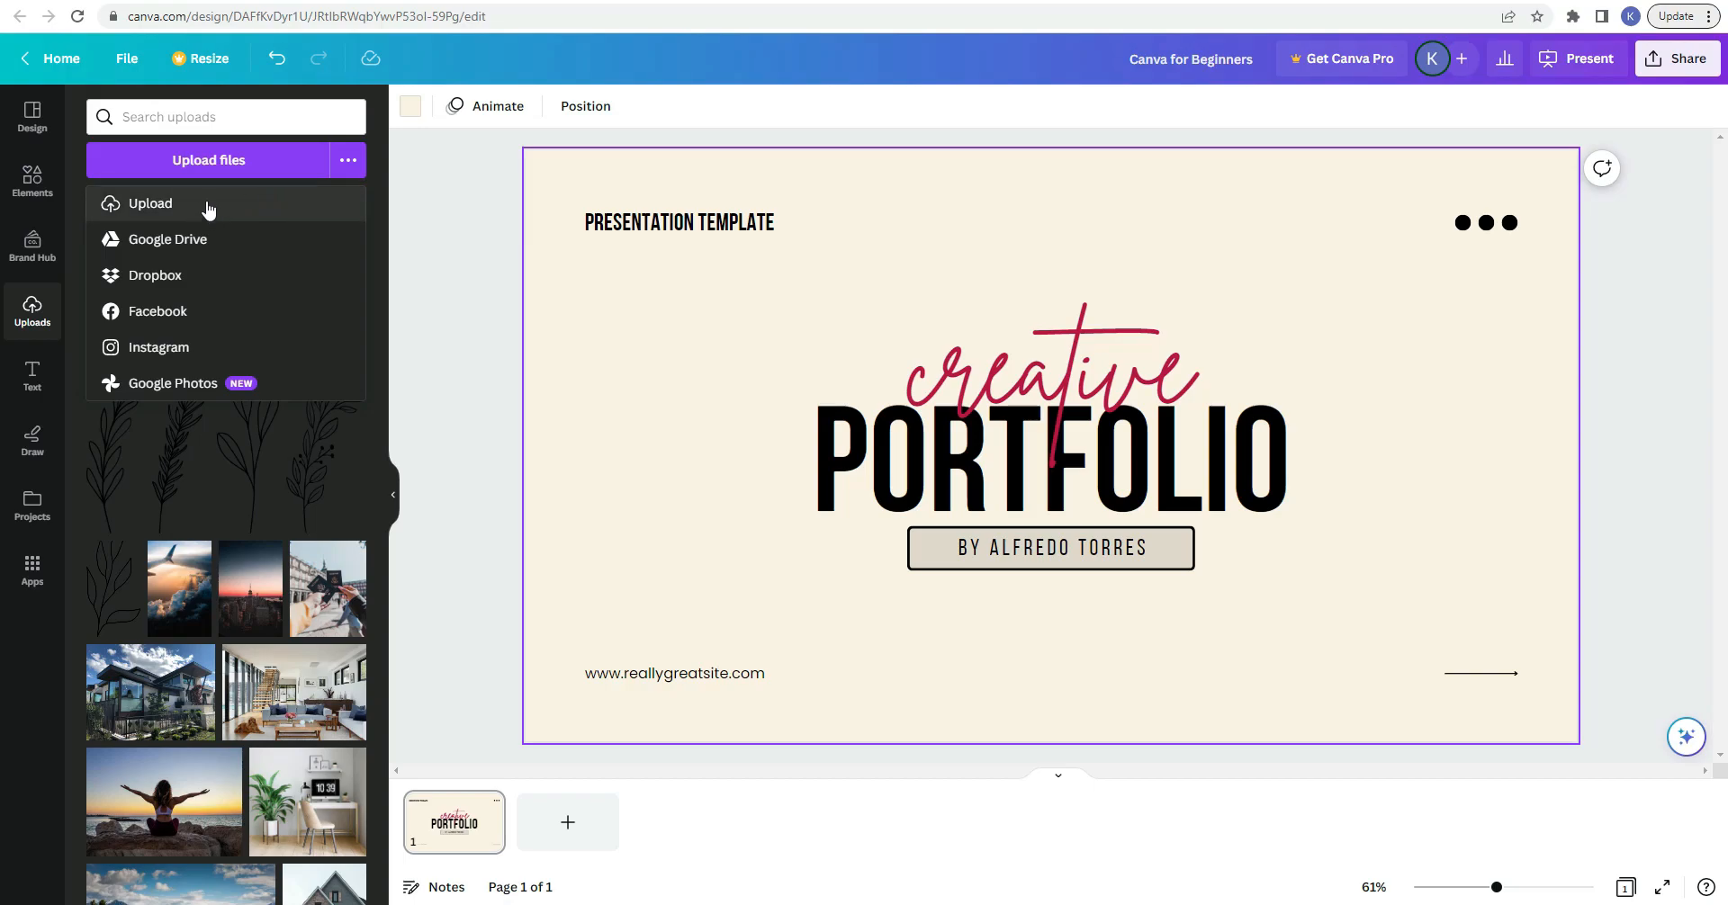
mouse_move(219, 215)
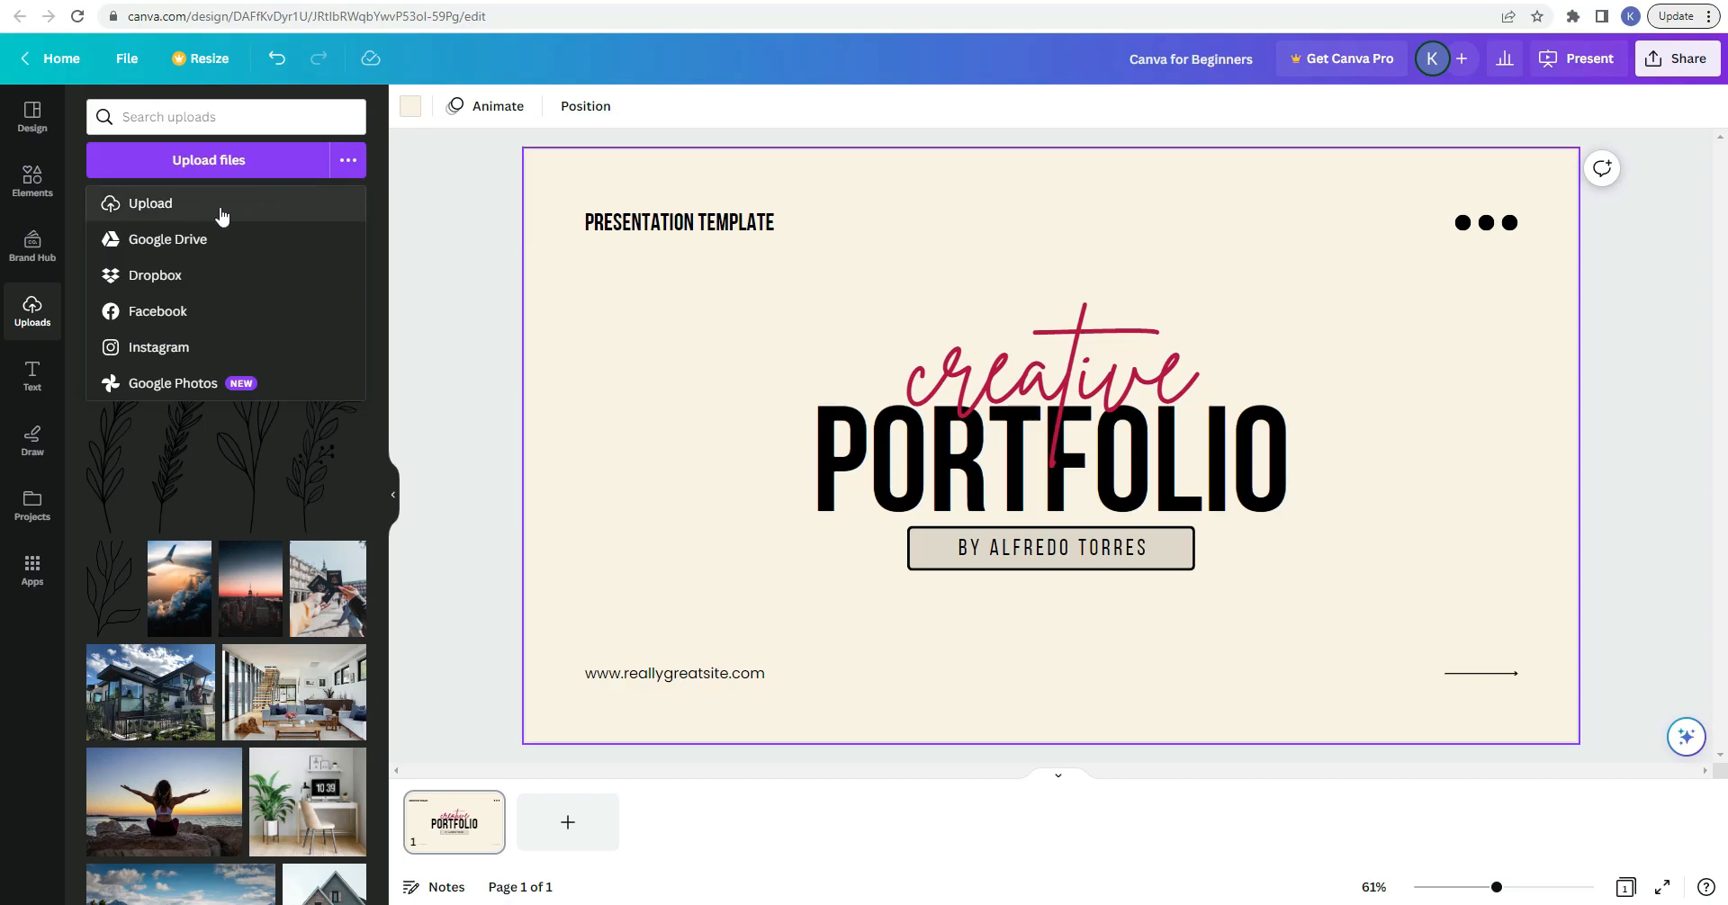
mouse_move(263, 264)
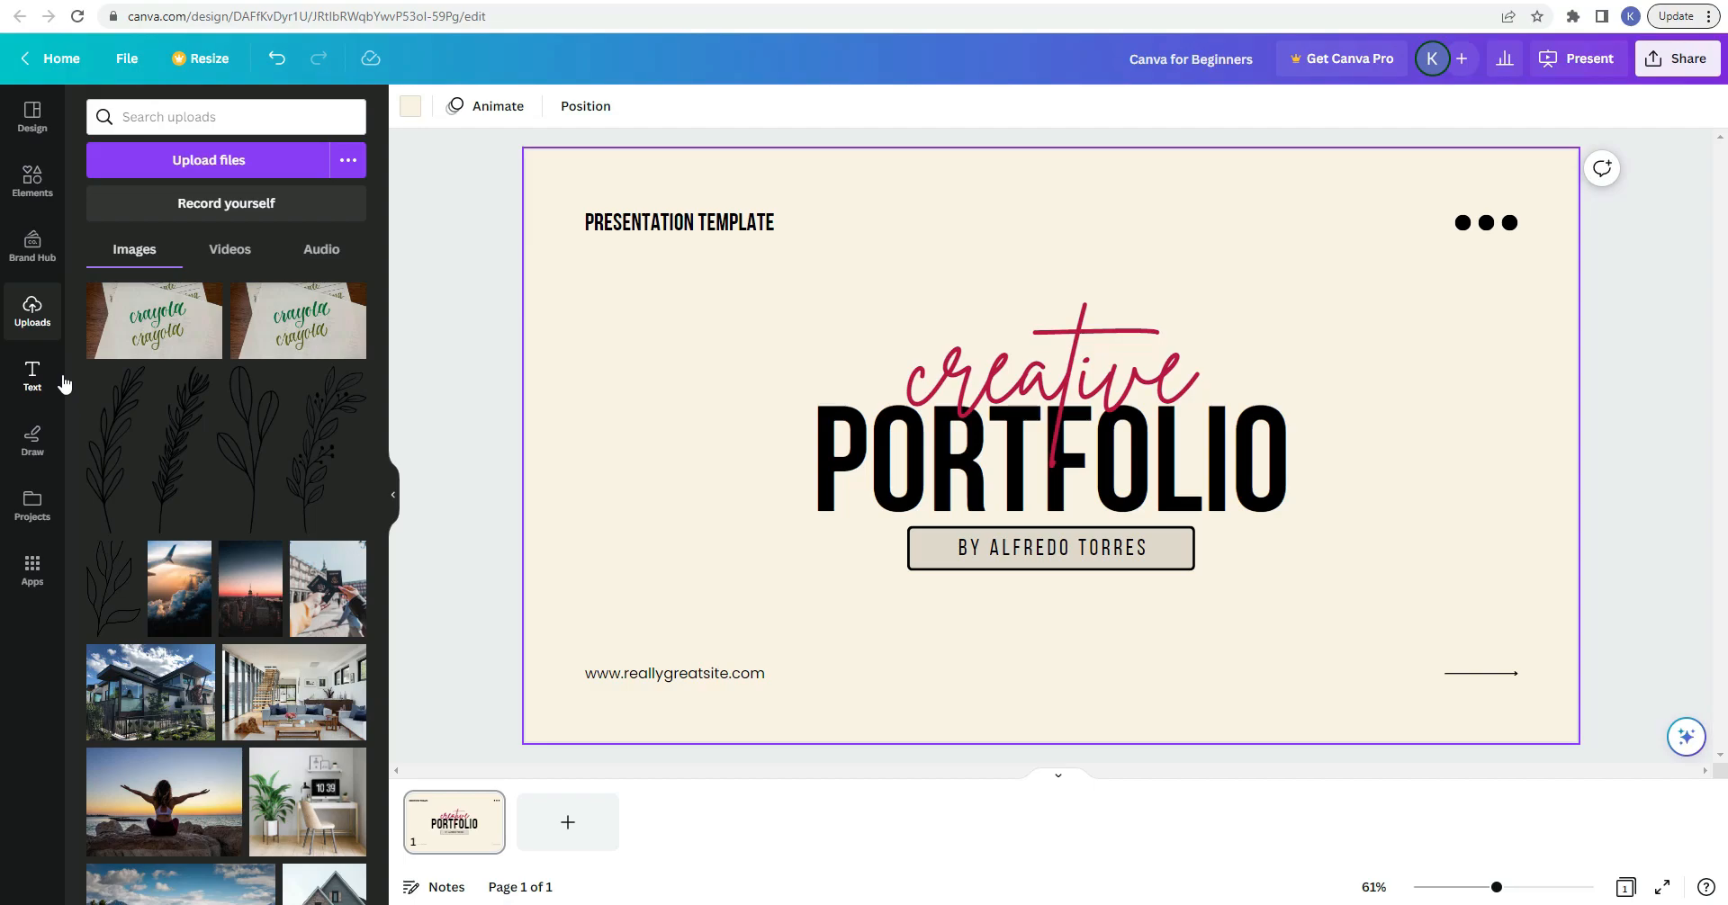
left_click(33, 374)
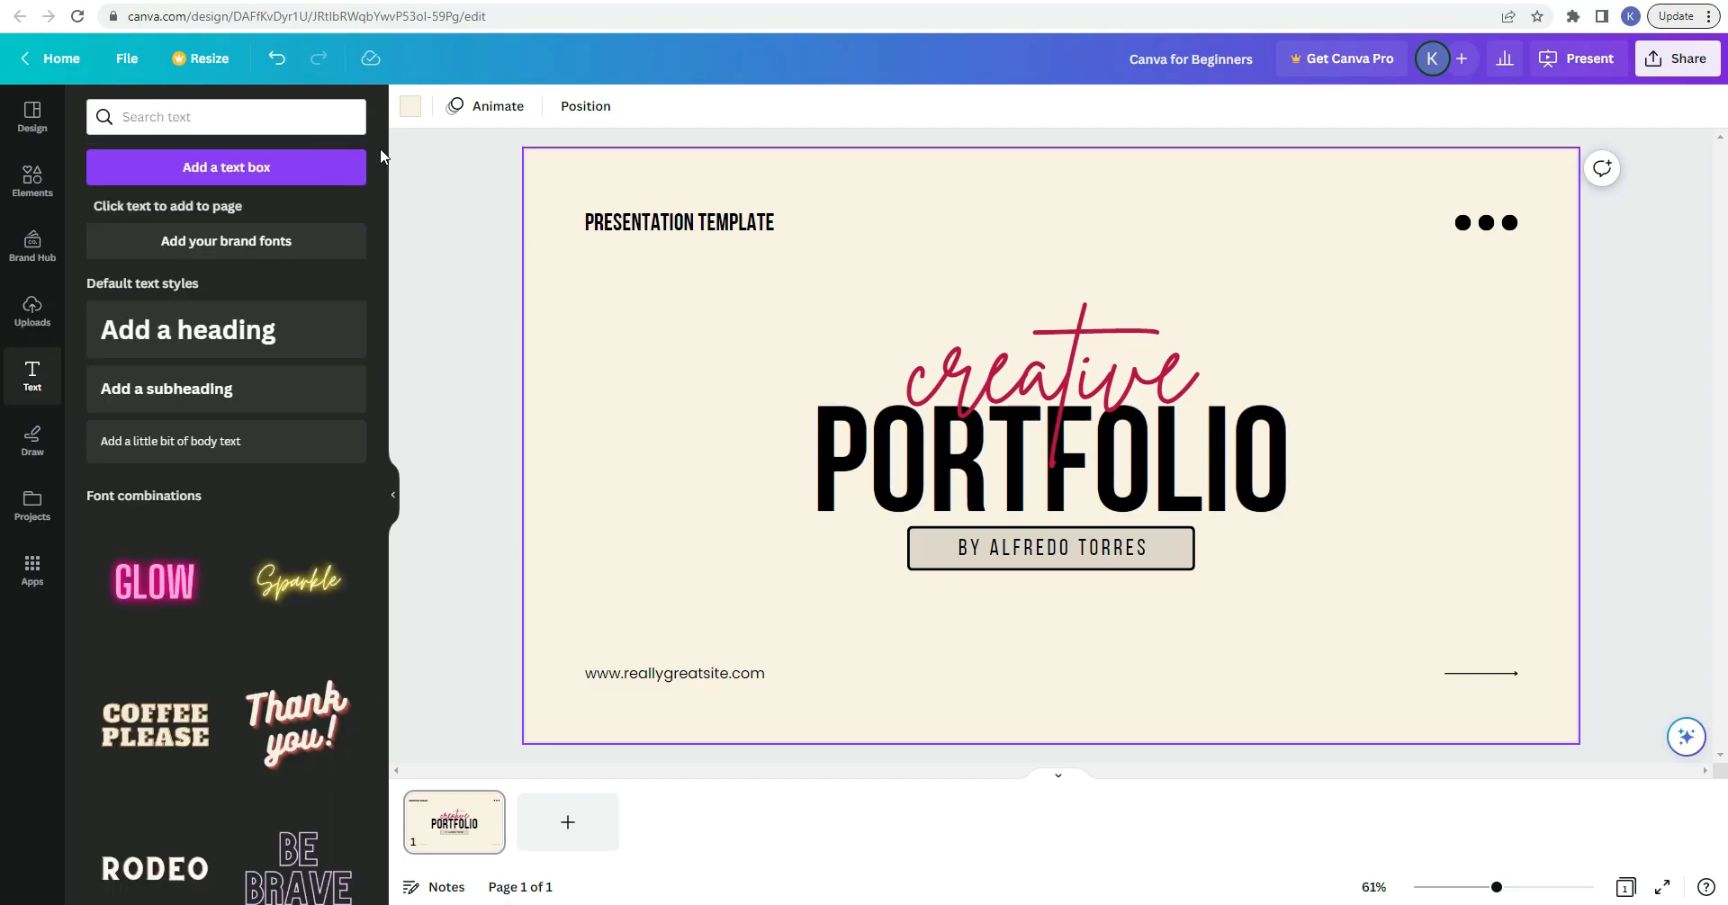
mouse_move(378, 173)
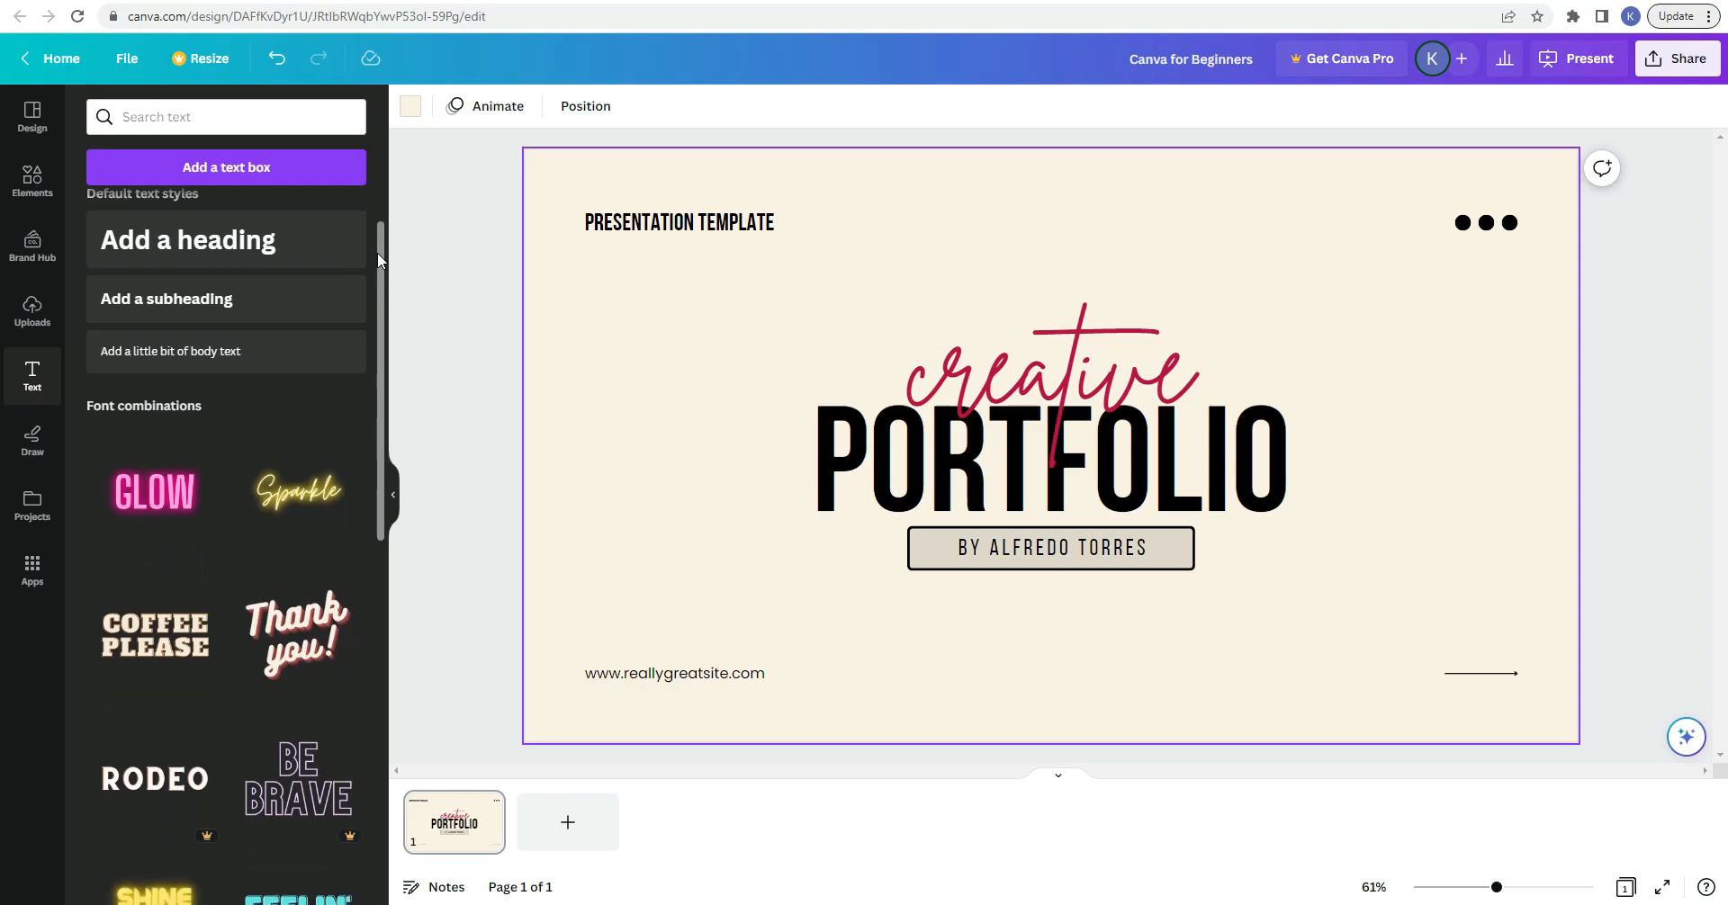
Step: Browse the font combinations, then switch to the Draw tools with pens, highlighter and eraser
scroll("down", 3)
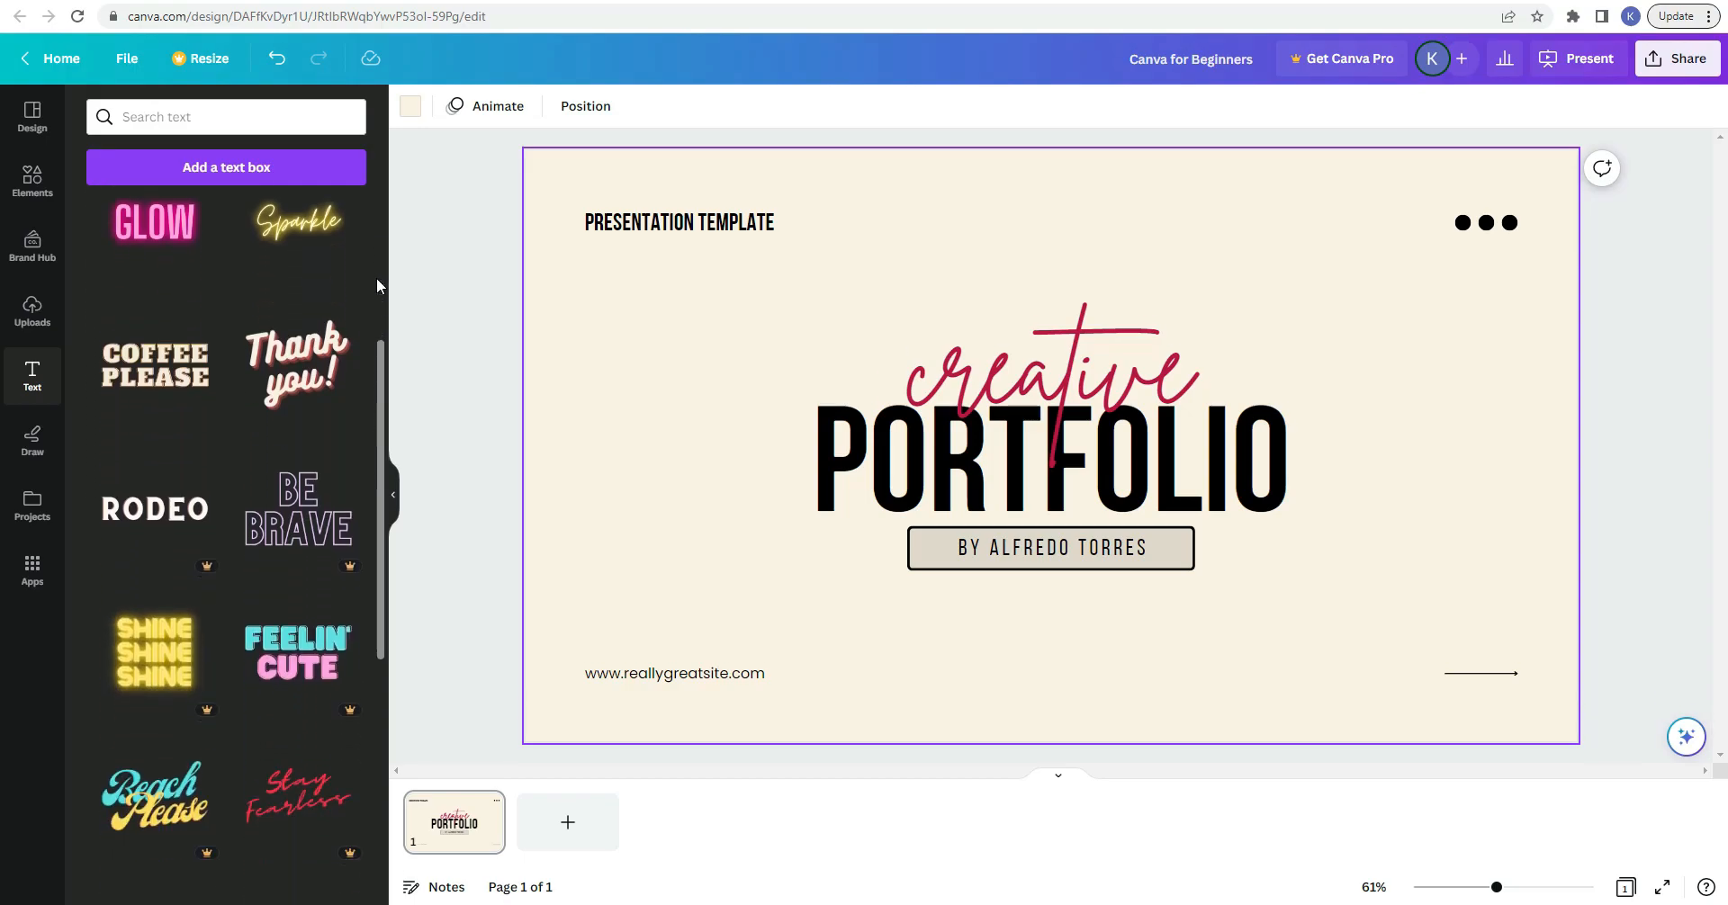
mouse_move(320, 253)
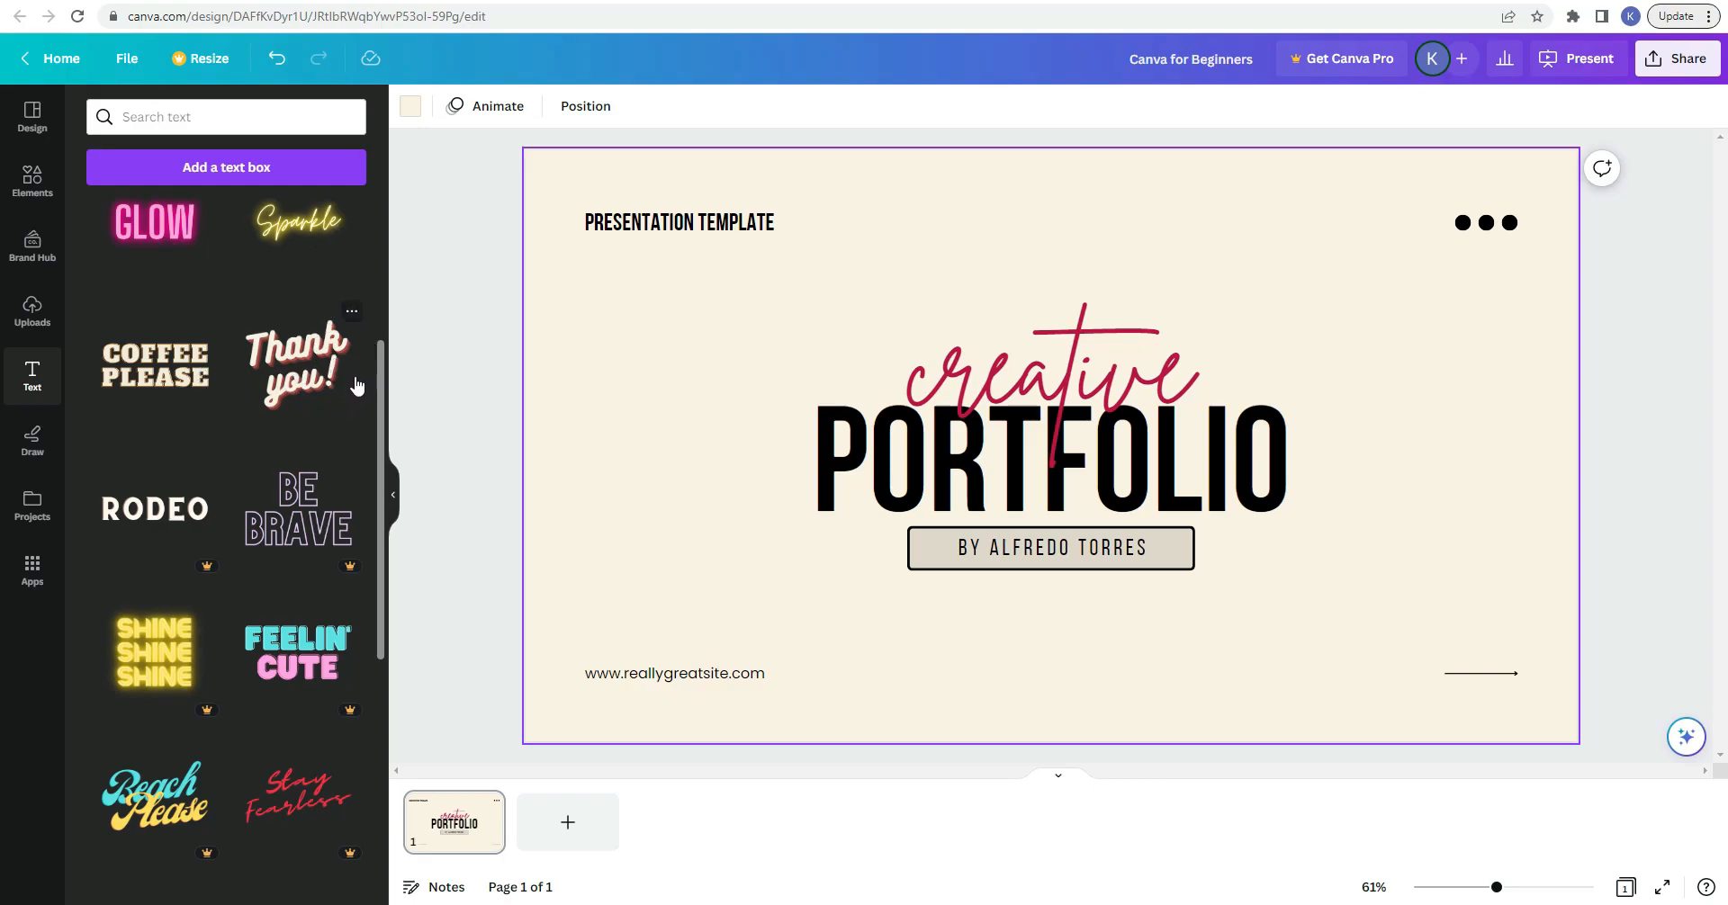
scroll("down", 3)
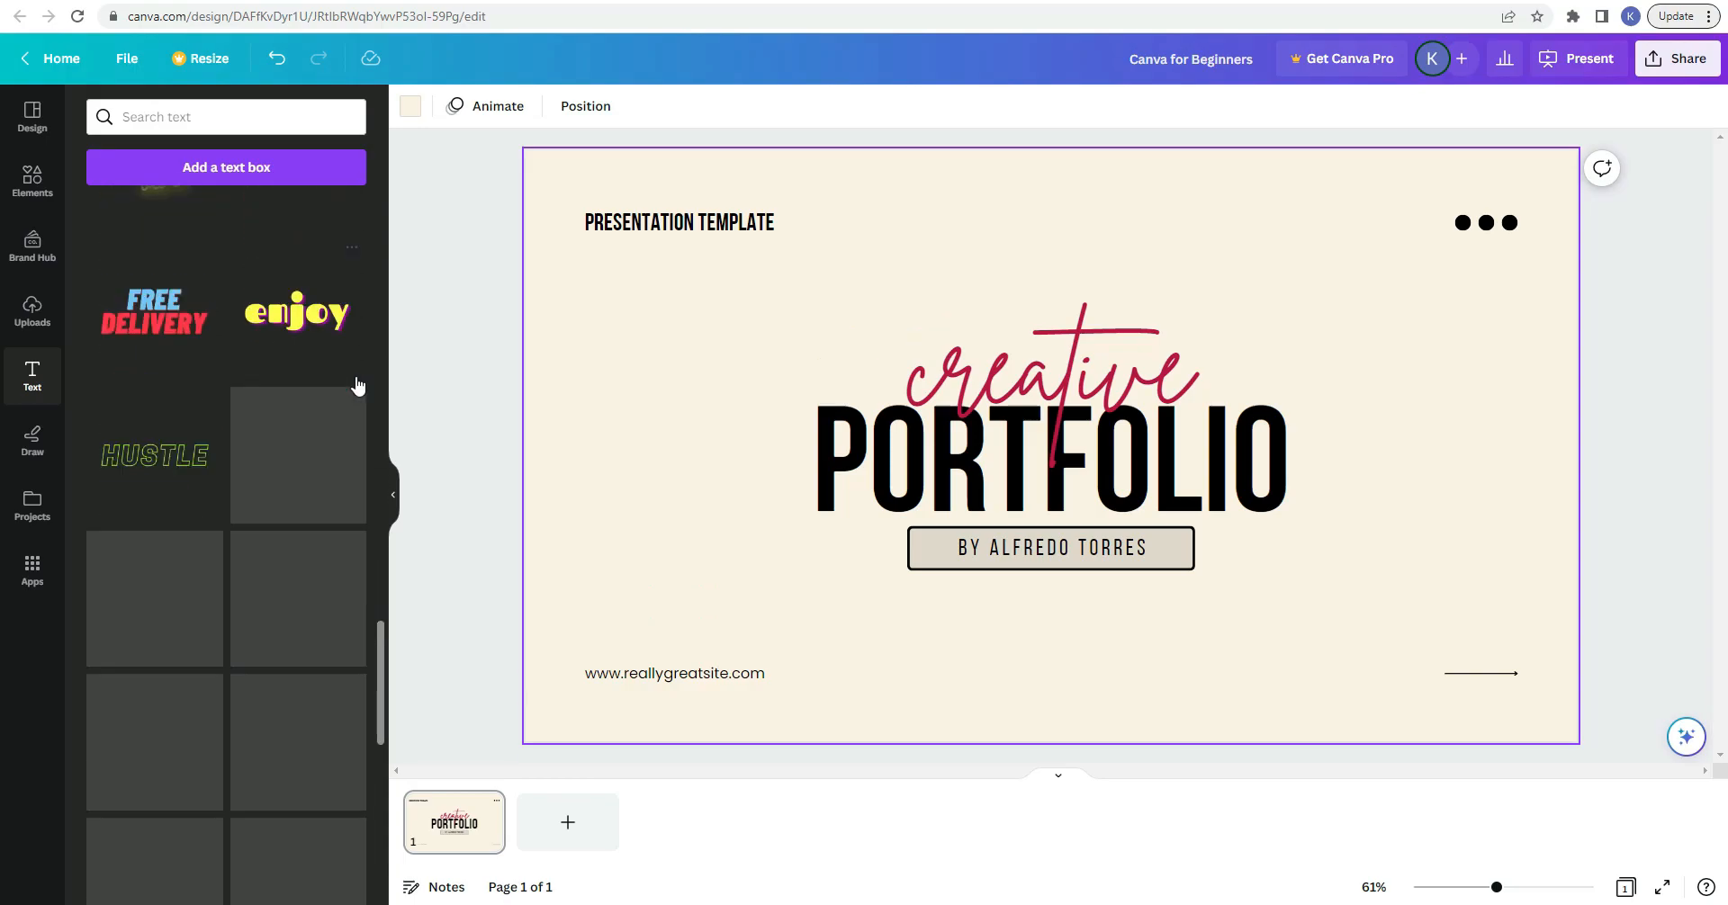
scroll("down", 3)
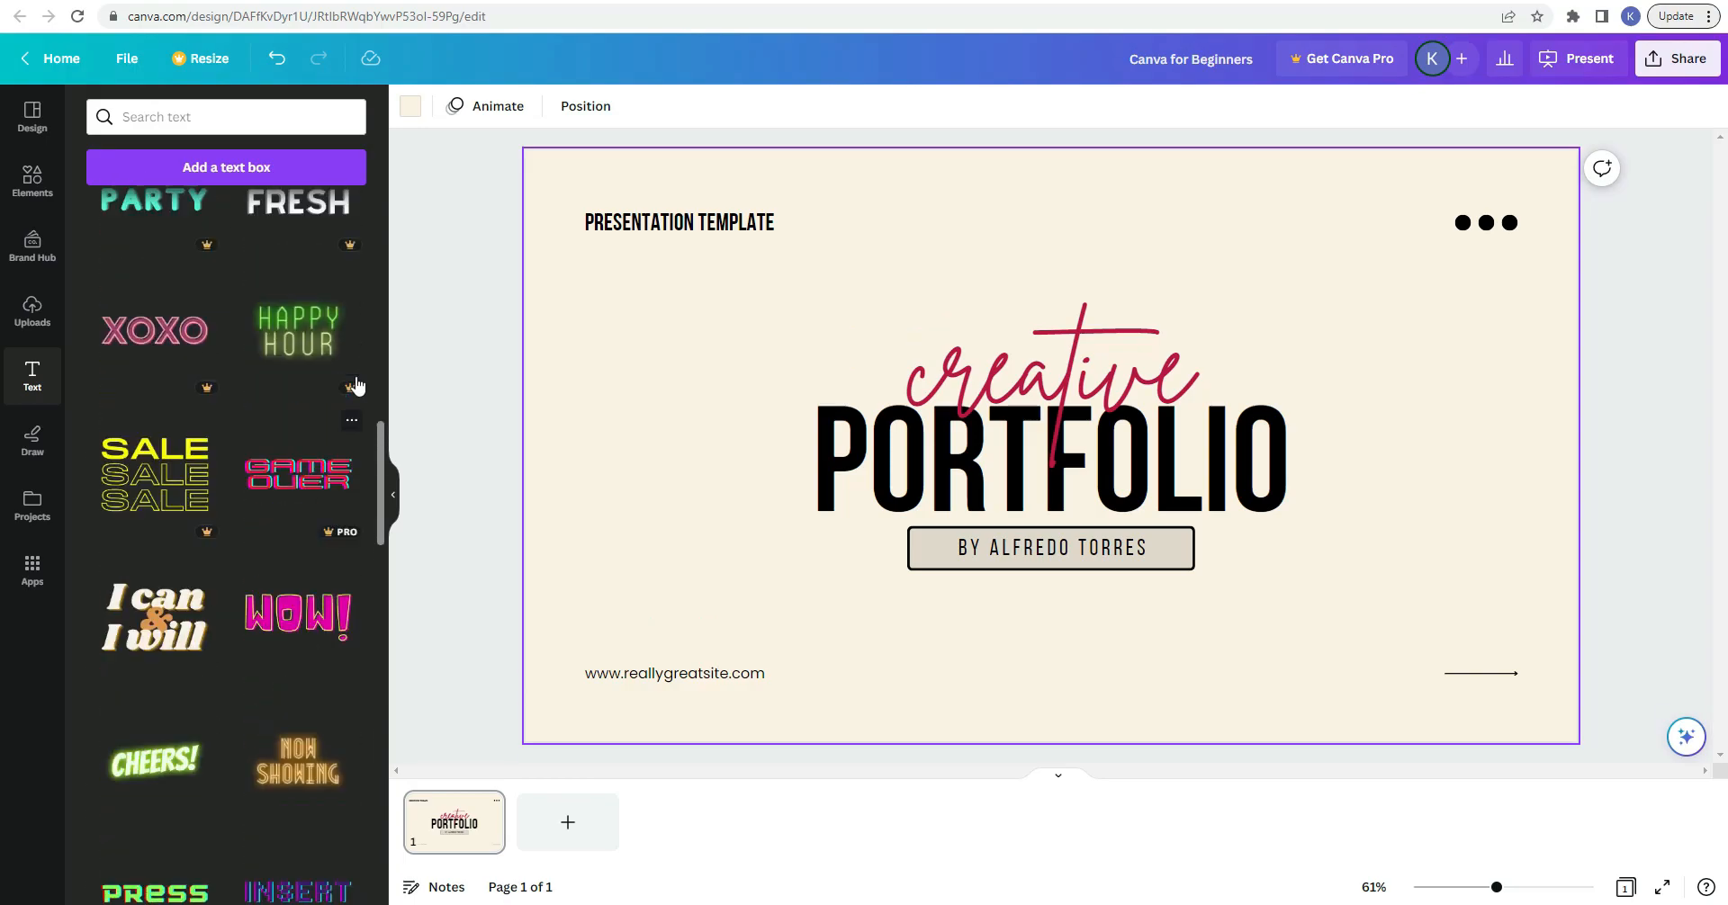
scroll("down", 3)
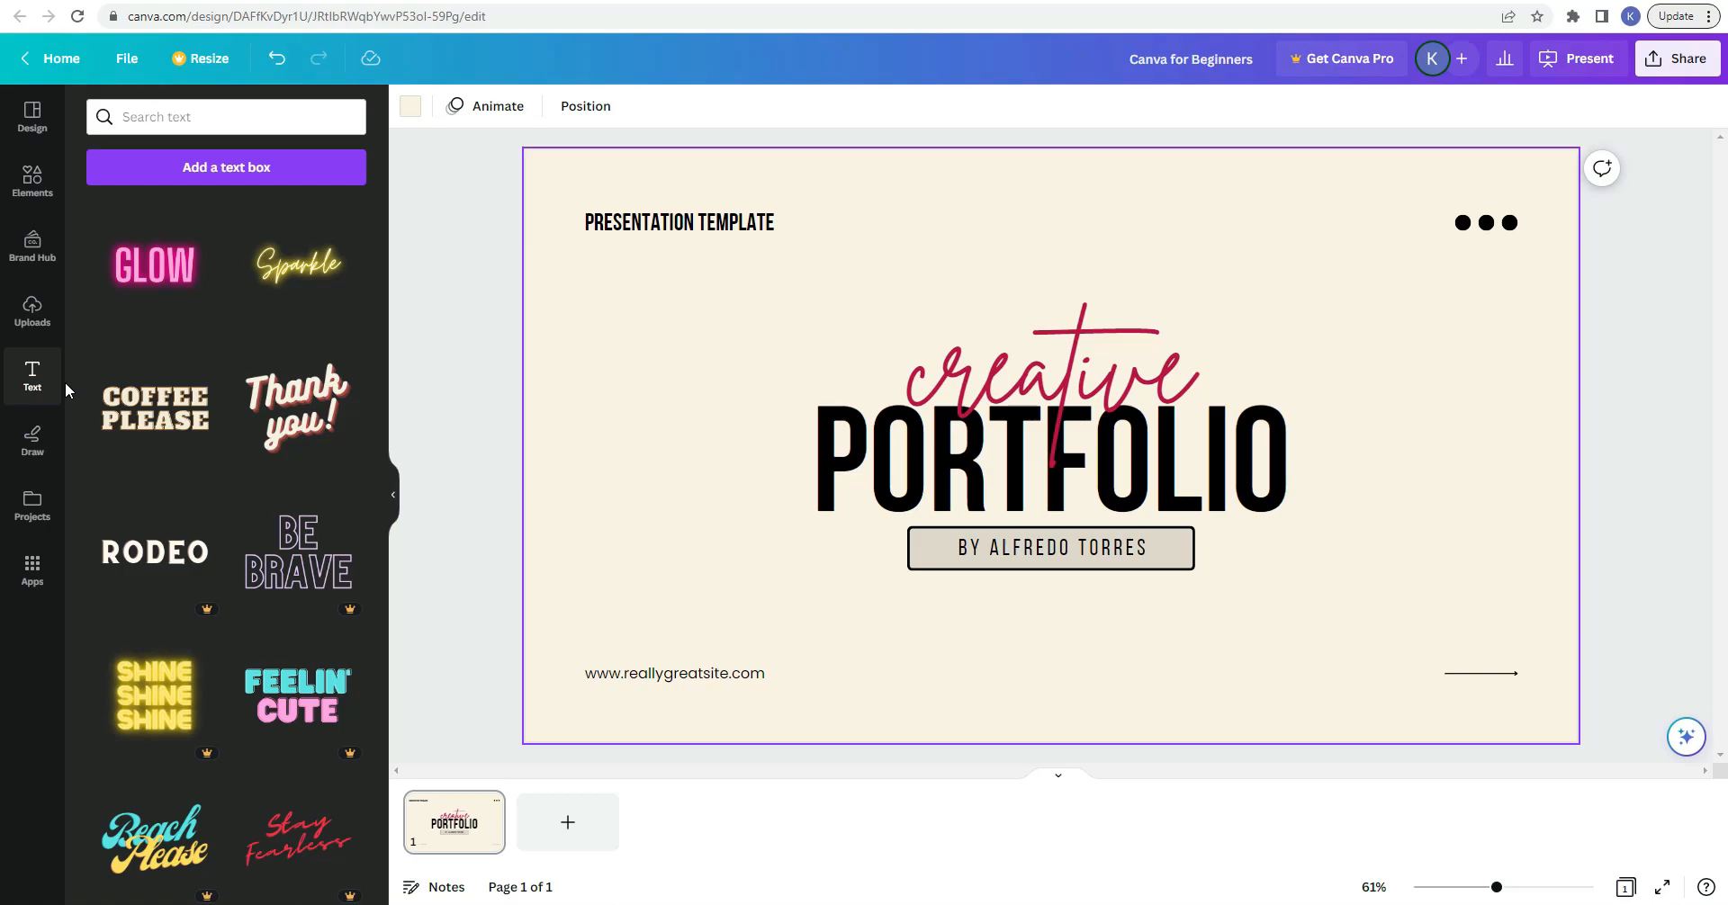
mouse_move(32, 435)
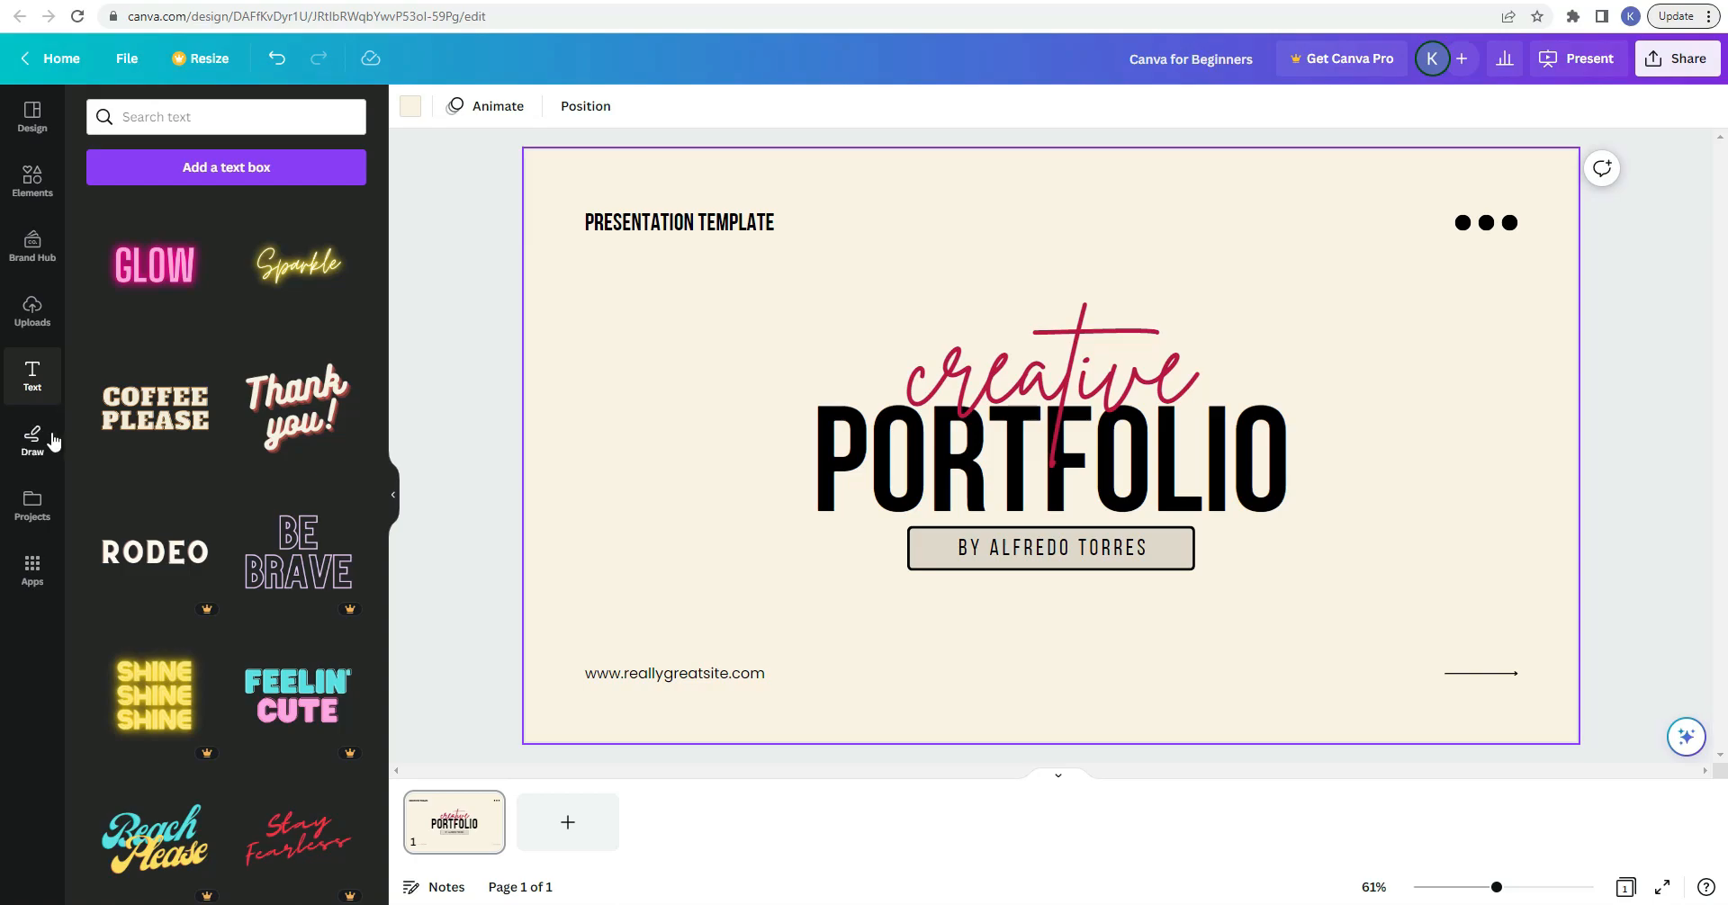
left_click(33, 438)
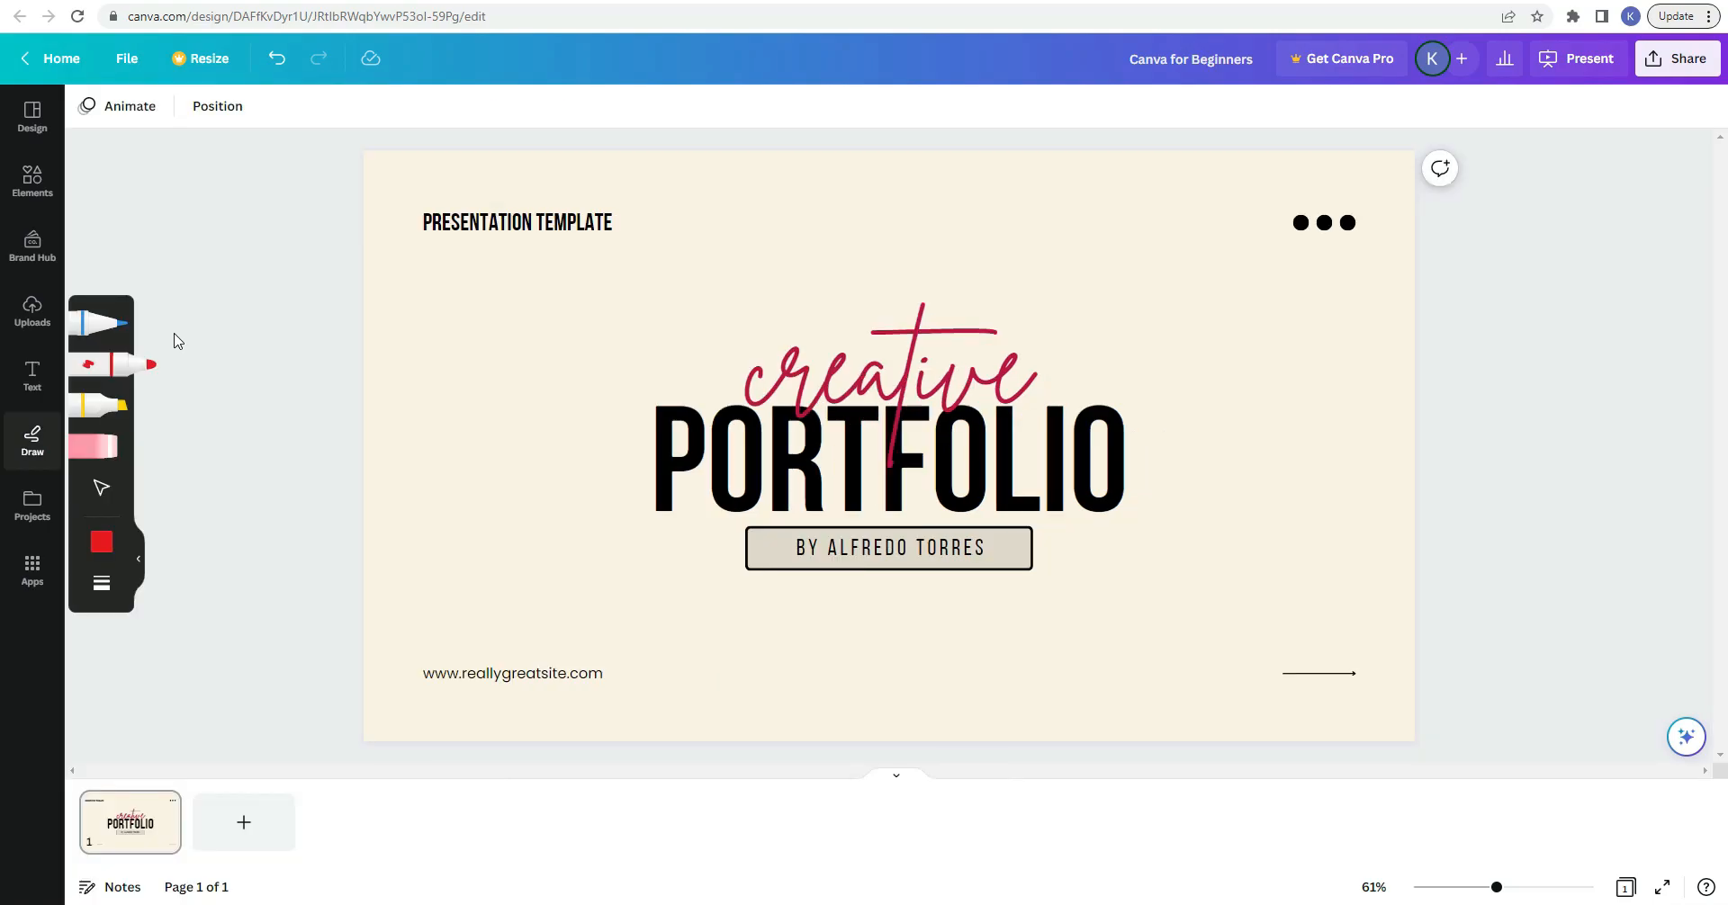
mouse_move(105, 322)
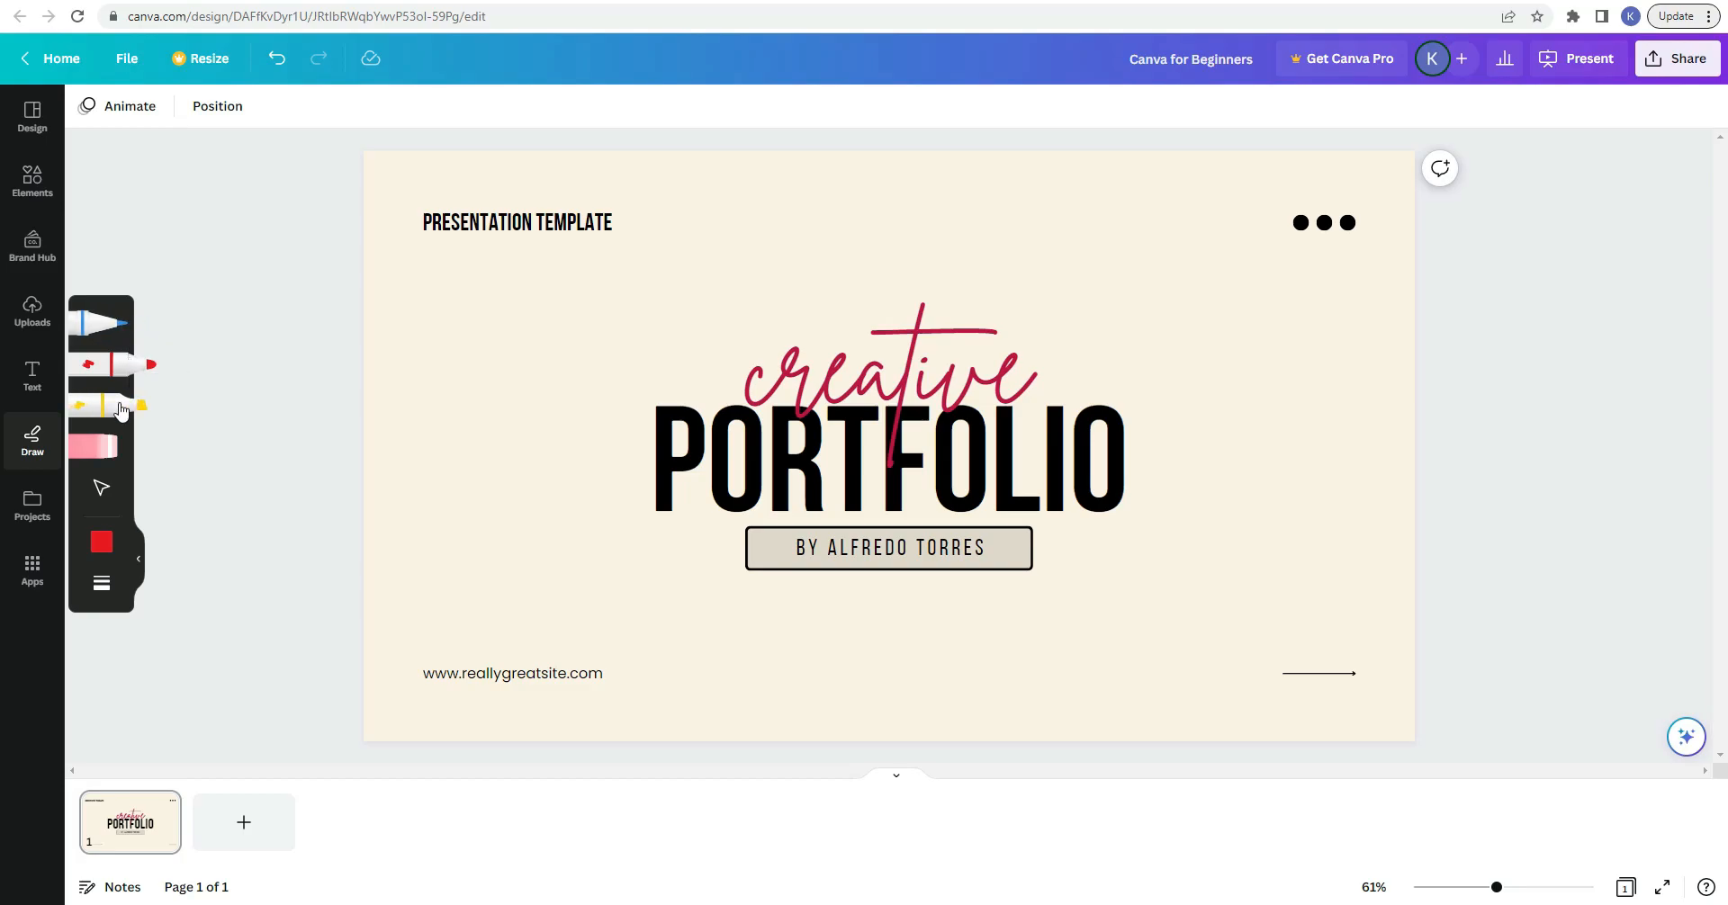
mouse_move(101, 452)
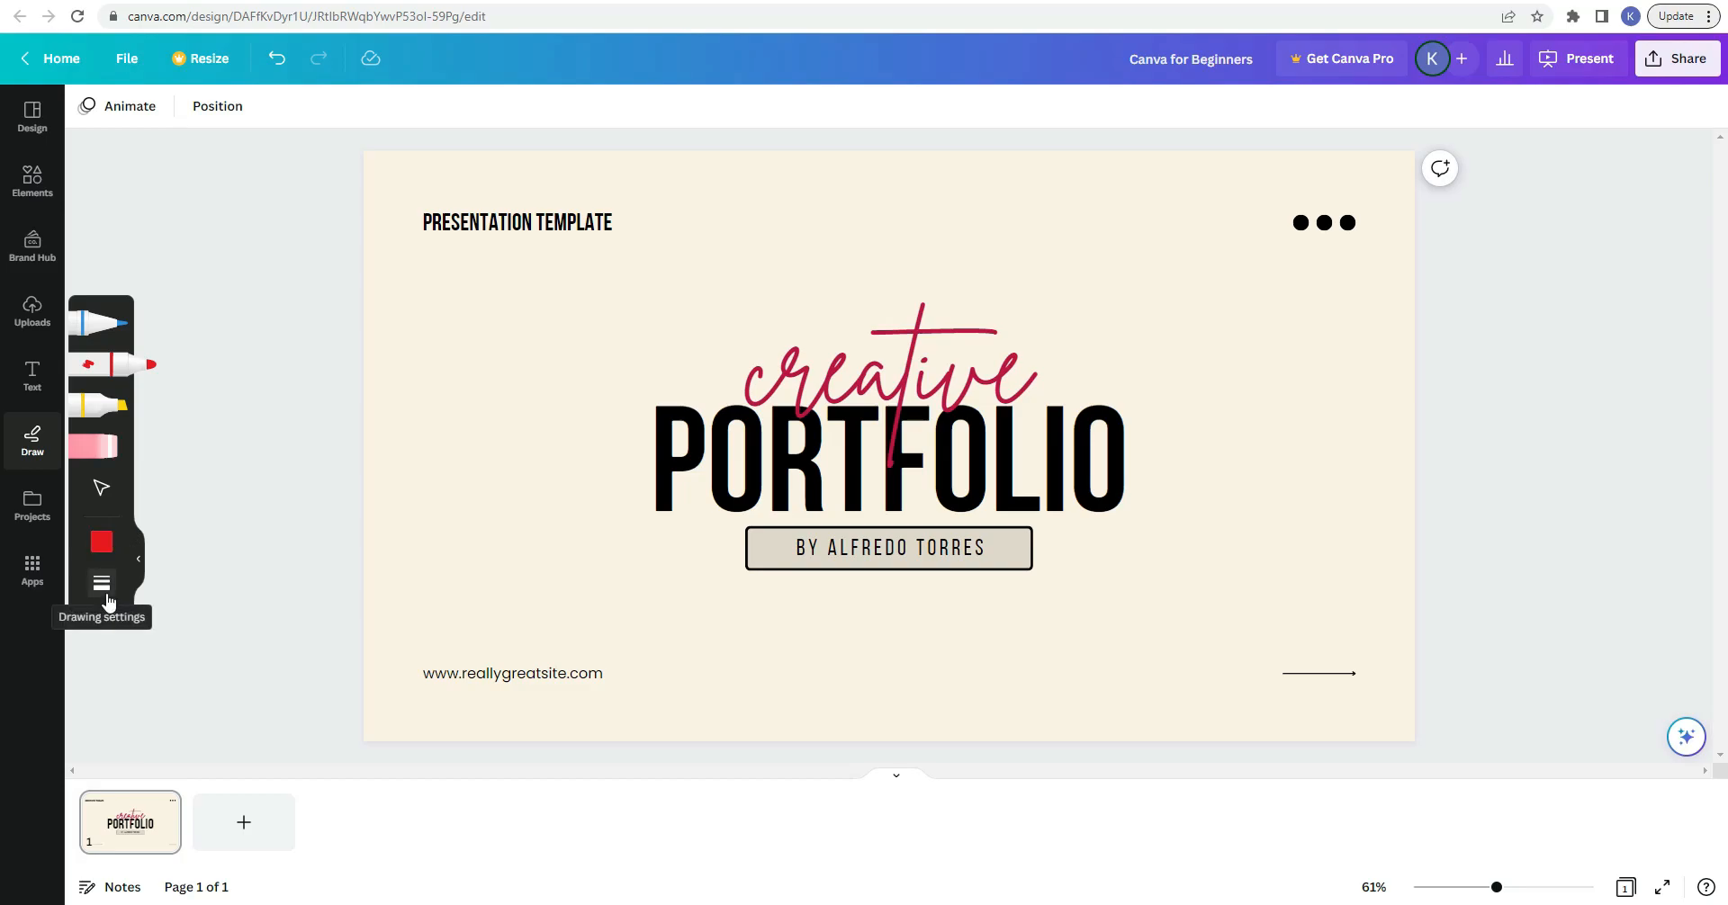
left_click(101, 583)
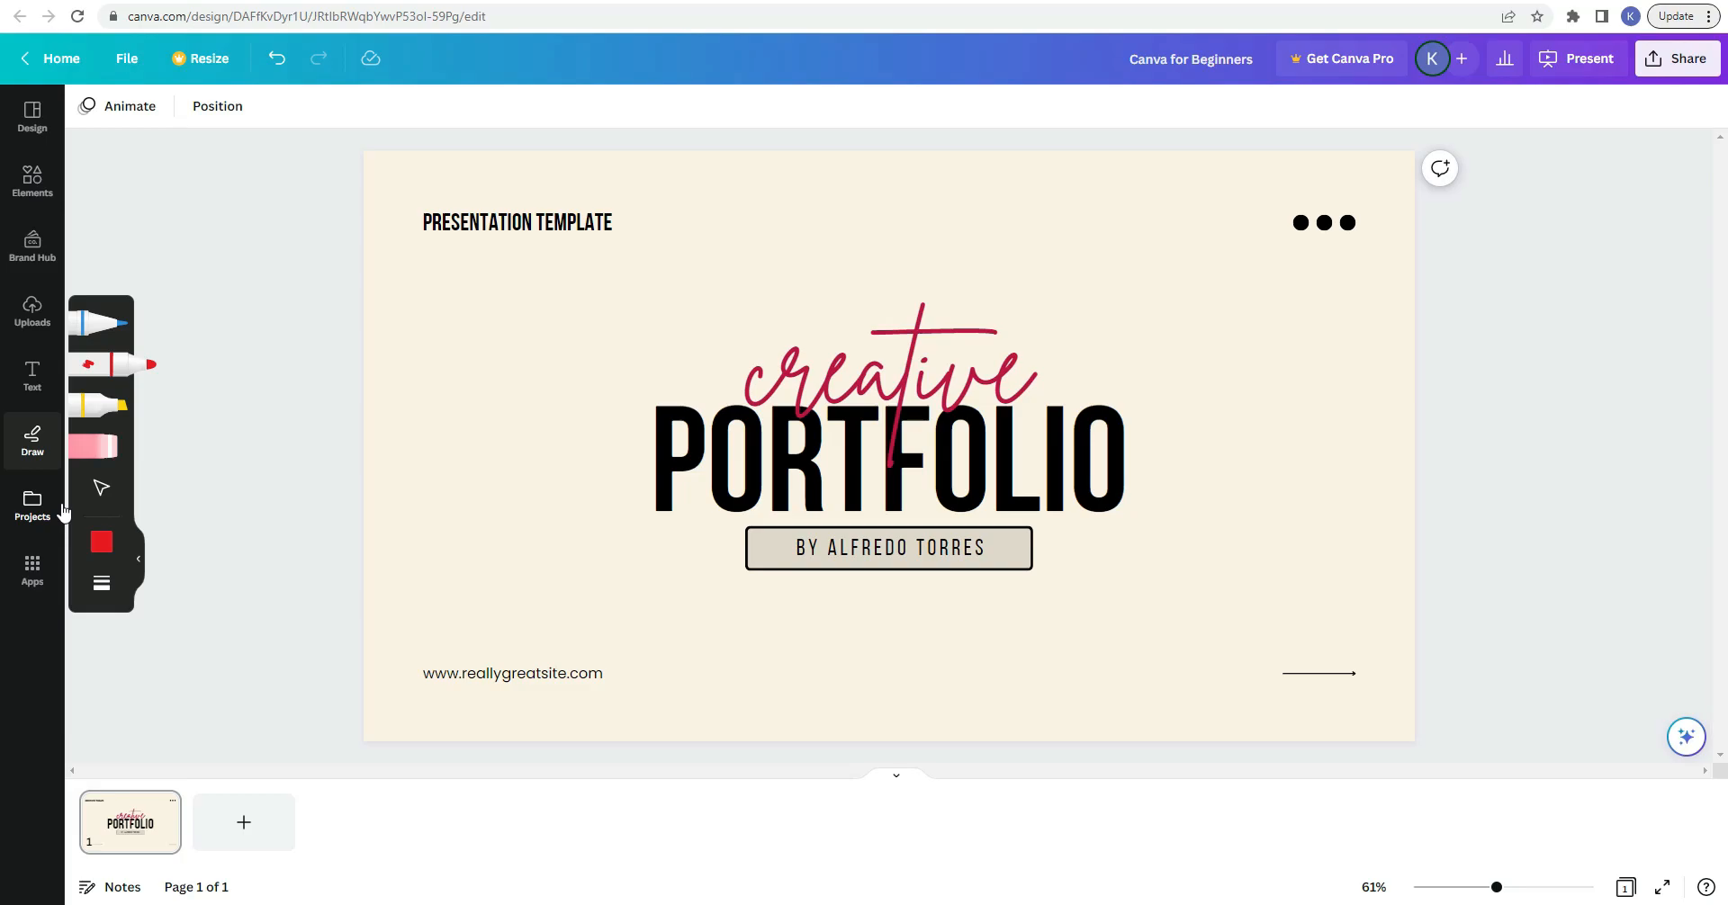
left_click(32, 506)
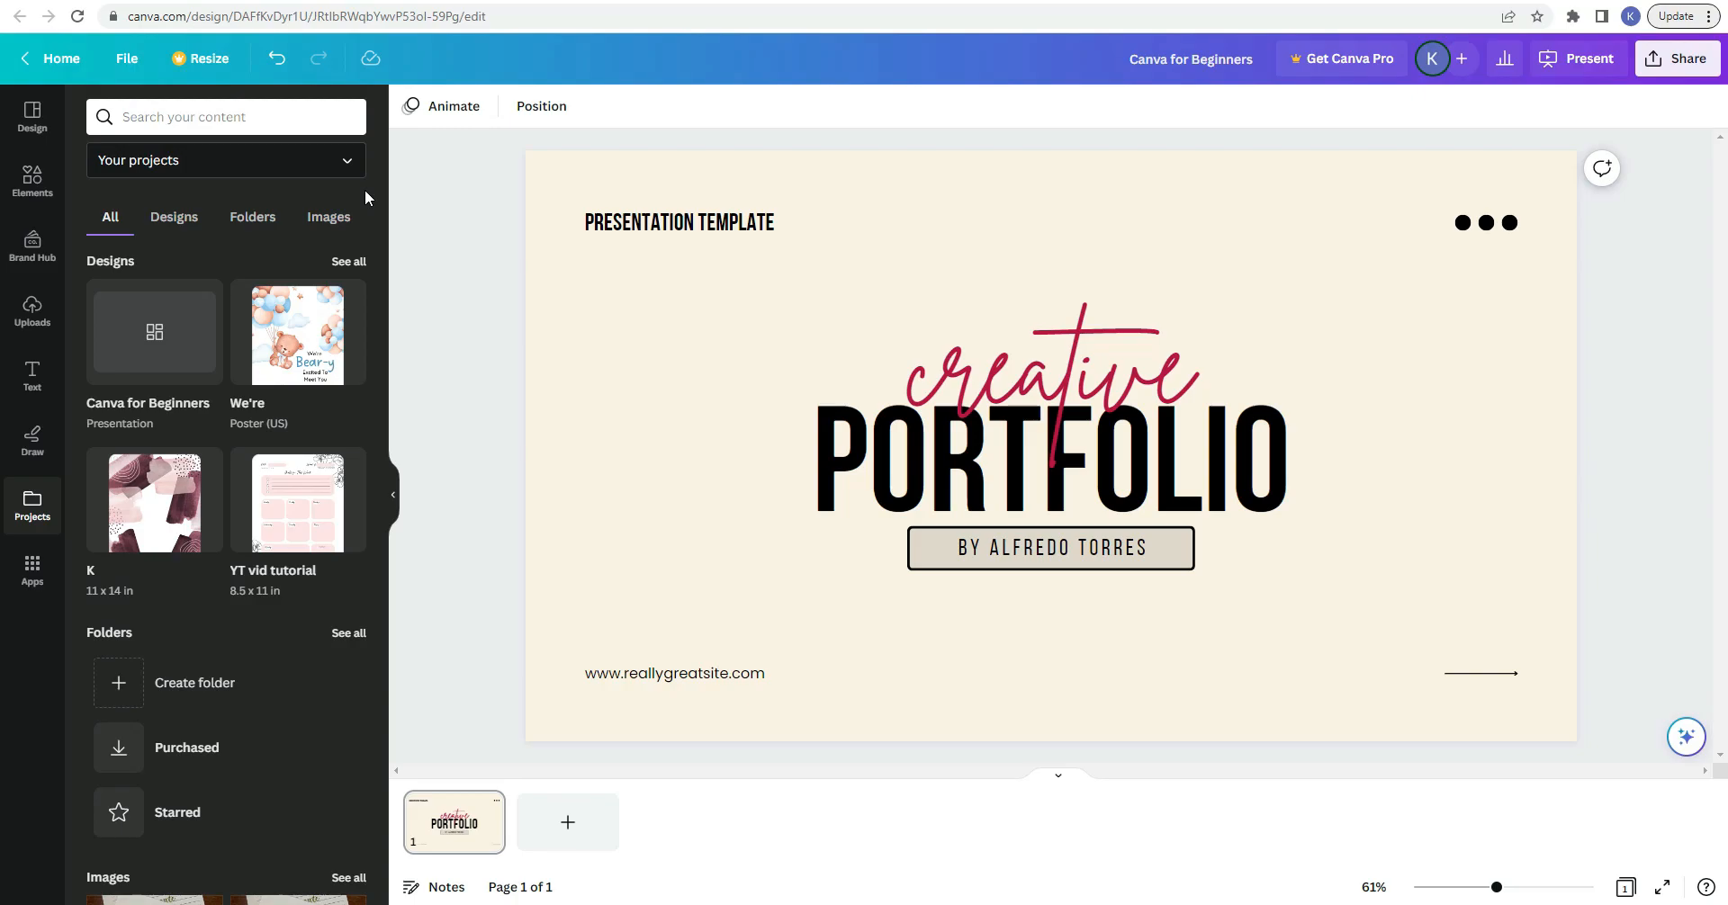
Step: Bring up the Apps panel beside the portfolio slide
left_click(1047, 441)
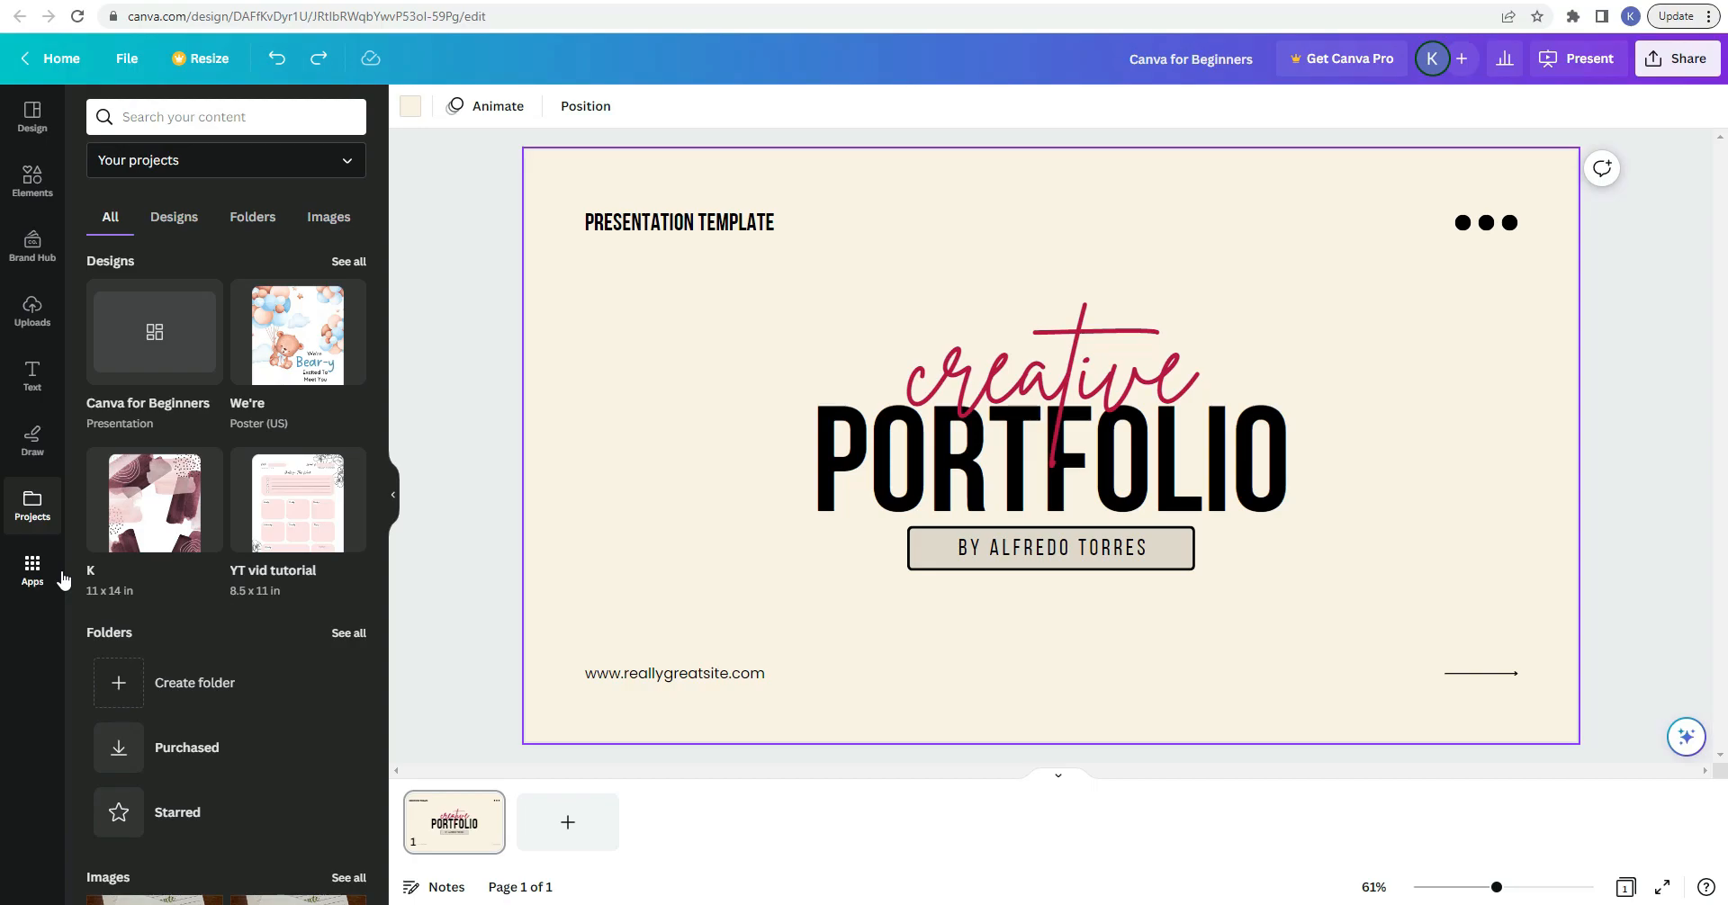
left_click(33, 571)
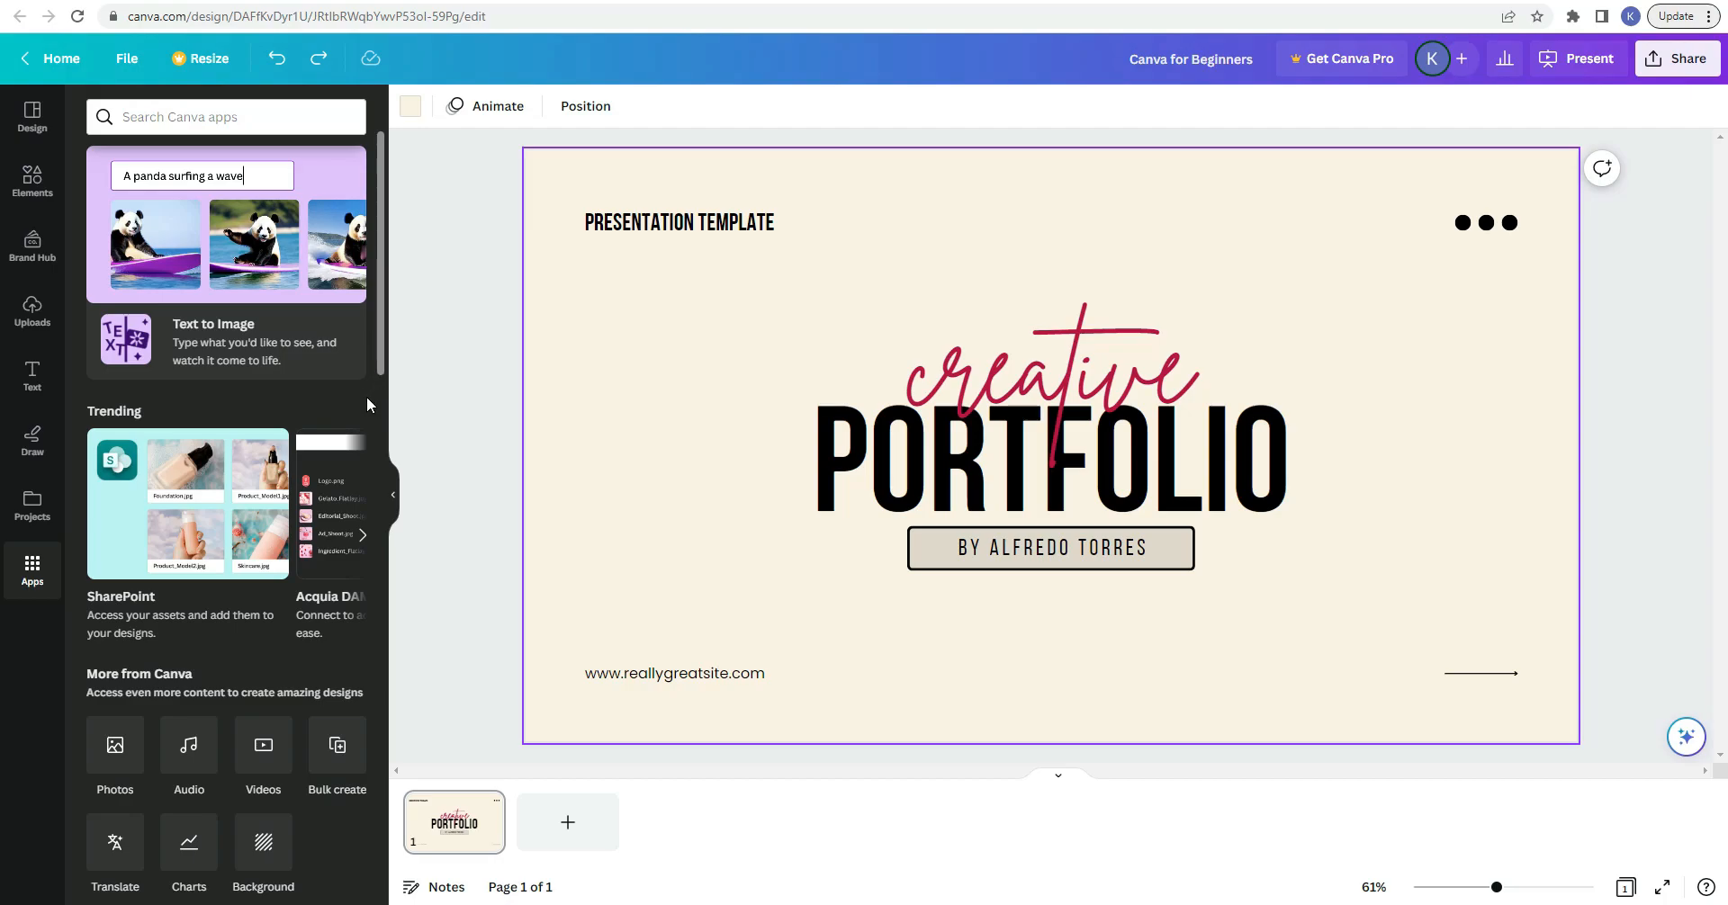
mouse_move(369, 405)
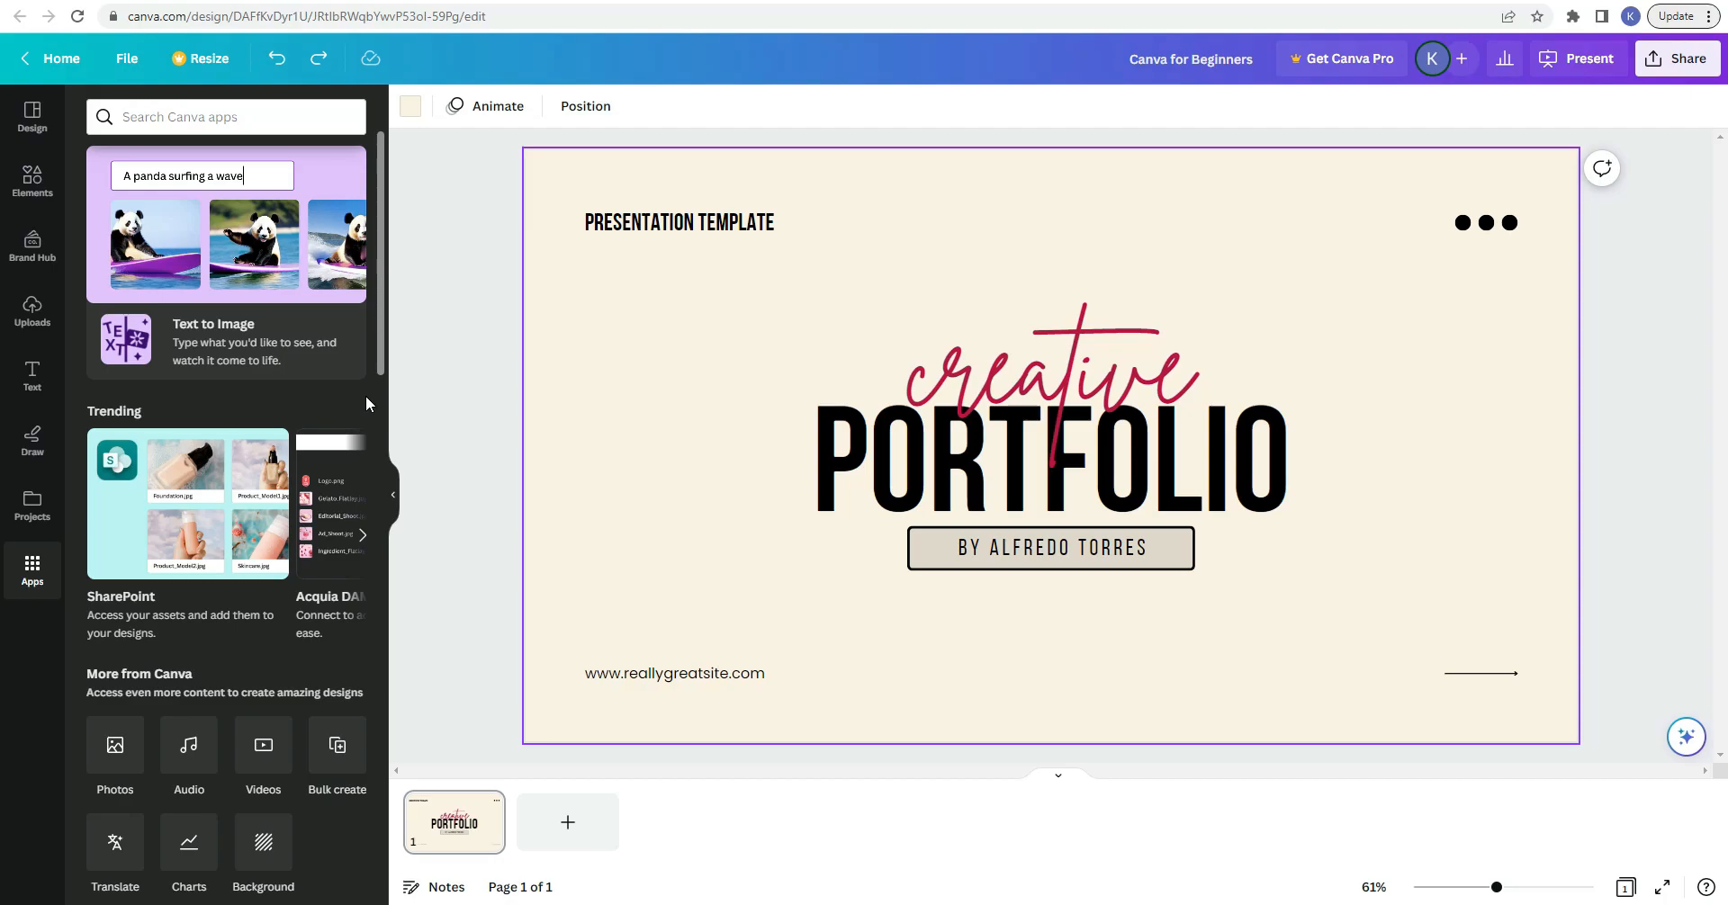
Step: Scroll through the trending, popular and content apps in the Apps panel
scroll("down", 3)
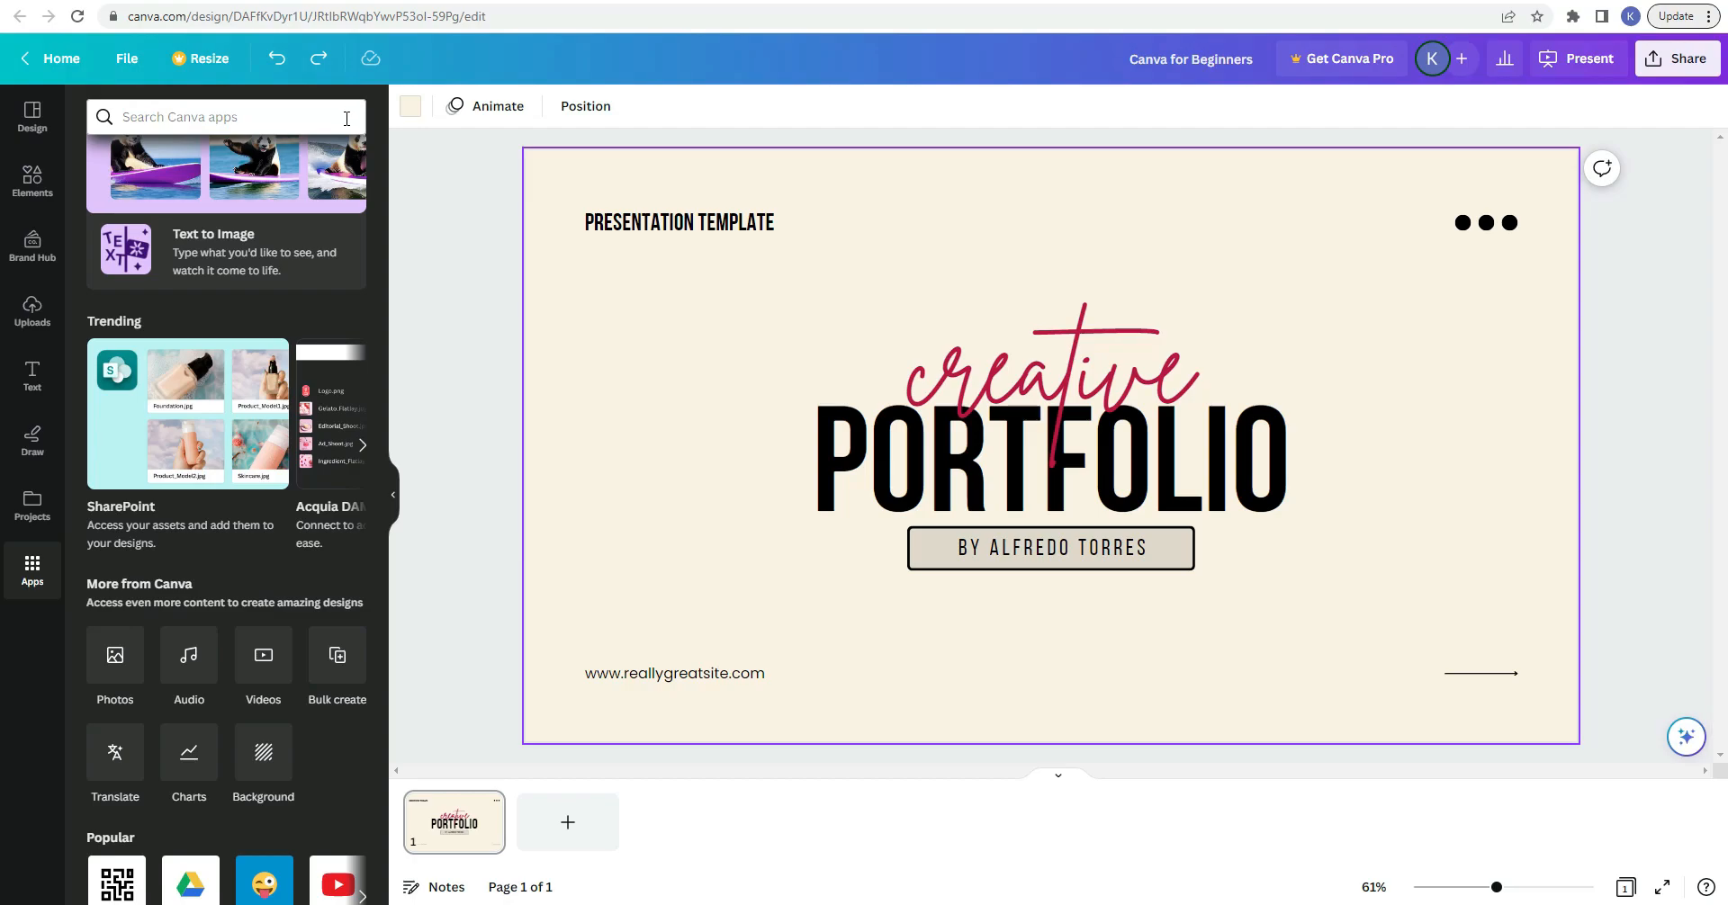
scroll("down", 3)
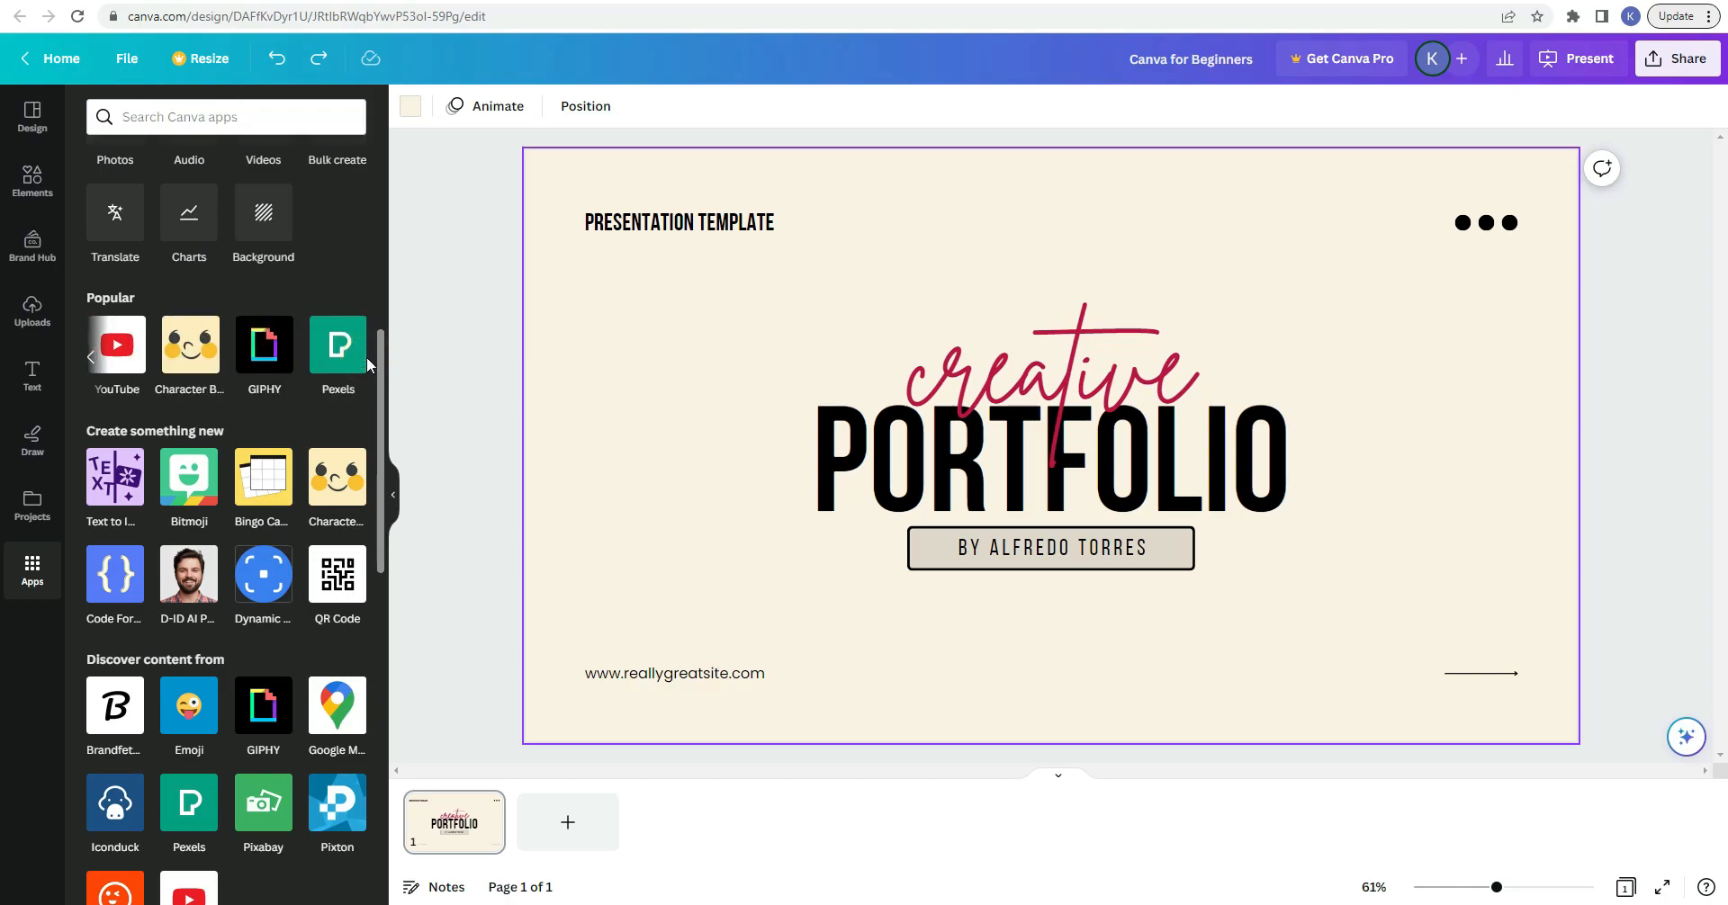
scroll("down", 3)
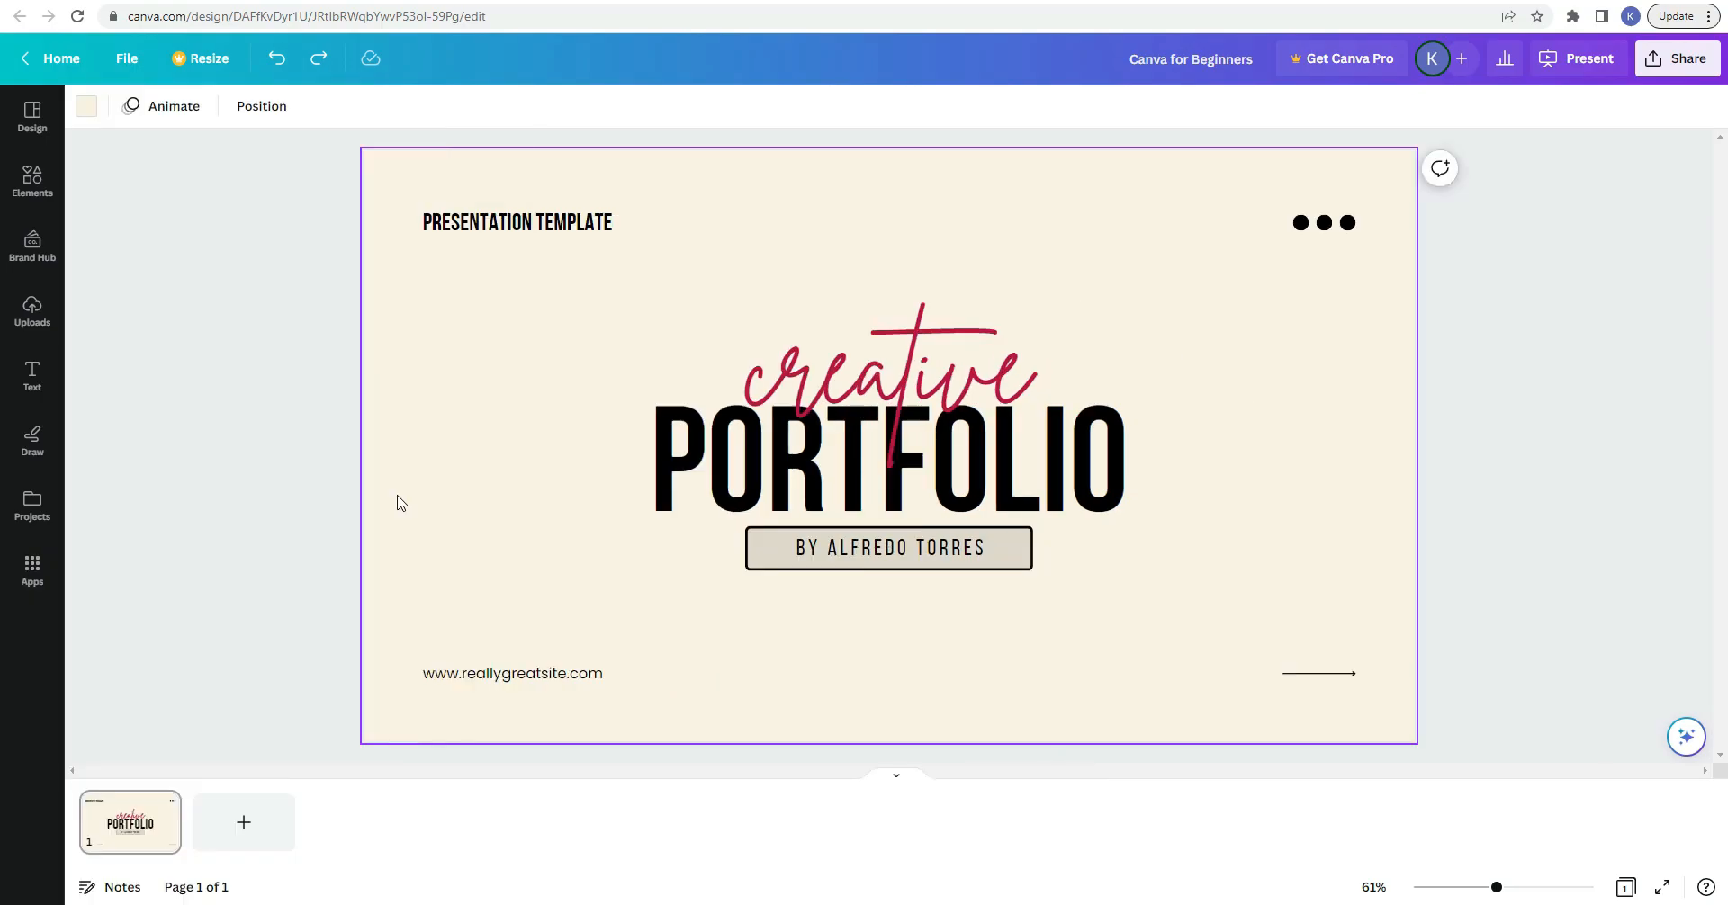
Step: Give the slide background a pink-to-yellow gradient from the Default colors
left_click(85, 106)
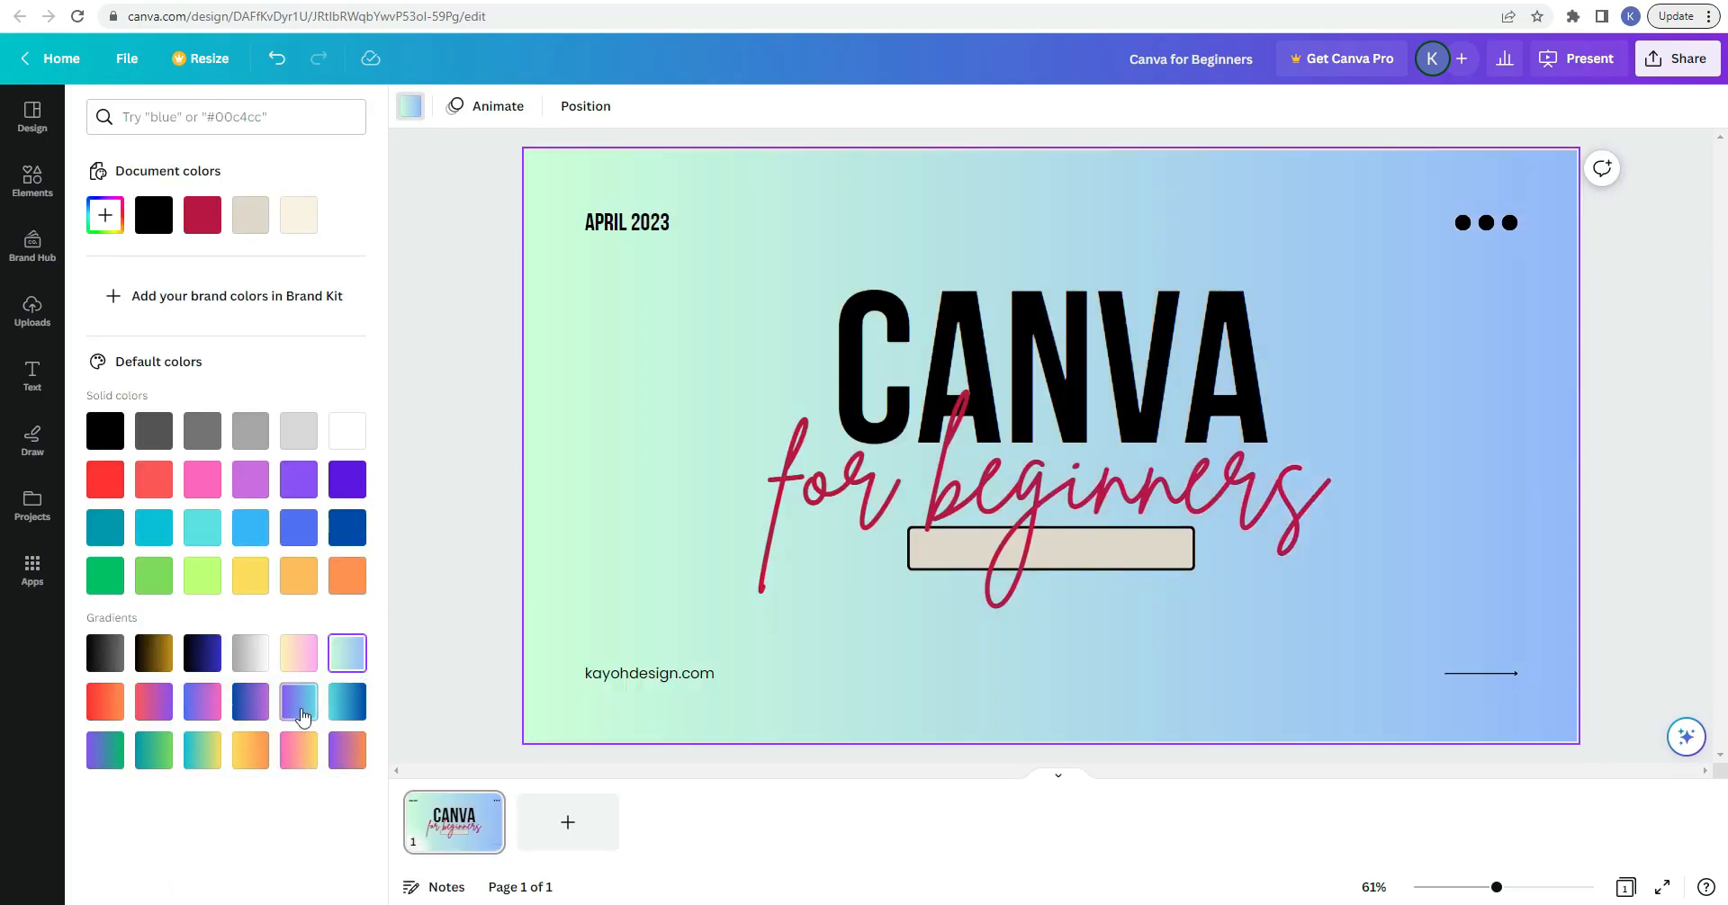
left_click(153, 750)
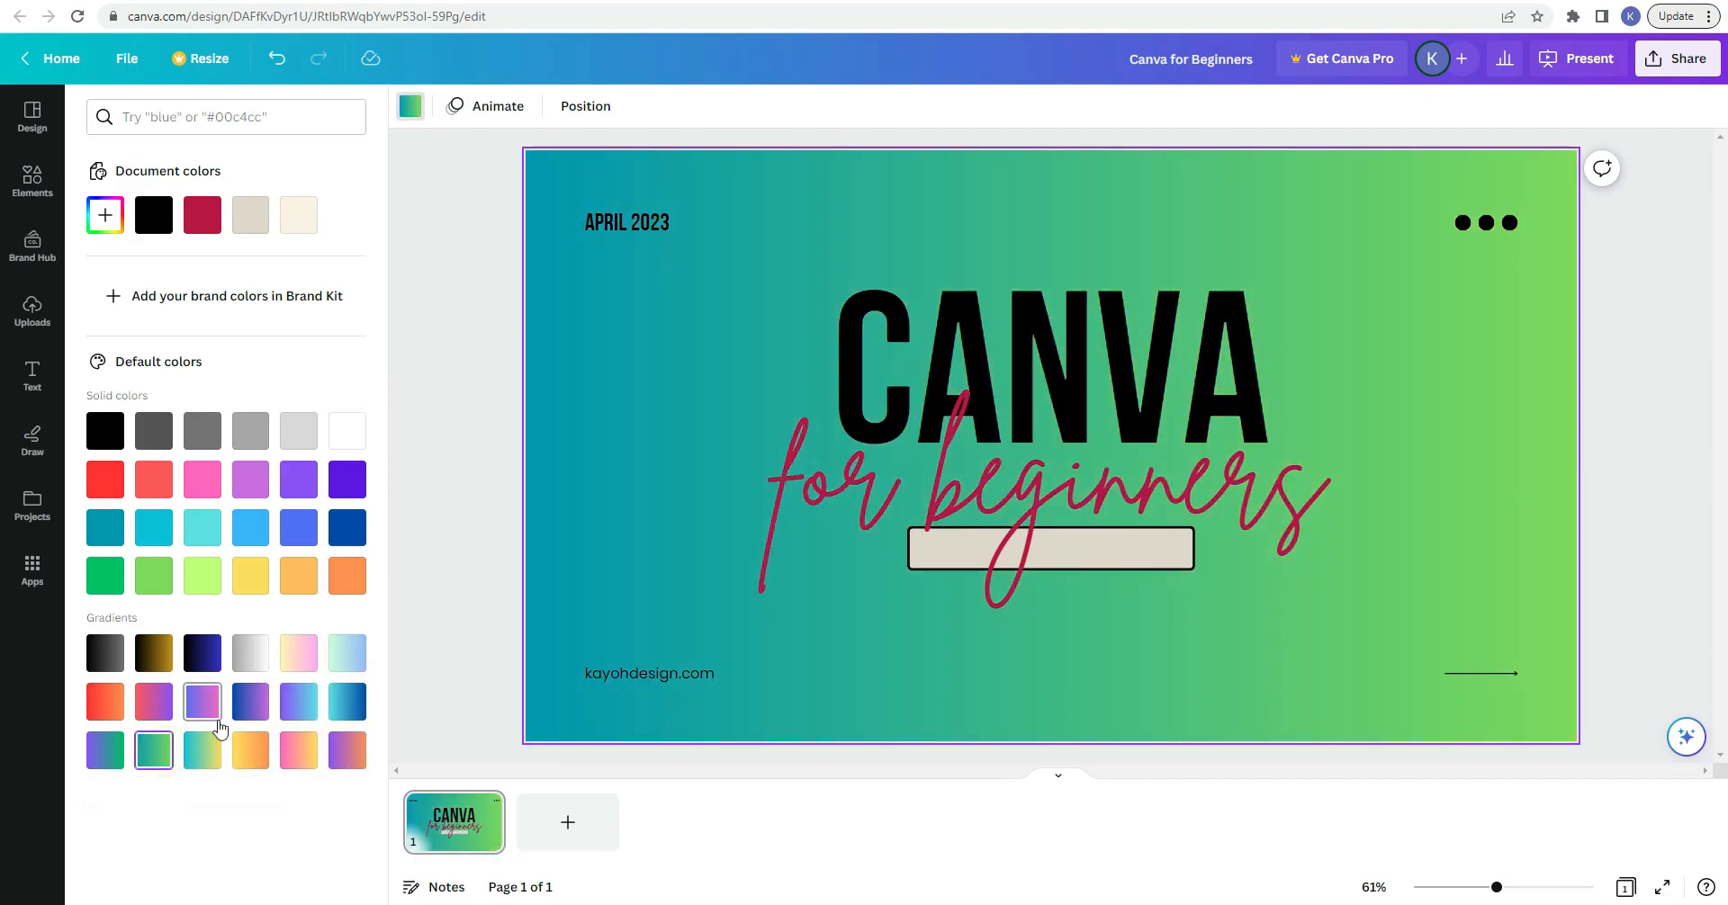
left_click(297, 654)
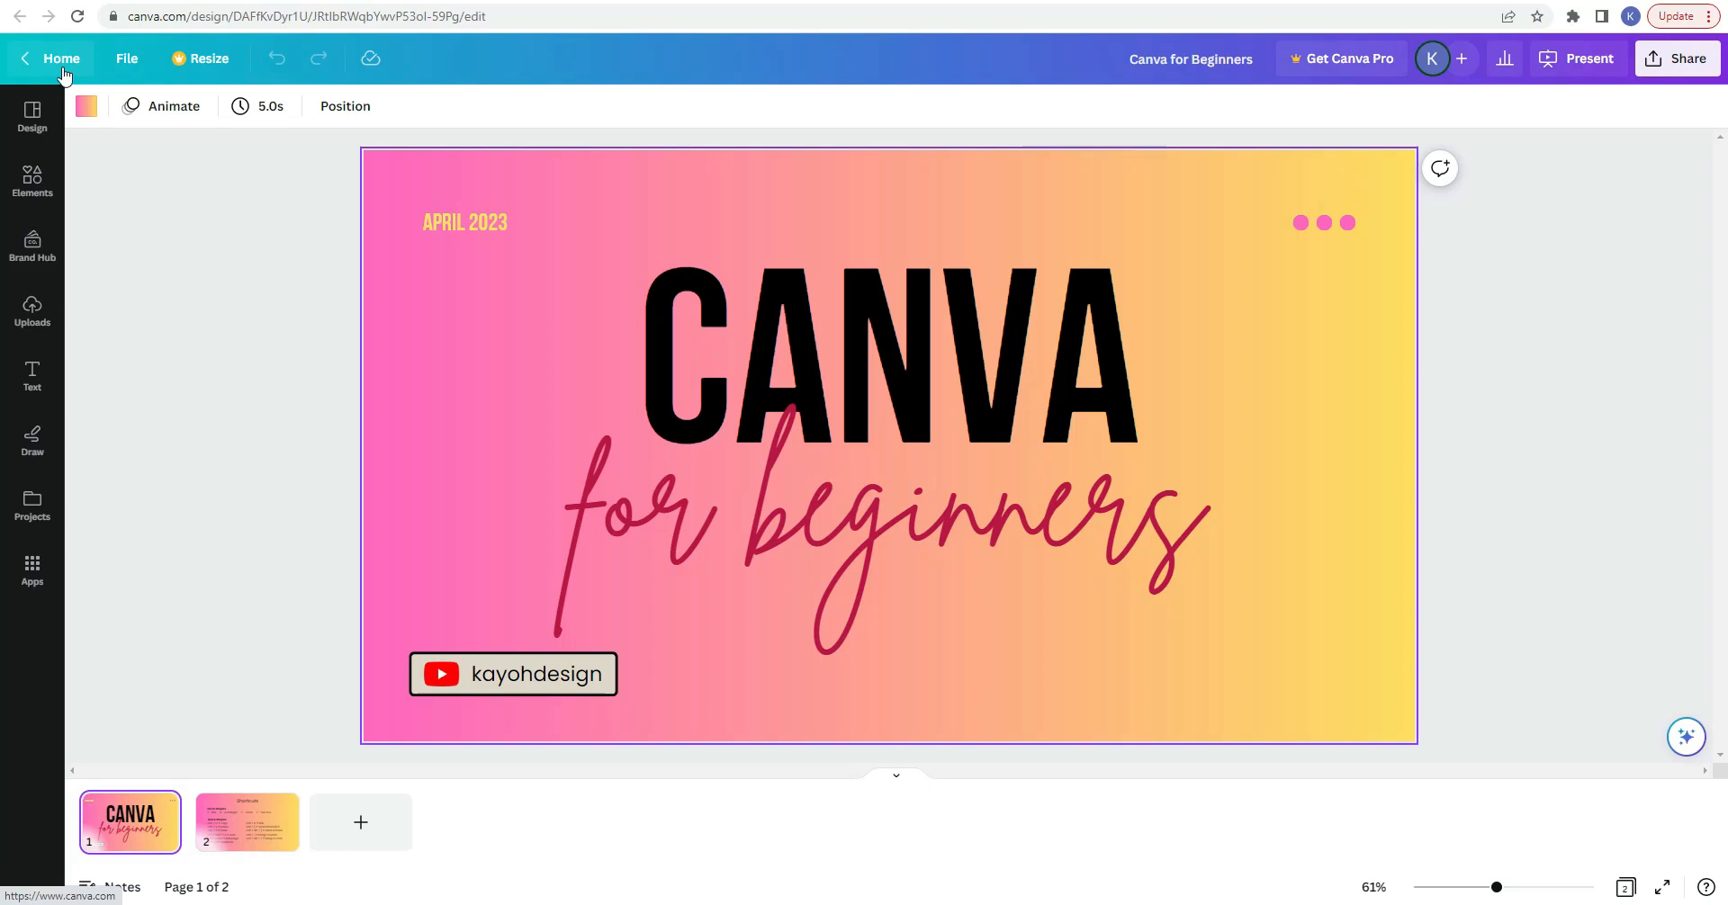
mouse_move(106, 72)
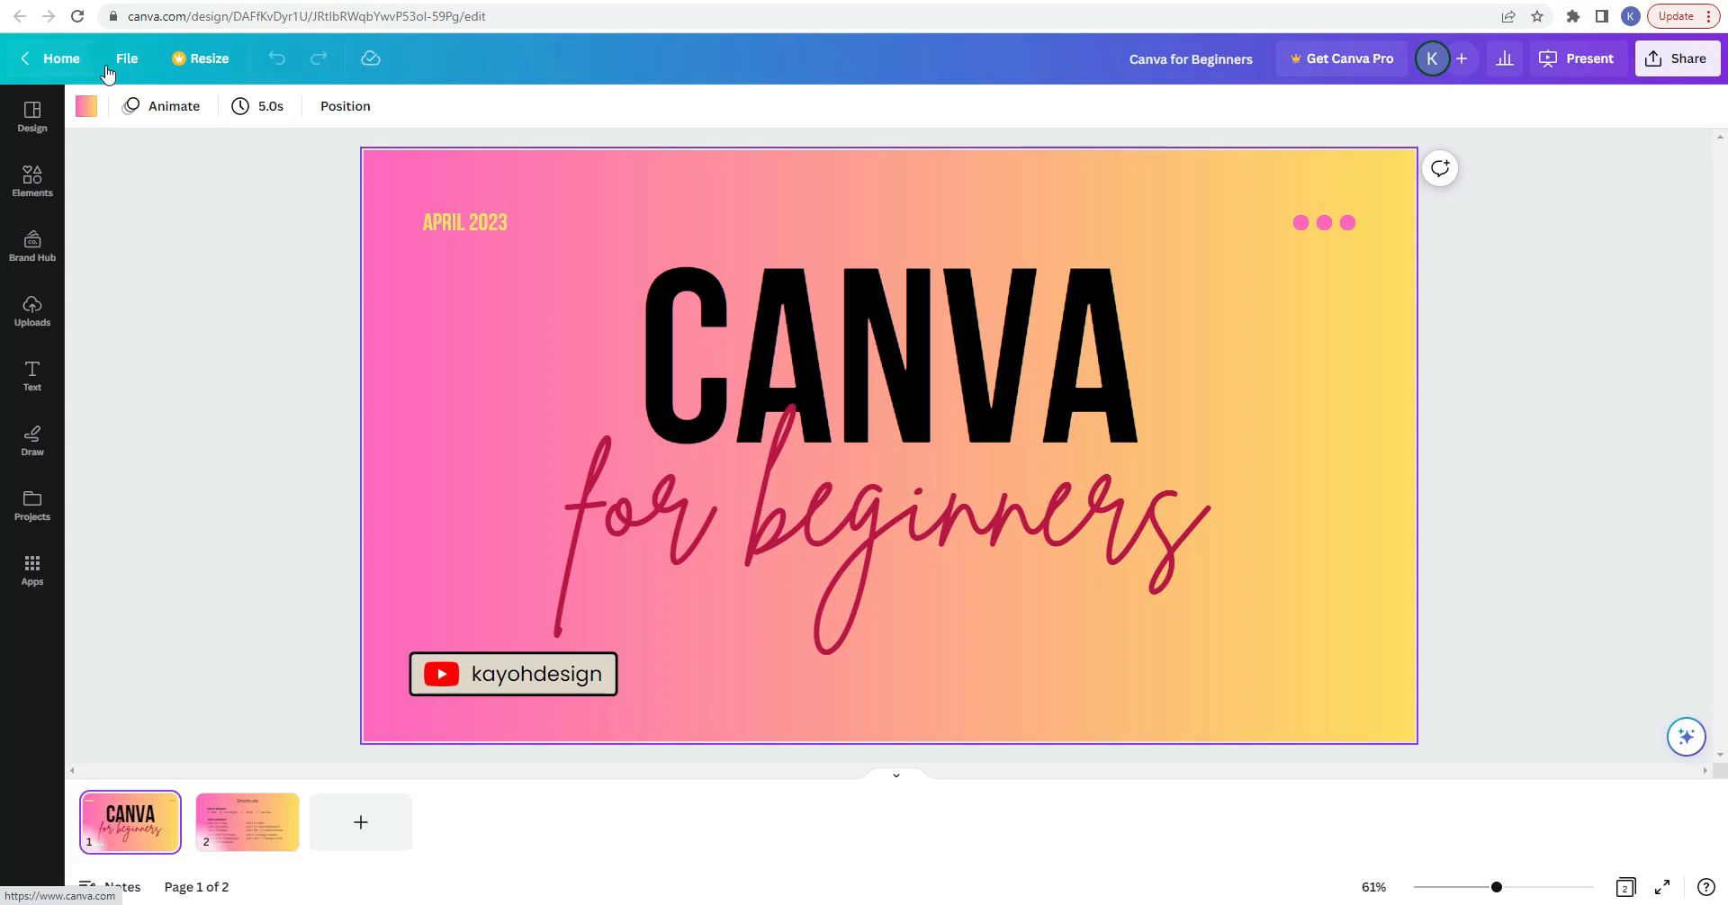
Step: Browse the File menu options, then show the Resize options with custom width and height
left_click(126, 58)
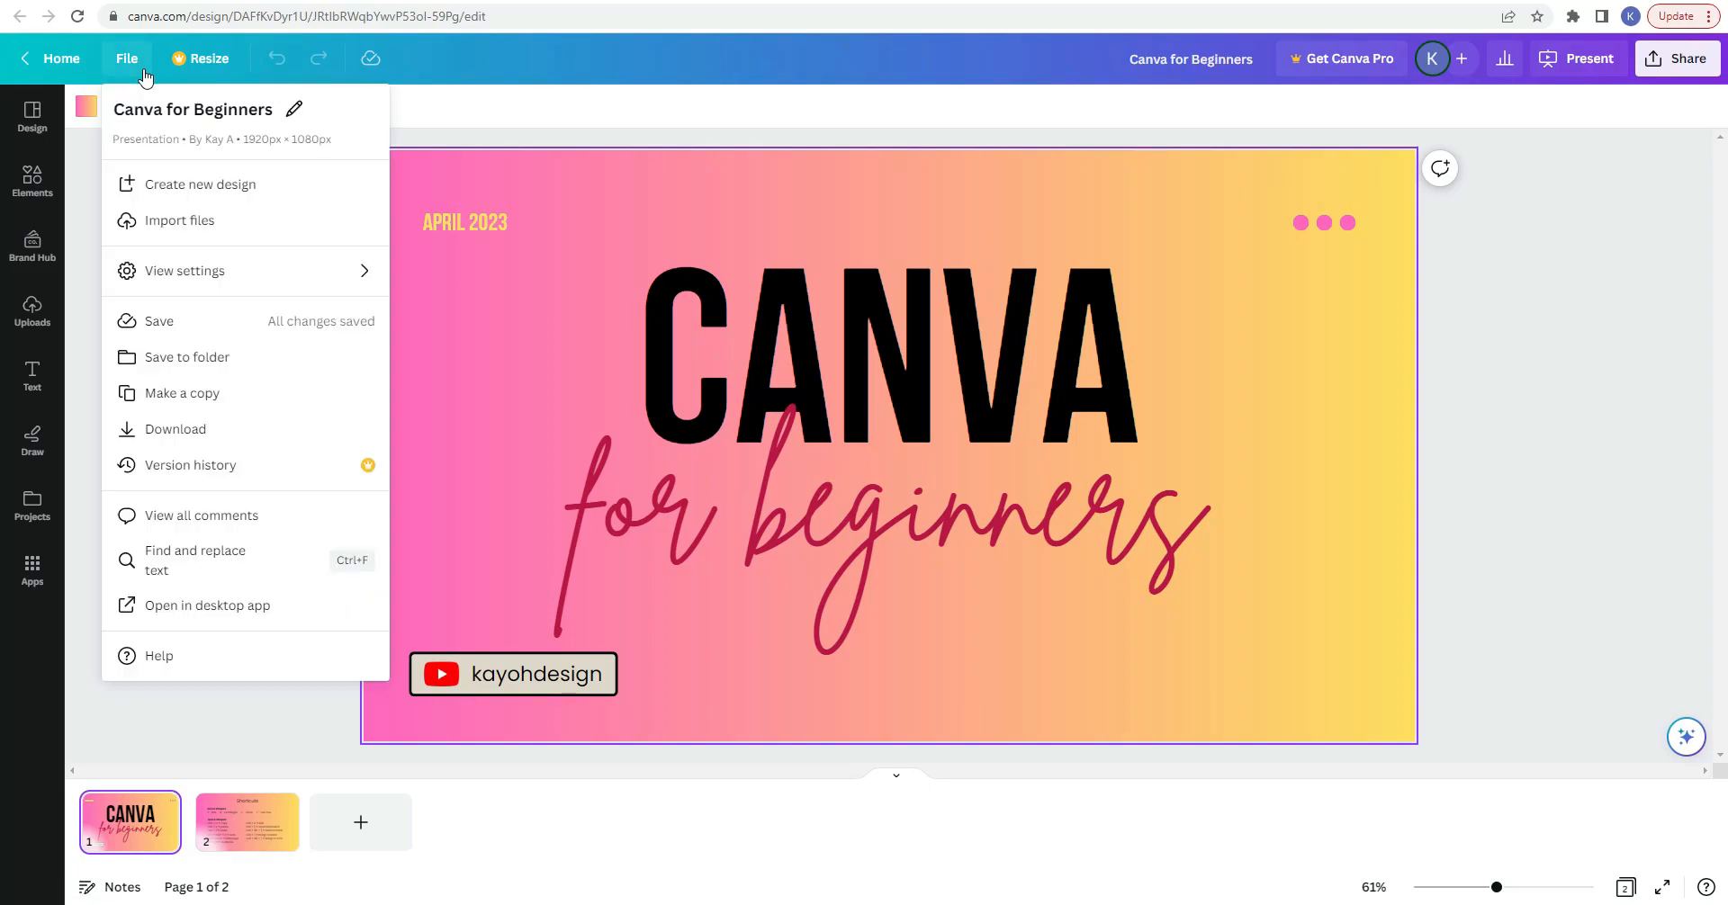
mouse_move(311, 117)
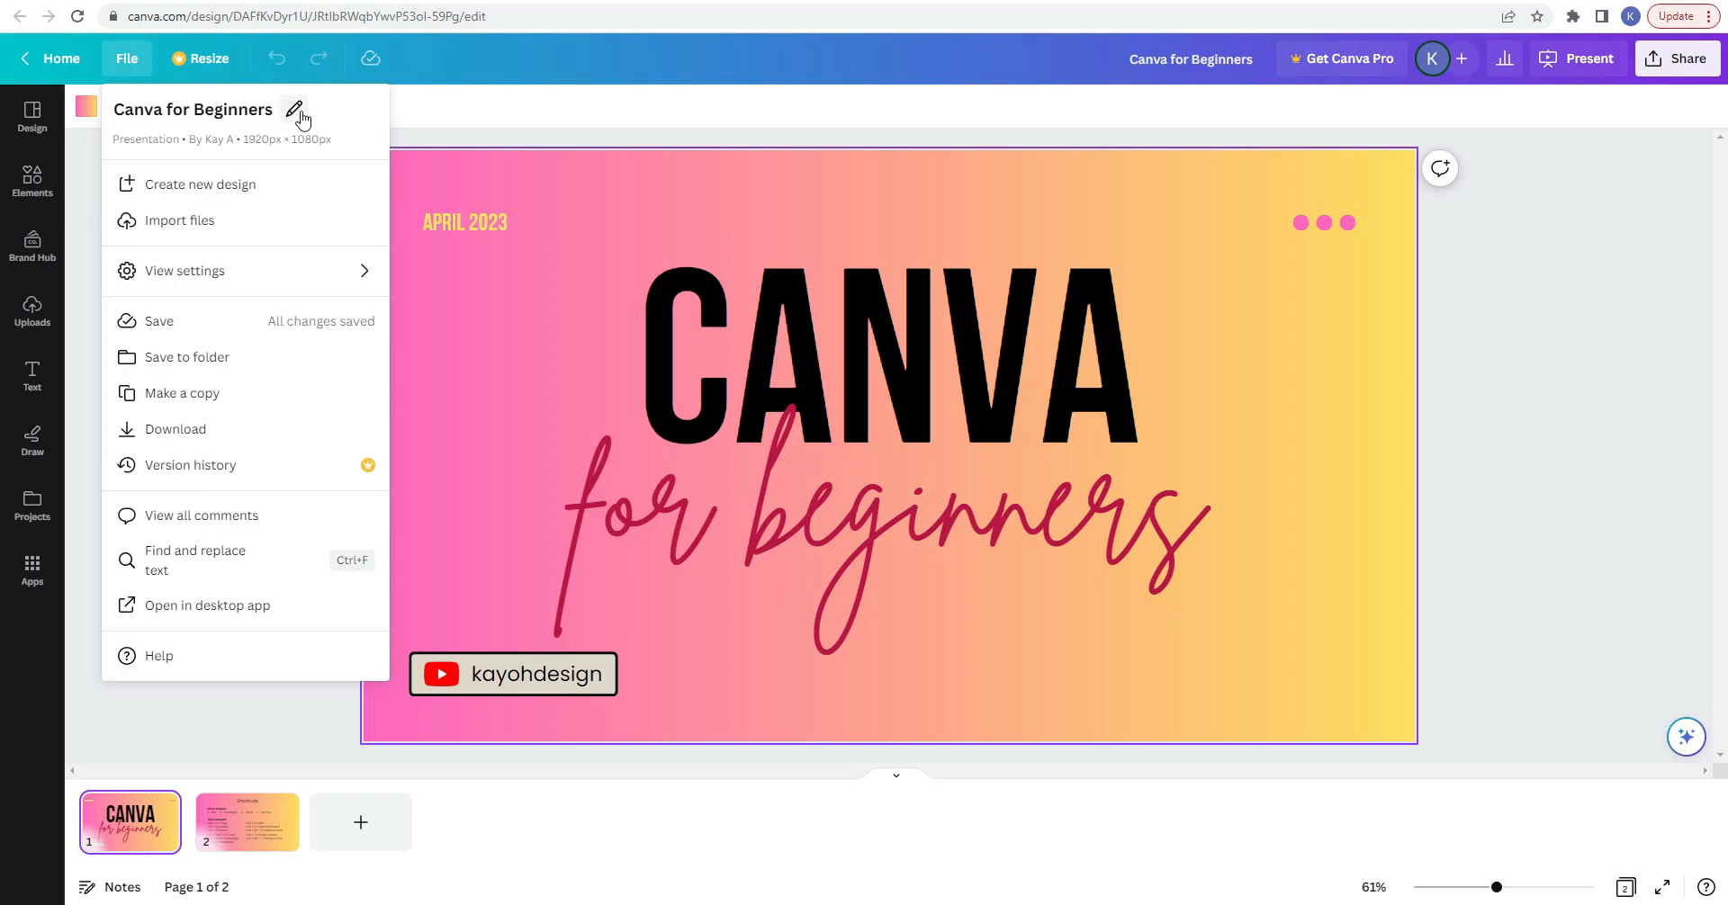
mouse_move(300, 121)
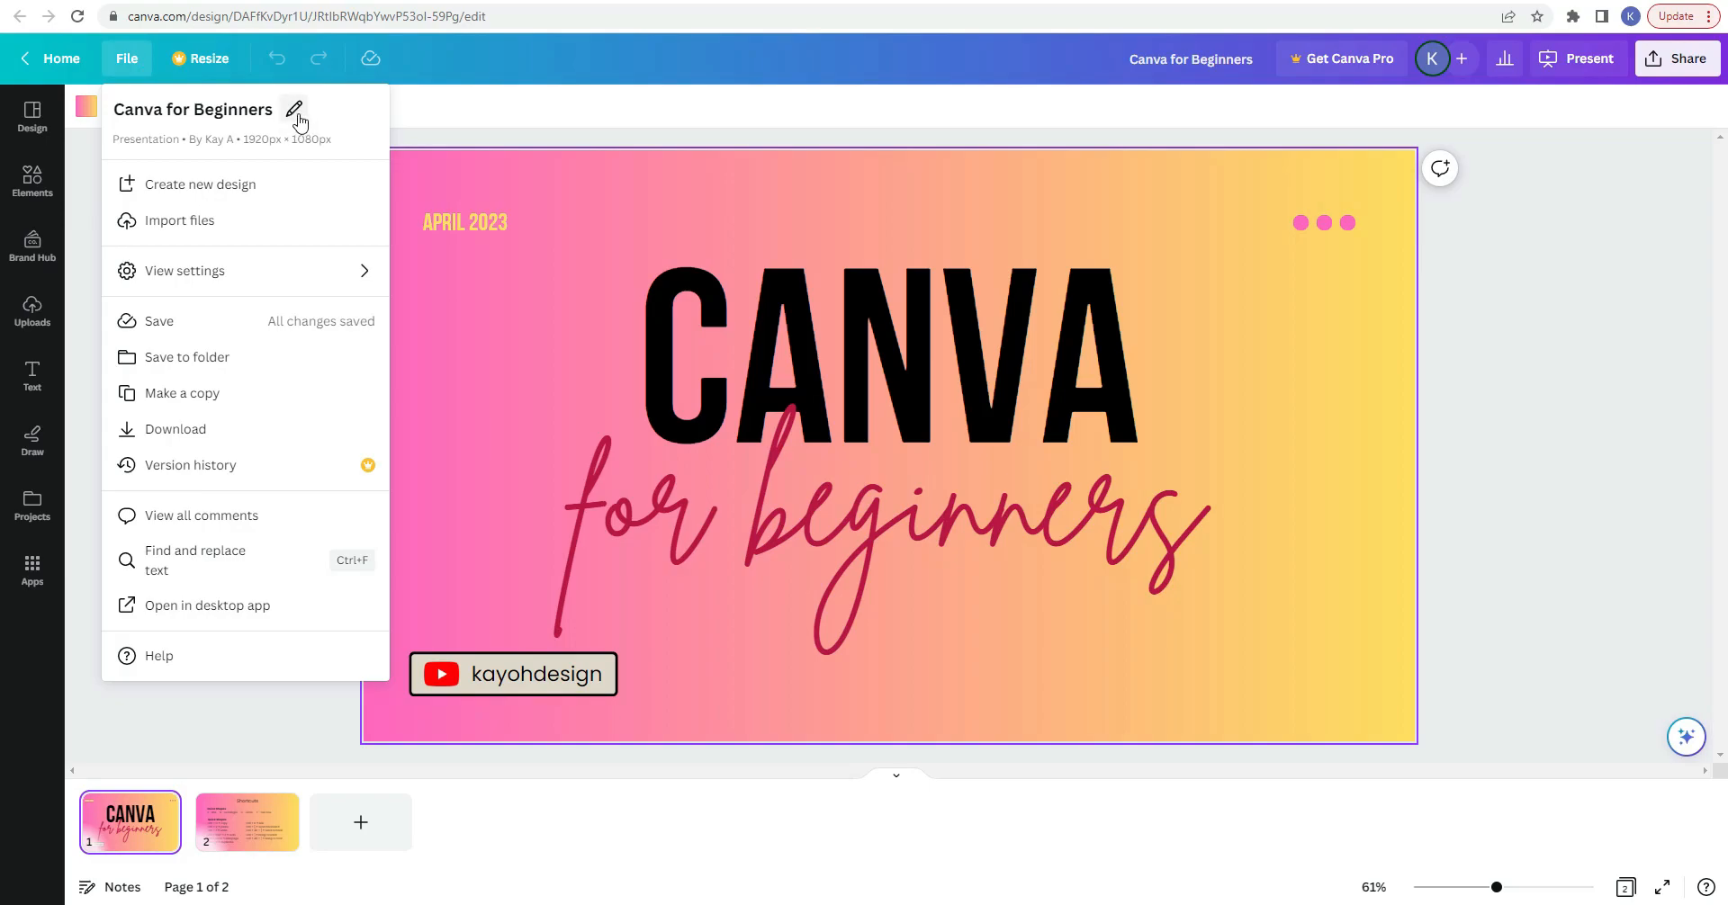
mouse_move(366, 149)
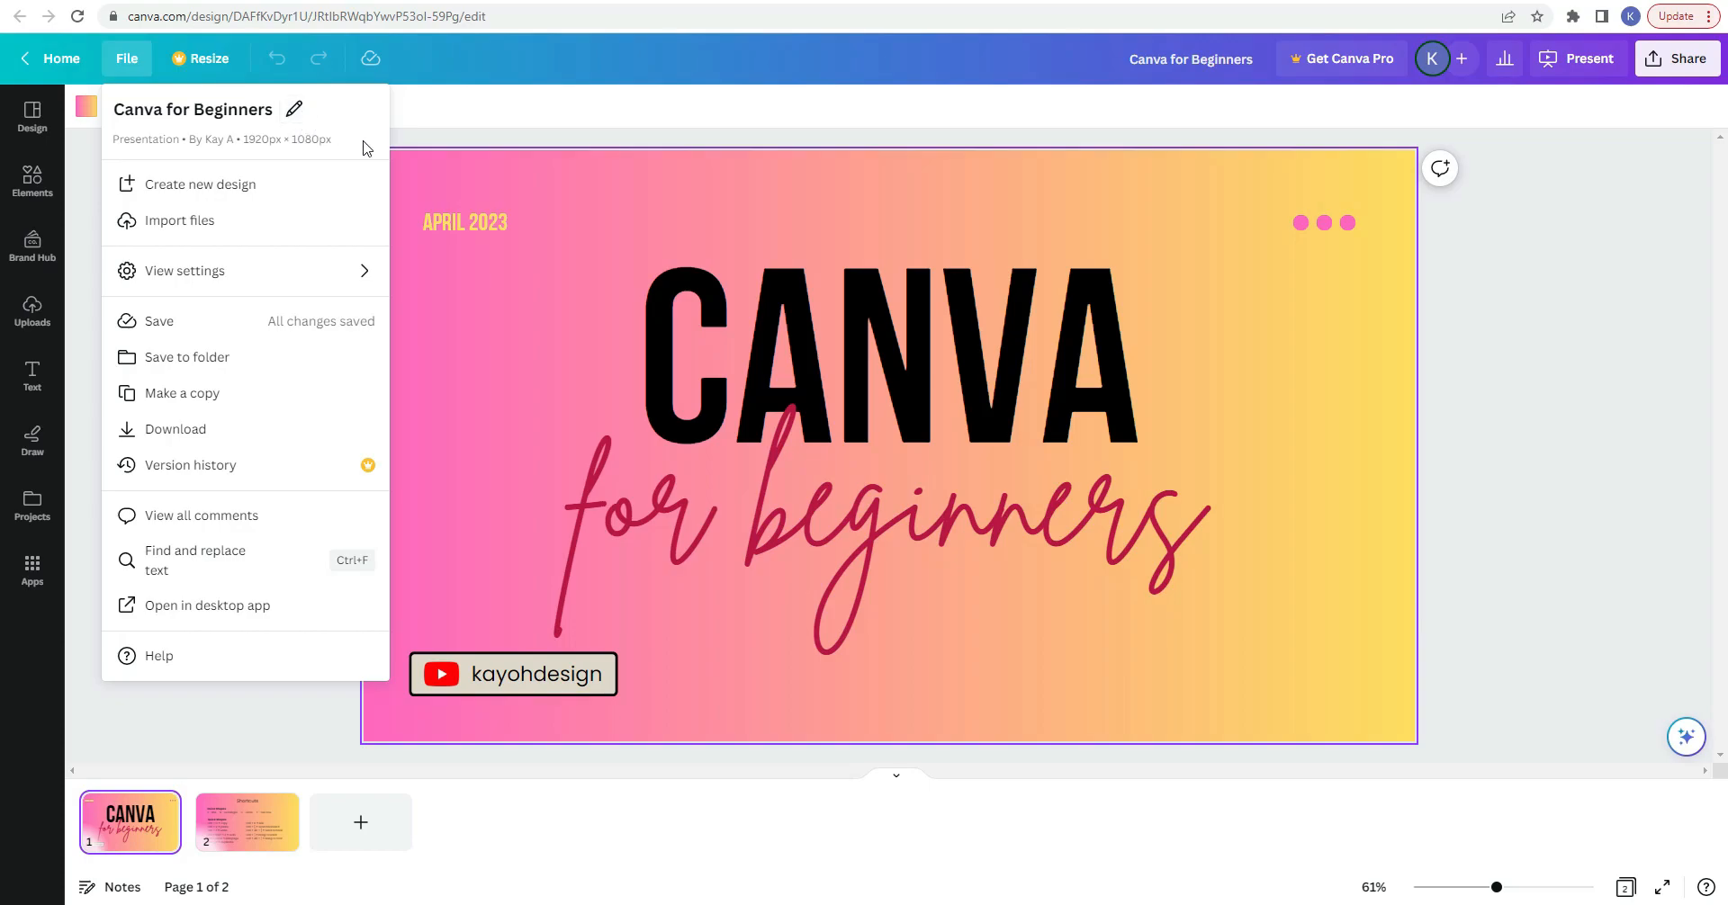
mouse_move(135, 155)
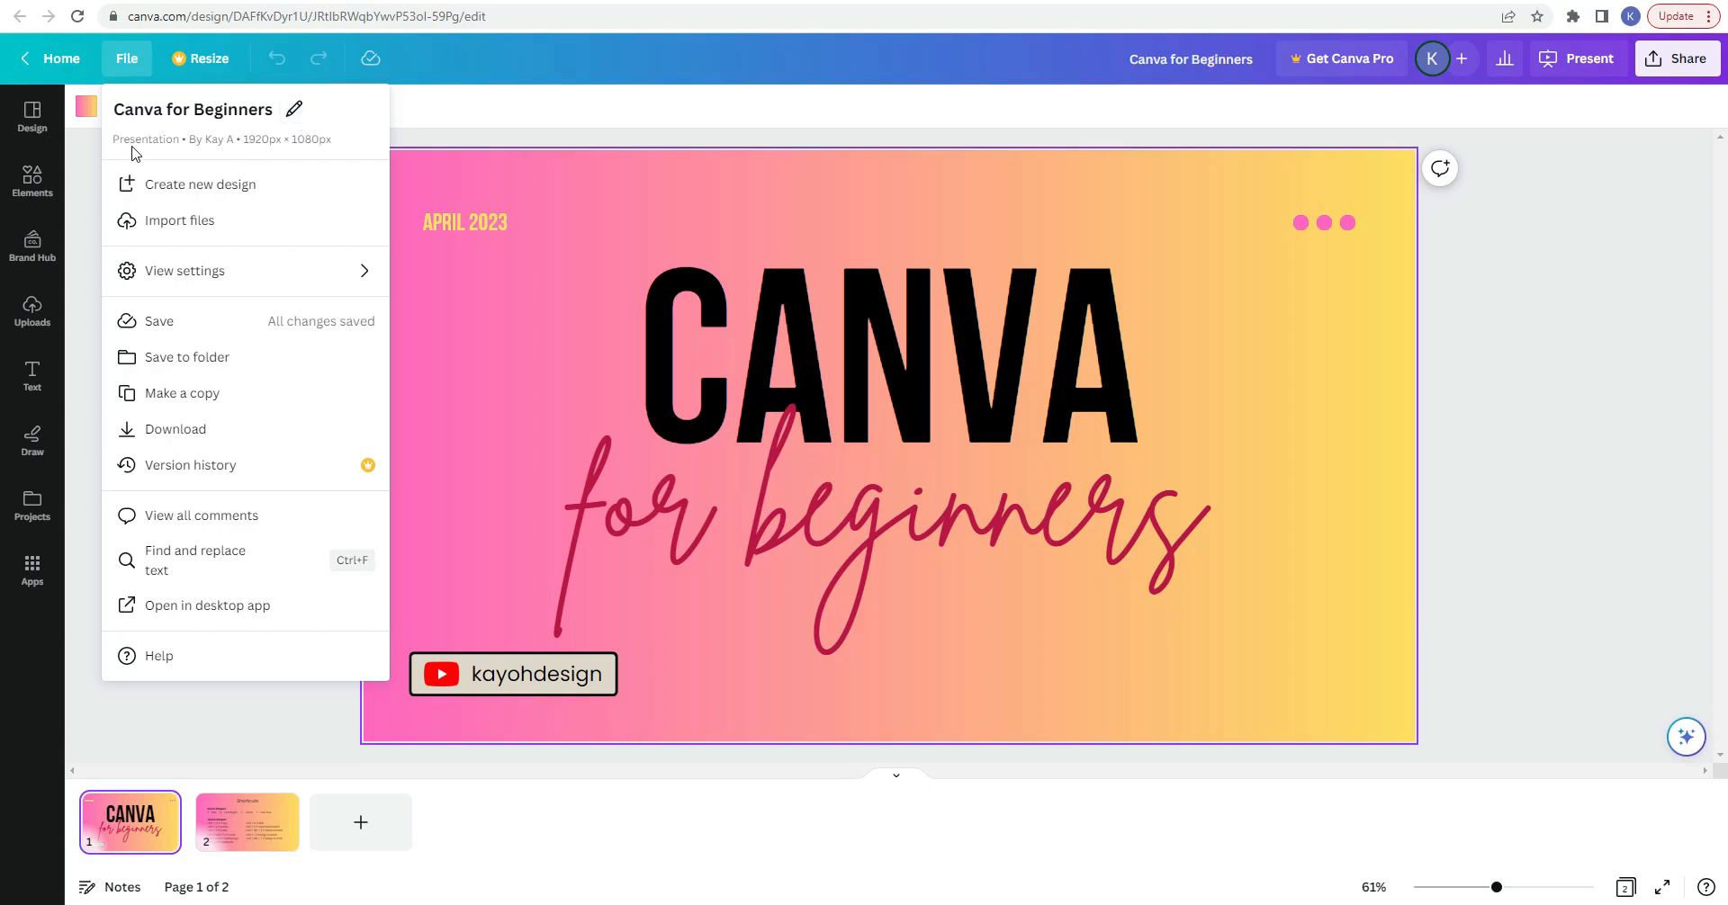
mouse_move(249, 162)
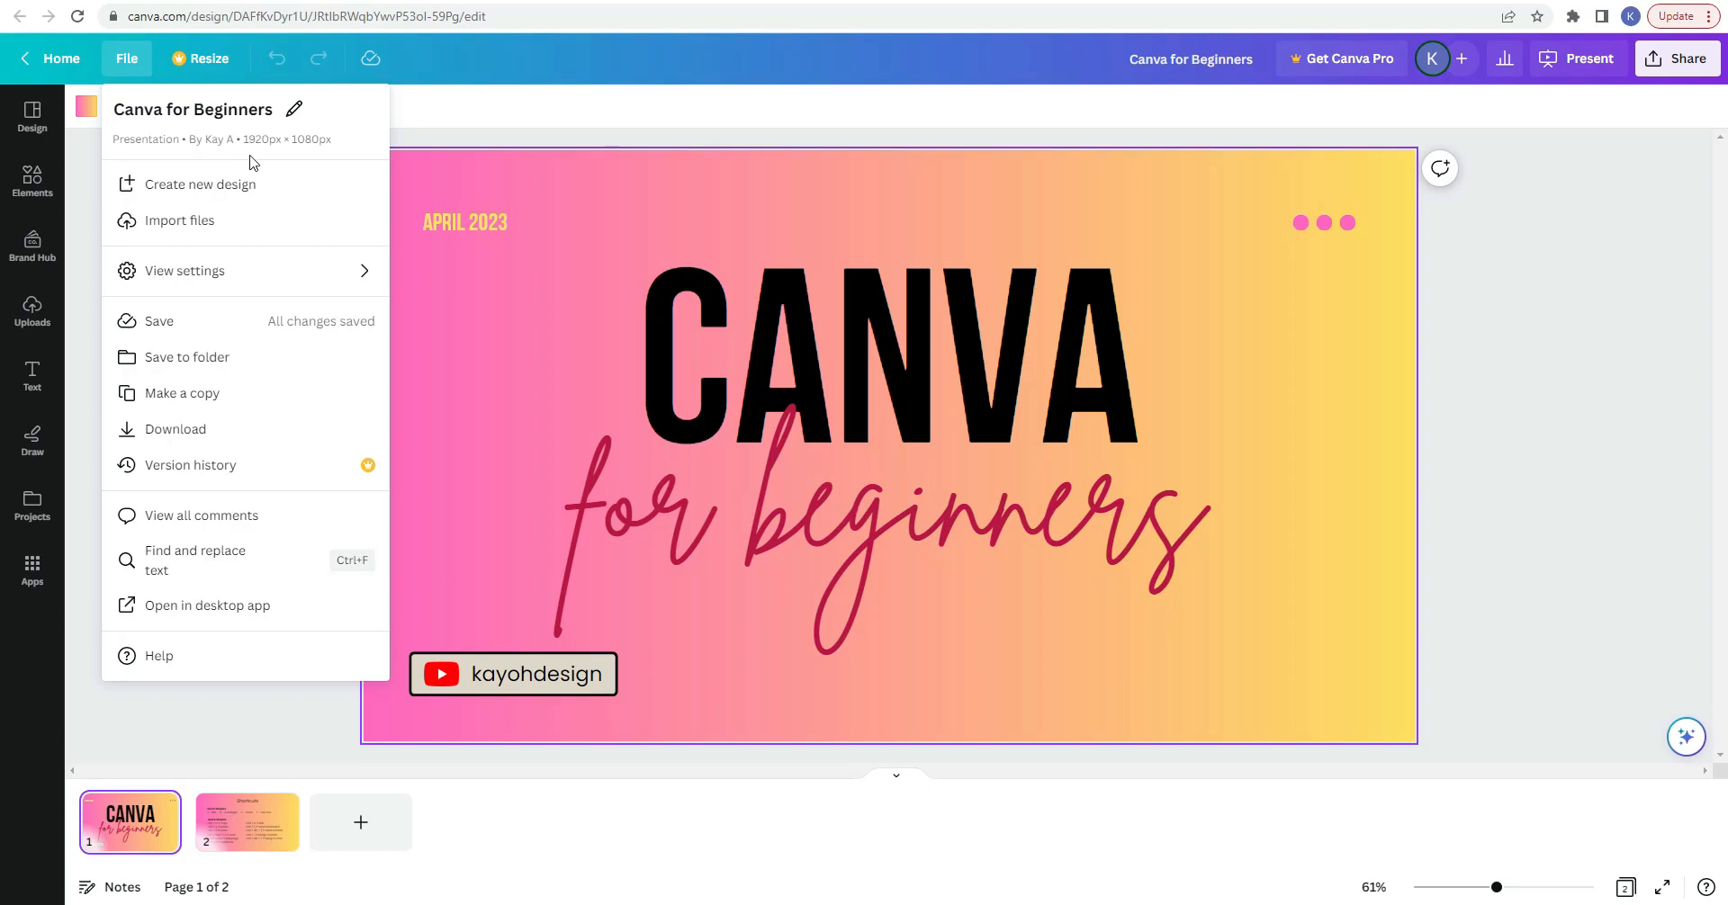
mouse_move(254, 153)
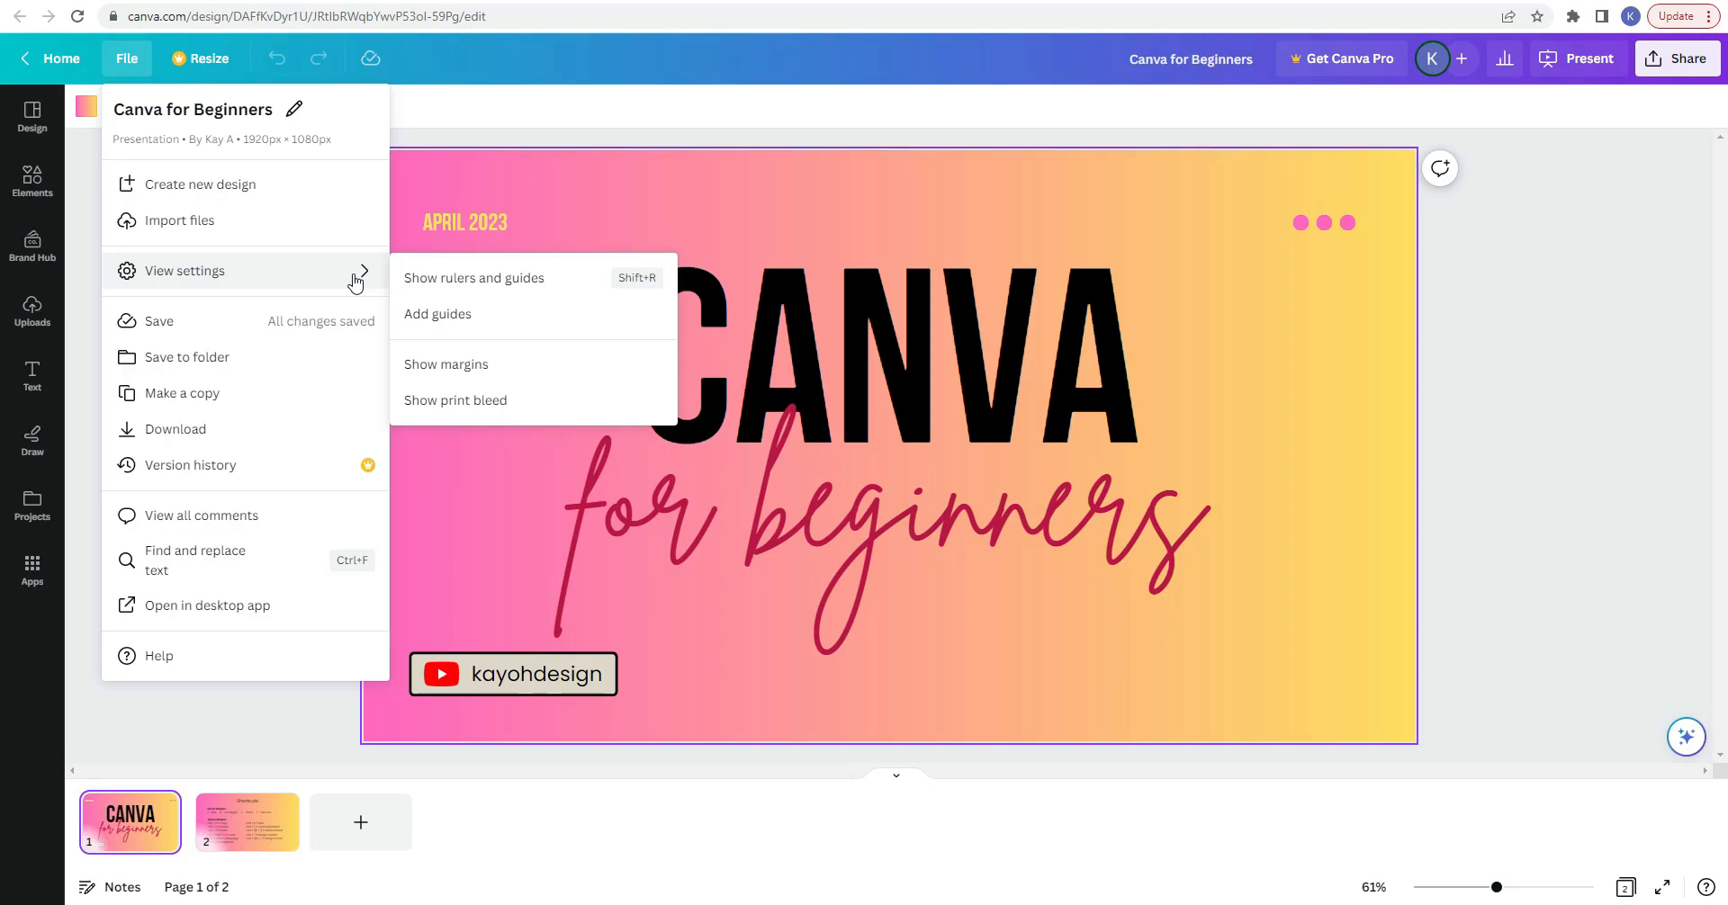
mouse_move(362, 303)
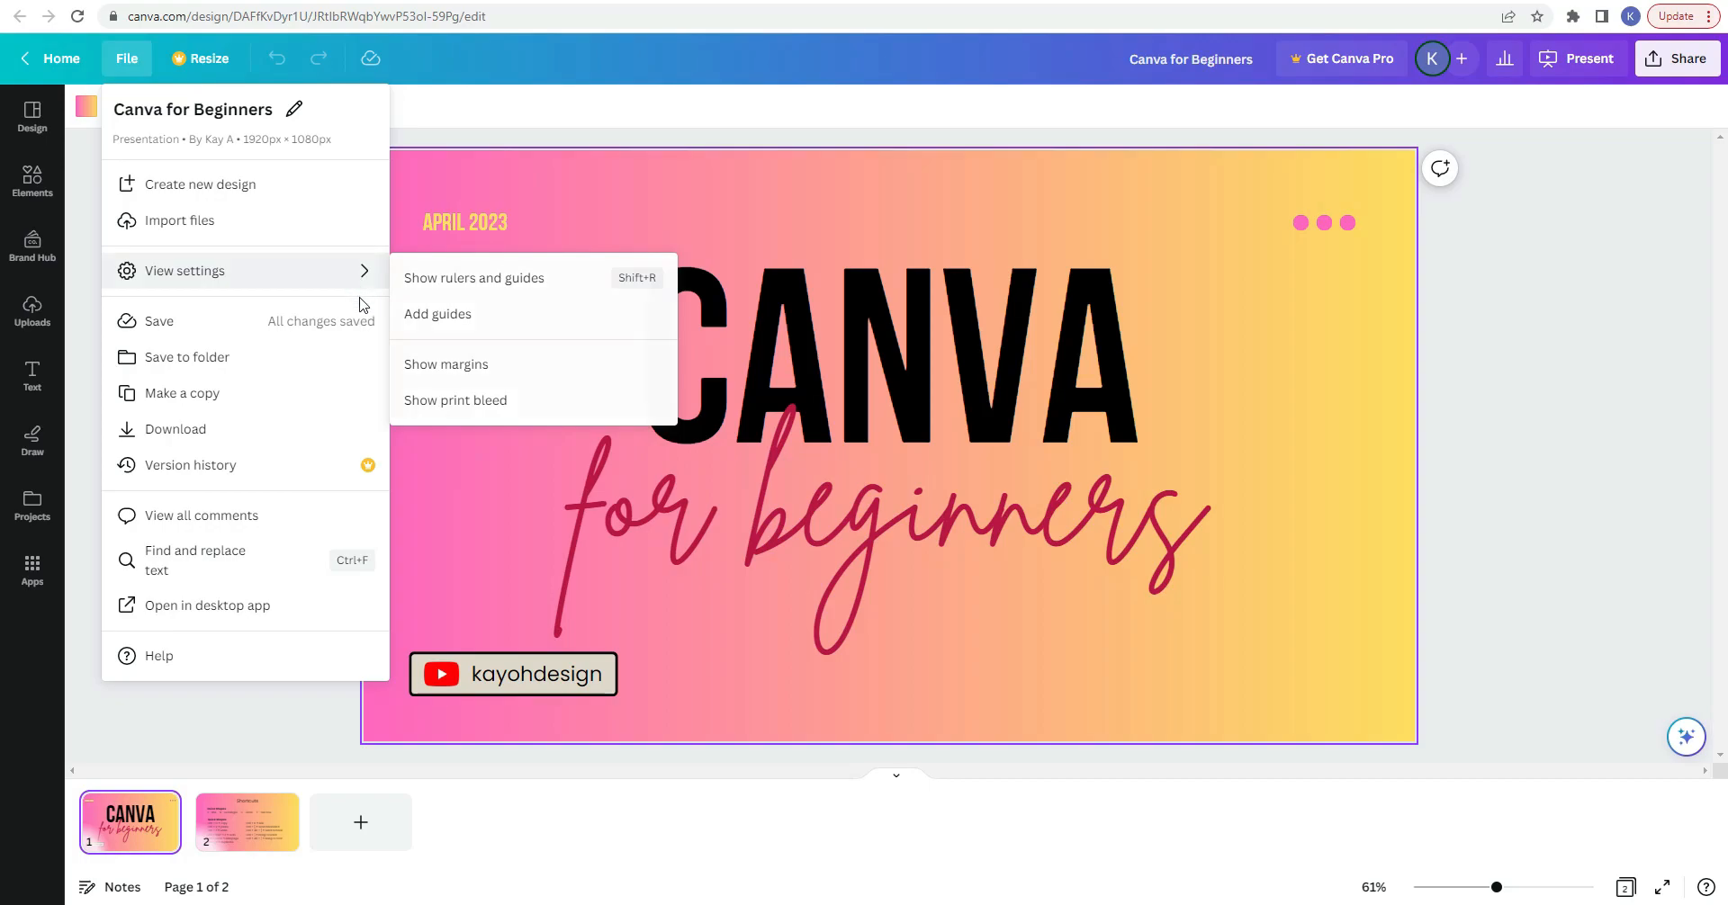
mouse_move(356, 327)
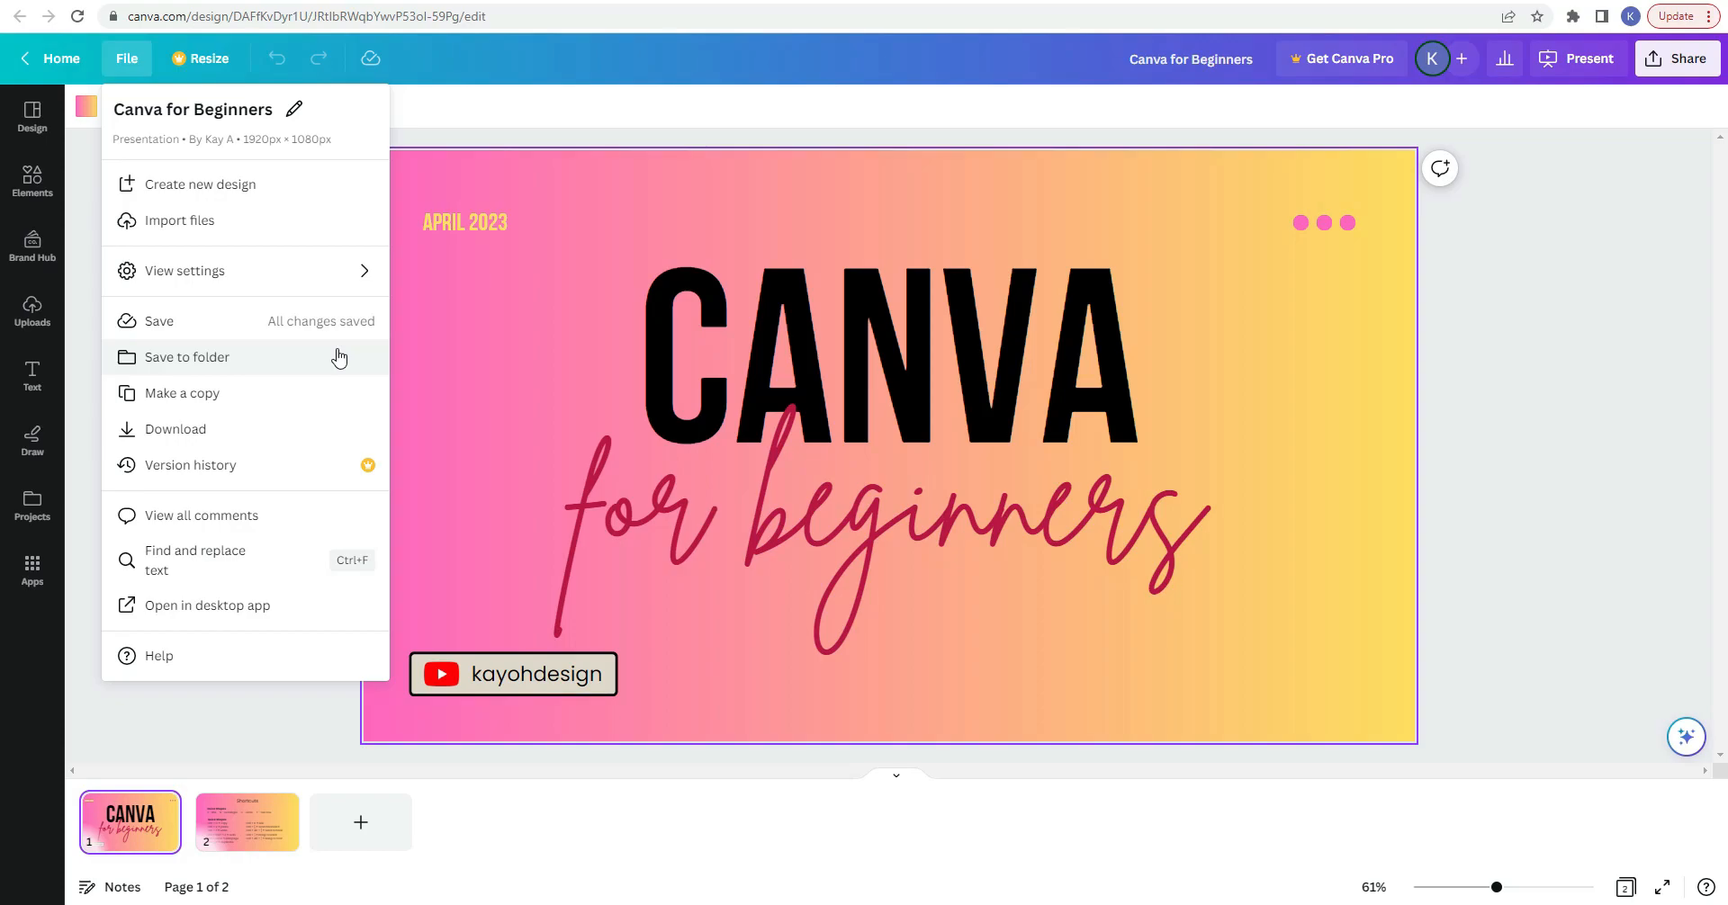
mouse_move(321, 436)
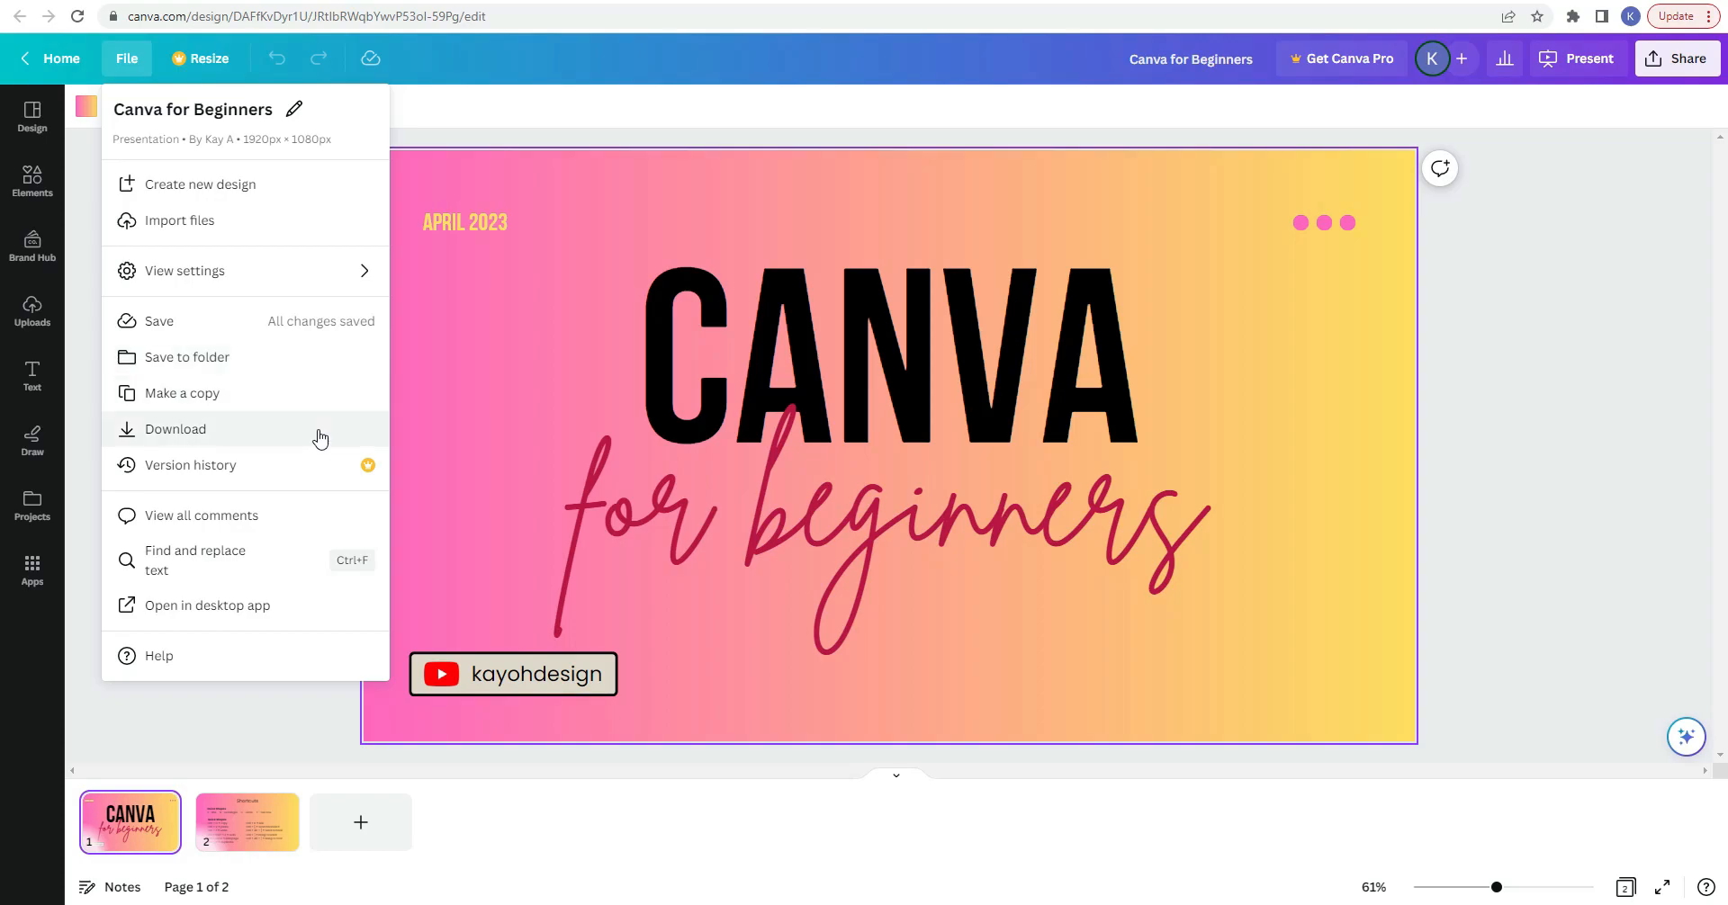
mouse_move(303, 524)
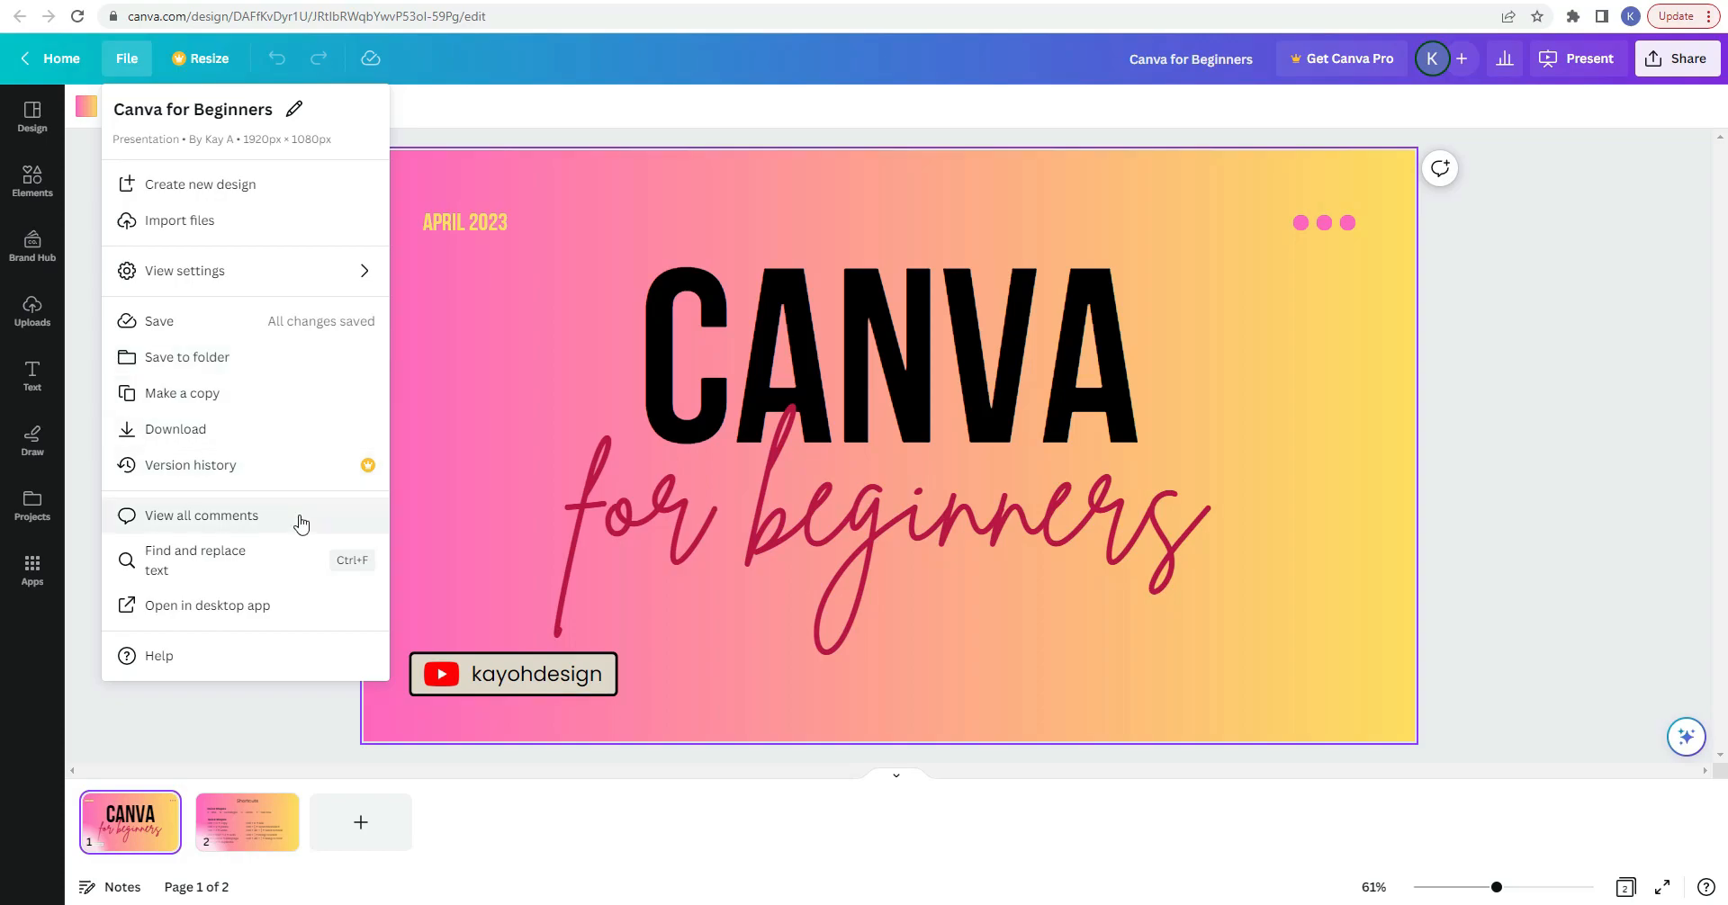
mouse_move(286, 560)
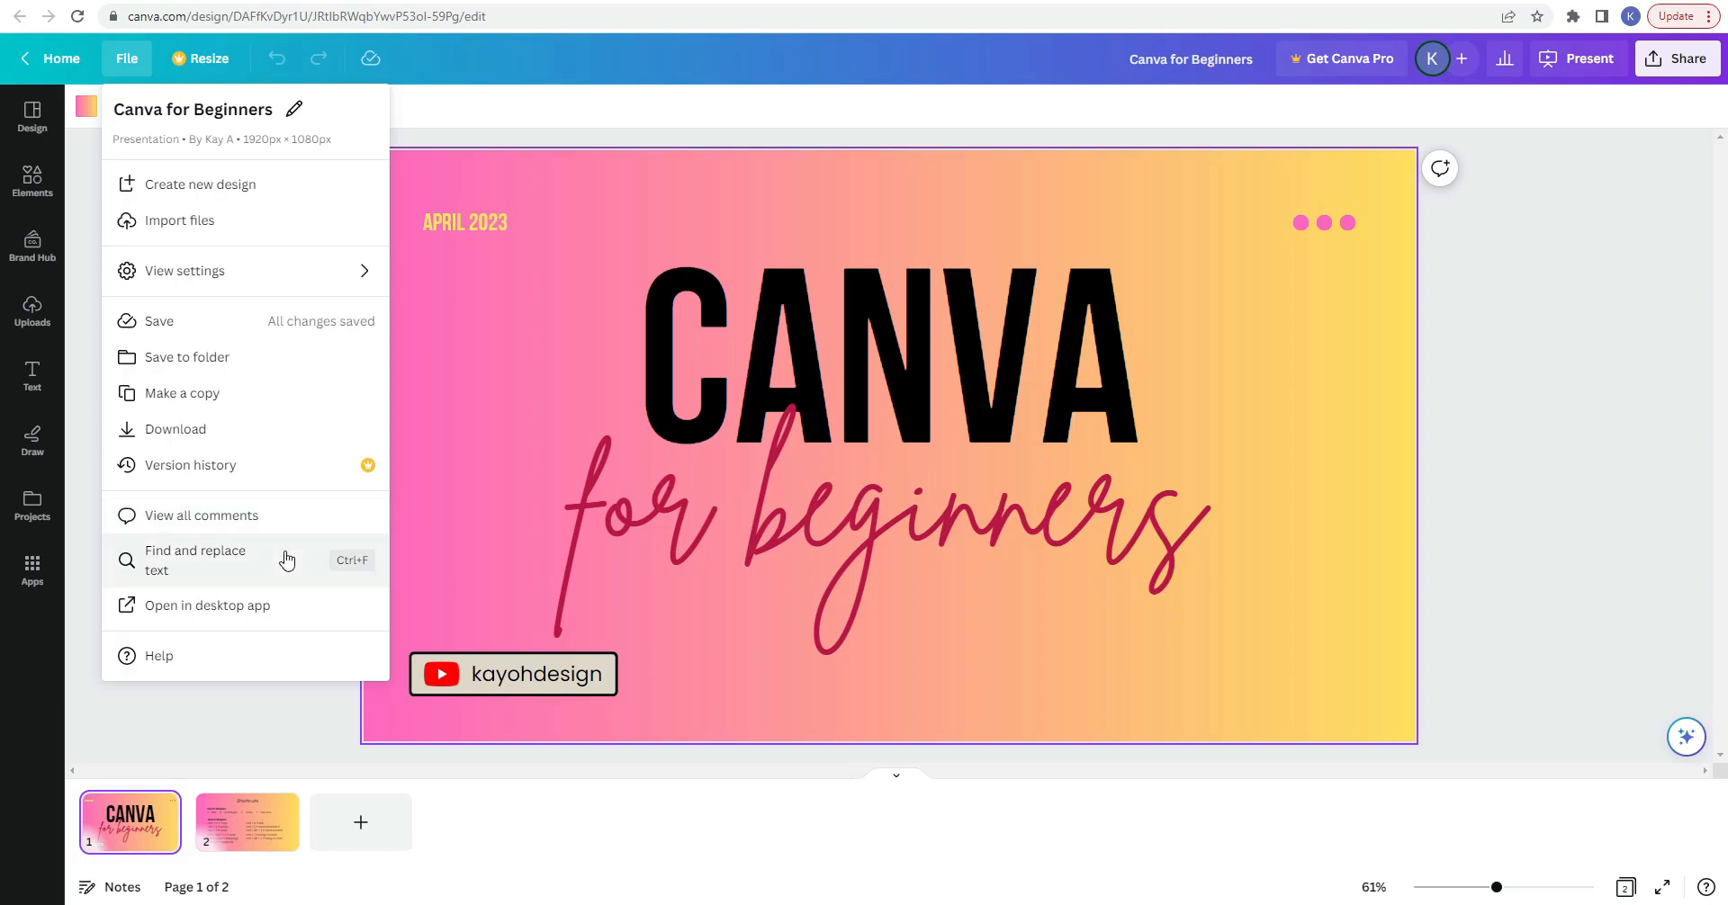
left_click(200, 58)
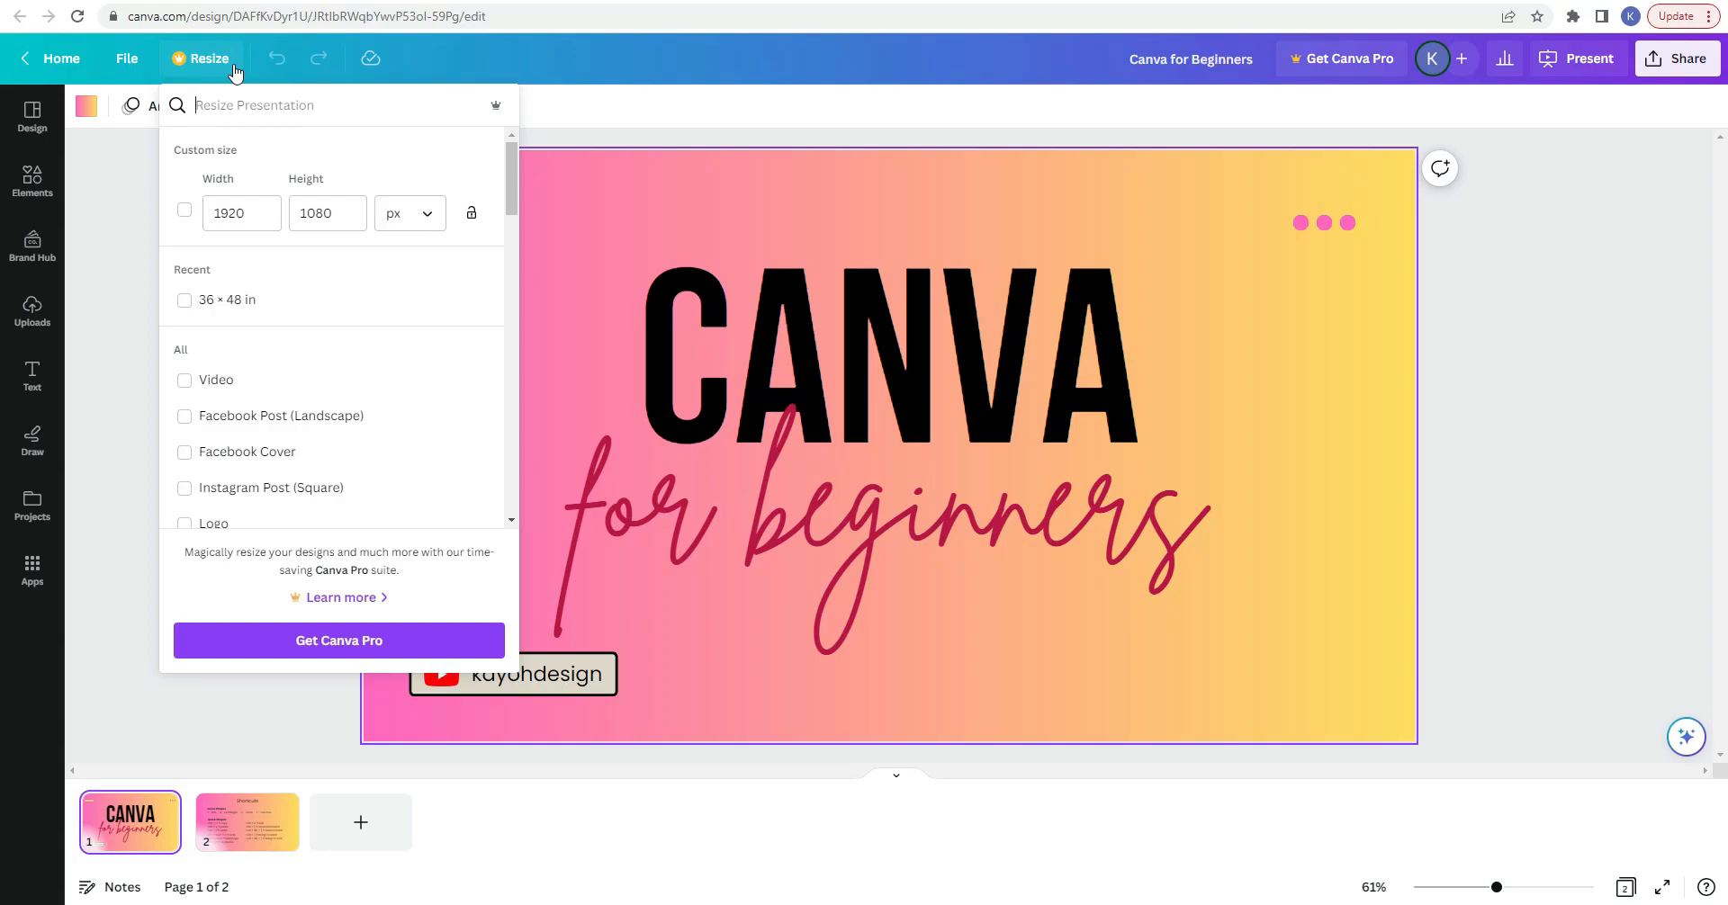
left_click(240, 213)
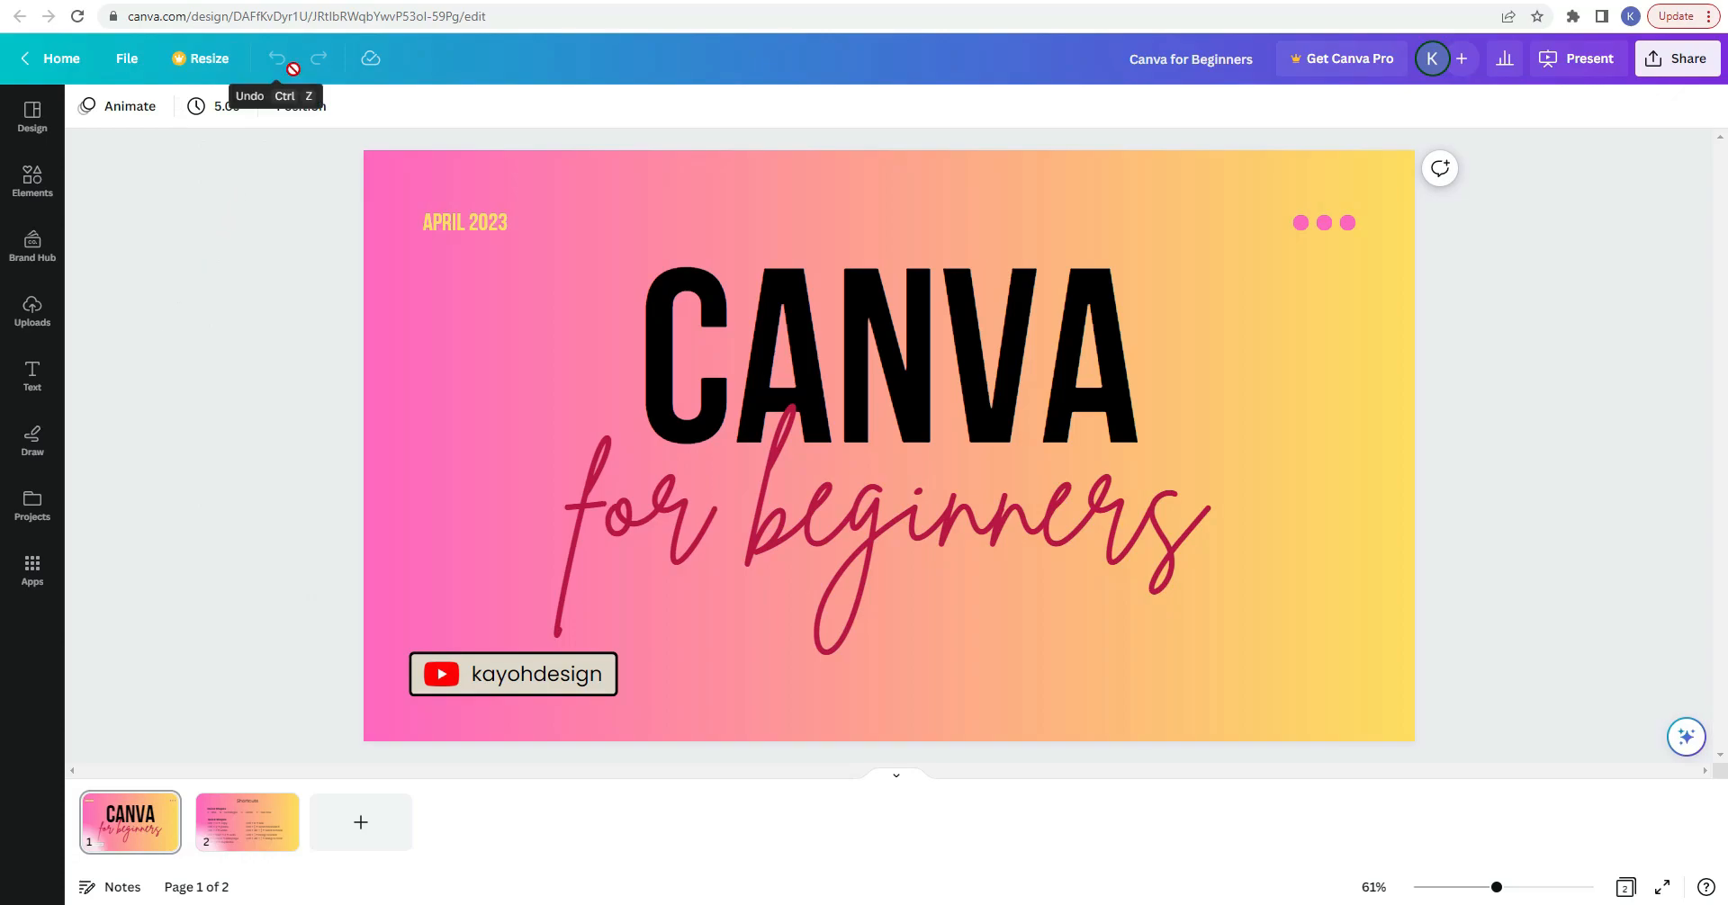
mouse_move(1044, 77)
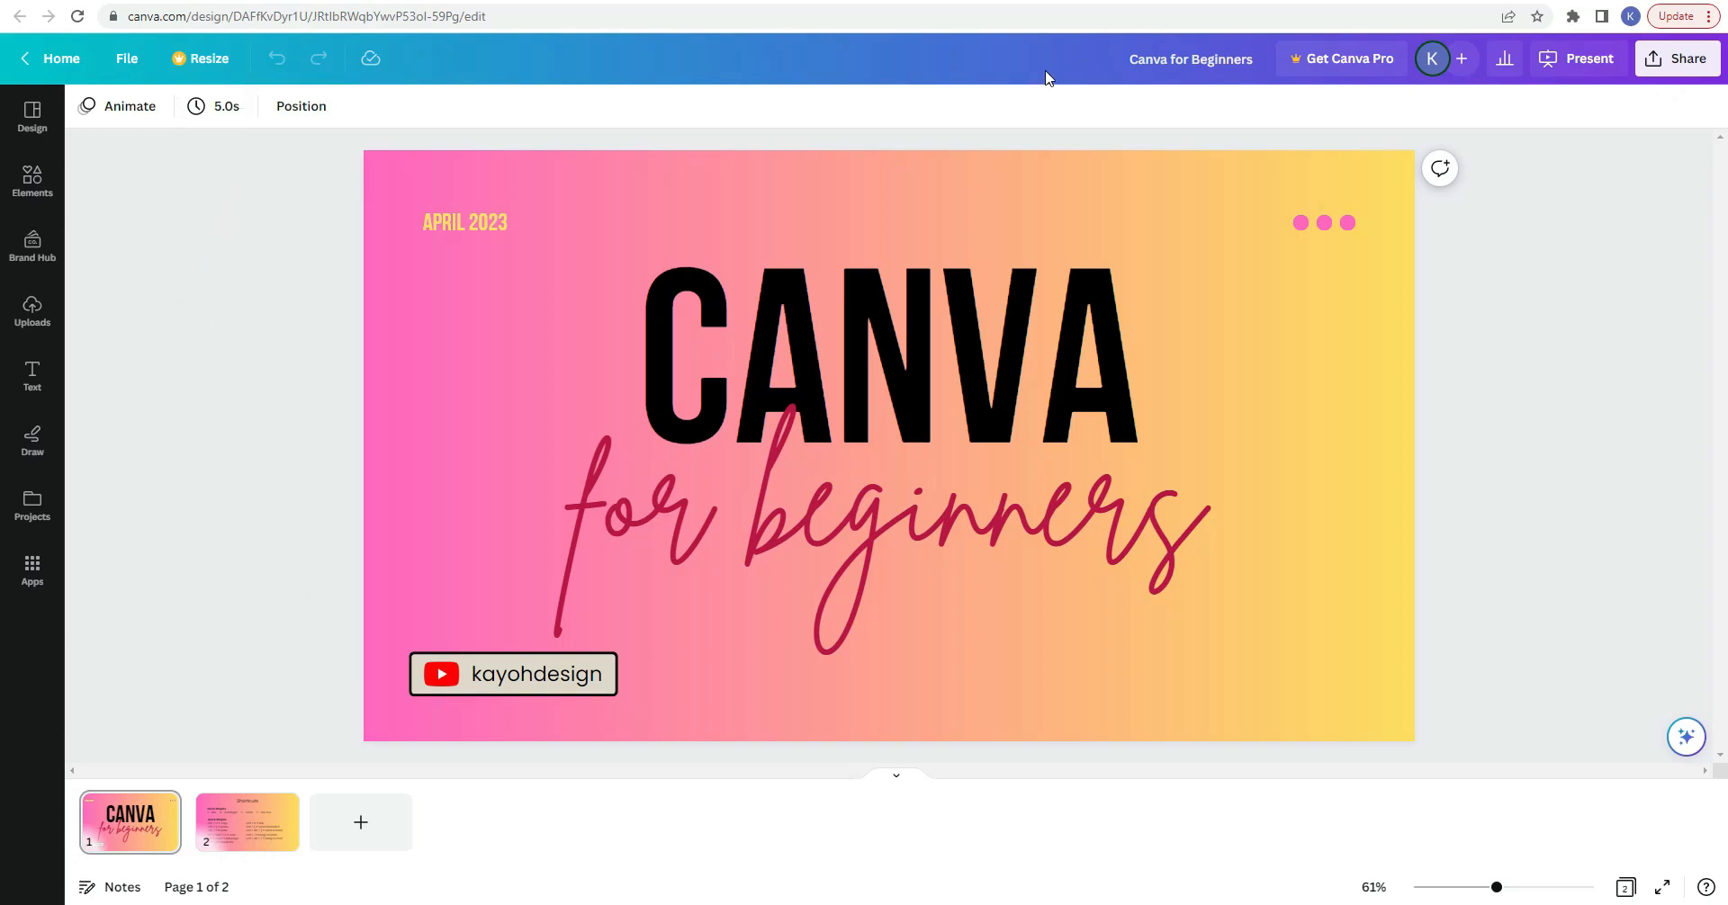
mouse_move(1053, 72)
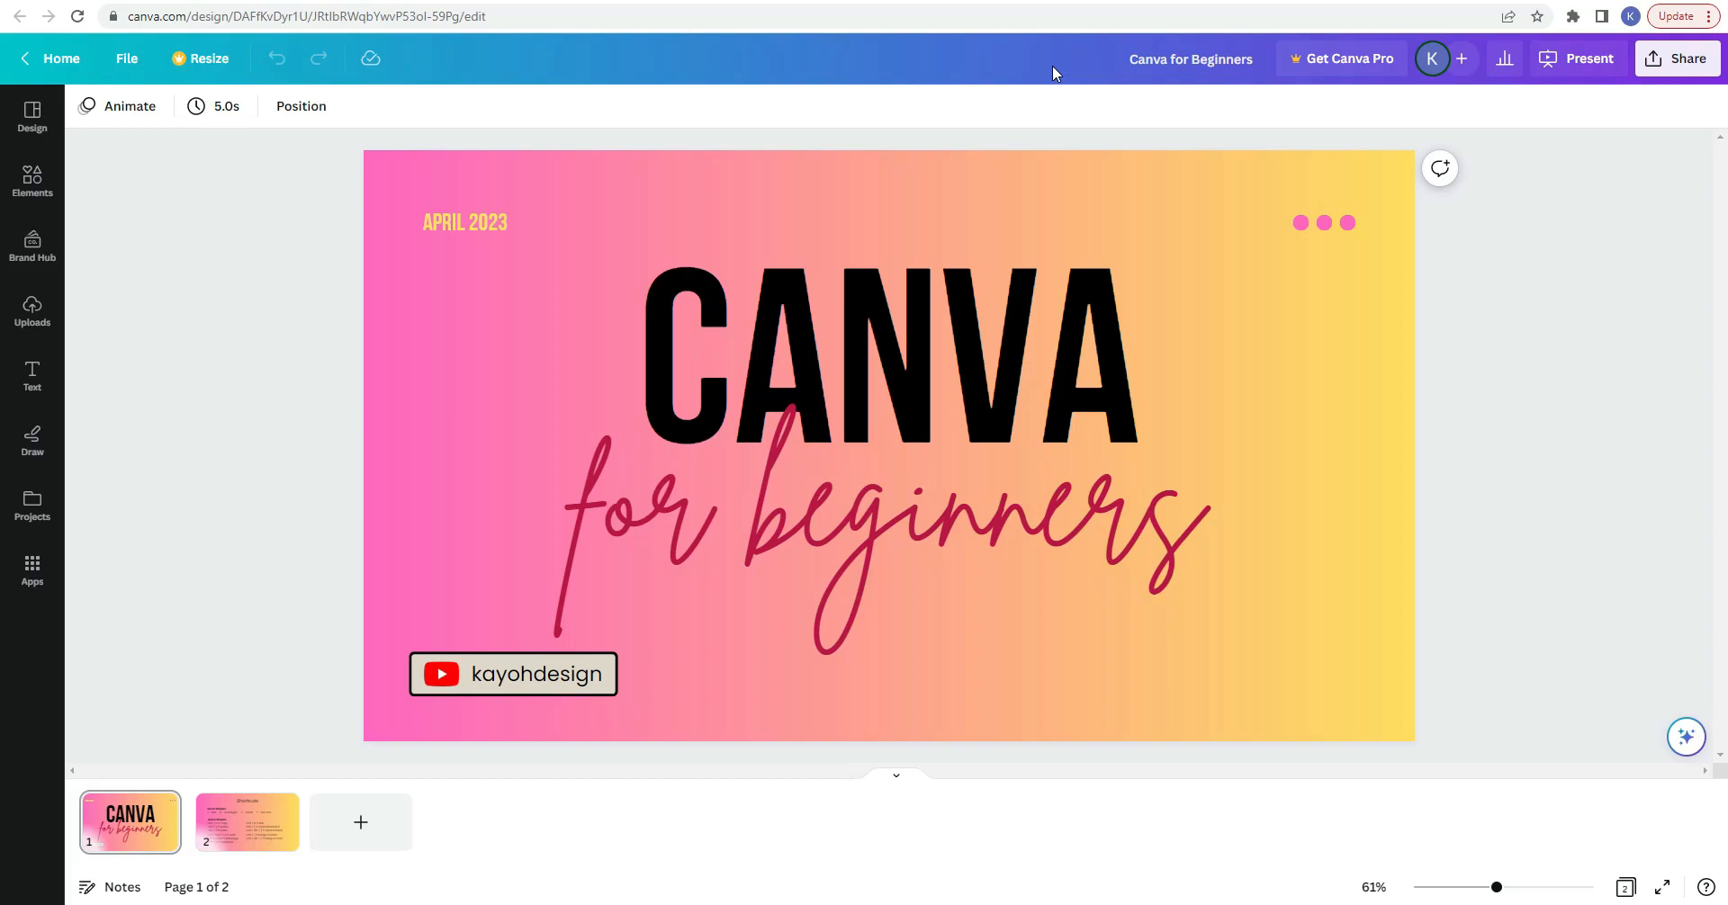
Step: Restore the design name to 'Untitled design - Presentation'
left_click(1190, 58)
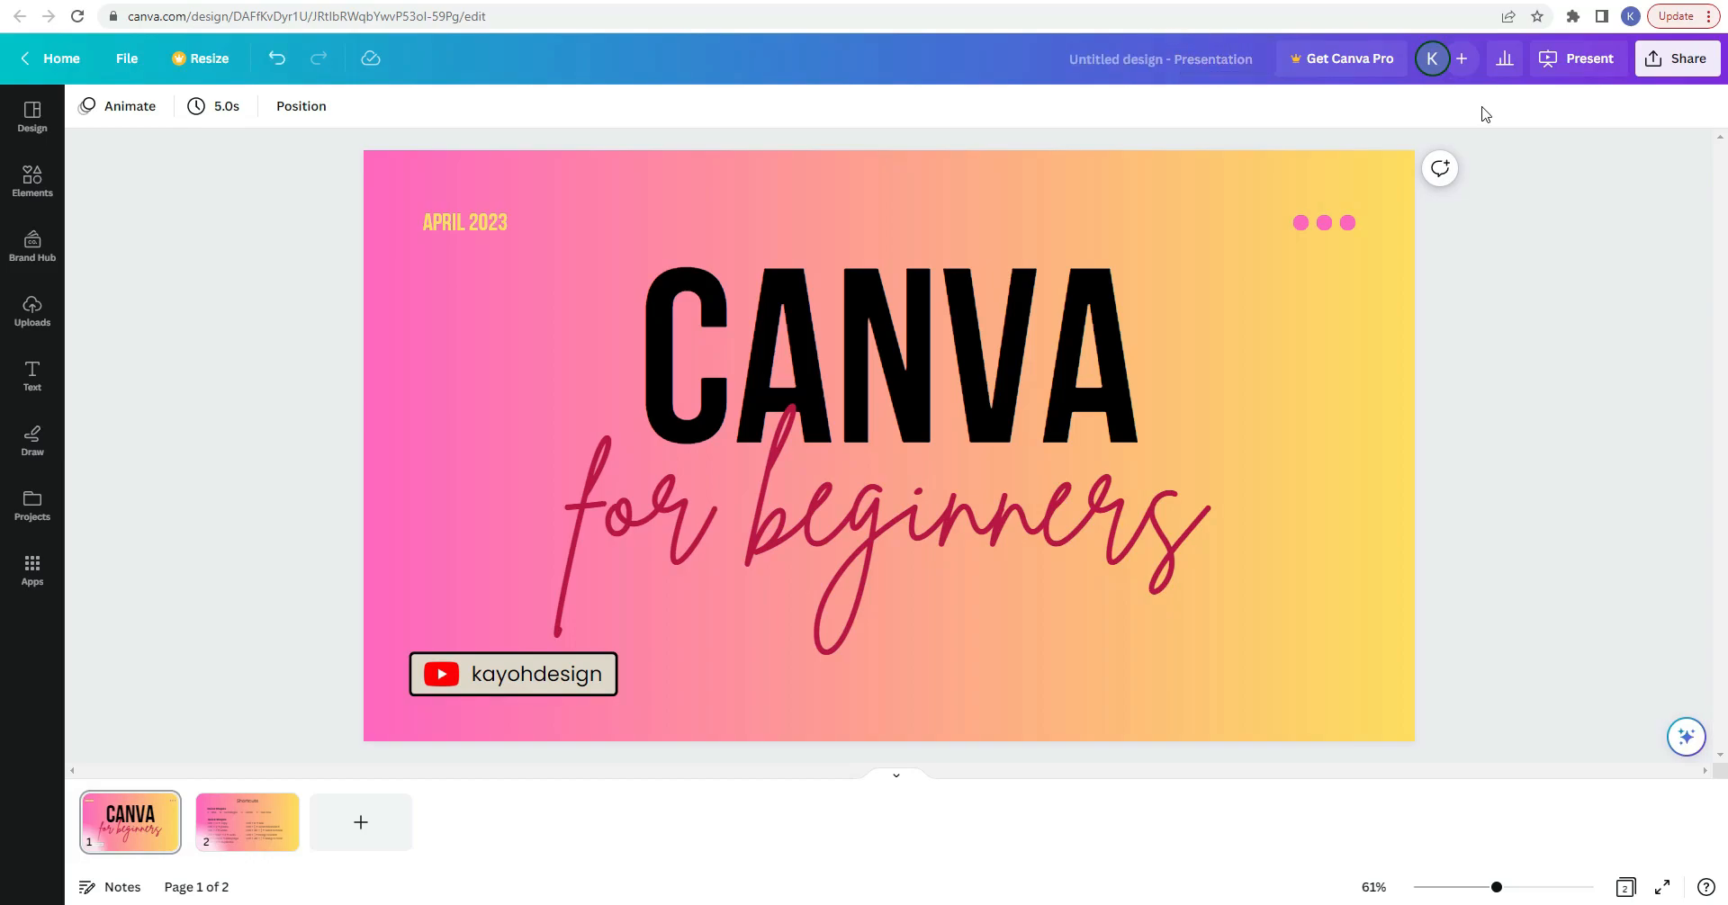
mouse_move(1590, 58)
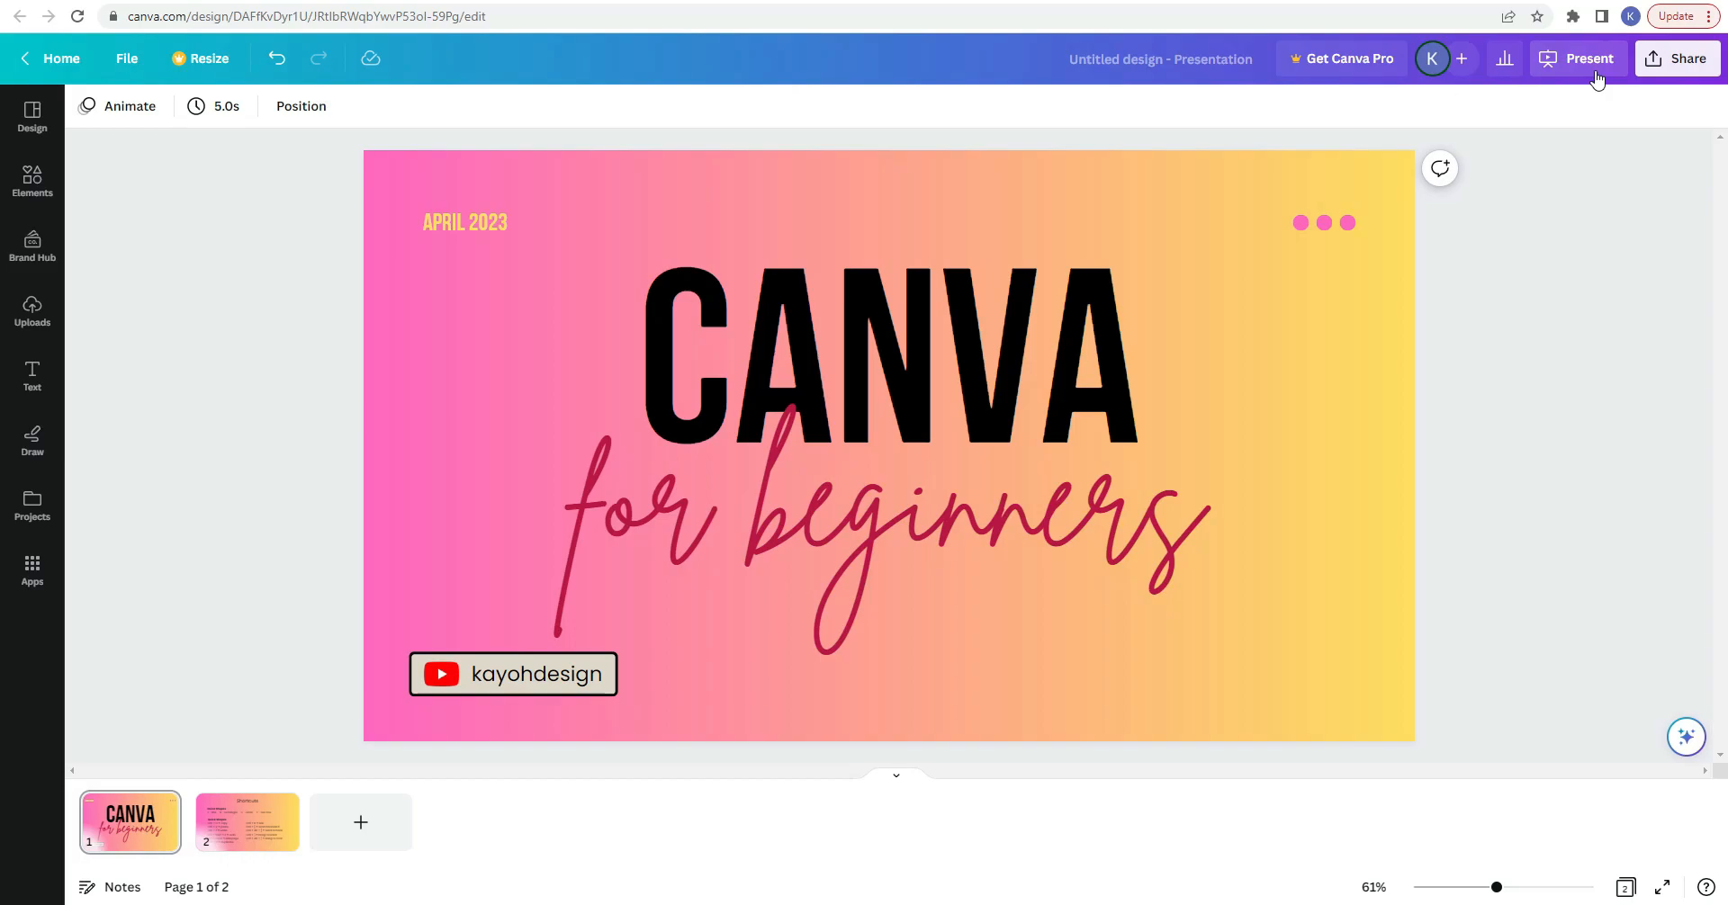
mouse_move(1662, 72)
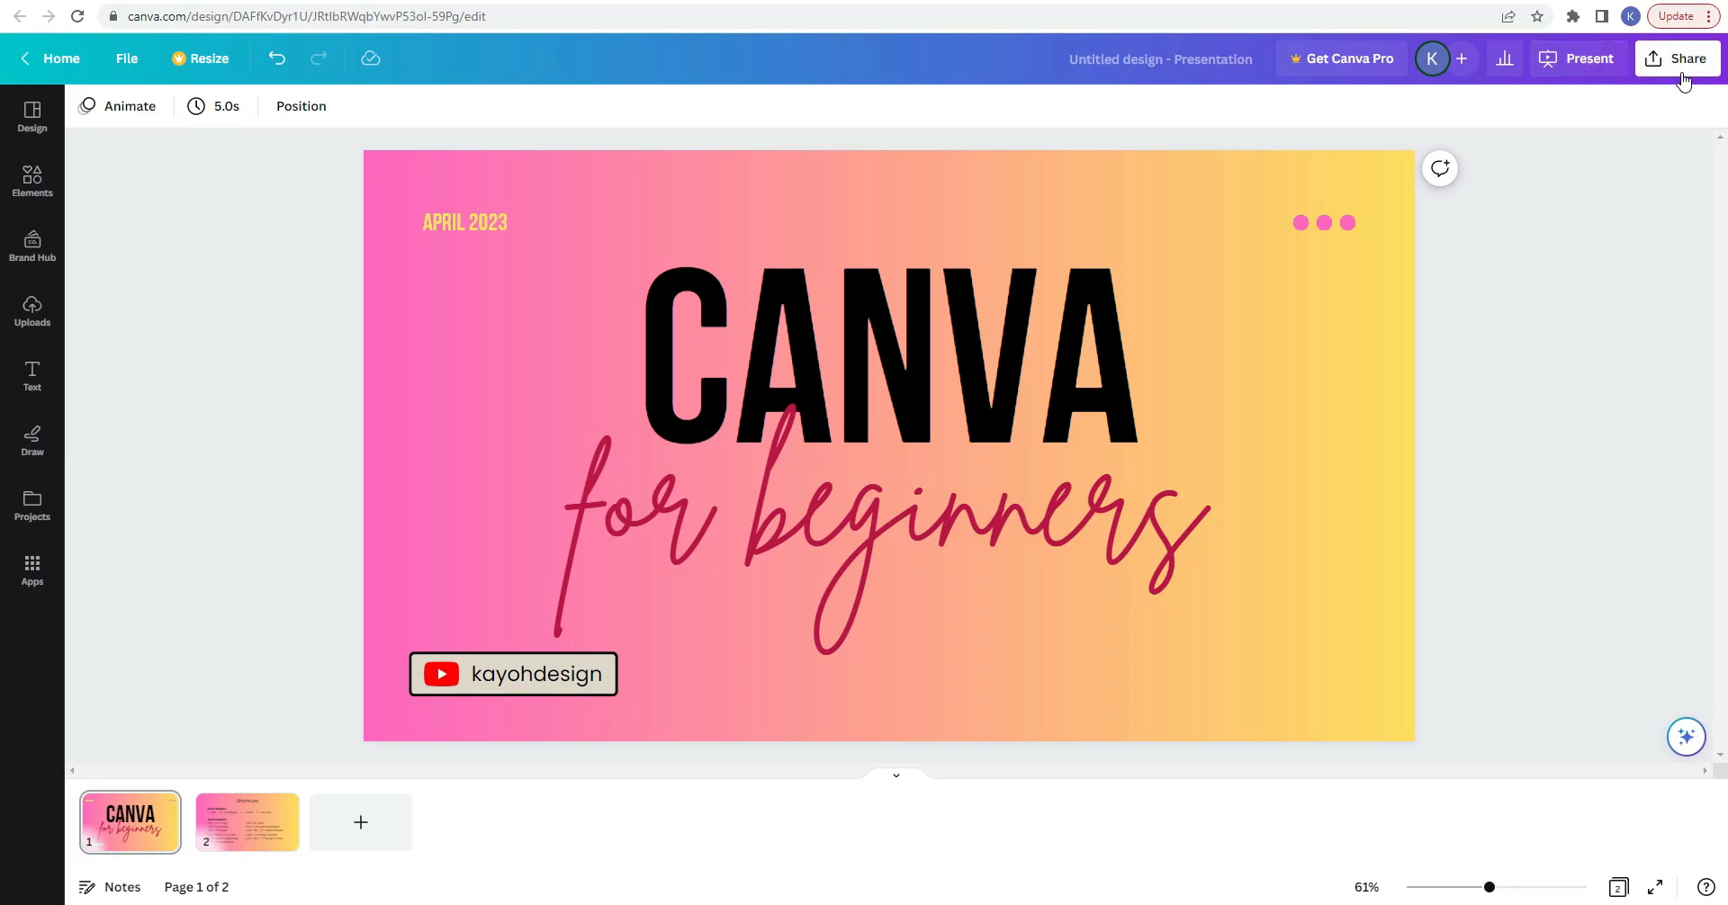
left_click(1685, 57)
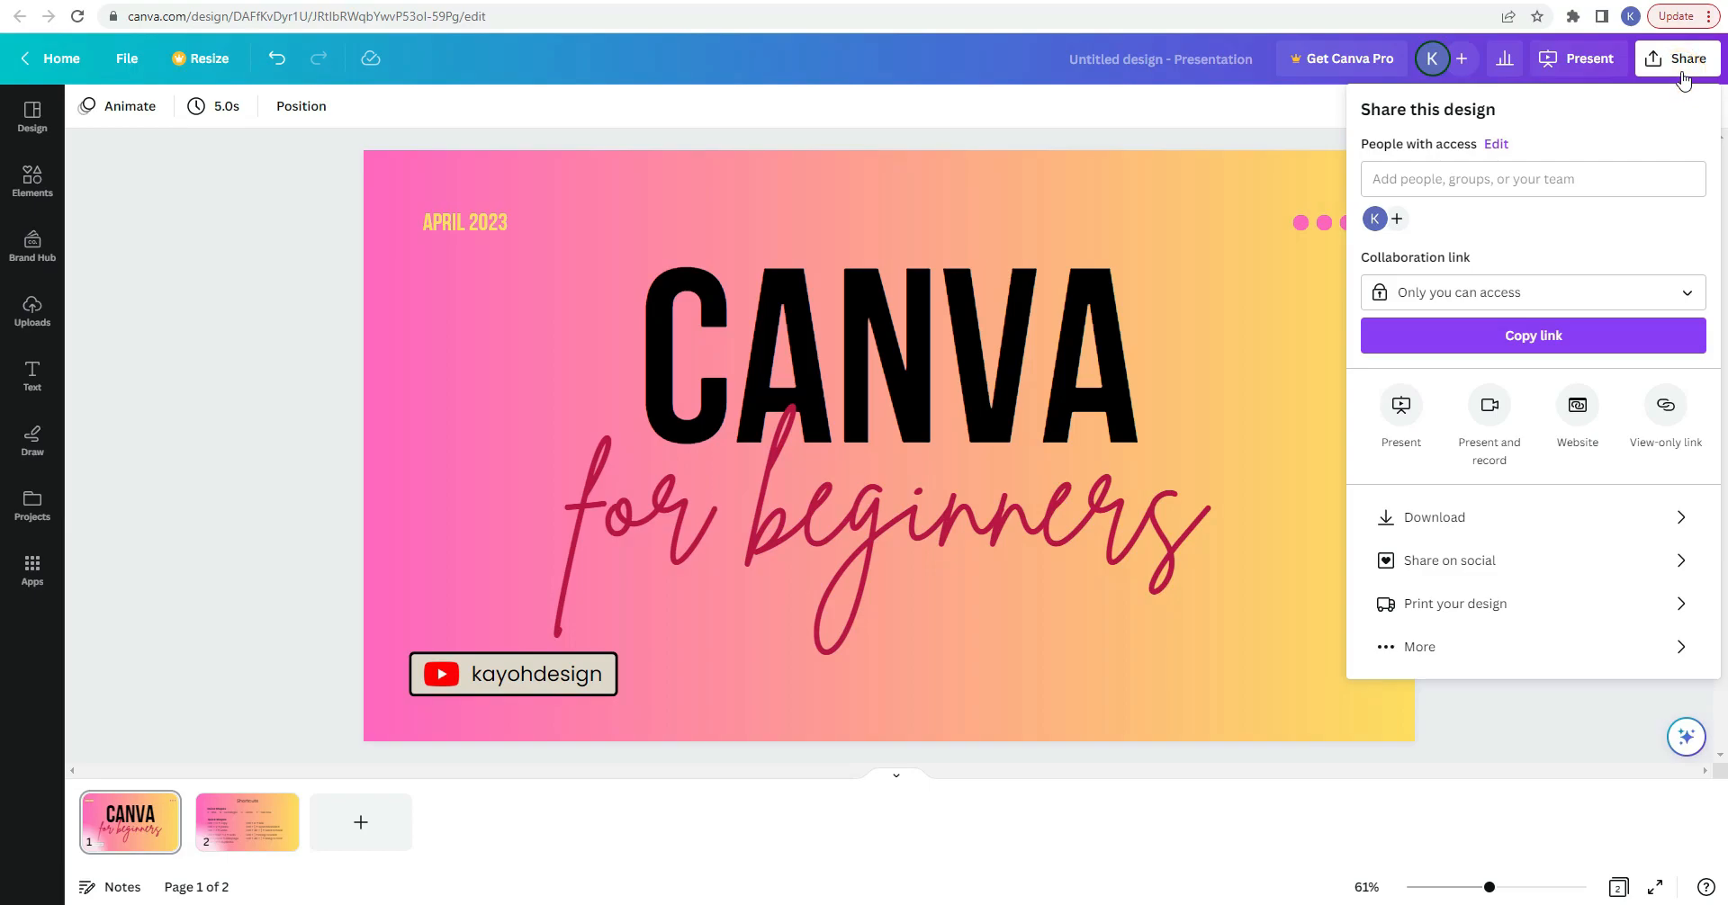
mouse_move(1715, 129)
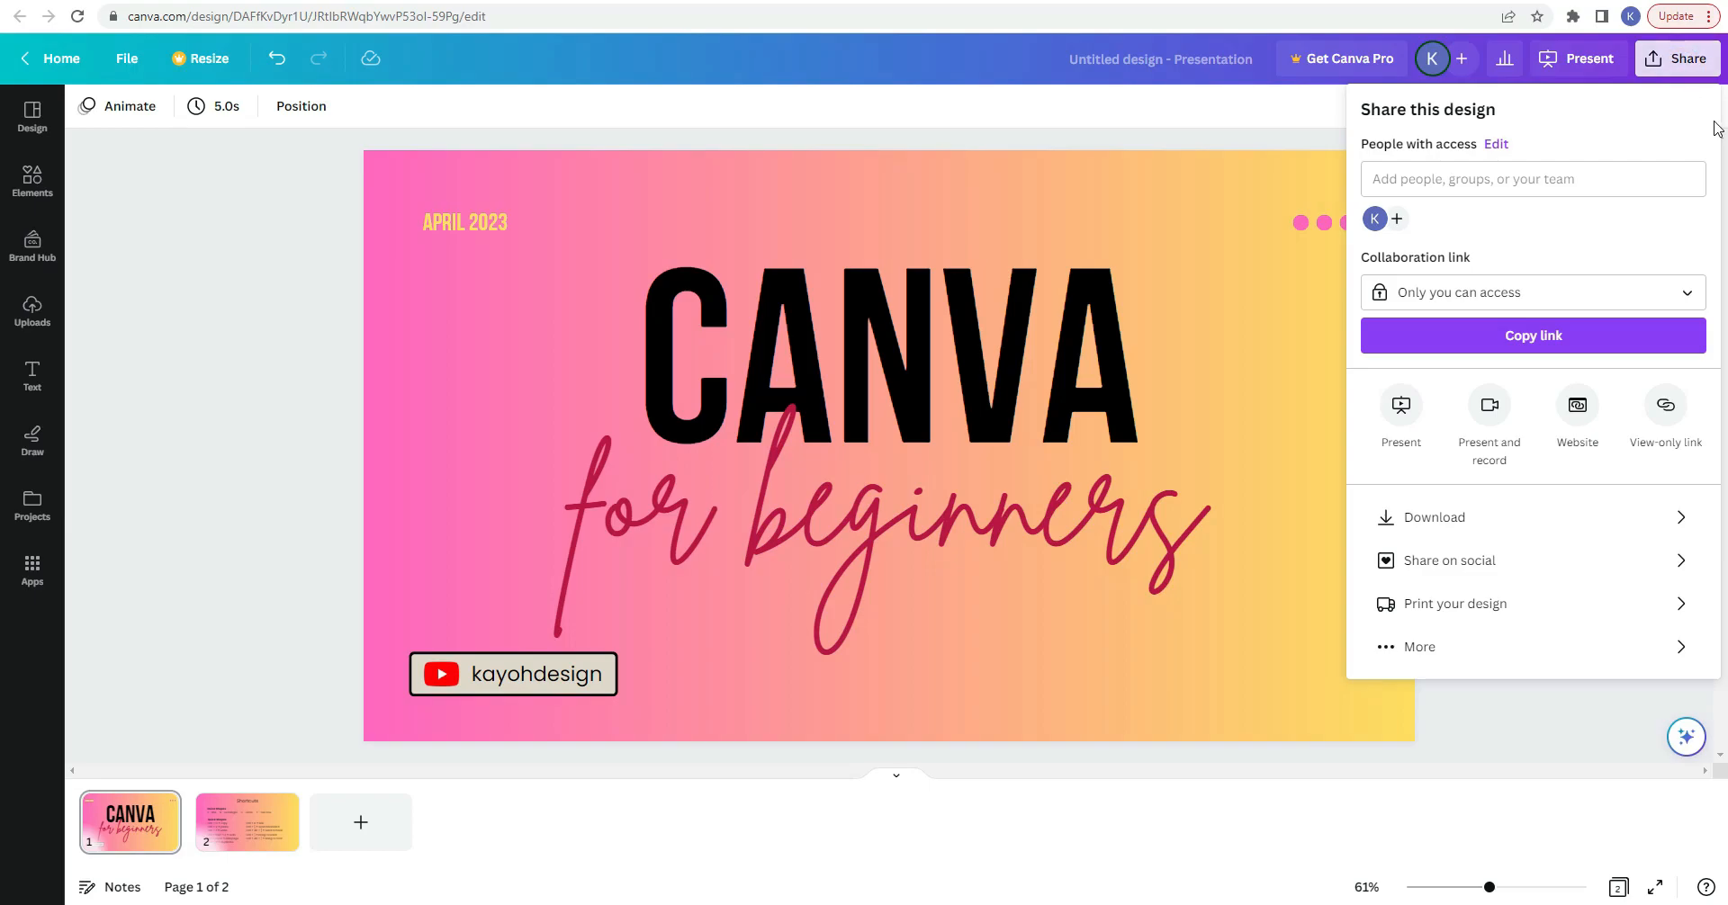
mouse_move(1401, 426)
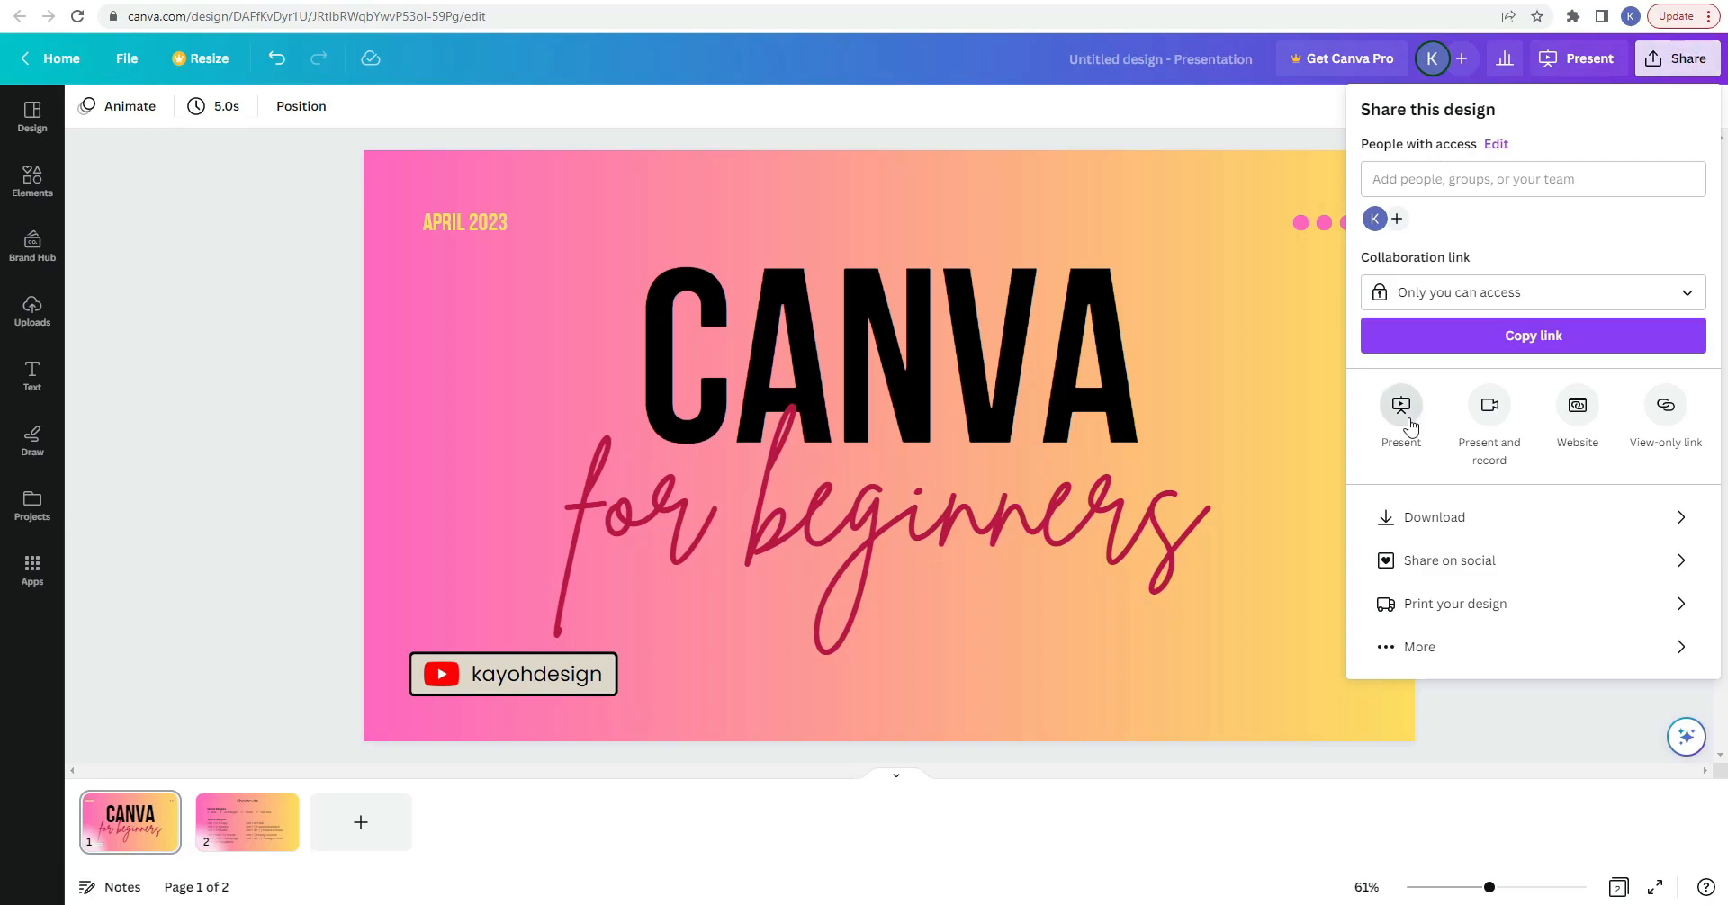
mouse_move(1690, 453)
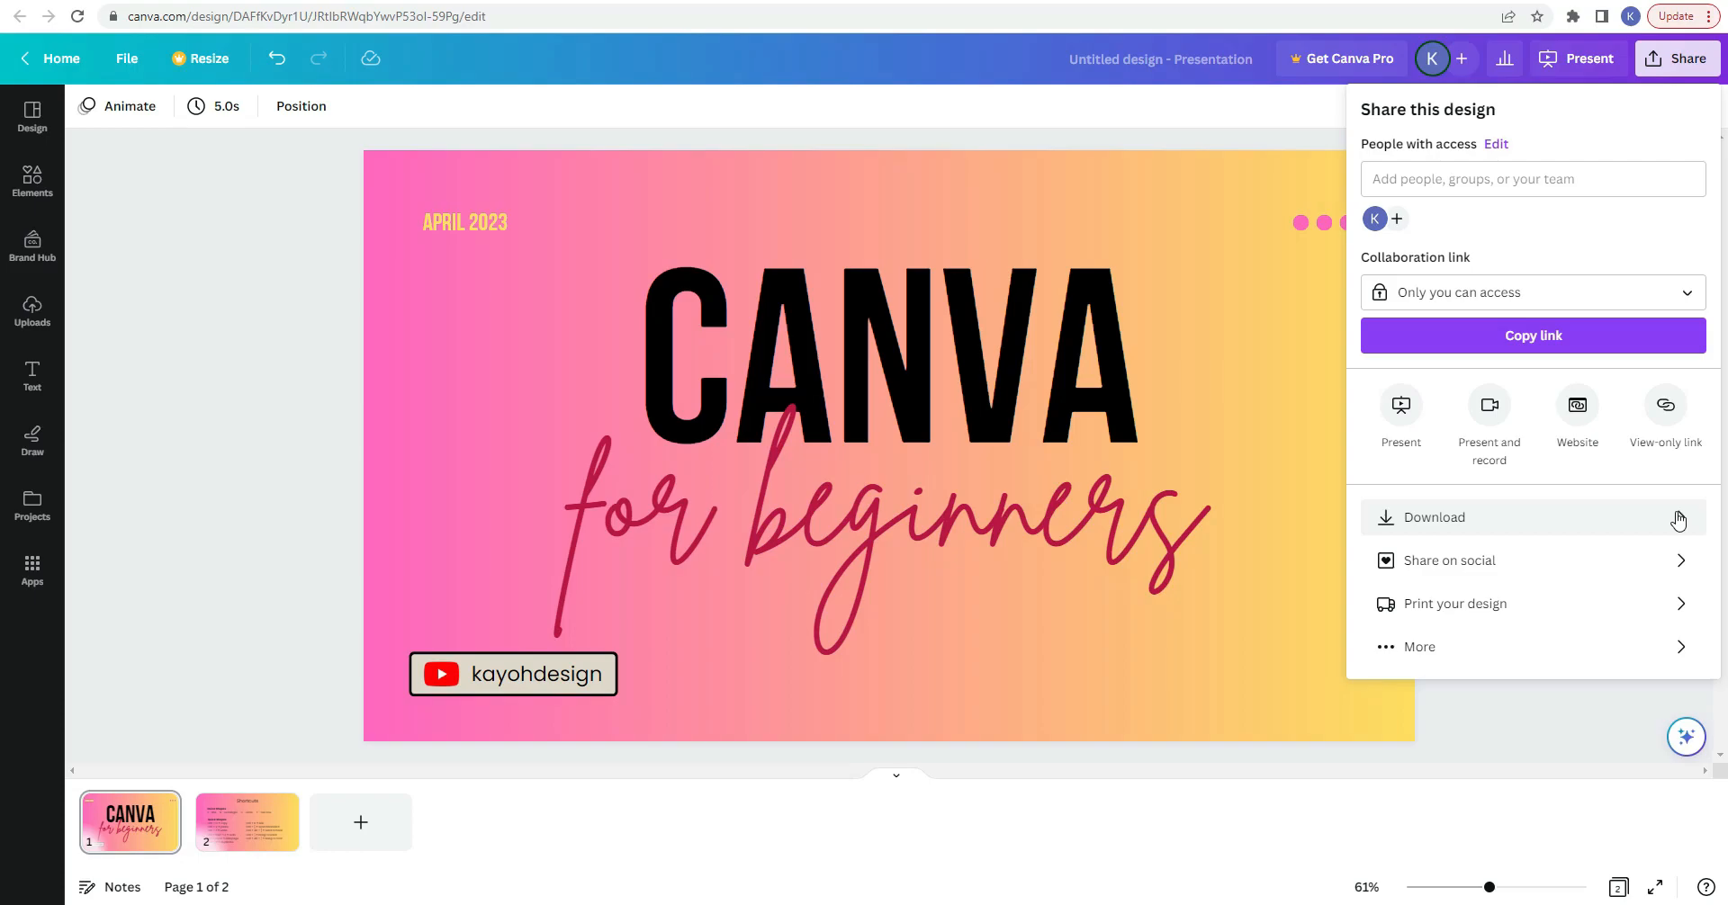
mouse_move(1682, 526)
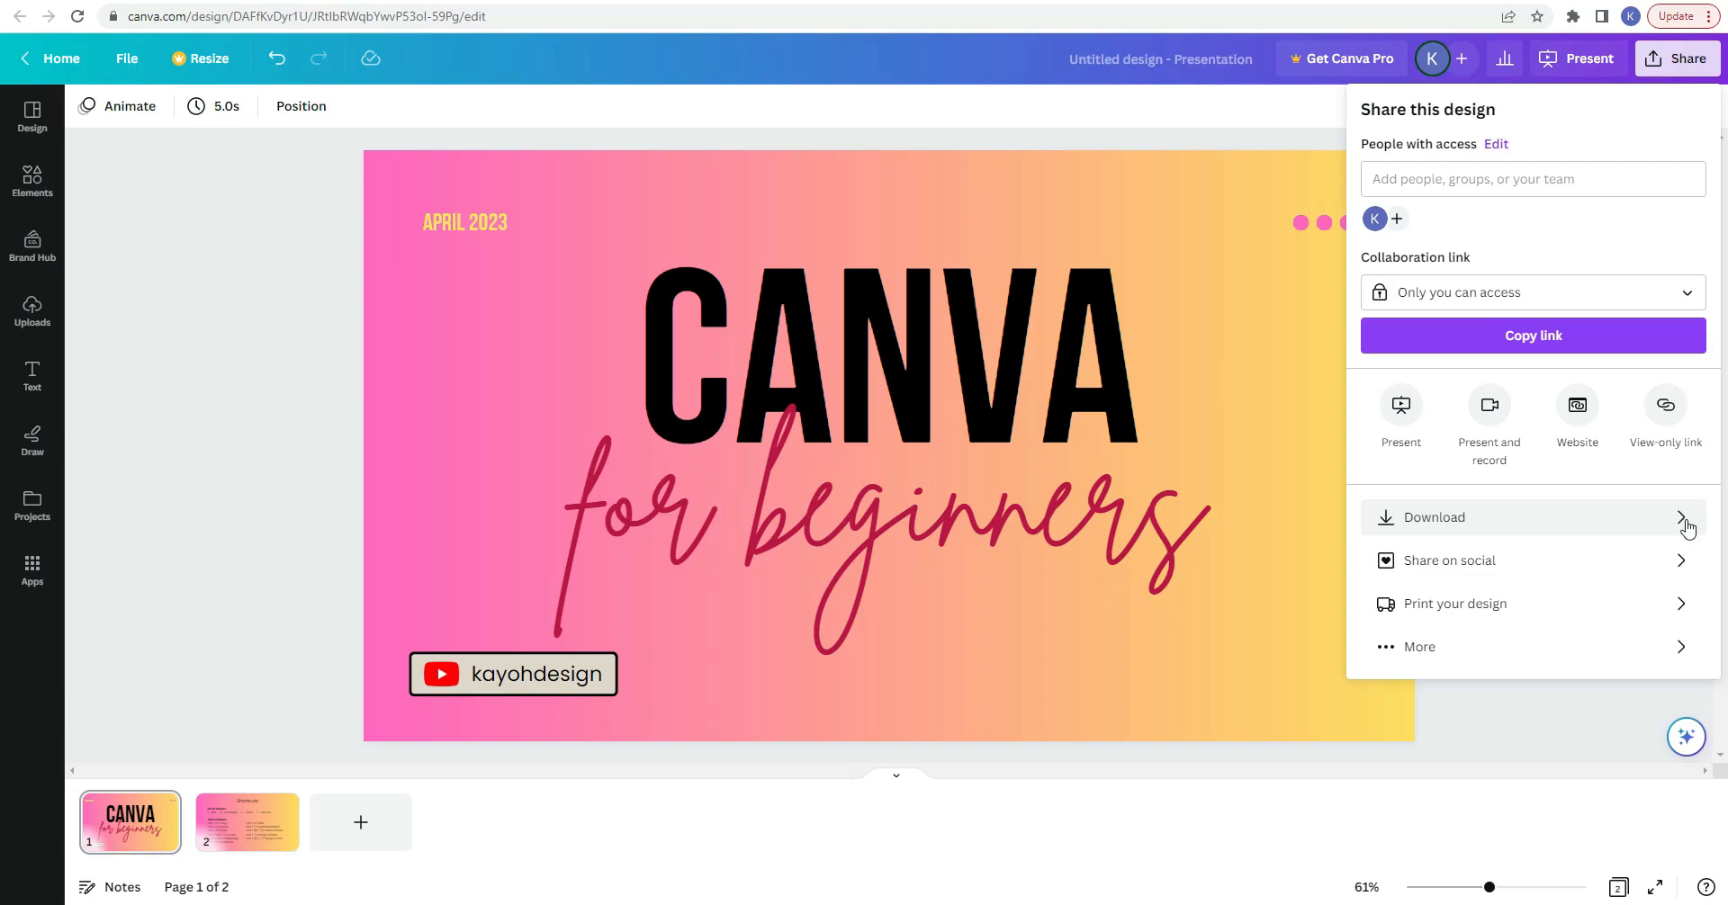
left_click(1437, 517)
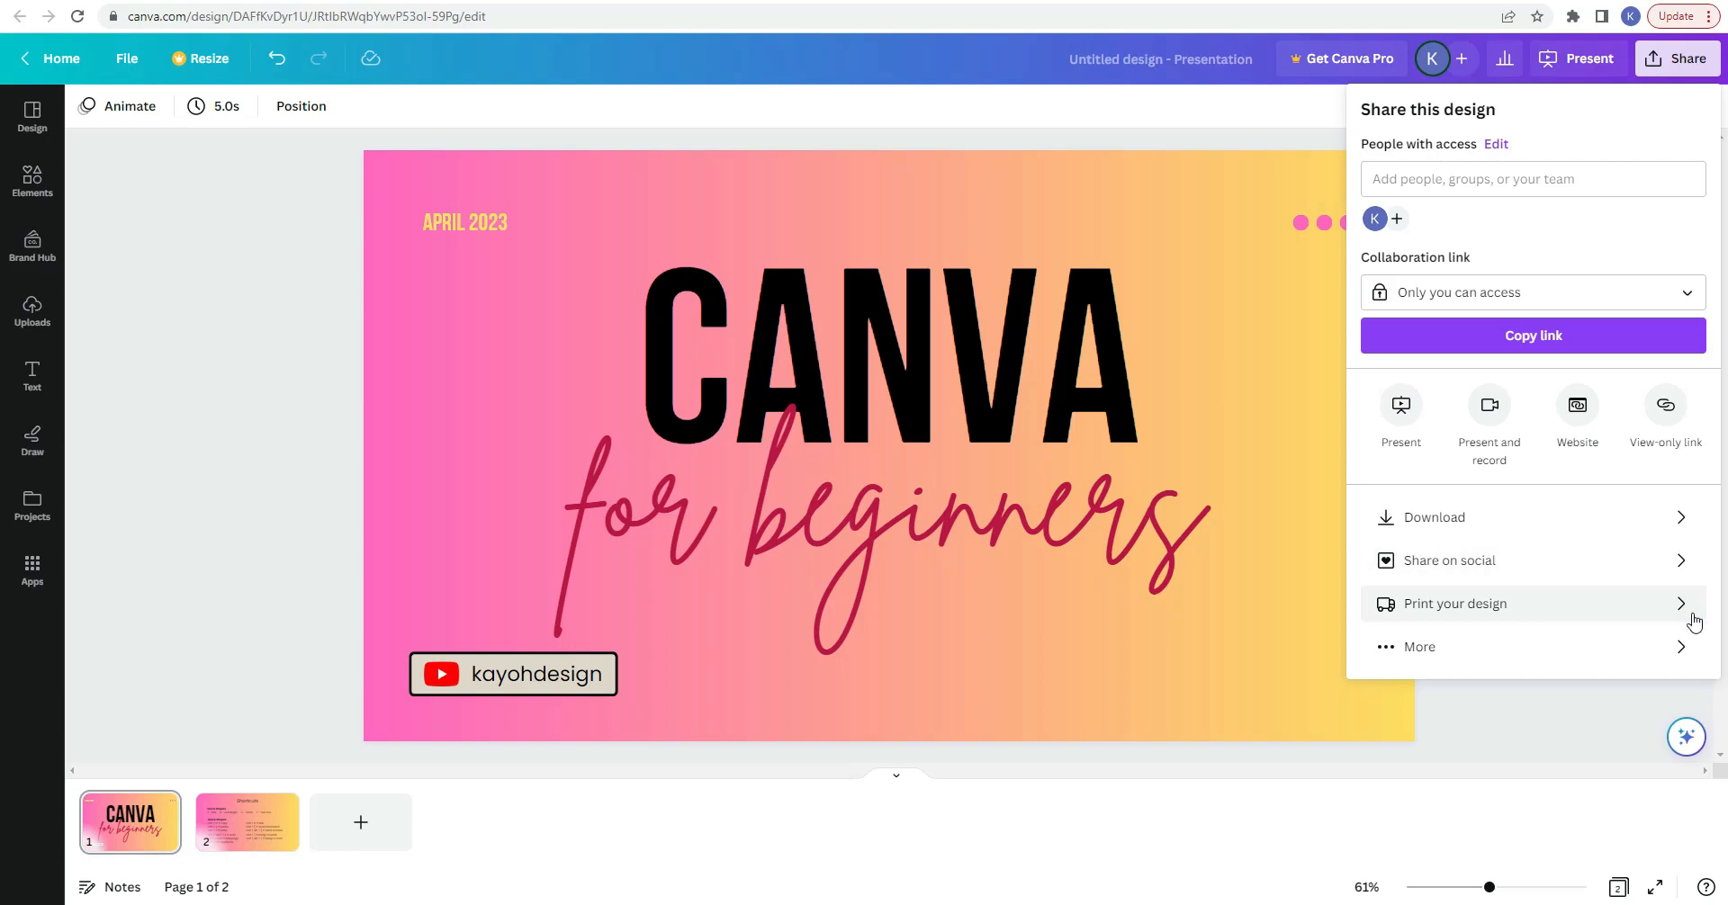
left_click(1454, 603)
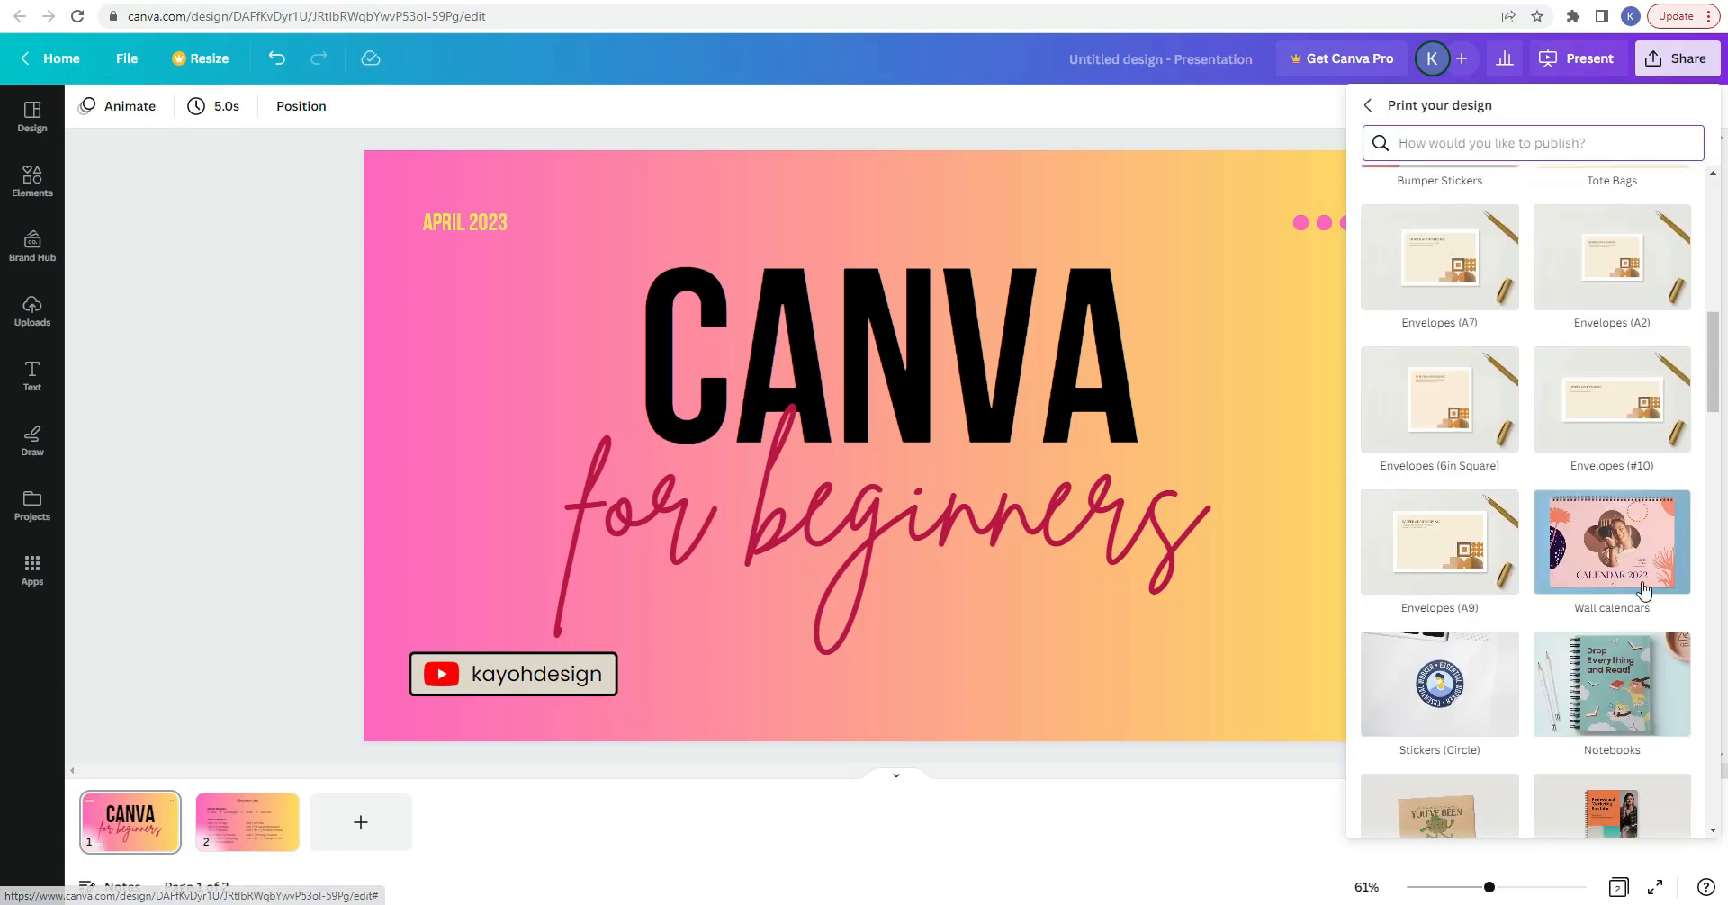
left_click(1367, 105)
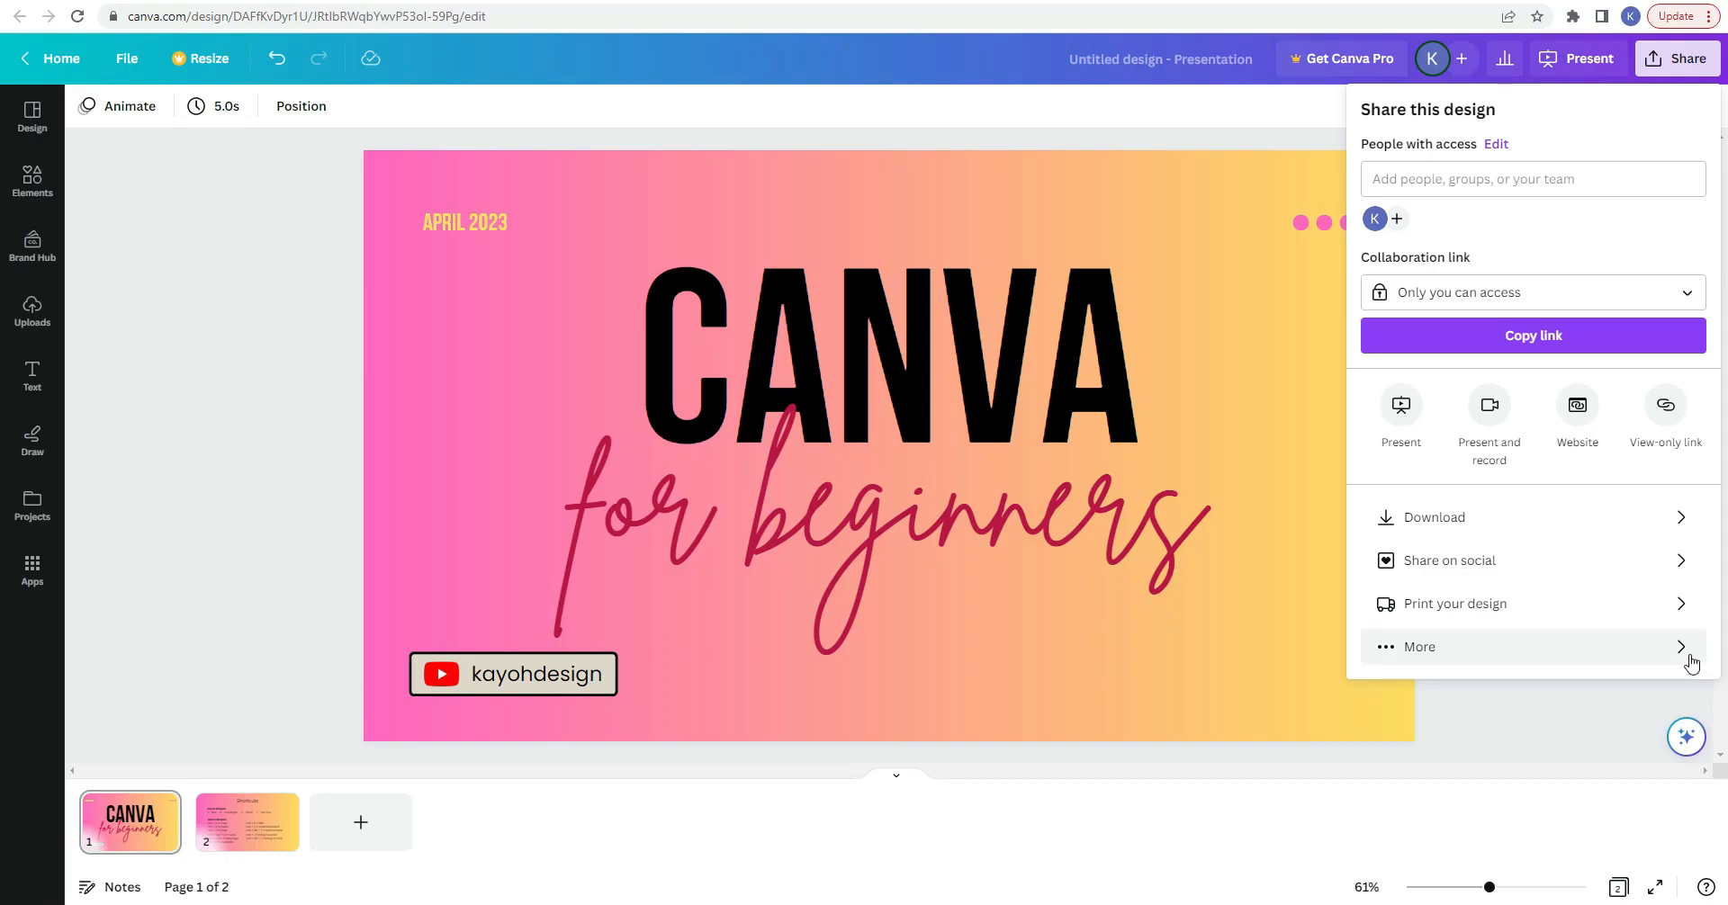
left_click(1420, 646)
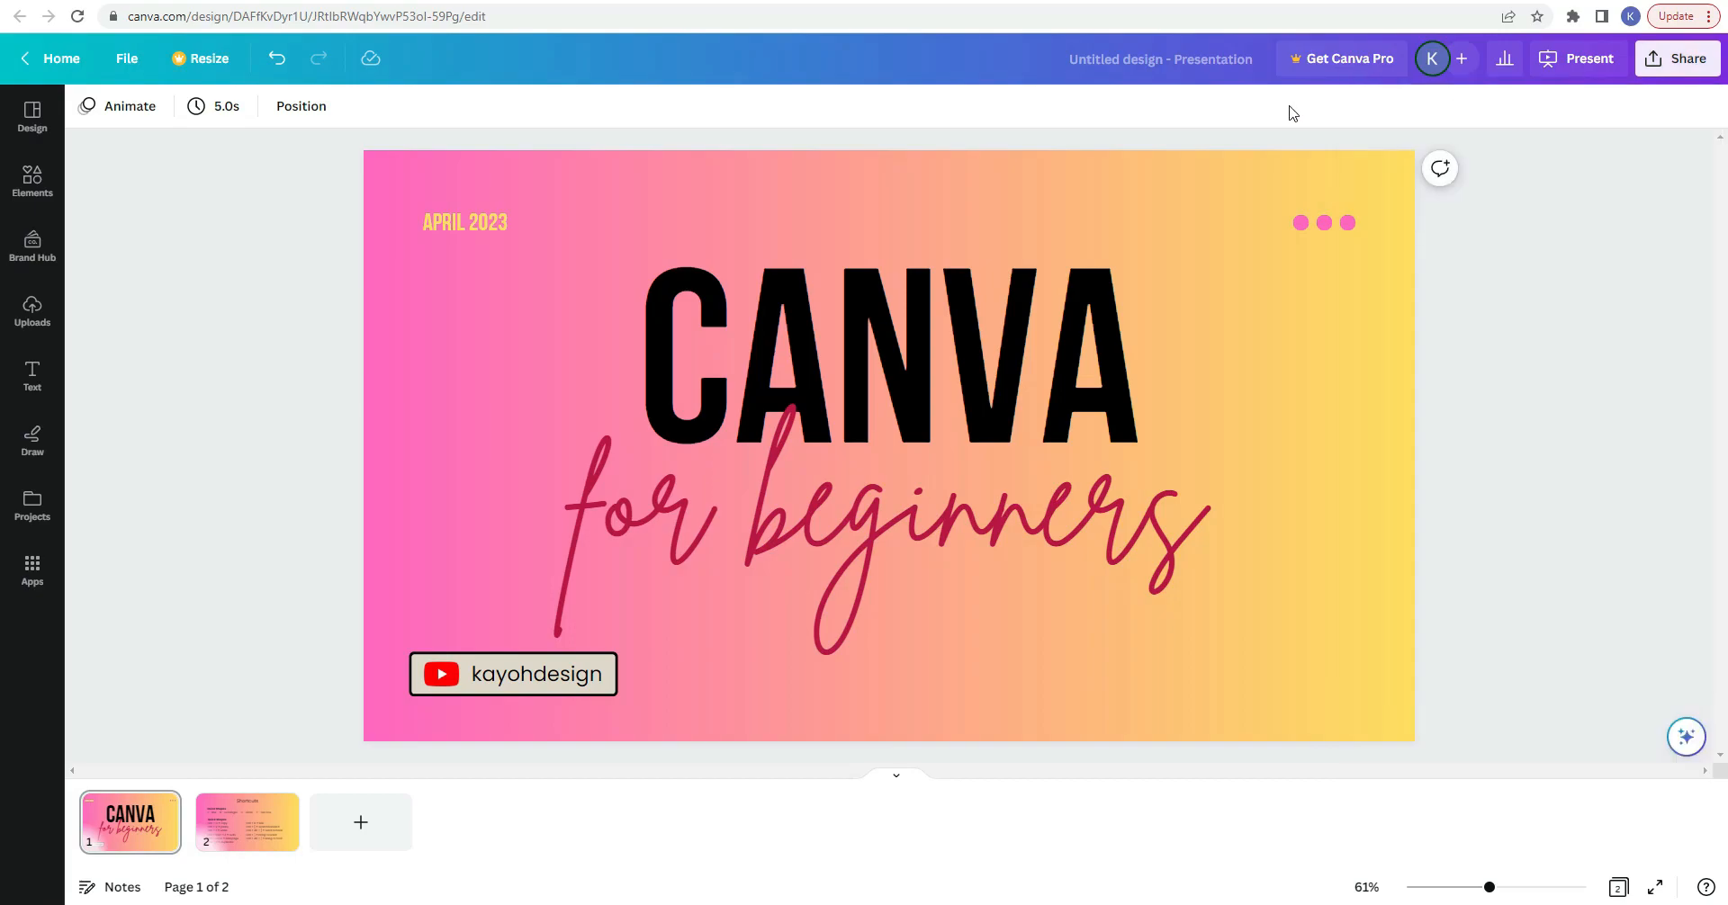
mouse_move(250, 258)
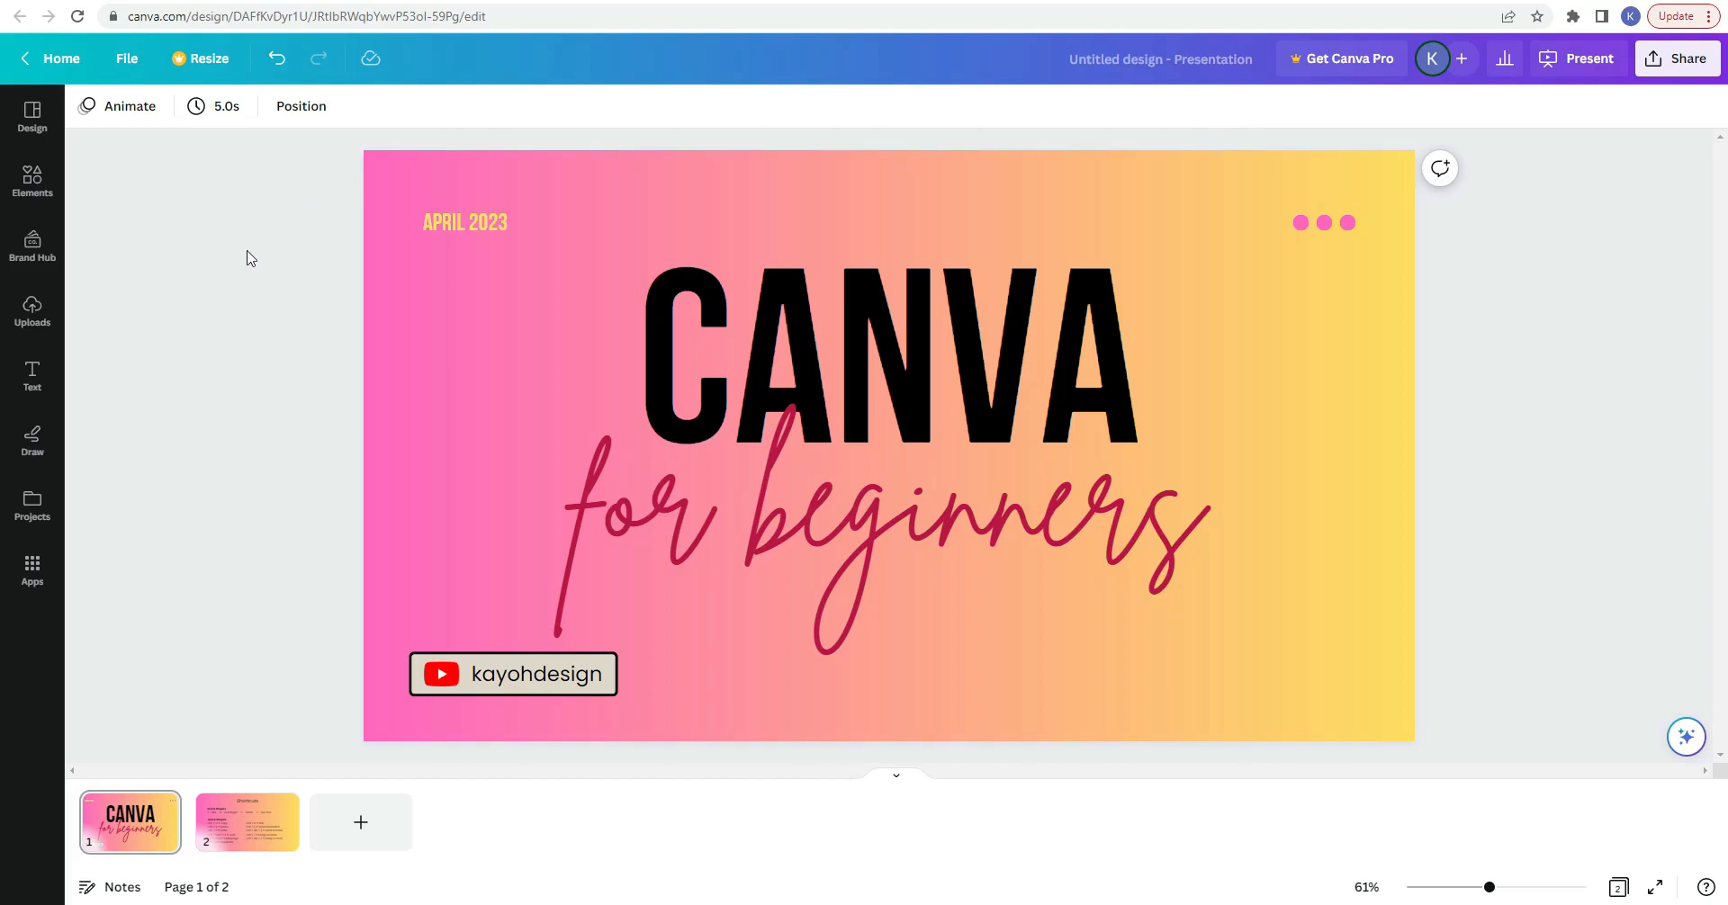
mouse_move(110, 887)
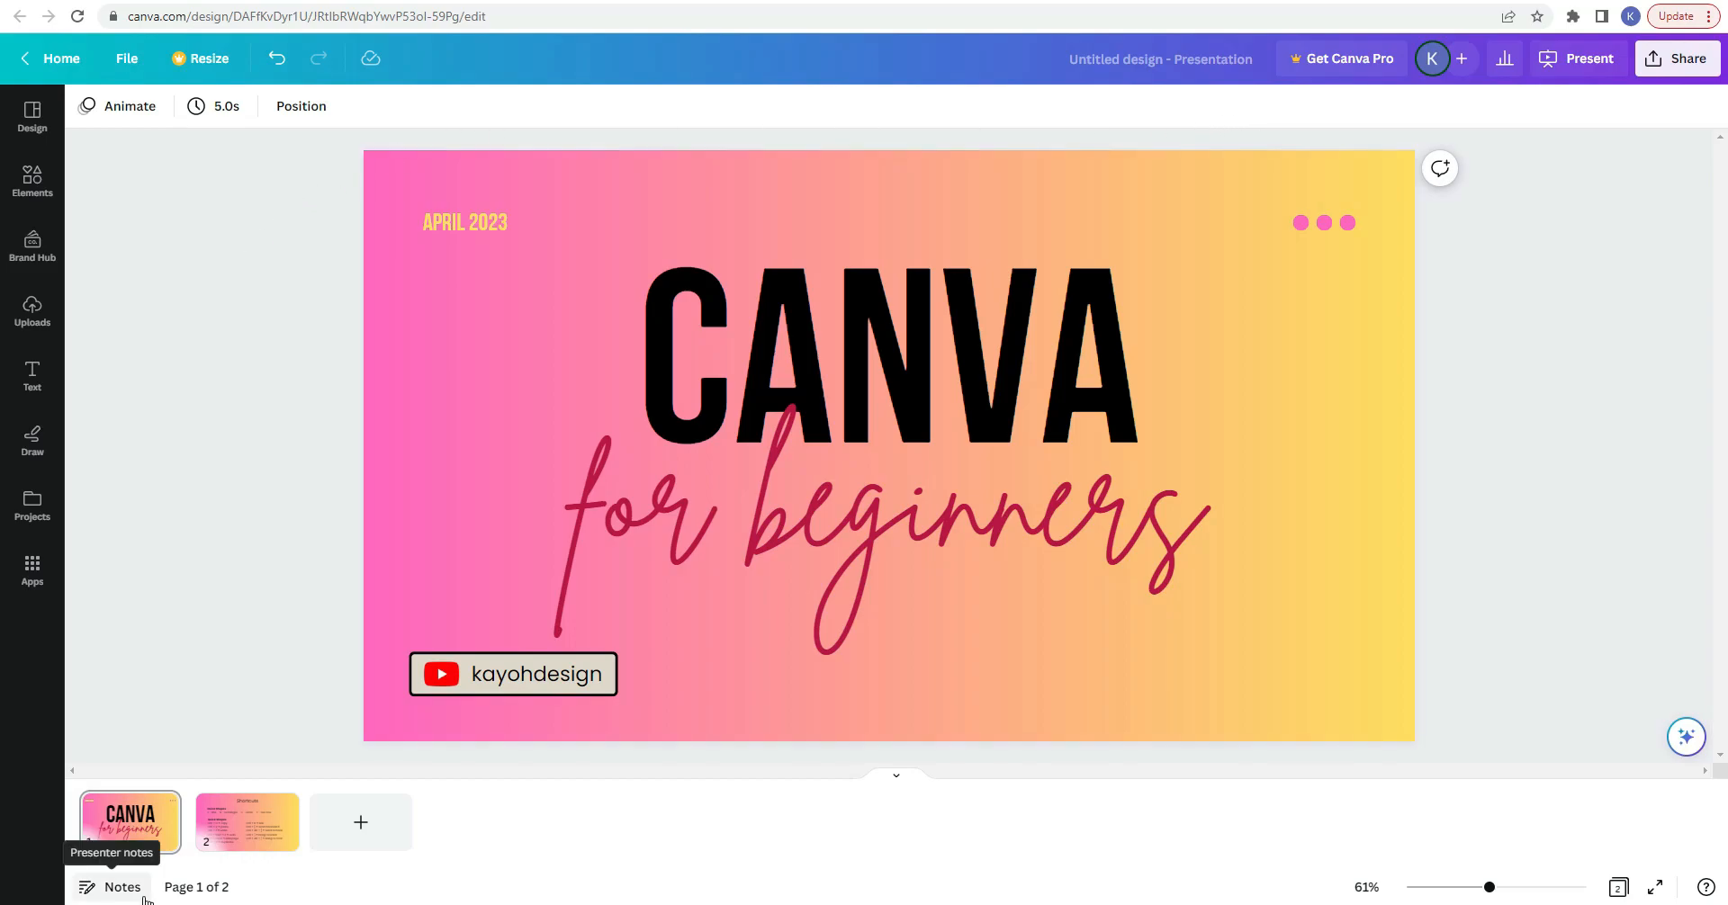
mouse_move(194, 896)
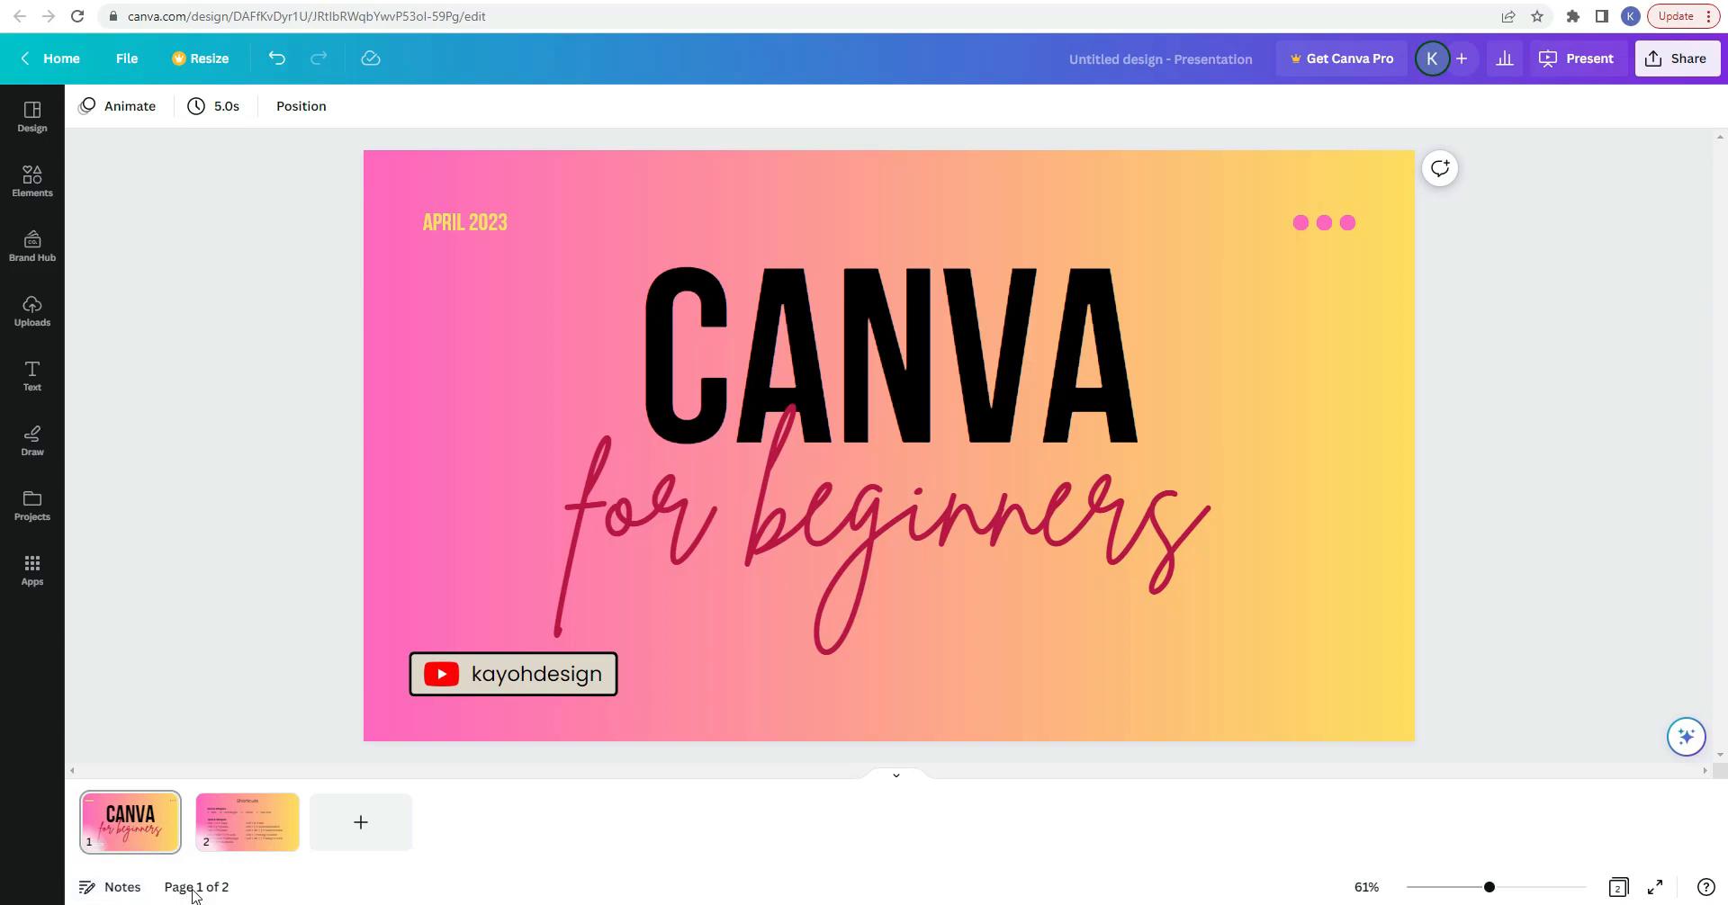
mouse_move(220, 898)
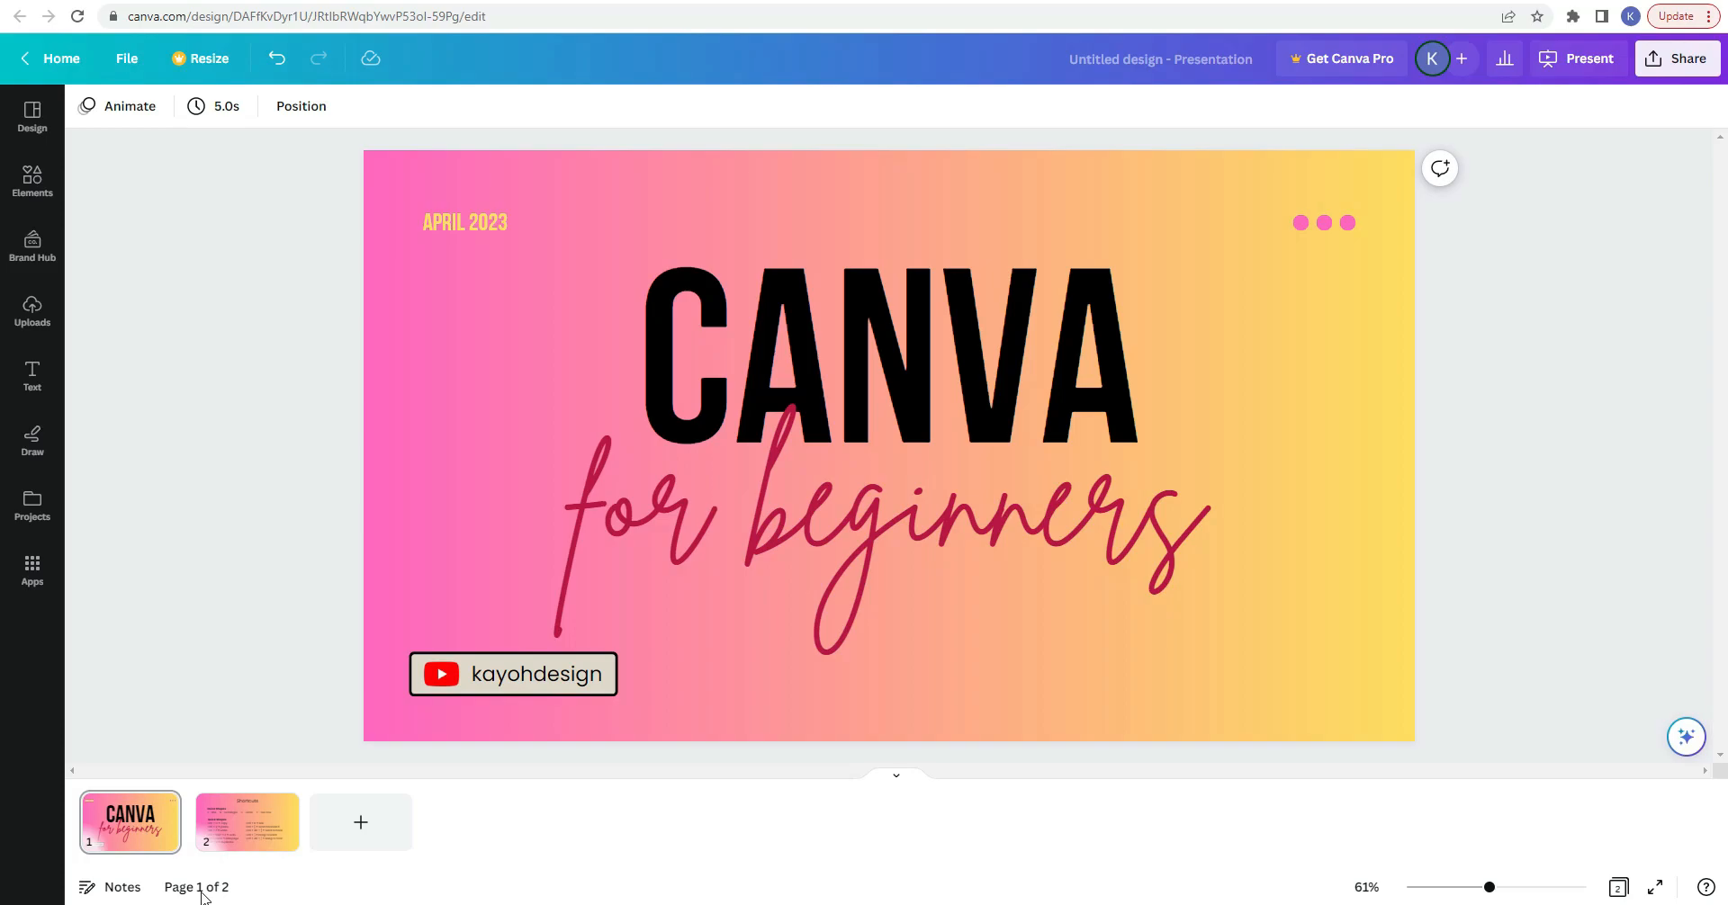
mouse_move(171, 890)
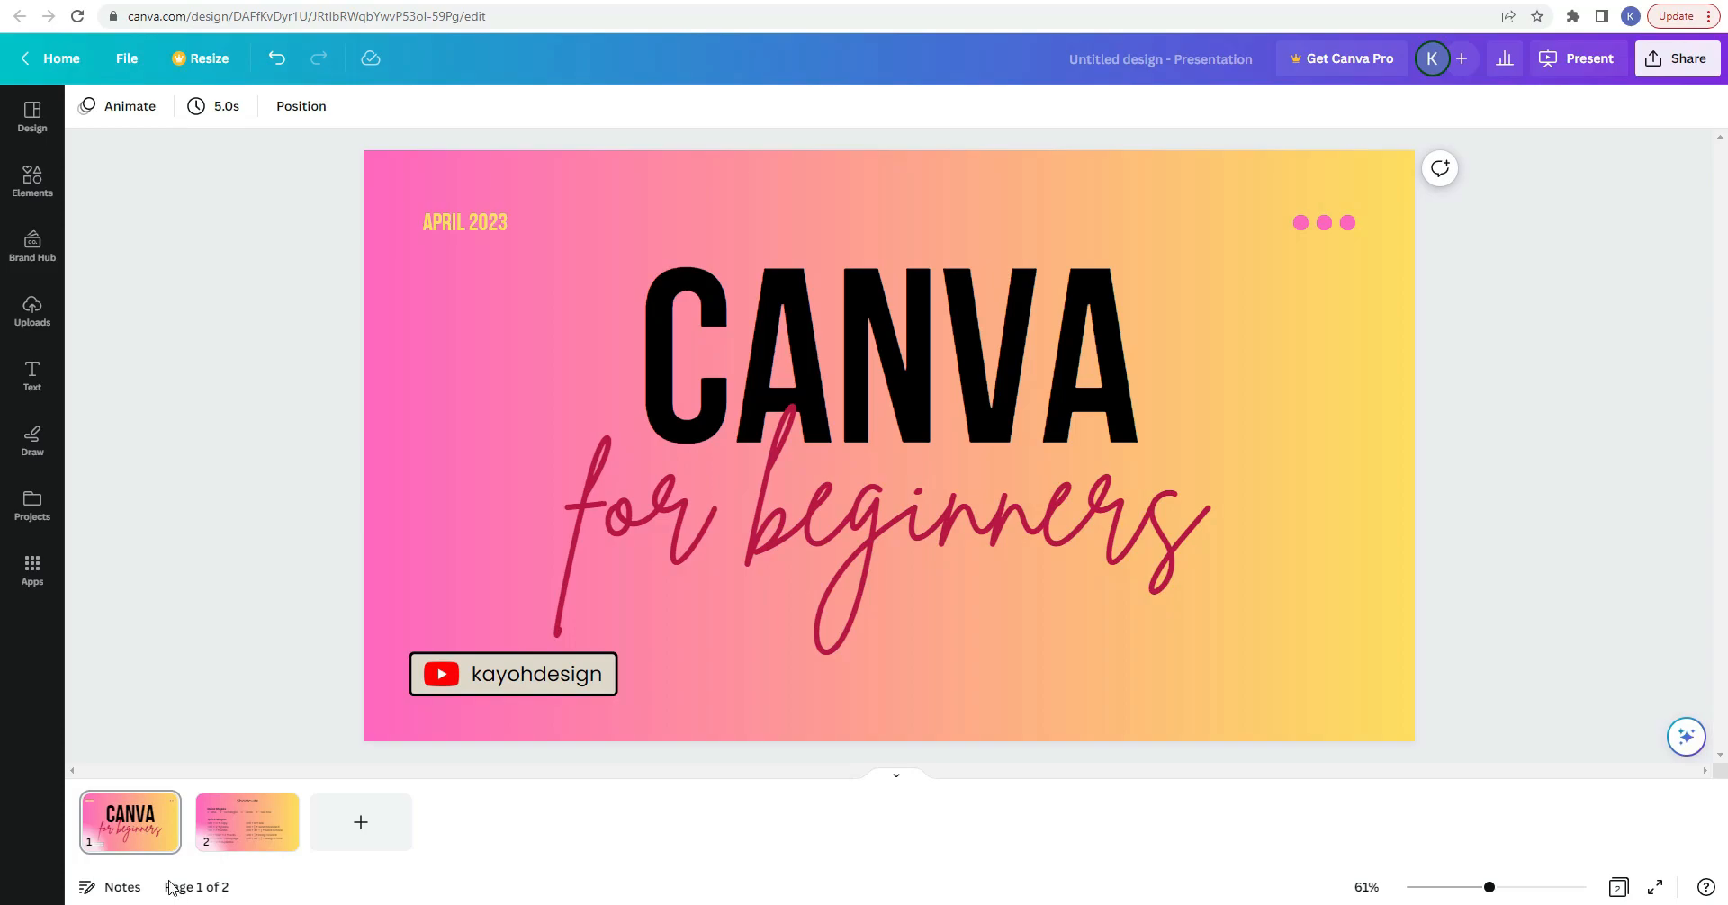
mouse_move(220, 889)
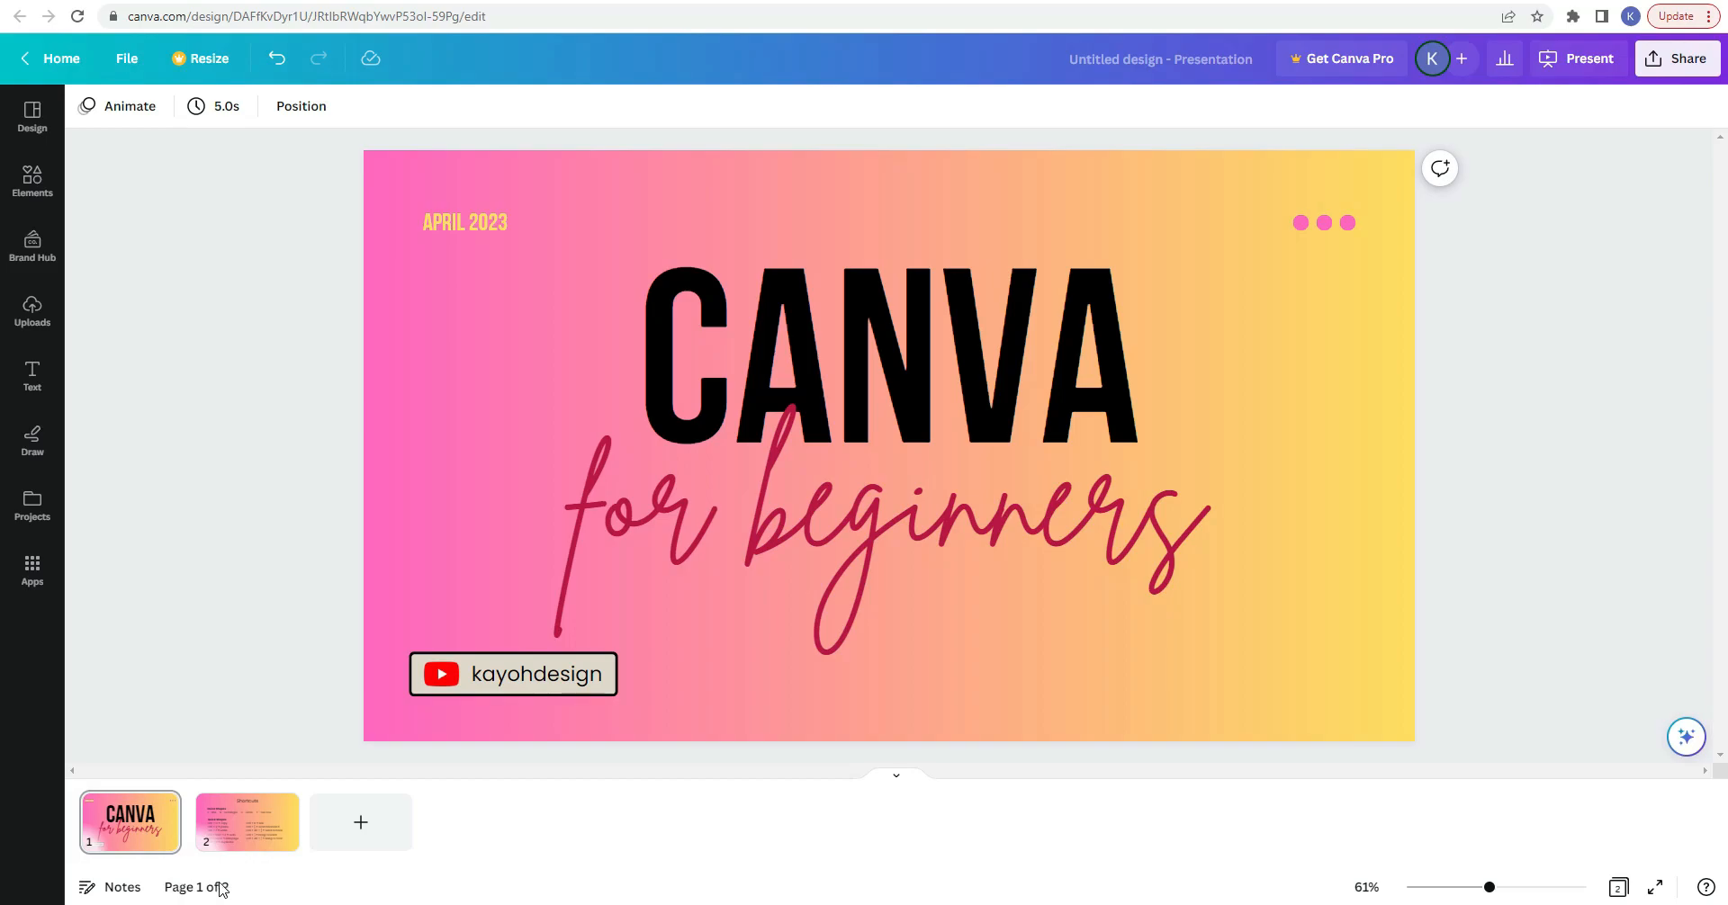
mouse_move(1364, 888)
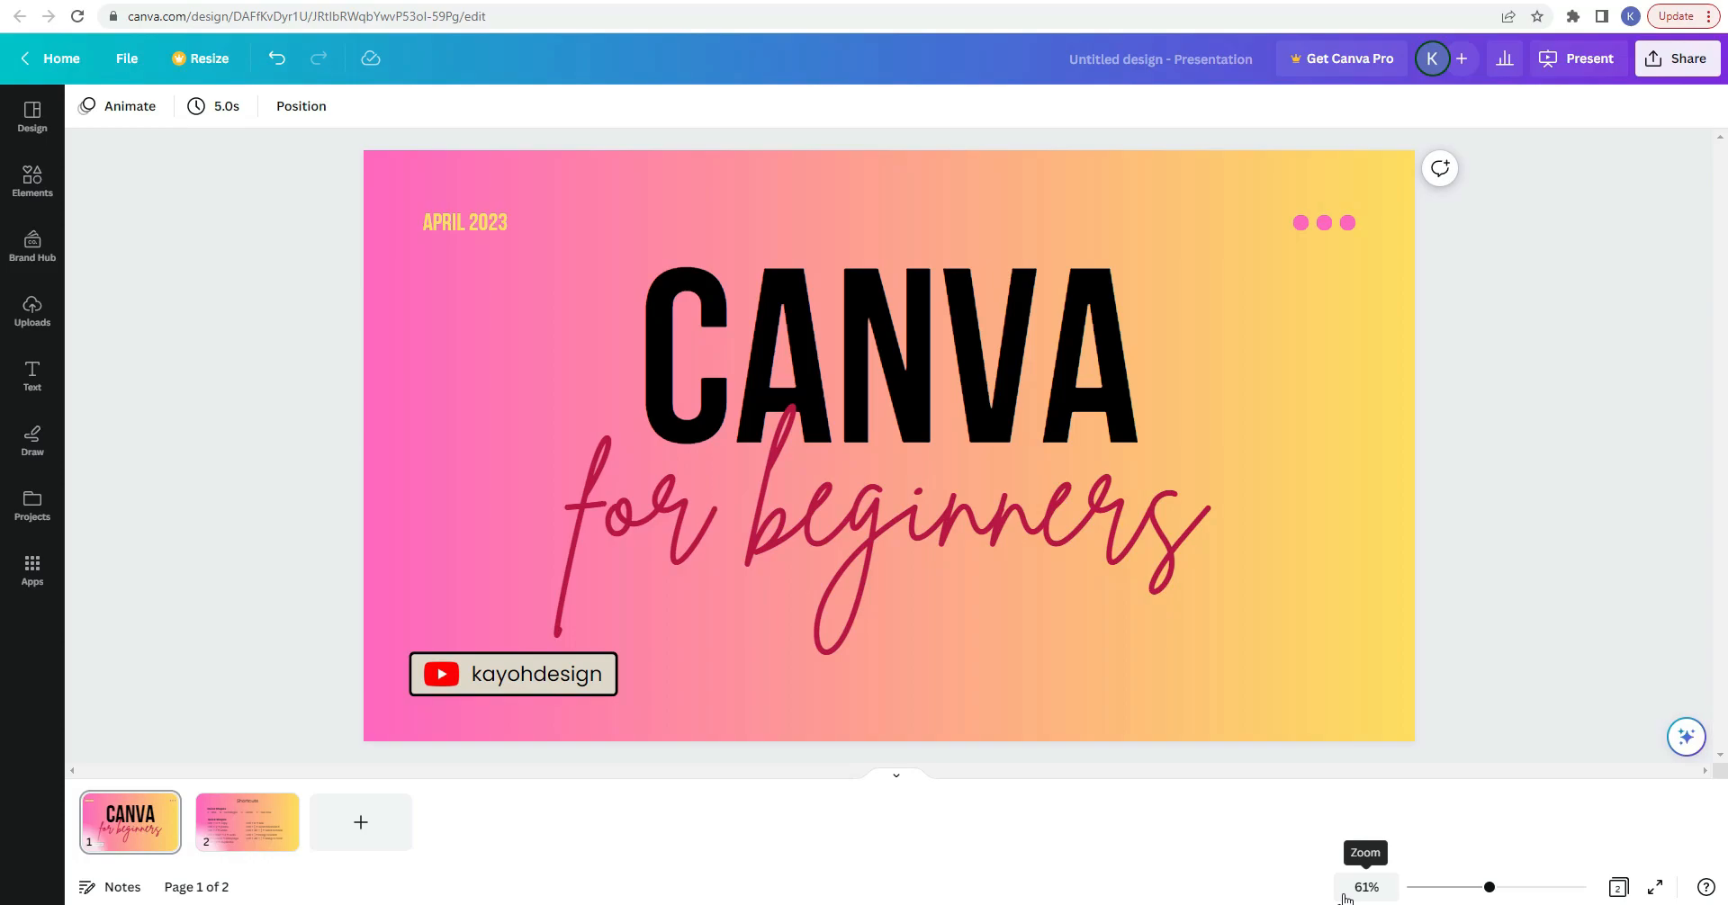
Step: Check the preset zoom levels, then slide the zoom from 61% down to 48%
left_click(1366, 887)
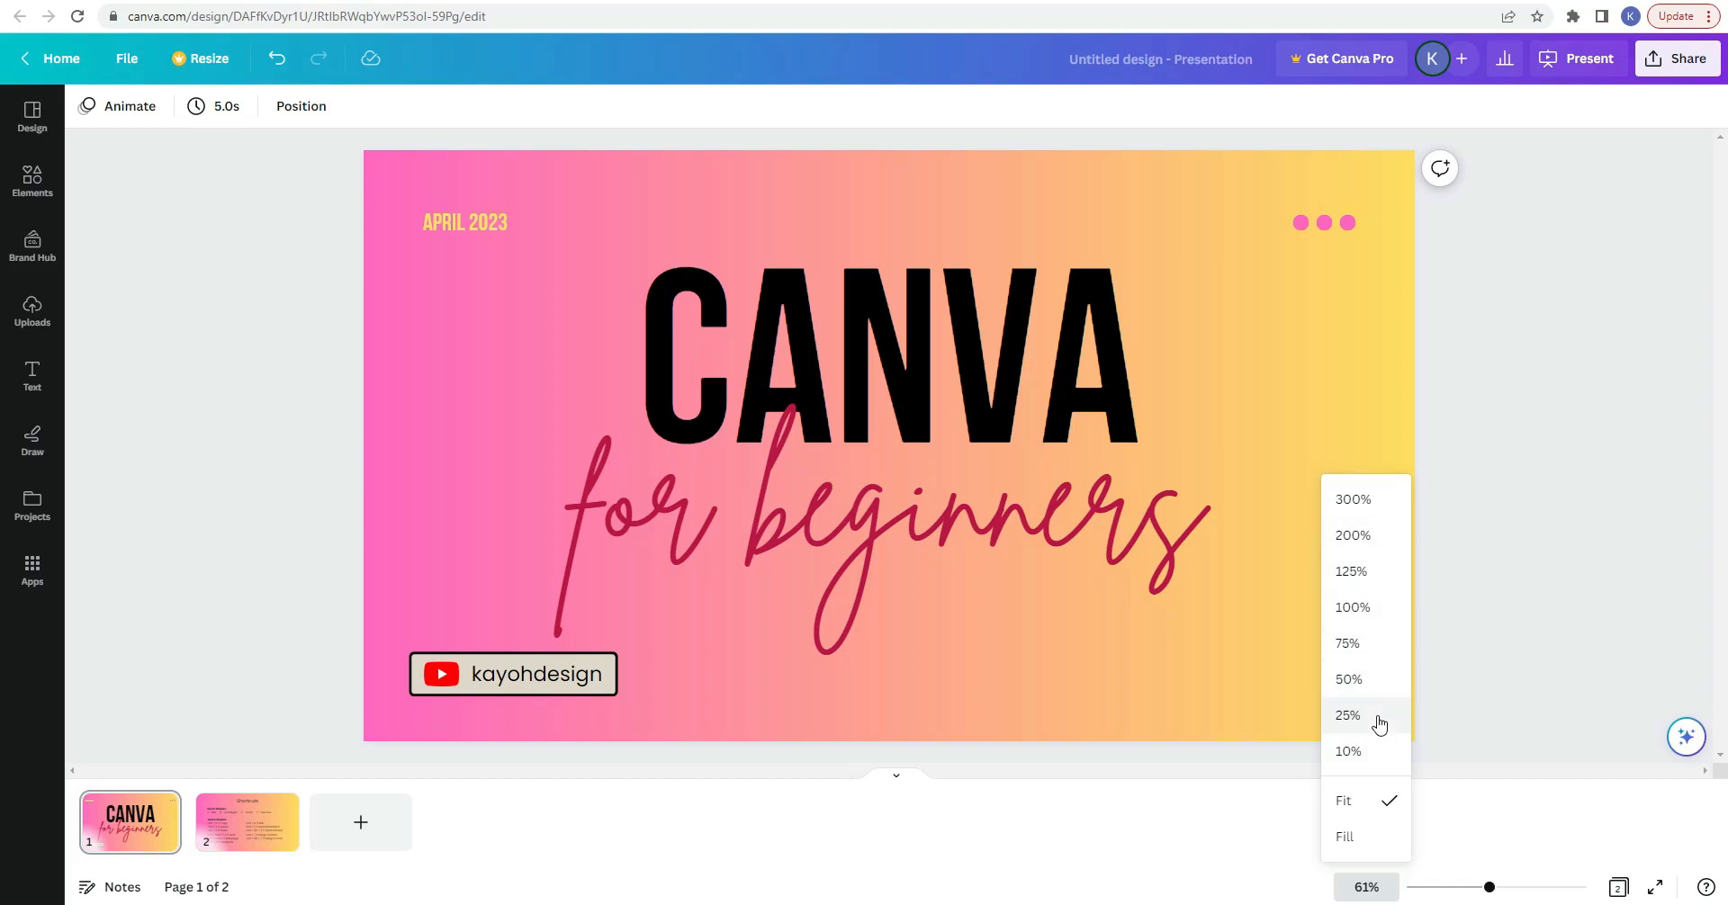
mouse_move(1380, 850)
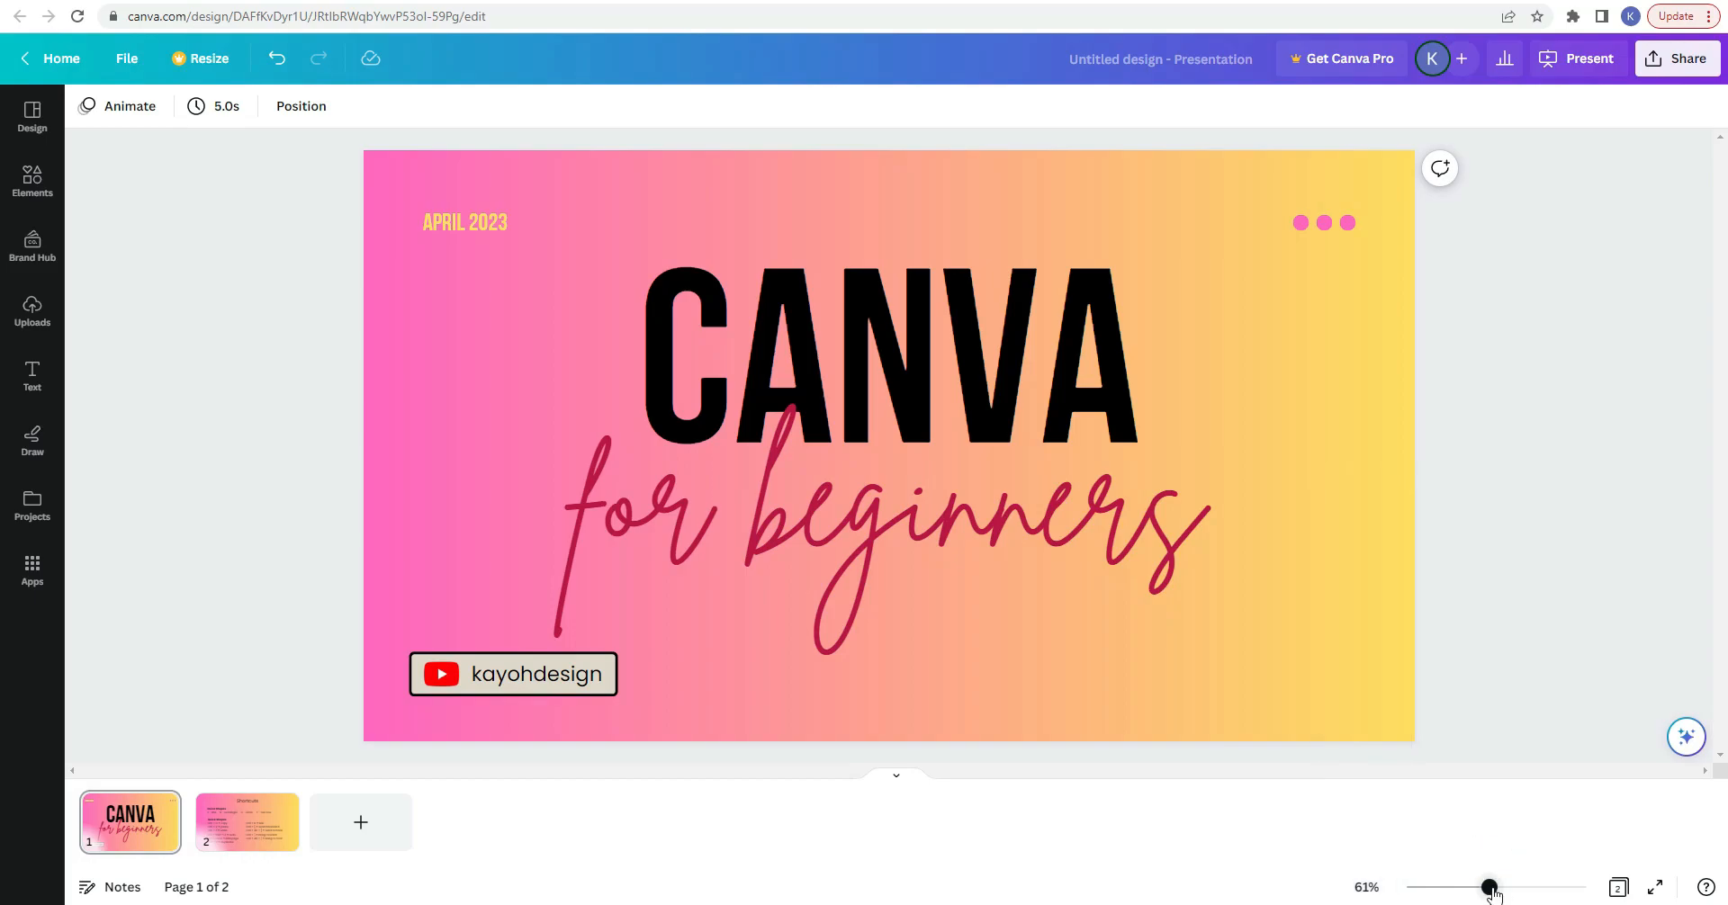
left_click_drag(1490, 887, 1494, 887)
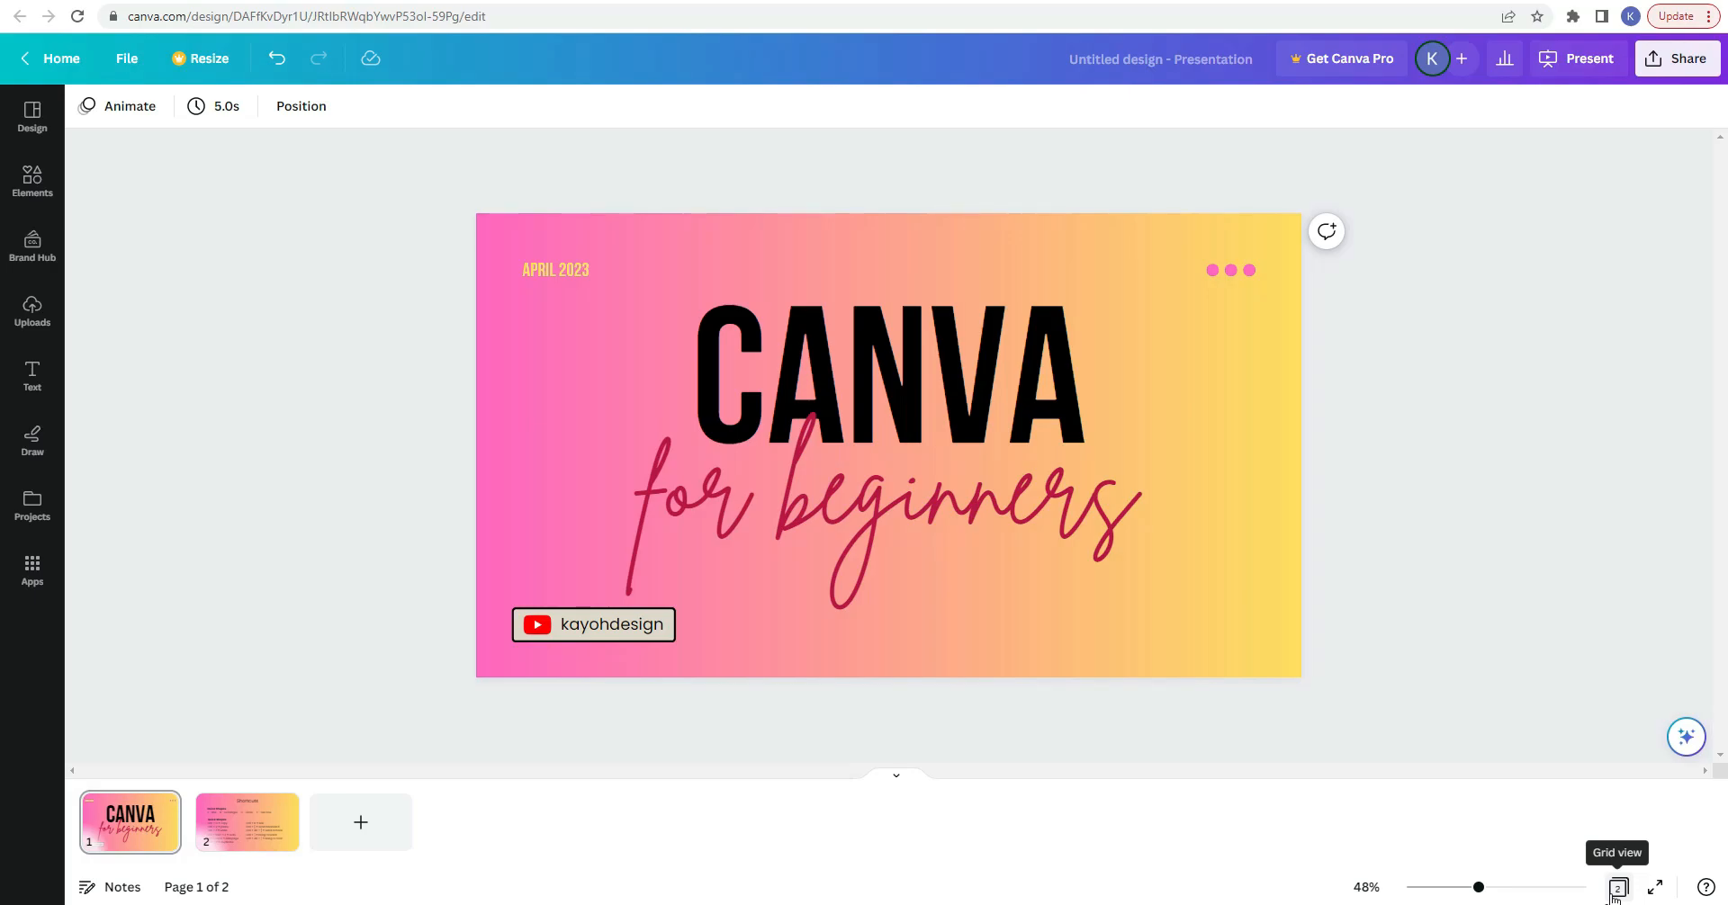
Step: View the pages in Grid view, then bring up Canva Assistant with its search and Magic actions
left_click(1616, 887)
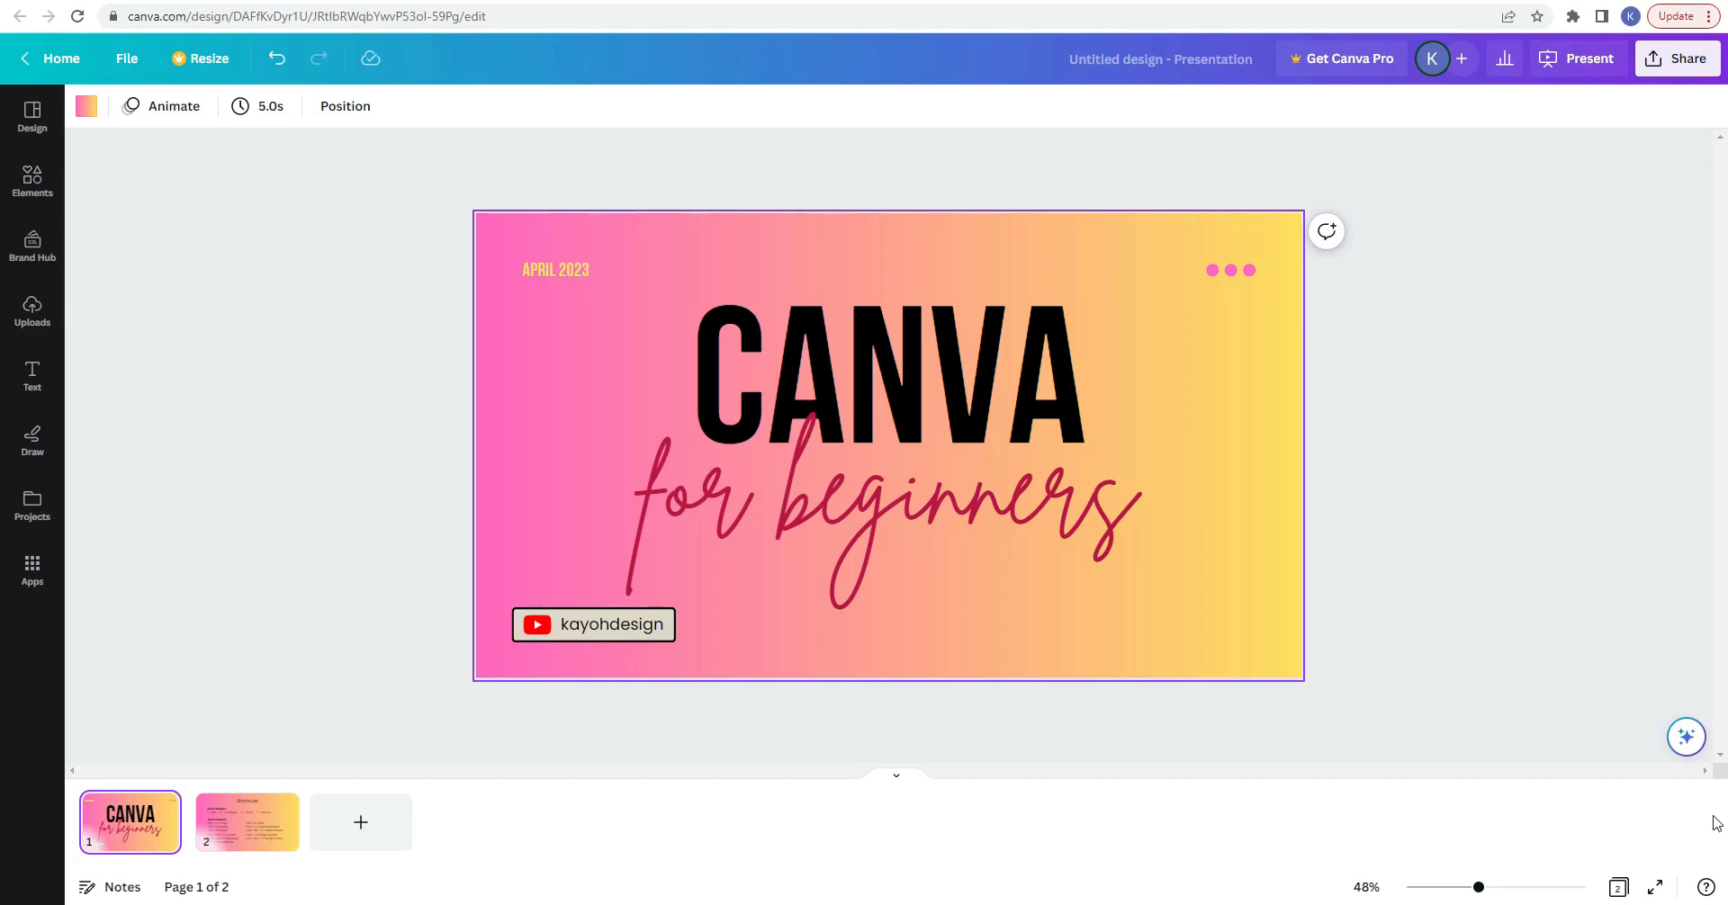
mouse_move(1715, 774)
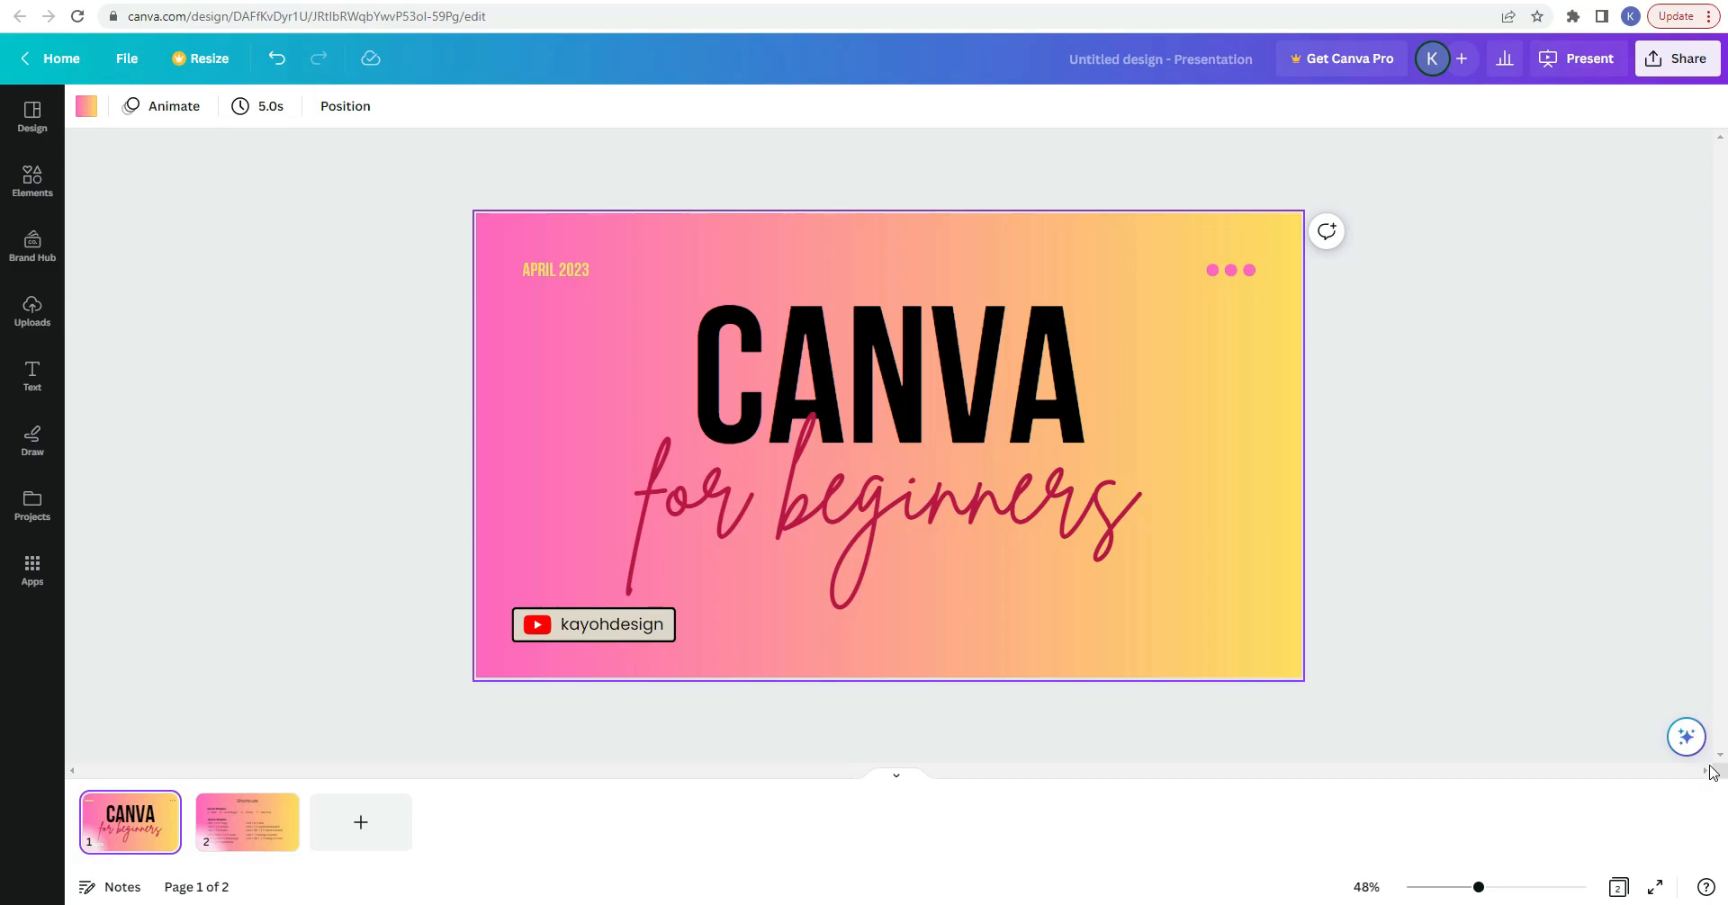
mouse_move(1687, 736)
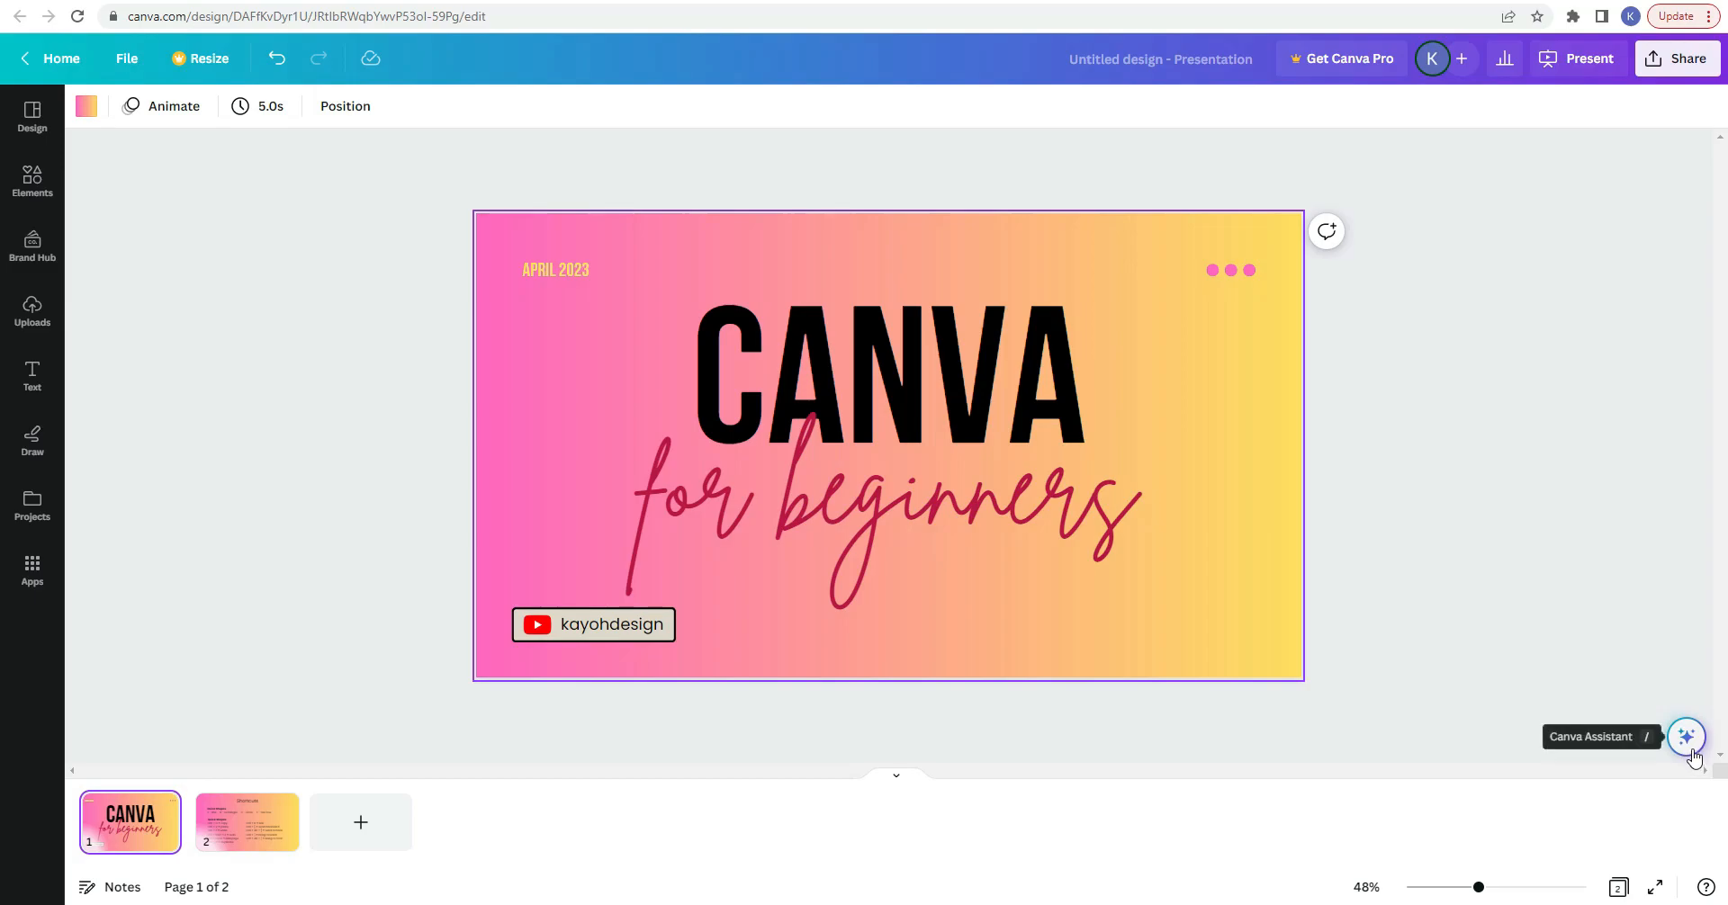
left_click(1685, 736)
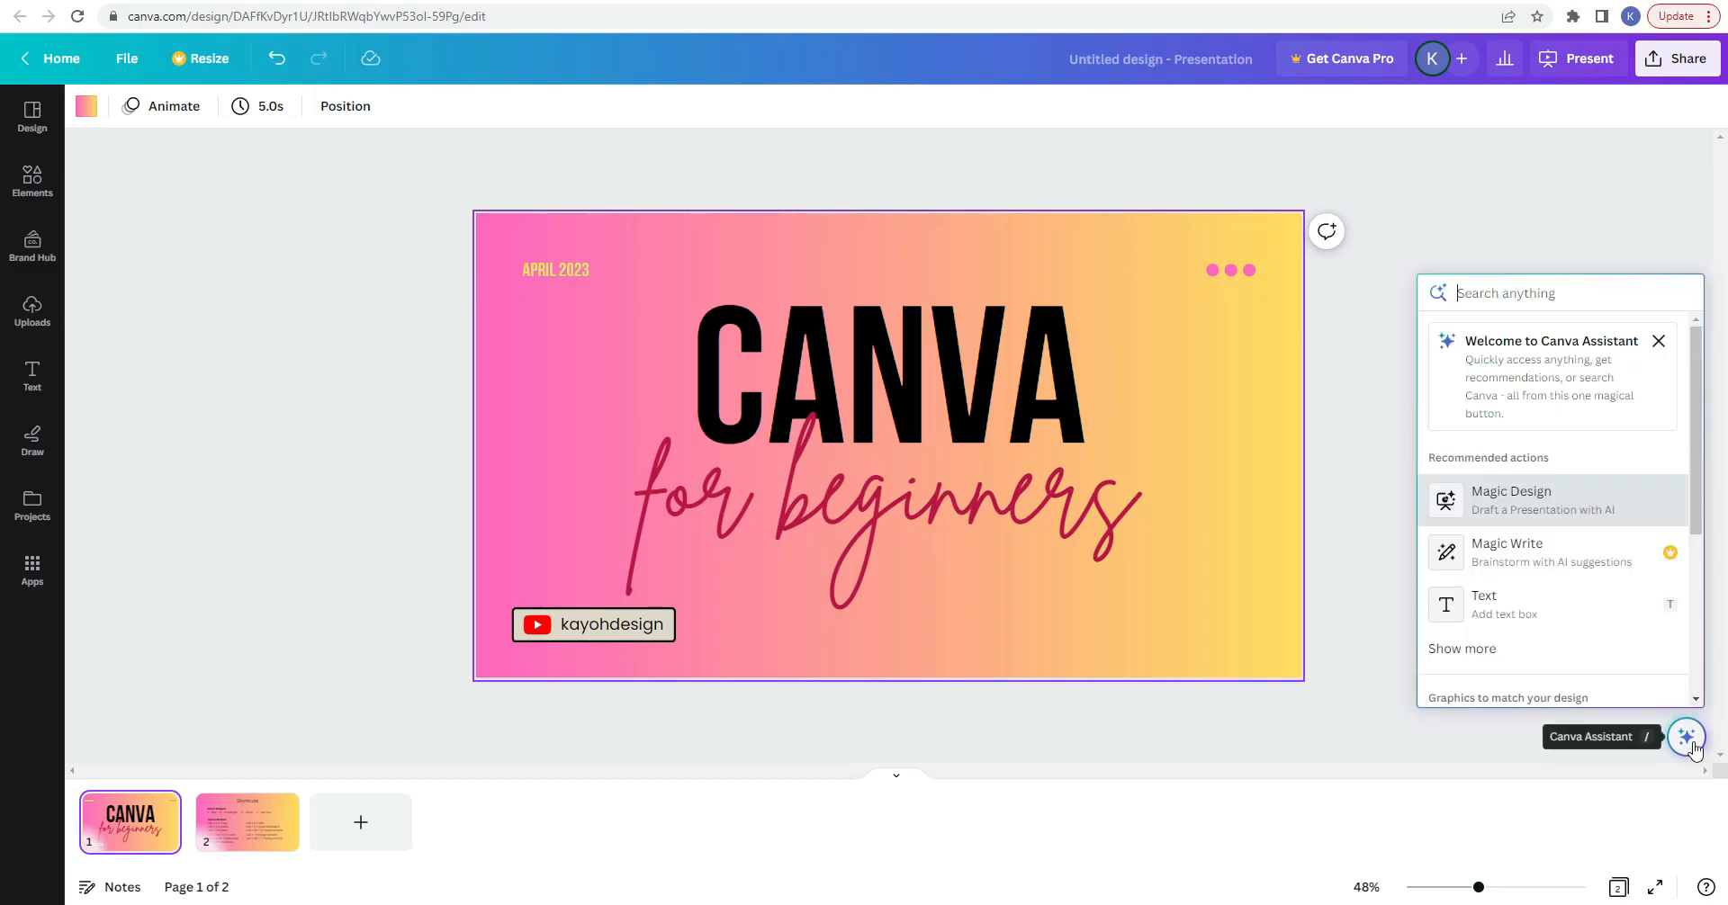